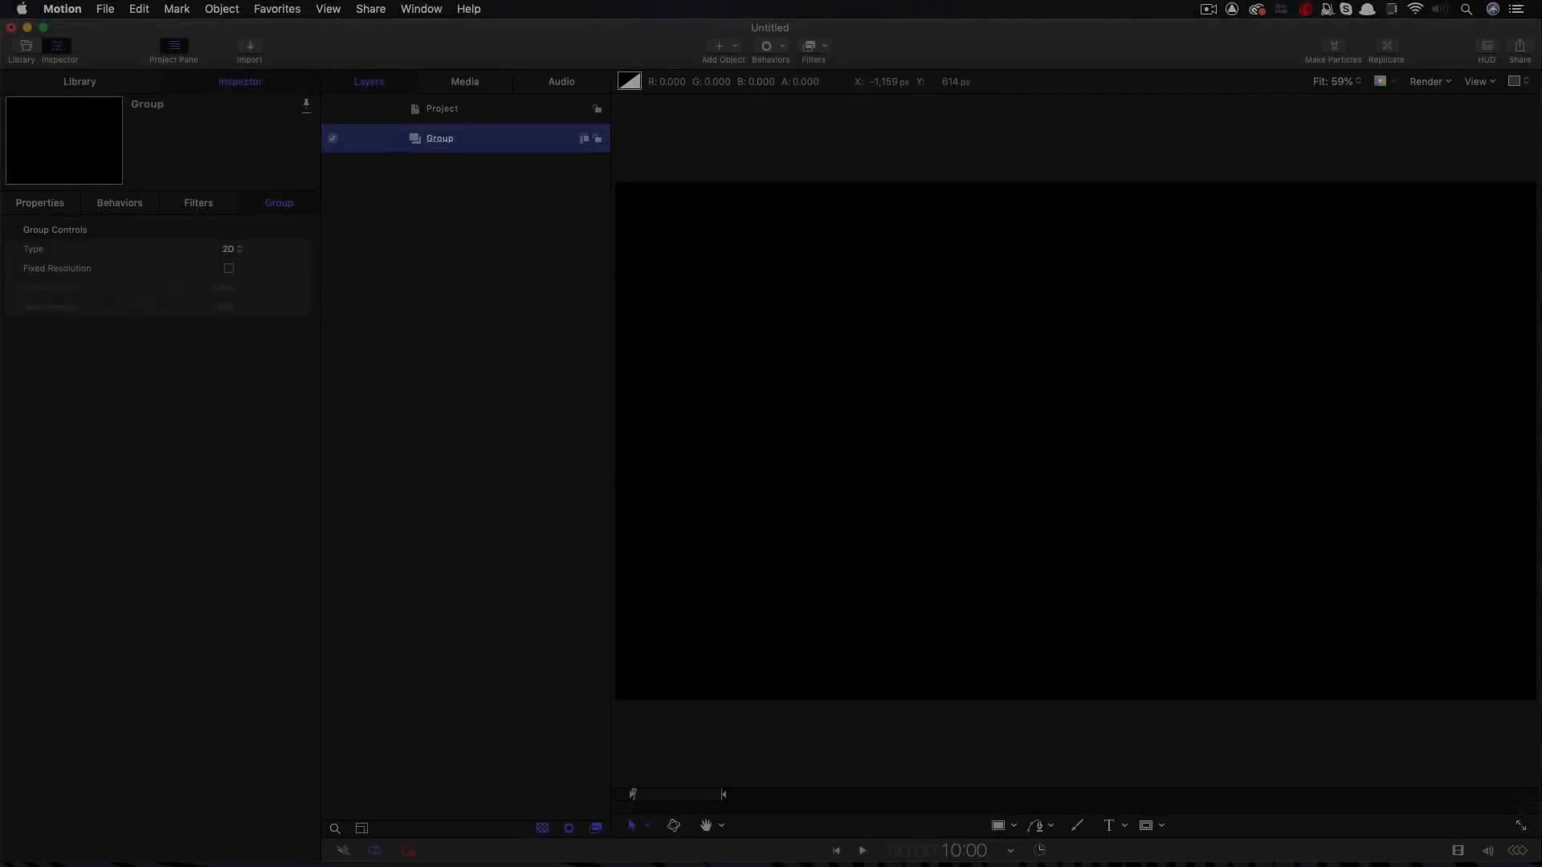
Check the project settings, then add a blue full-frame Color Solid generator to the group
left_click(442, 108)
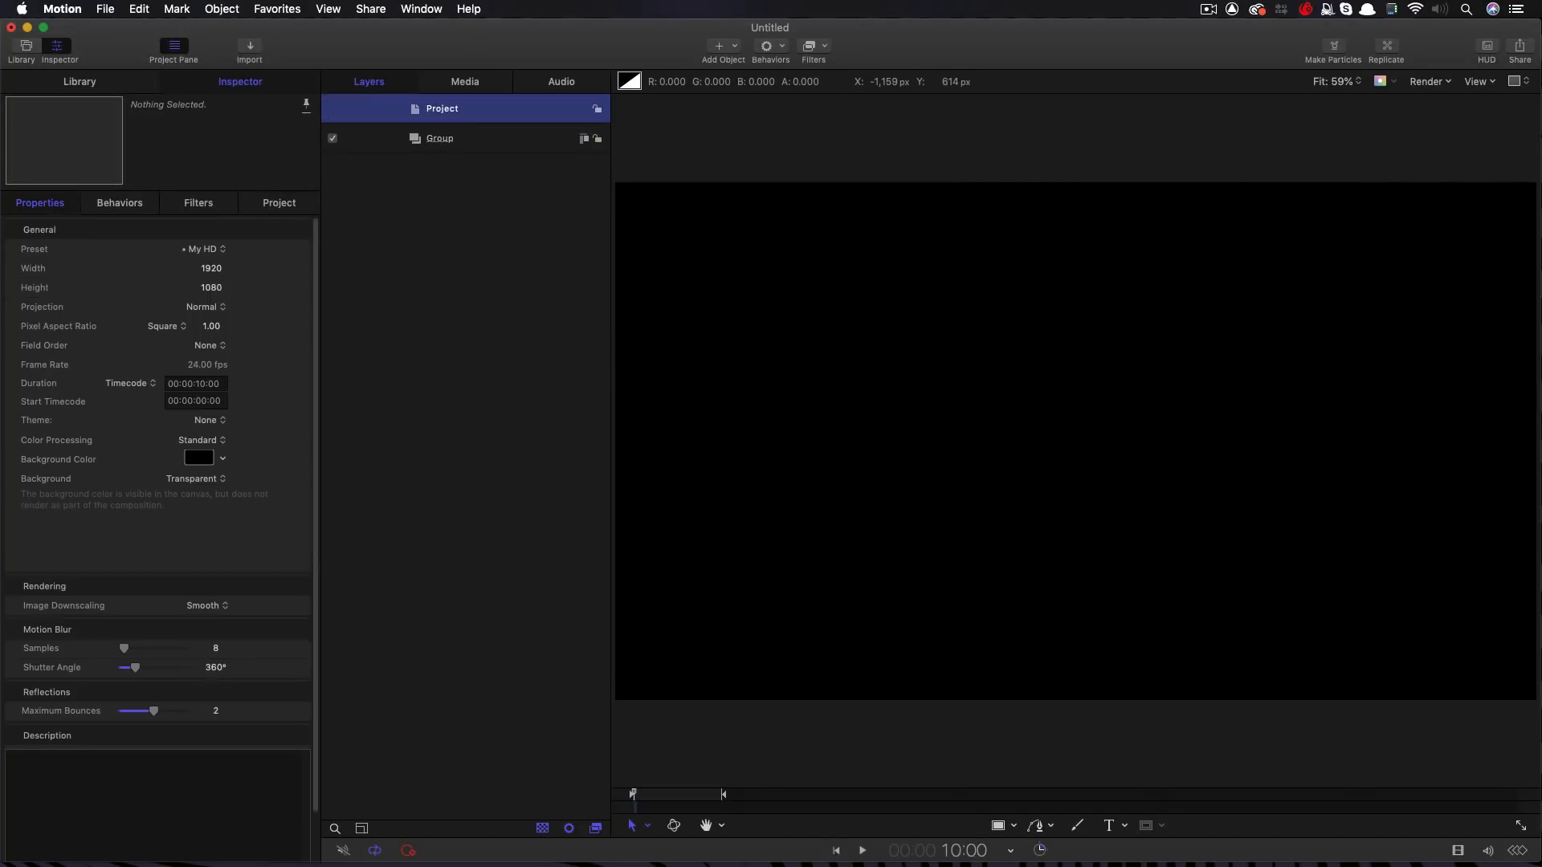
left_click(210, 287)
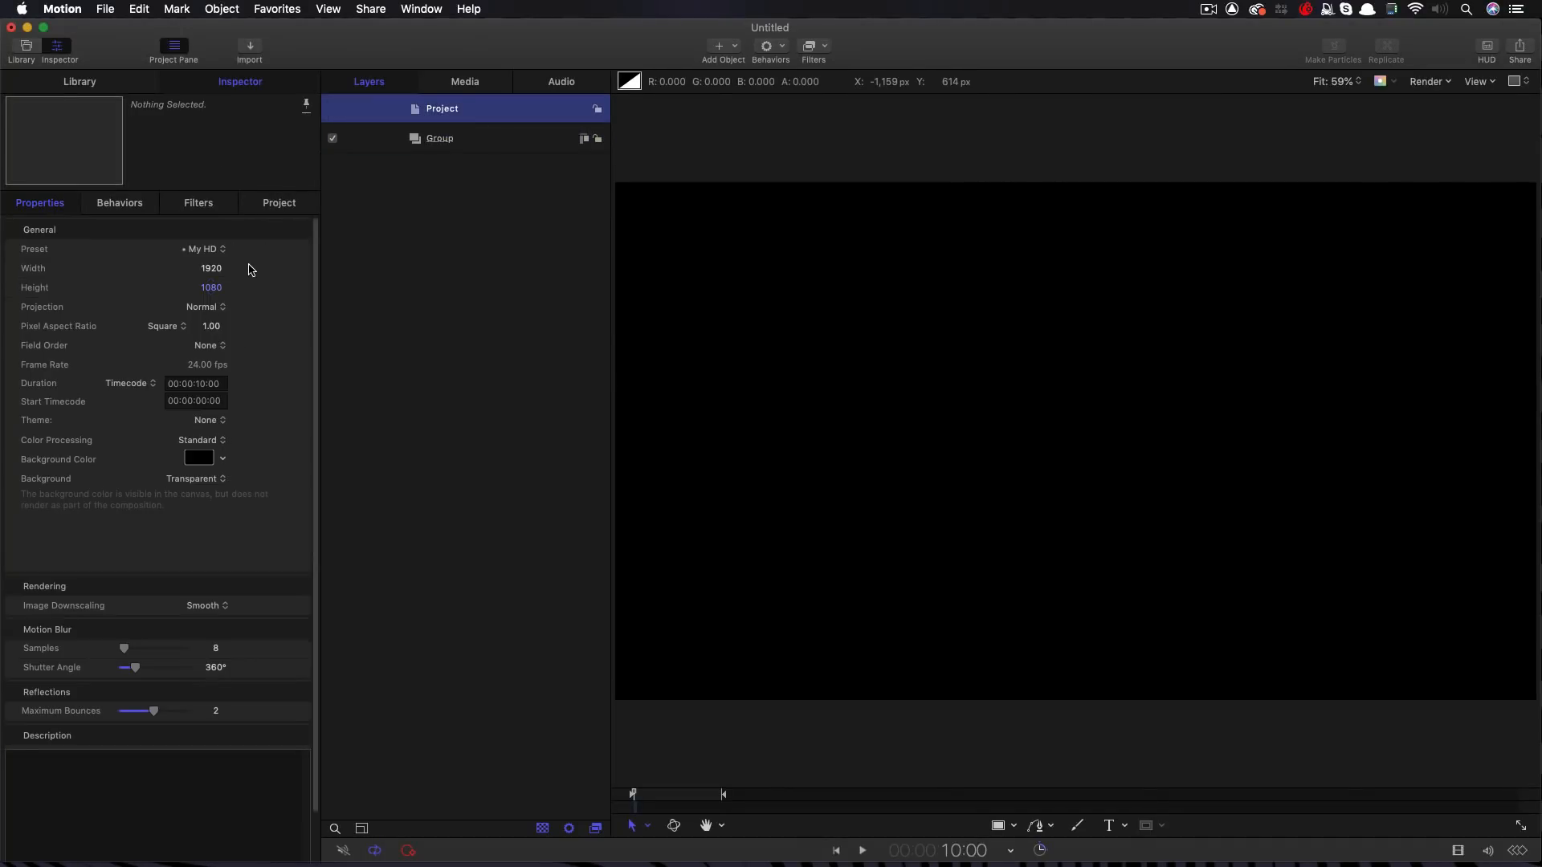
mouse_move(238, 341)
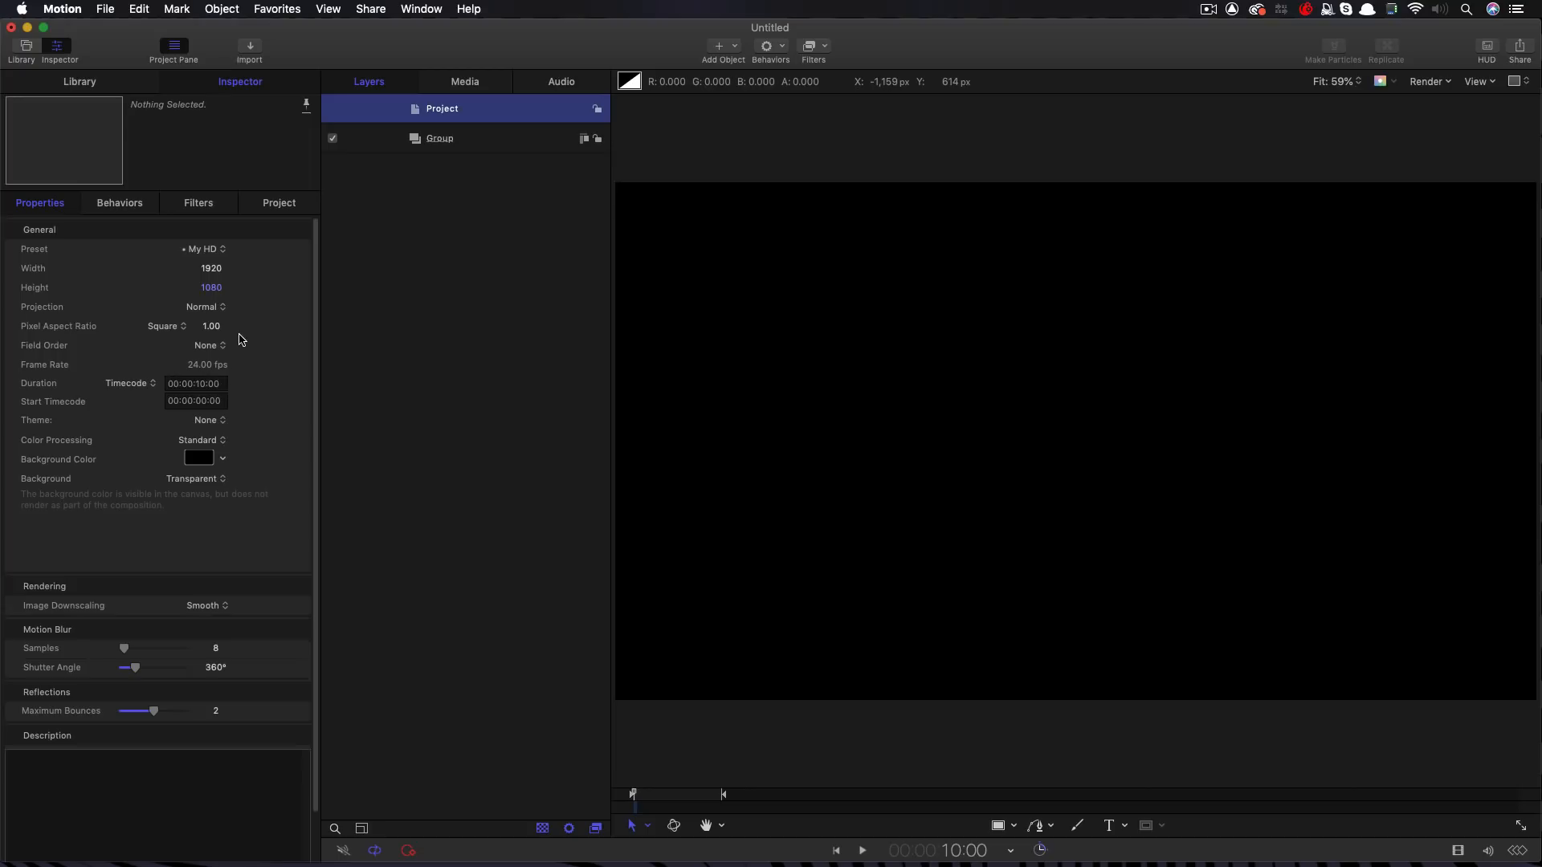
mouse_move(247, 375)
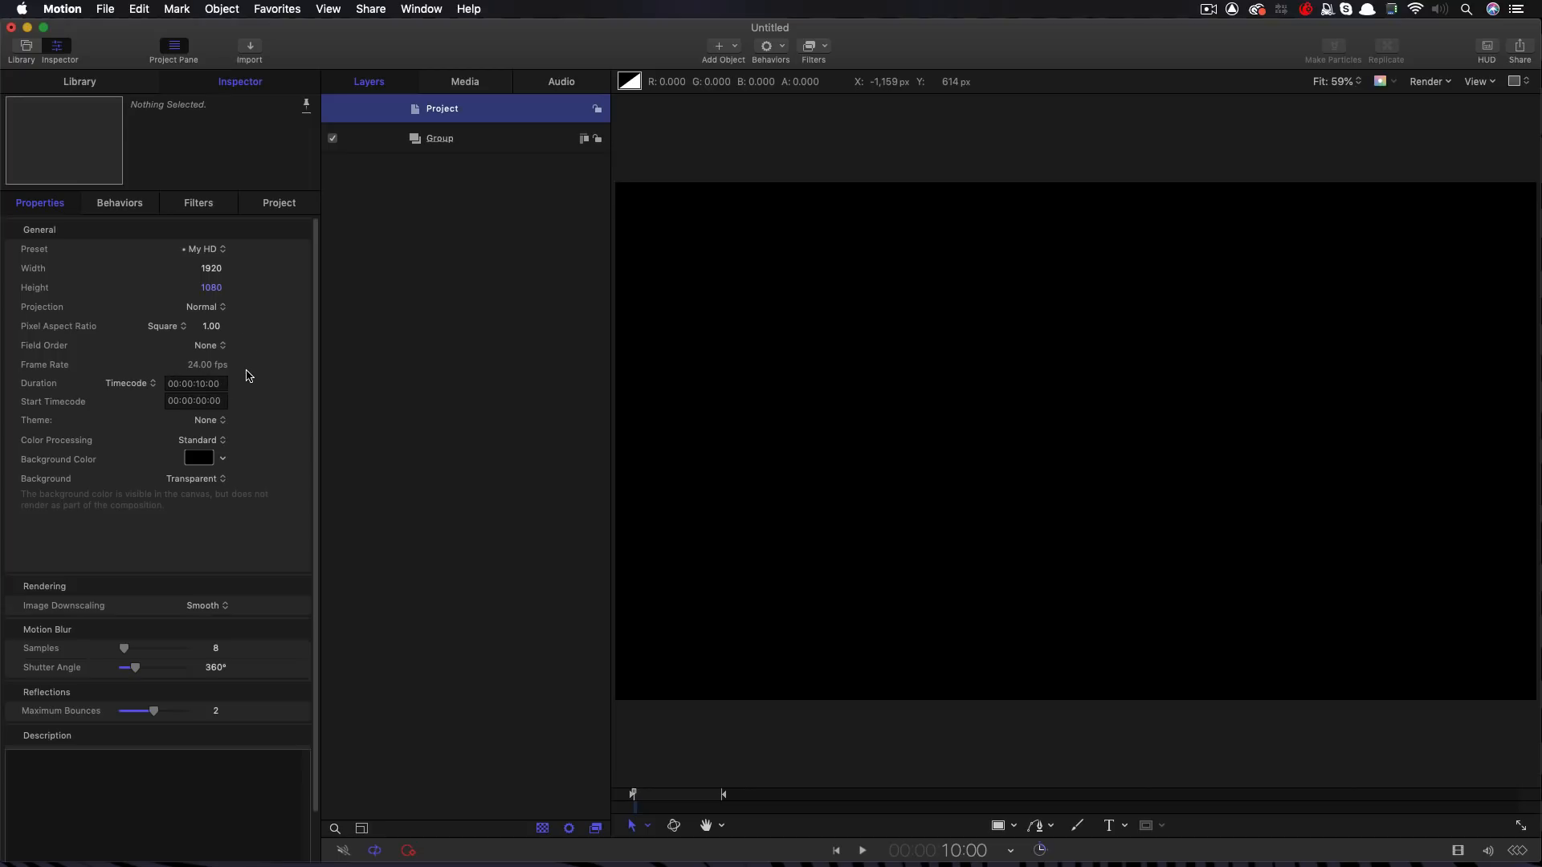
left_click(439, 137)
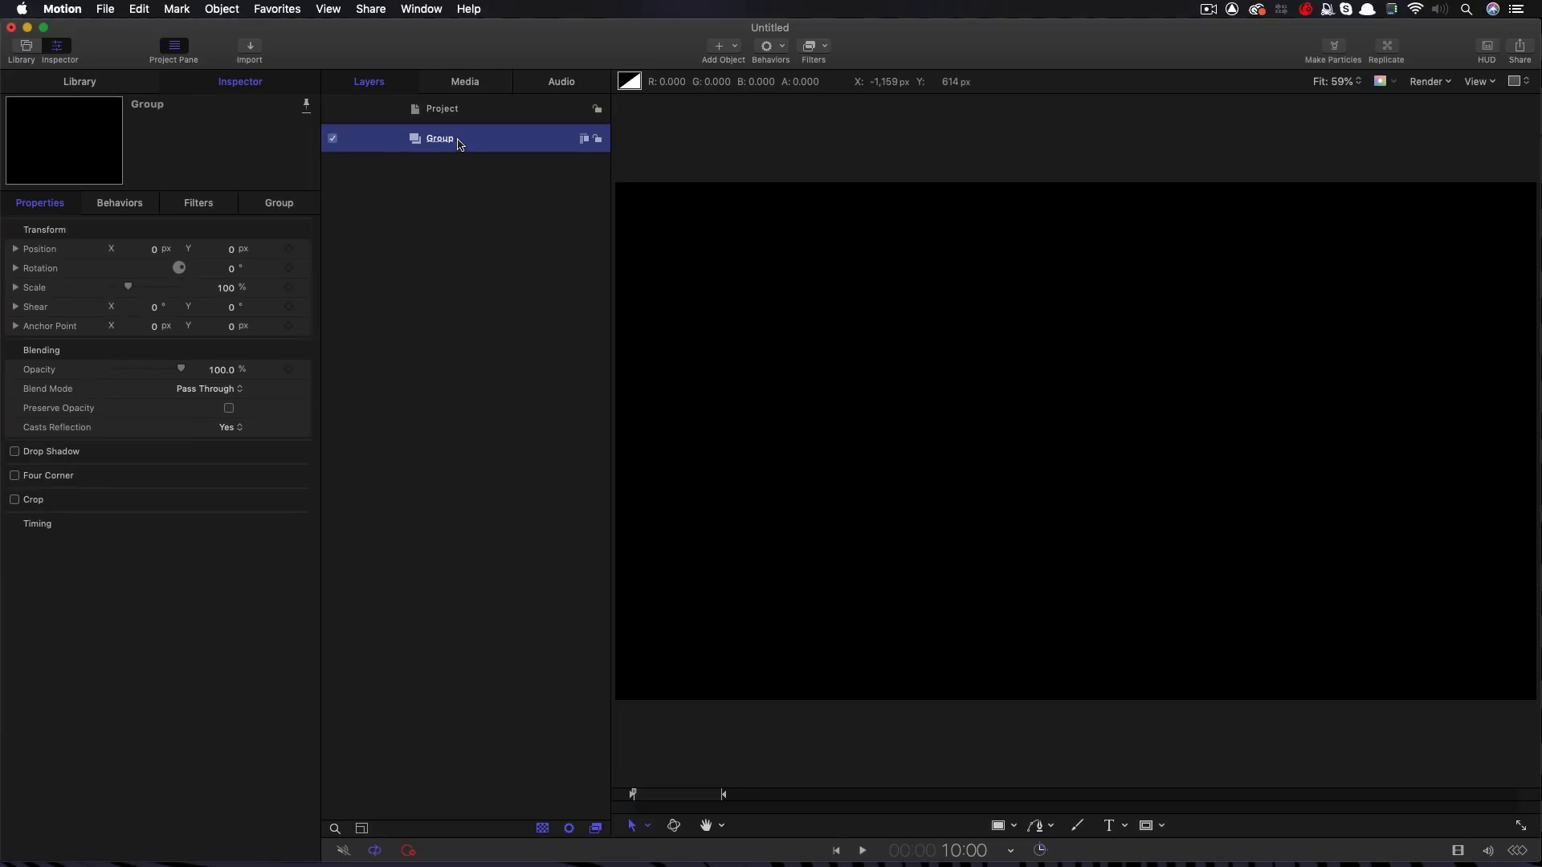
left_click(719, 45)
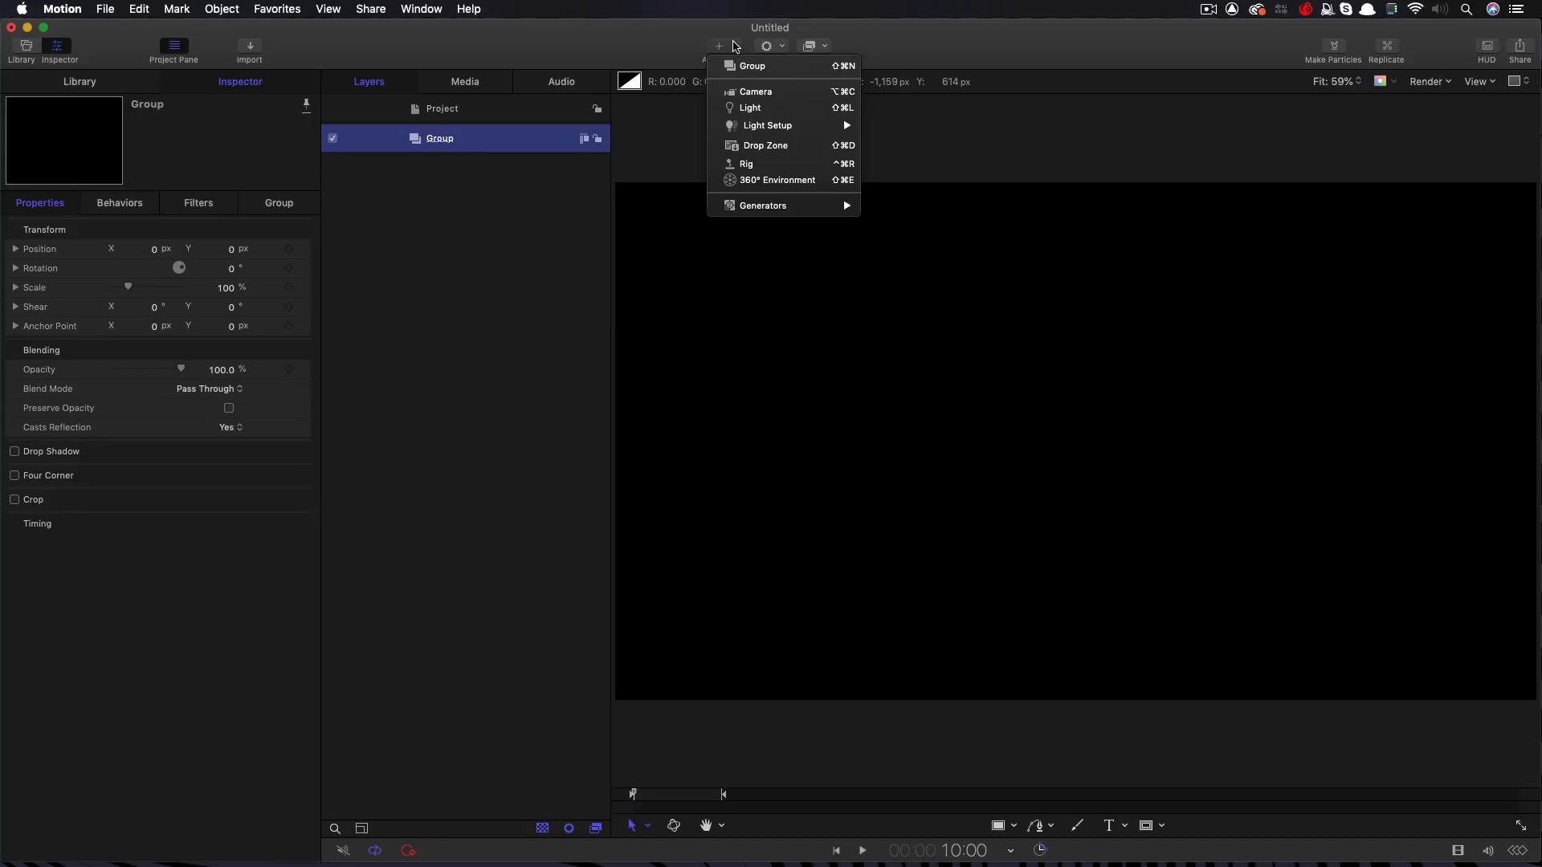
mouse_move(762, 206)
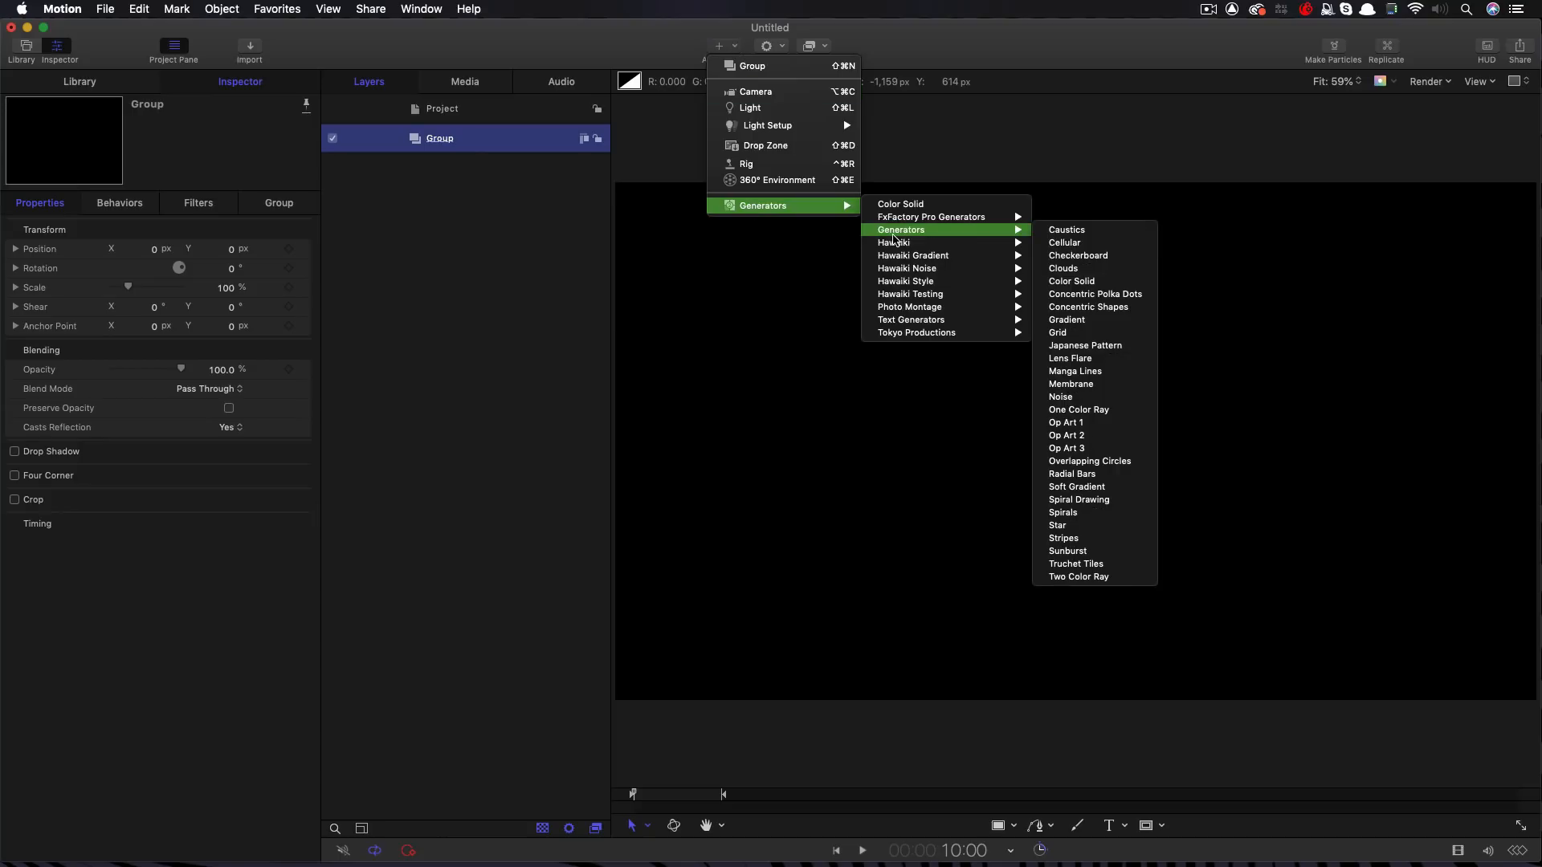
left_click(1071, 281)
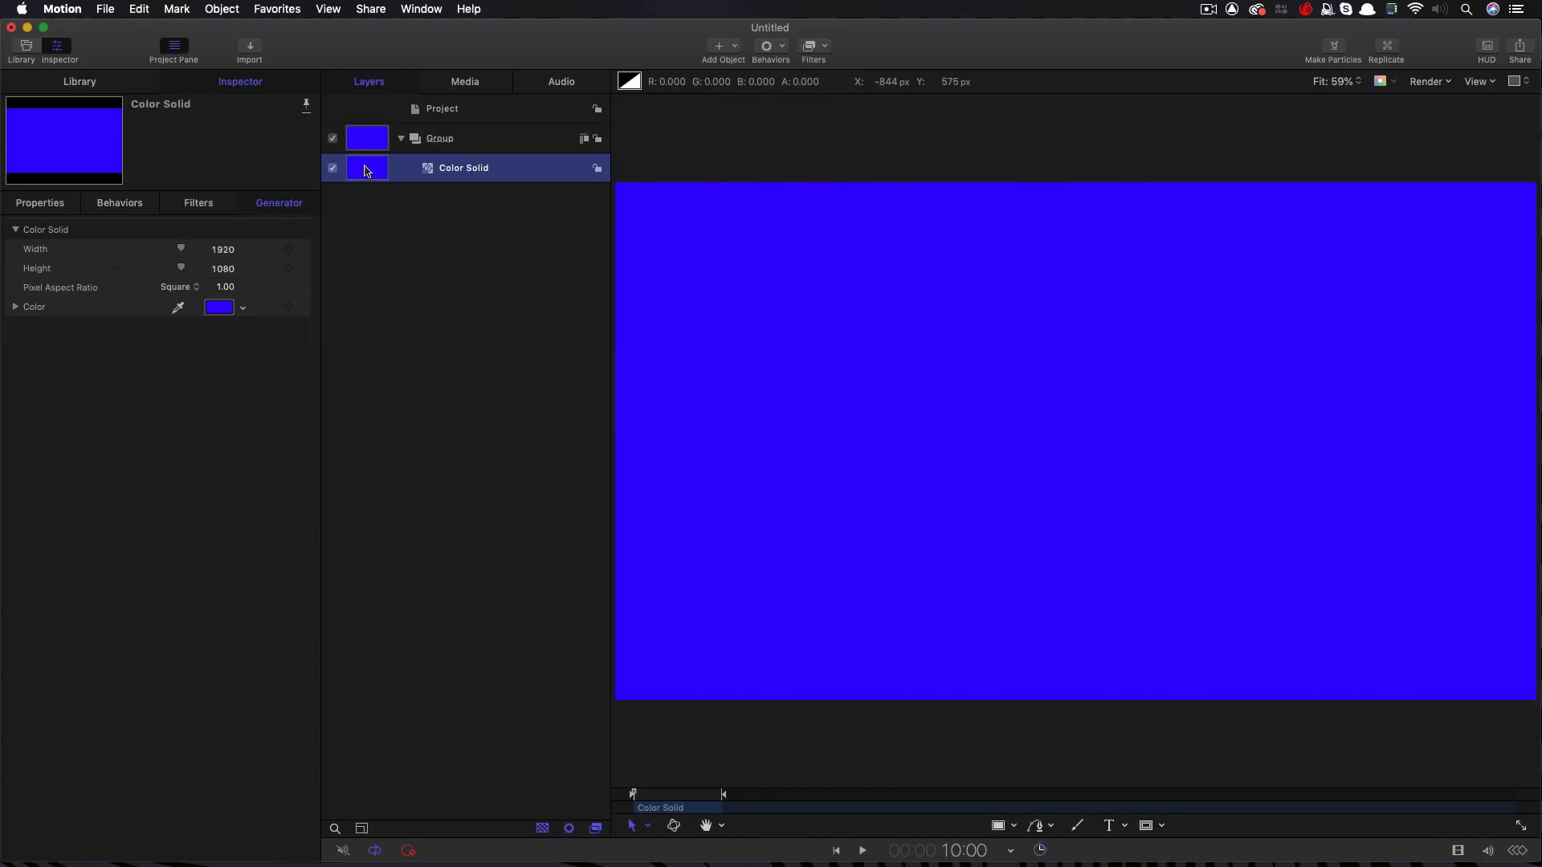
mouse_move(574, 312)
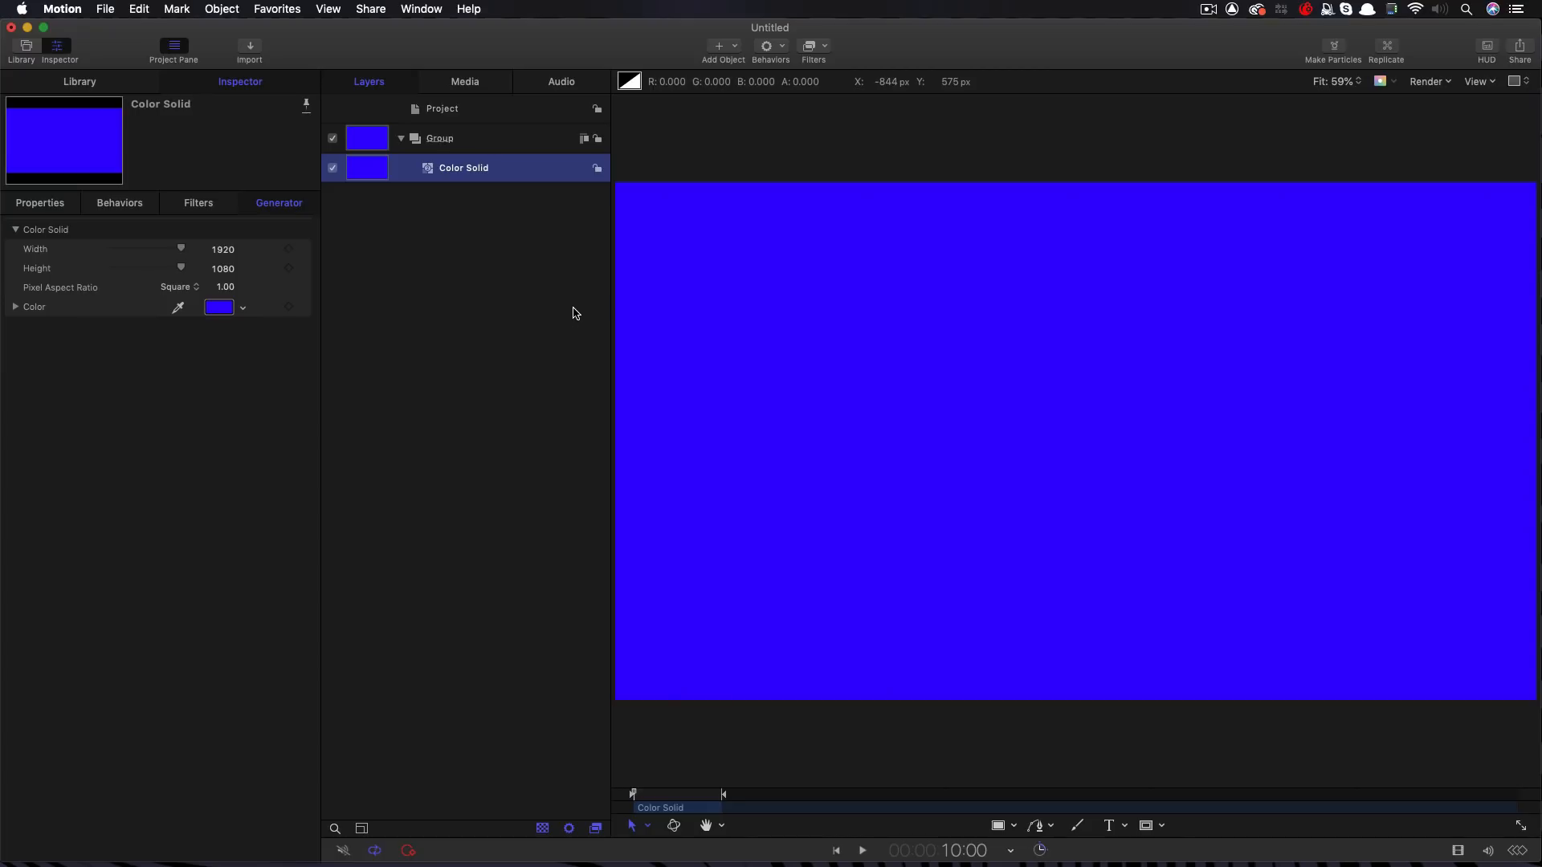
mouse_move(250, 49)
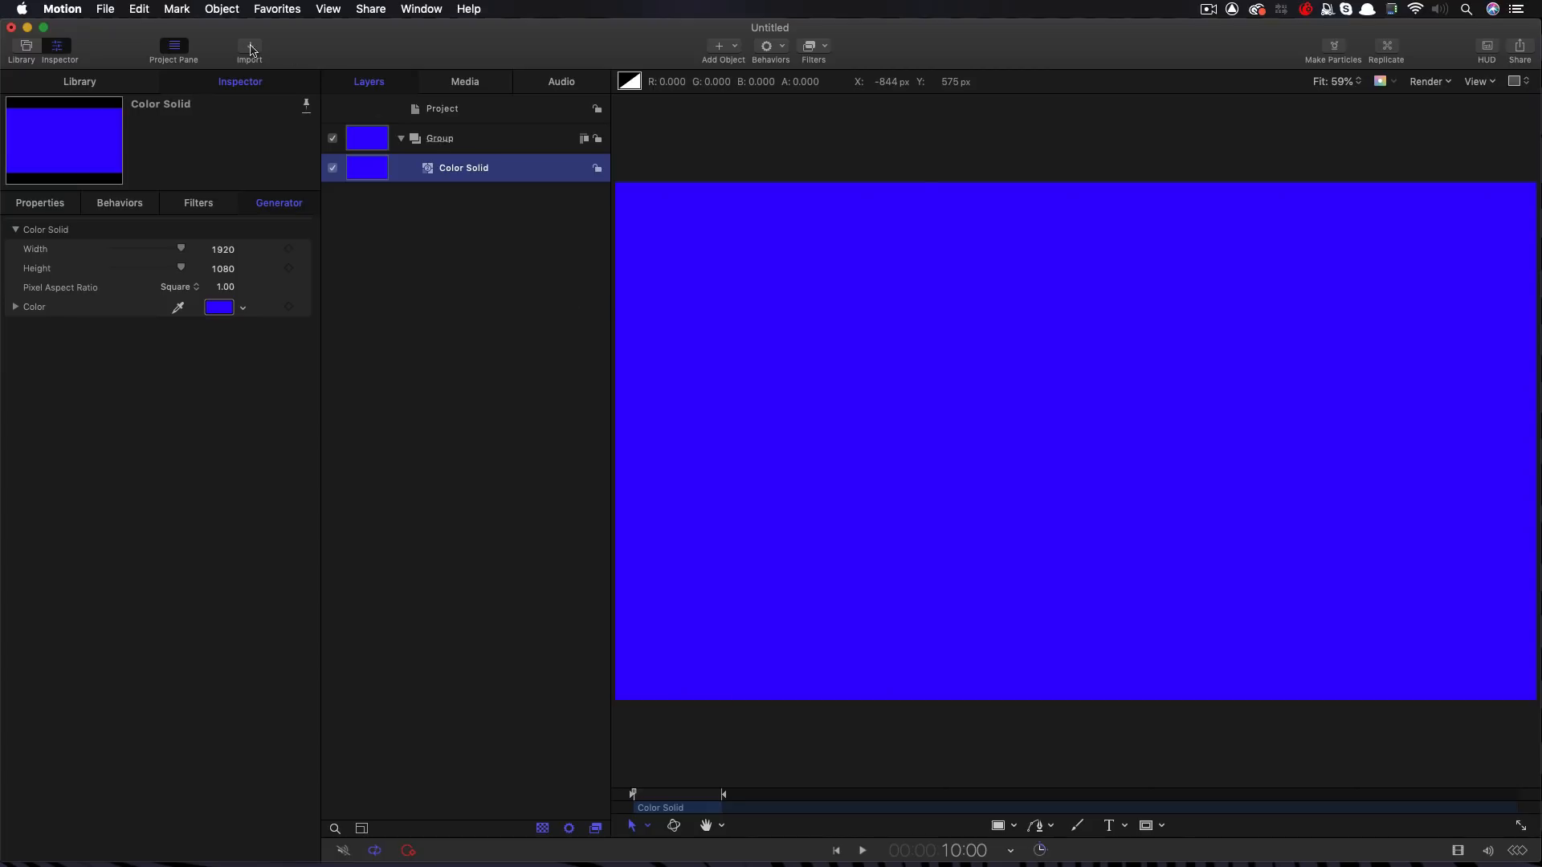
Create Group 1 and import the DragonMaster.psd dragon artwork into it
left_click(442, 108)
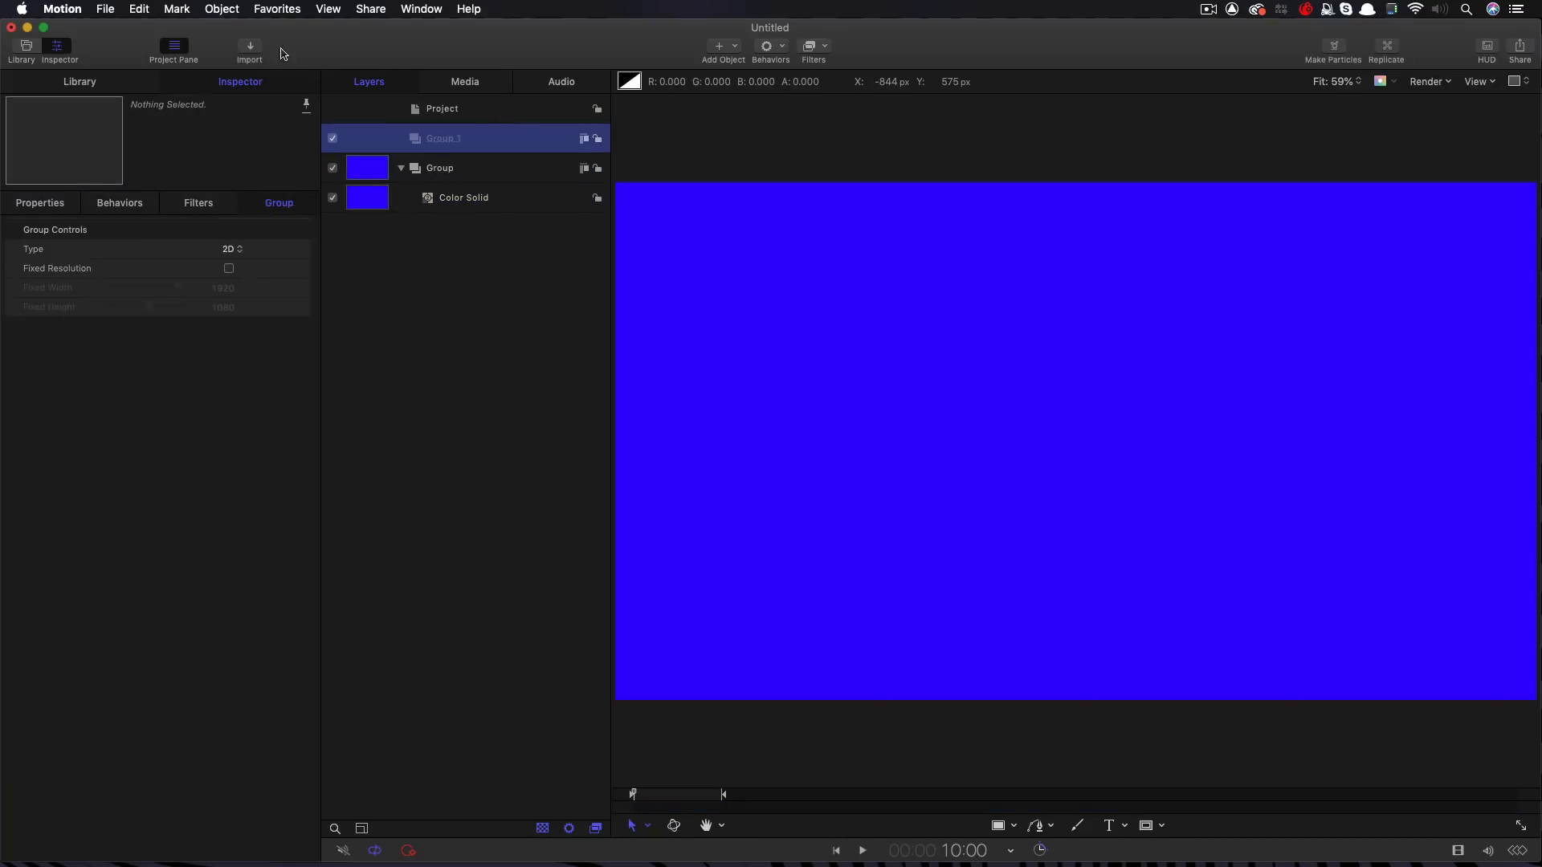
mouse_move(249, 49)
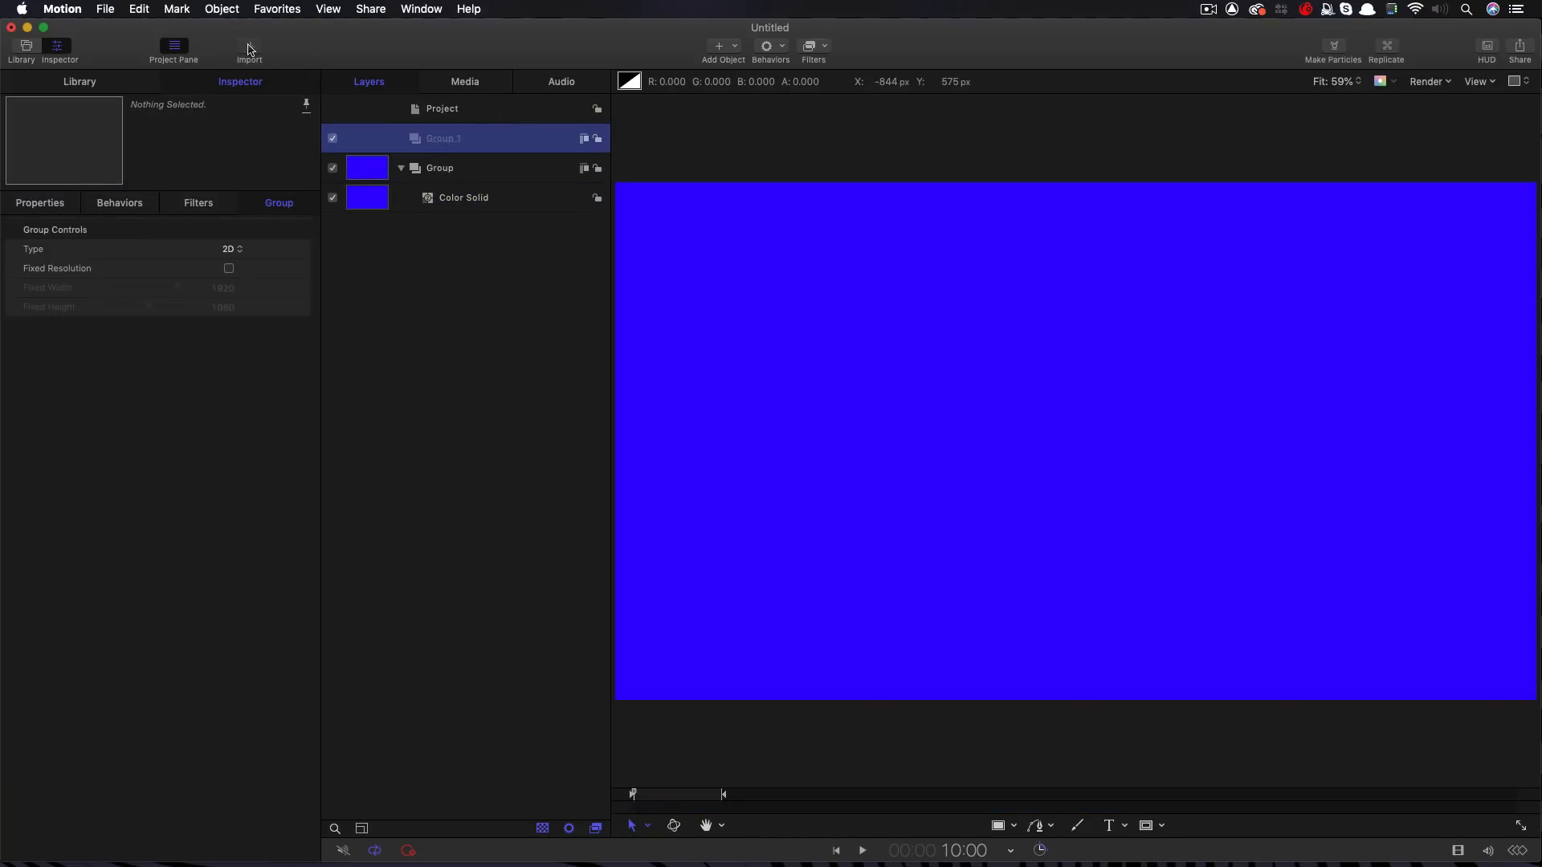
left_click(249, 49)
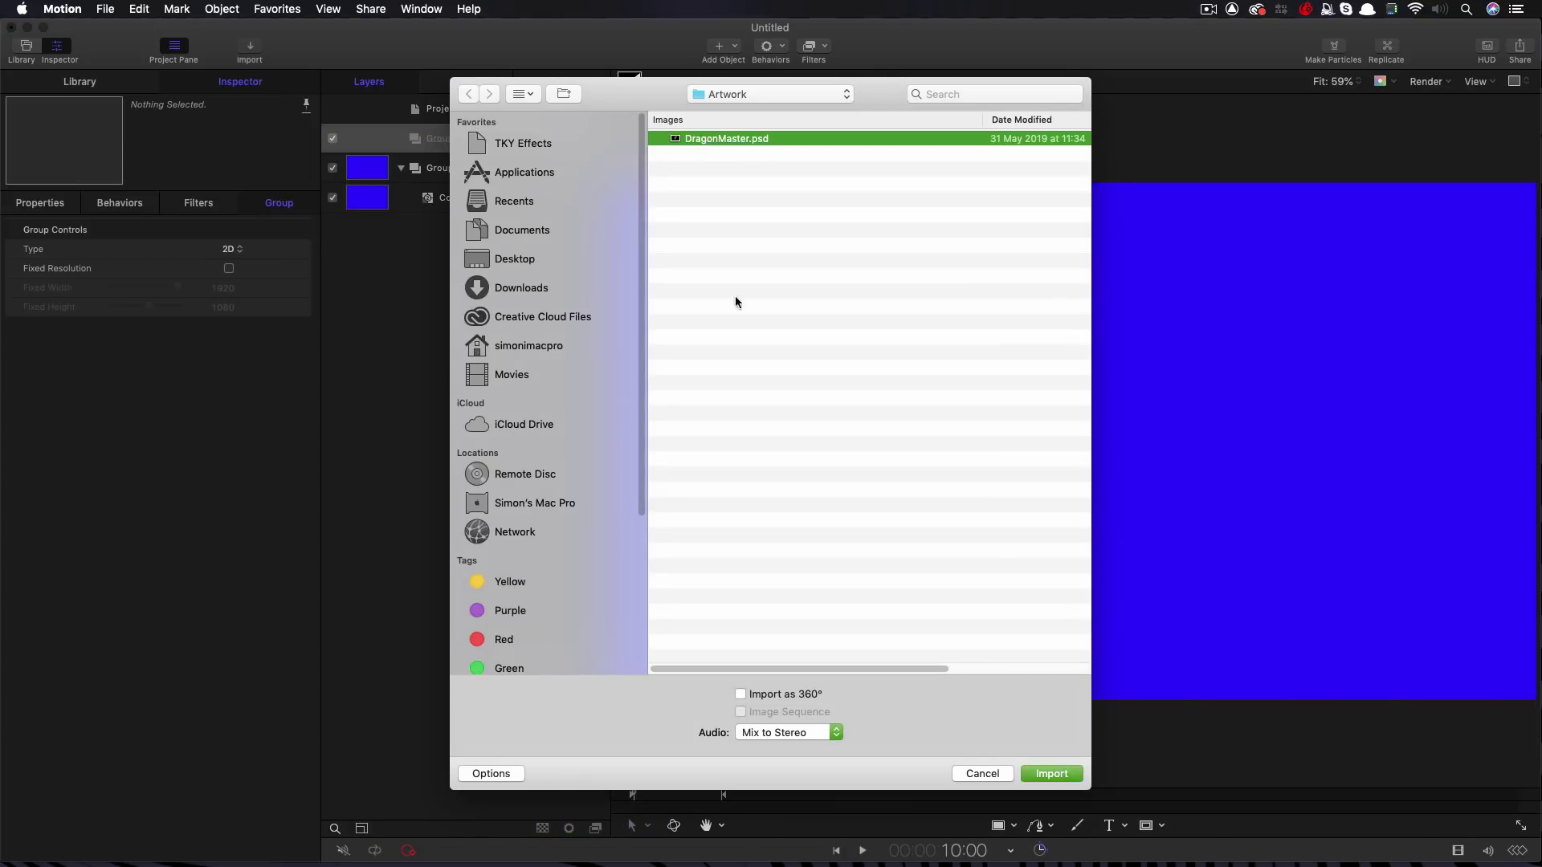
left_click(1050, 772)
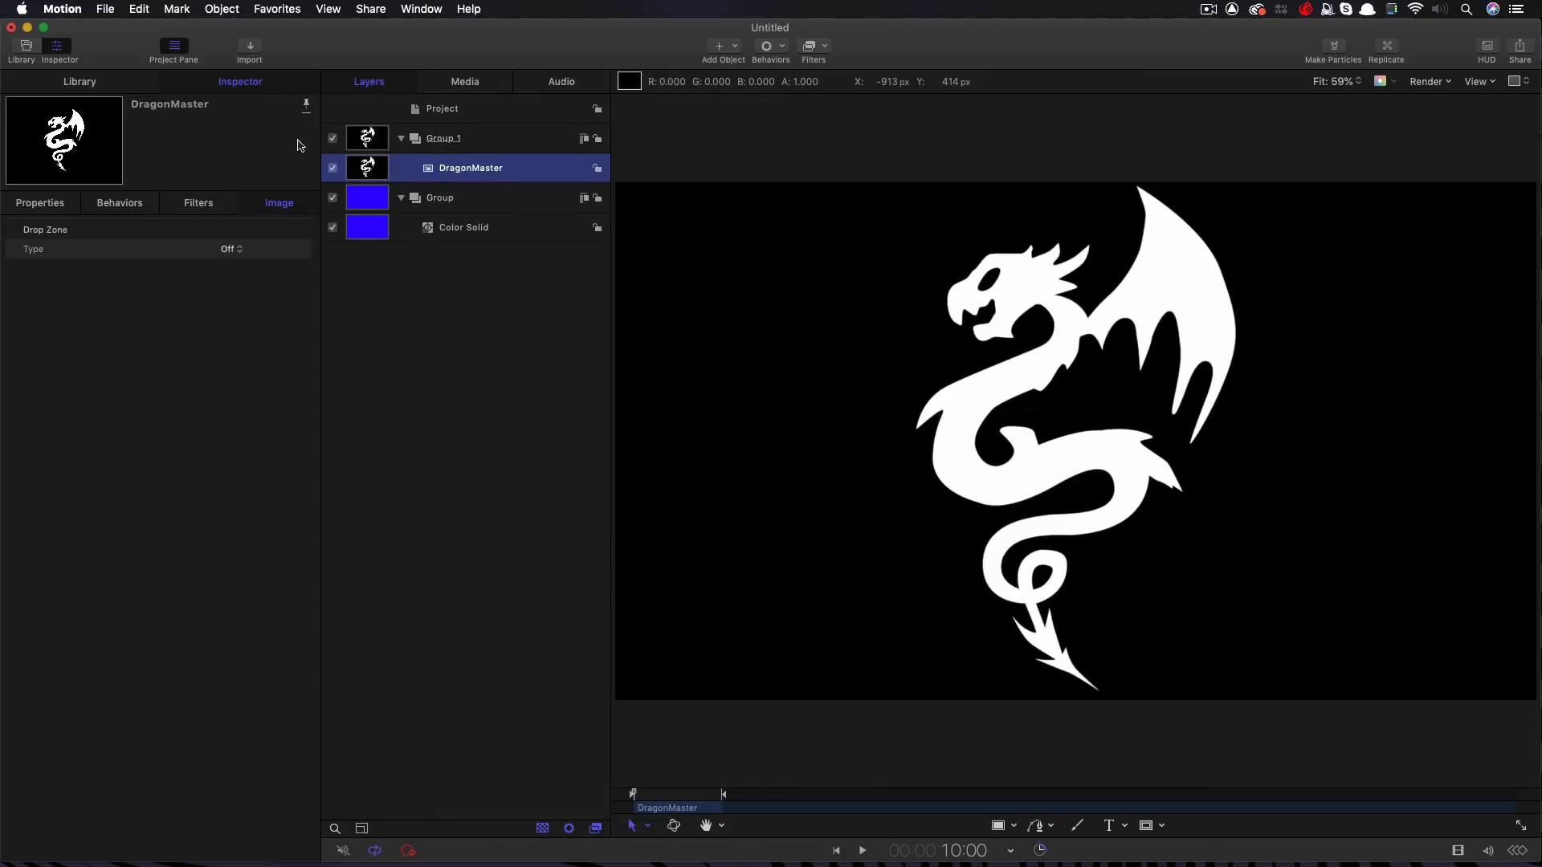
mouse_move(1062, 230)
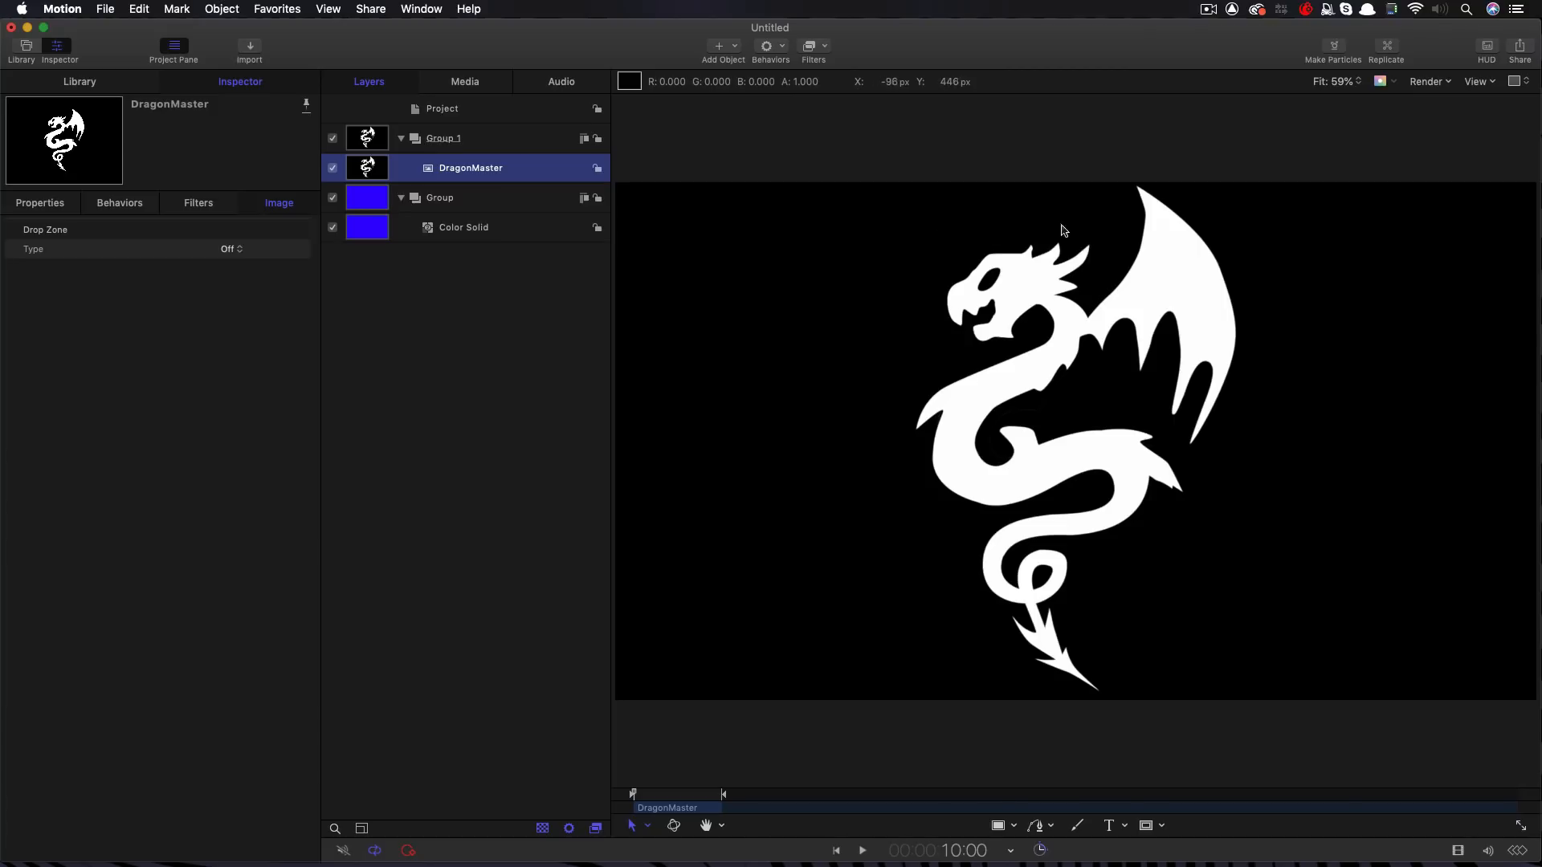
mouse_move(888, 366)
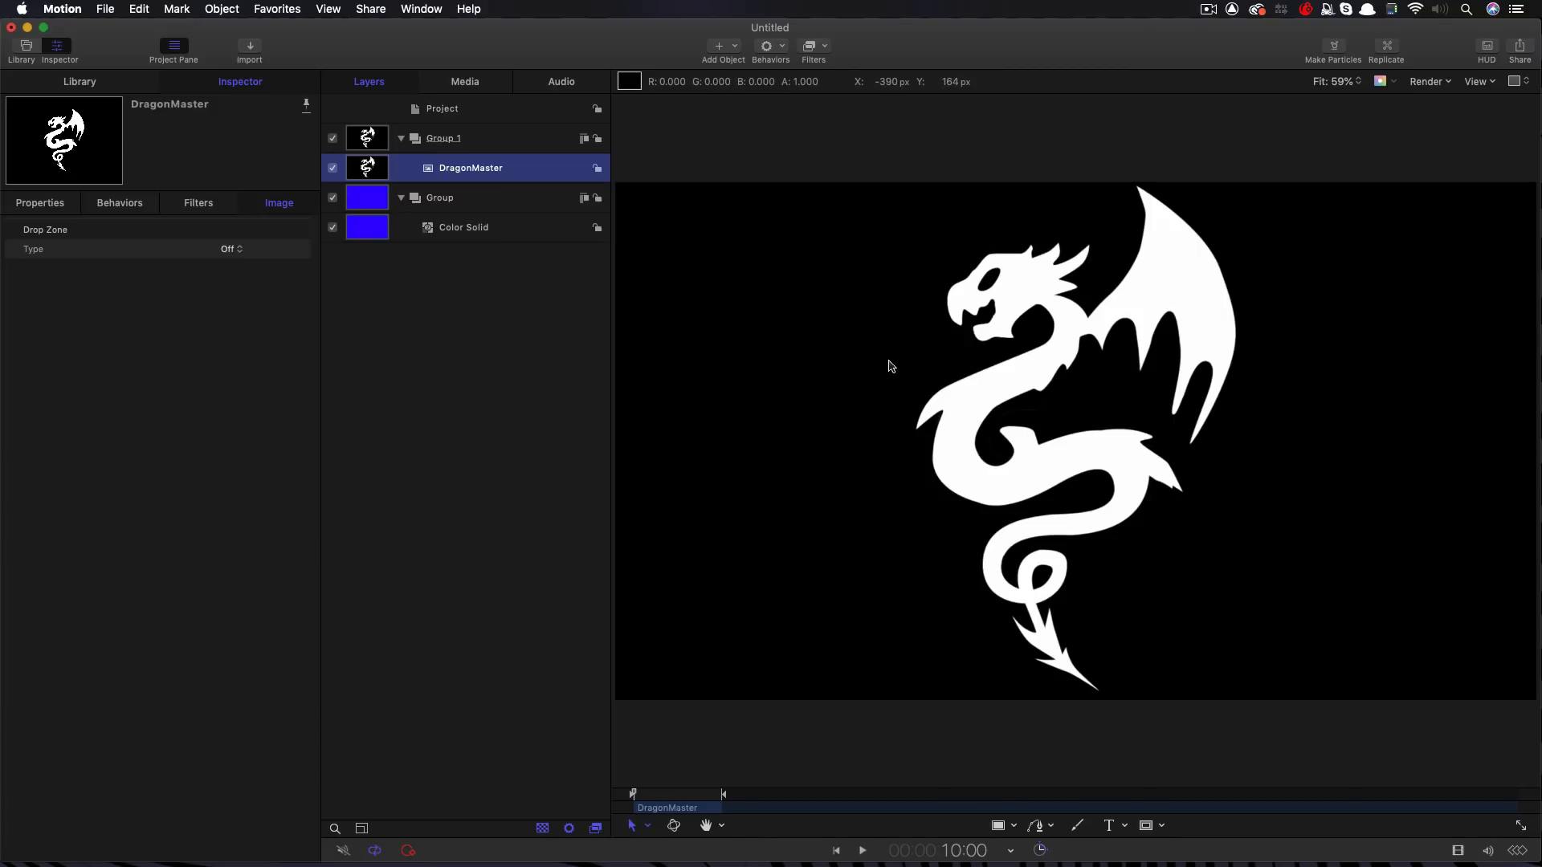
mouse_move(881, 334)
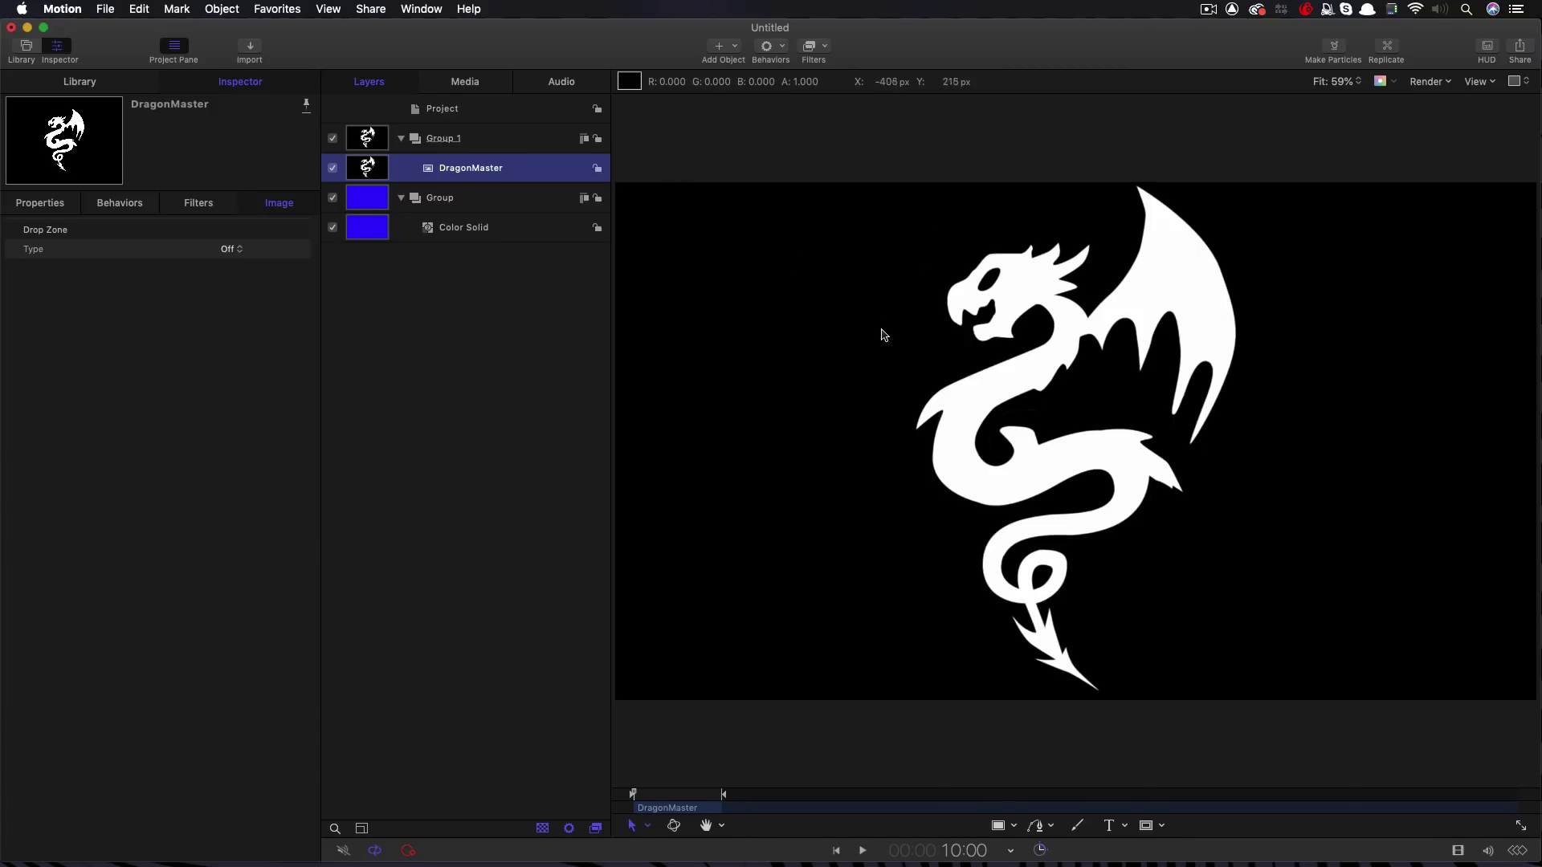
mouse_move(814, 462)
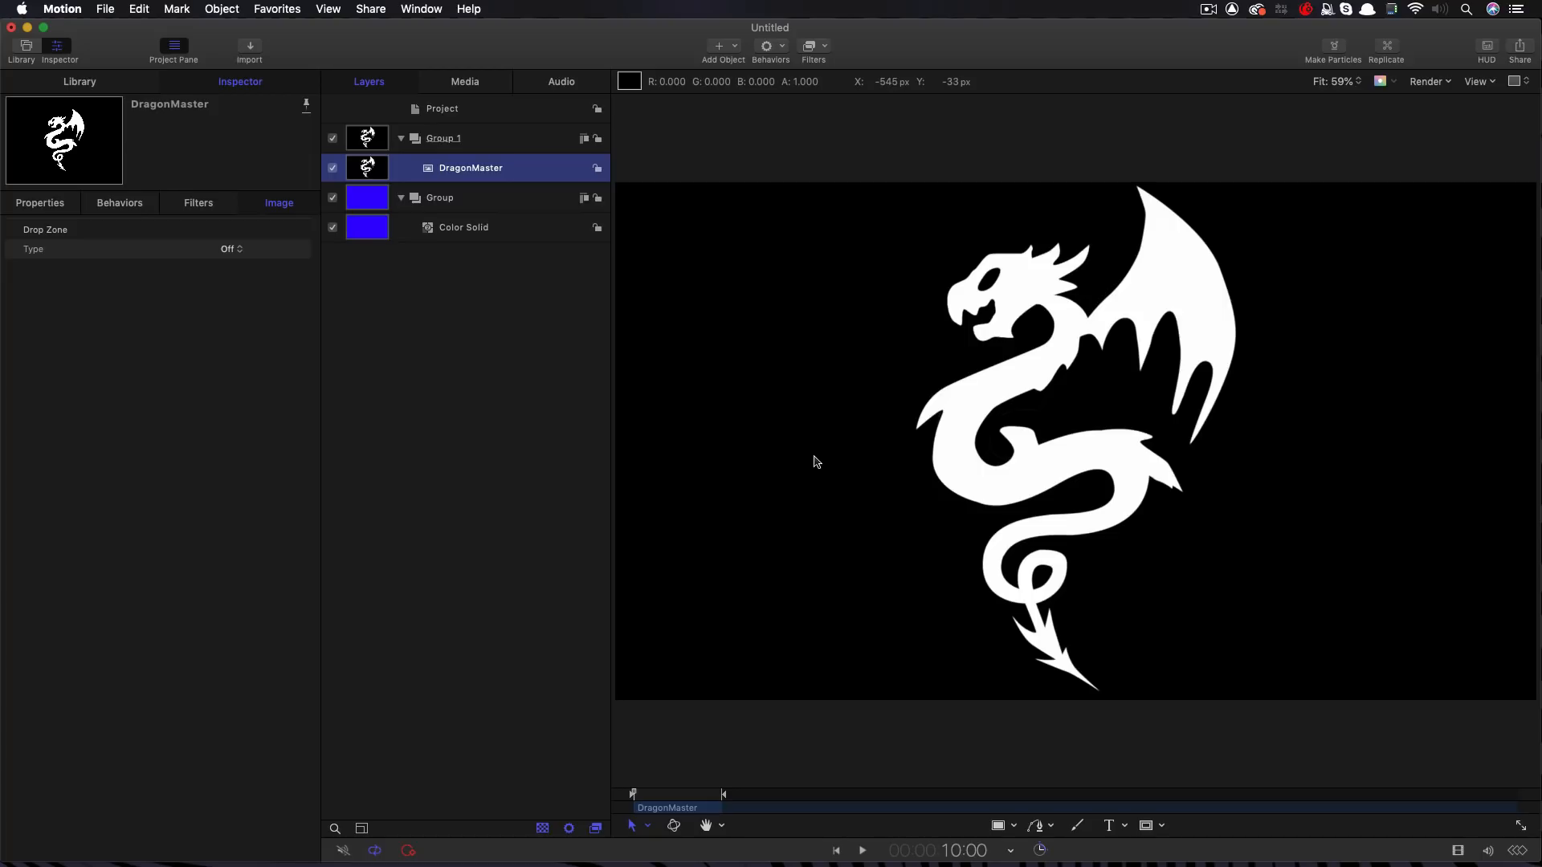
Apply a Channel Mixer to DragonMaster with Alpha-Alpha 0 and Alpha-Green 1.0
left_click(812, 45)
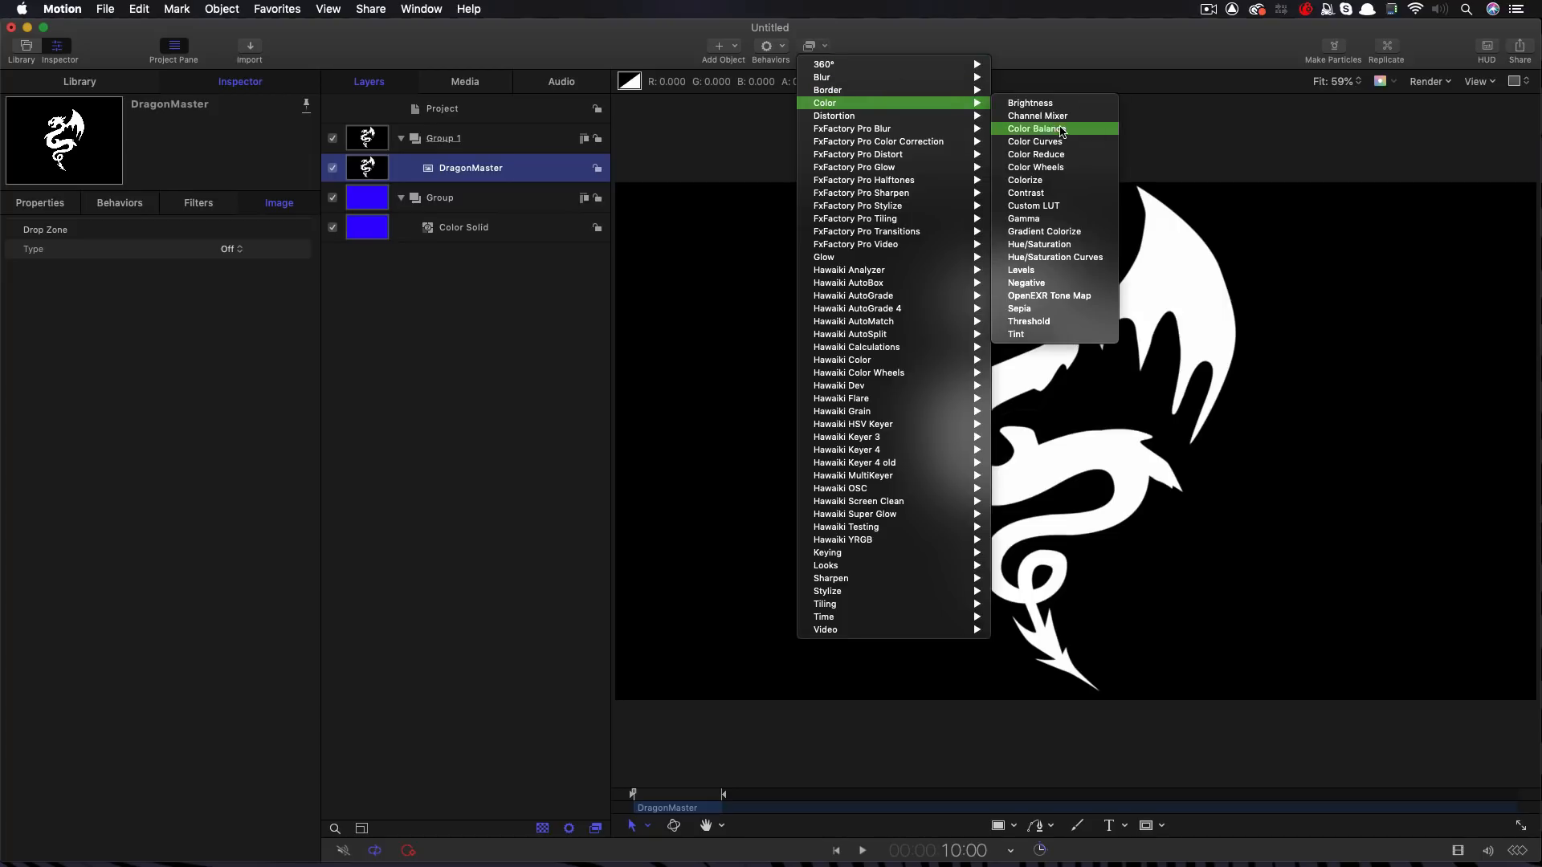
left_click(1038, 116)
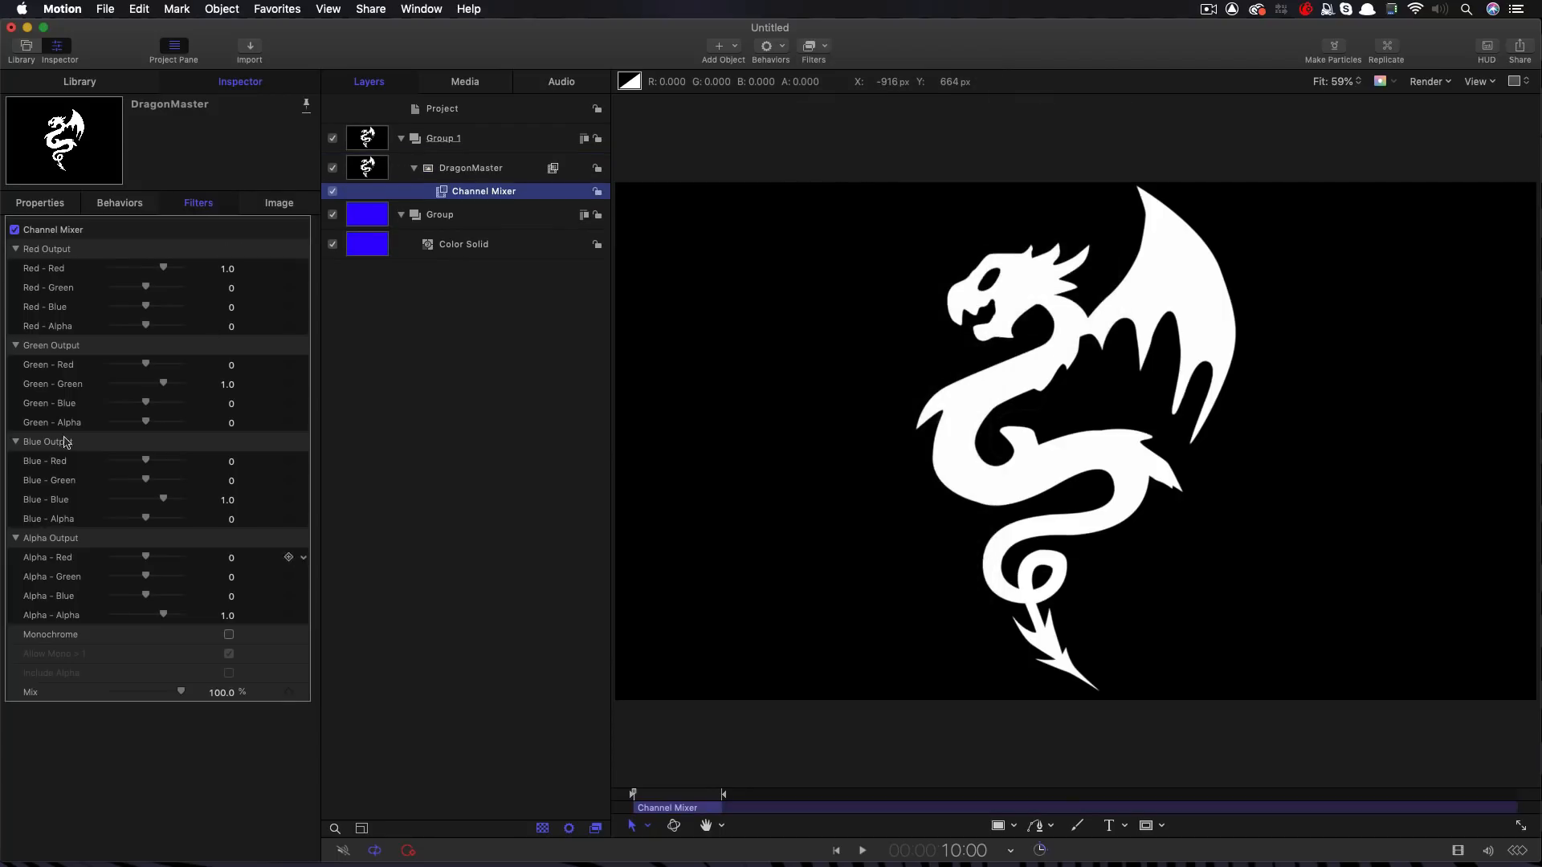
mouse_move(223, 553)
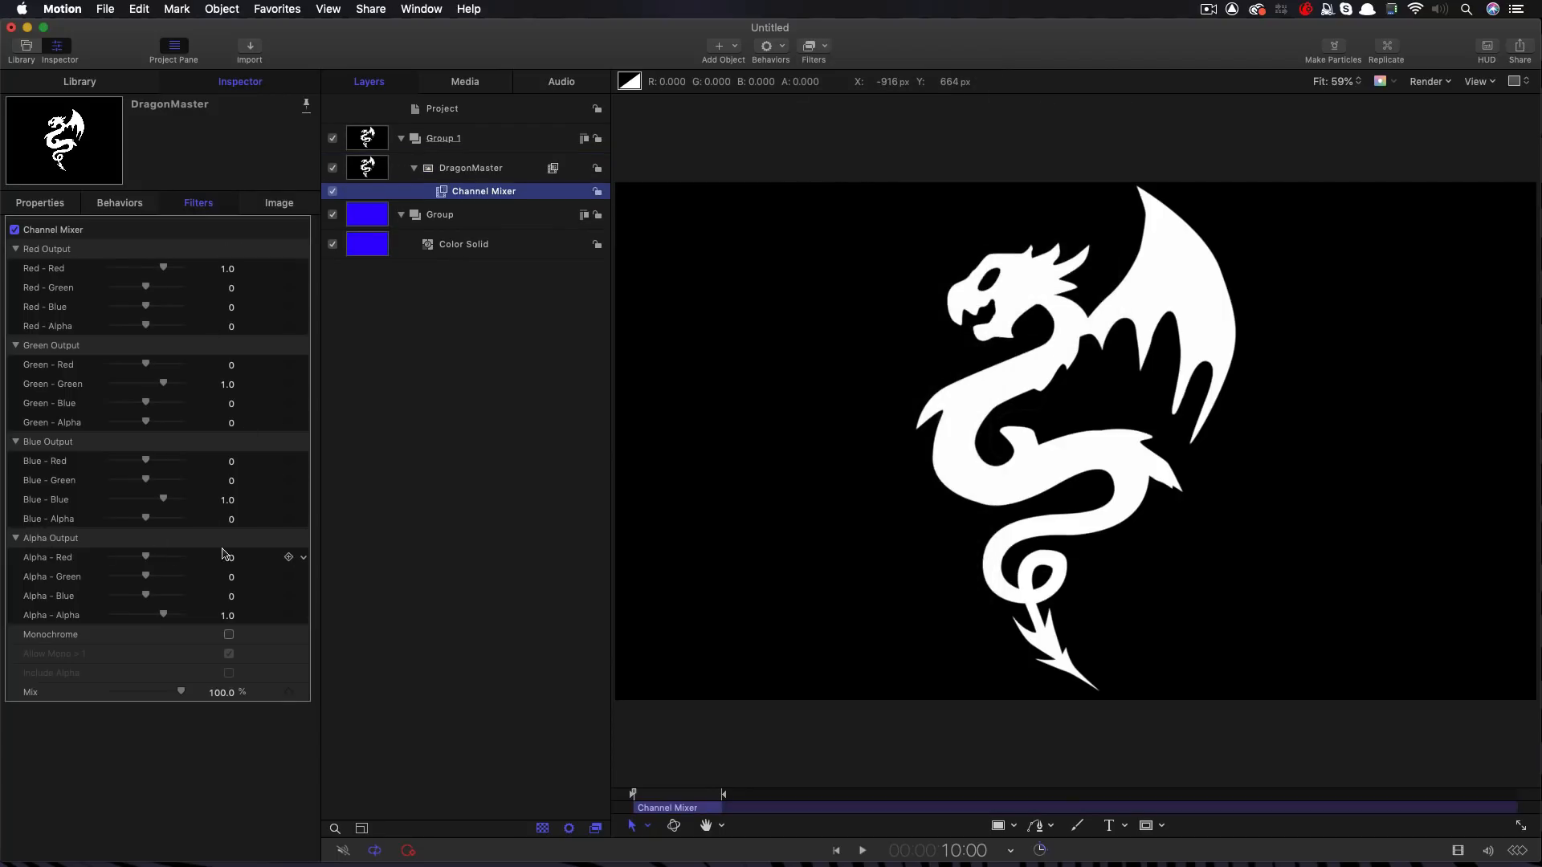
mouse_move(228, 618)
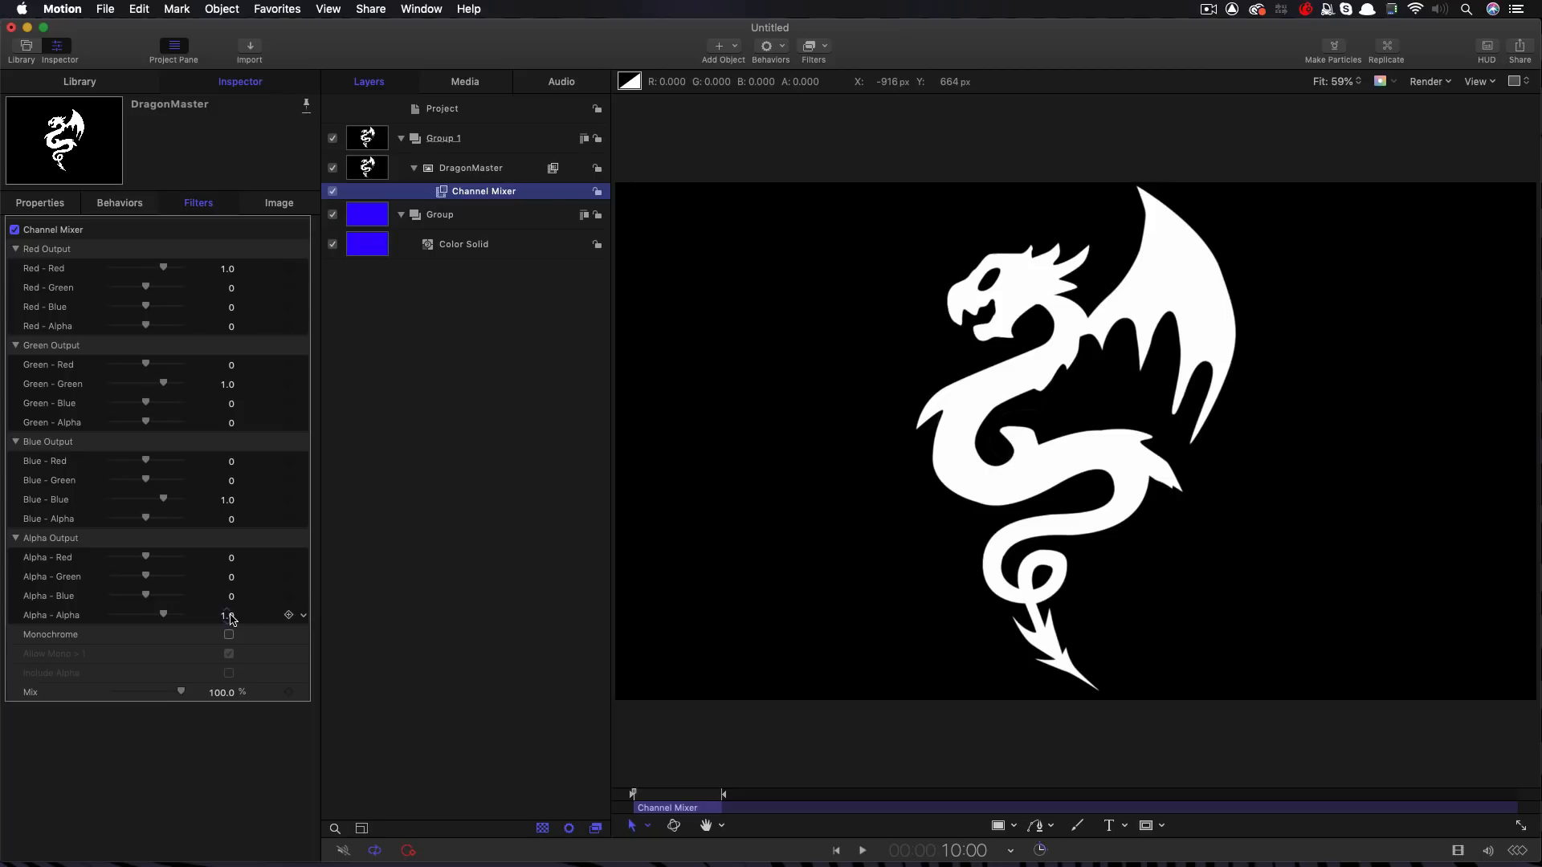
double_click(228, 615)
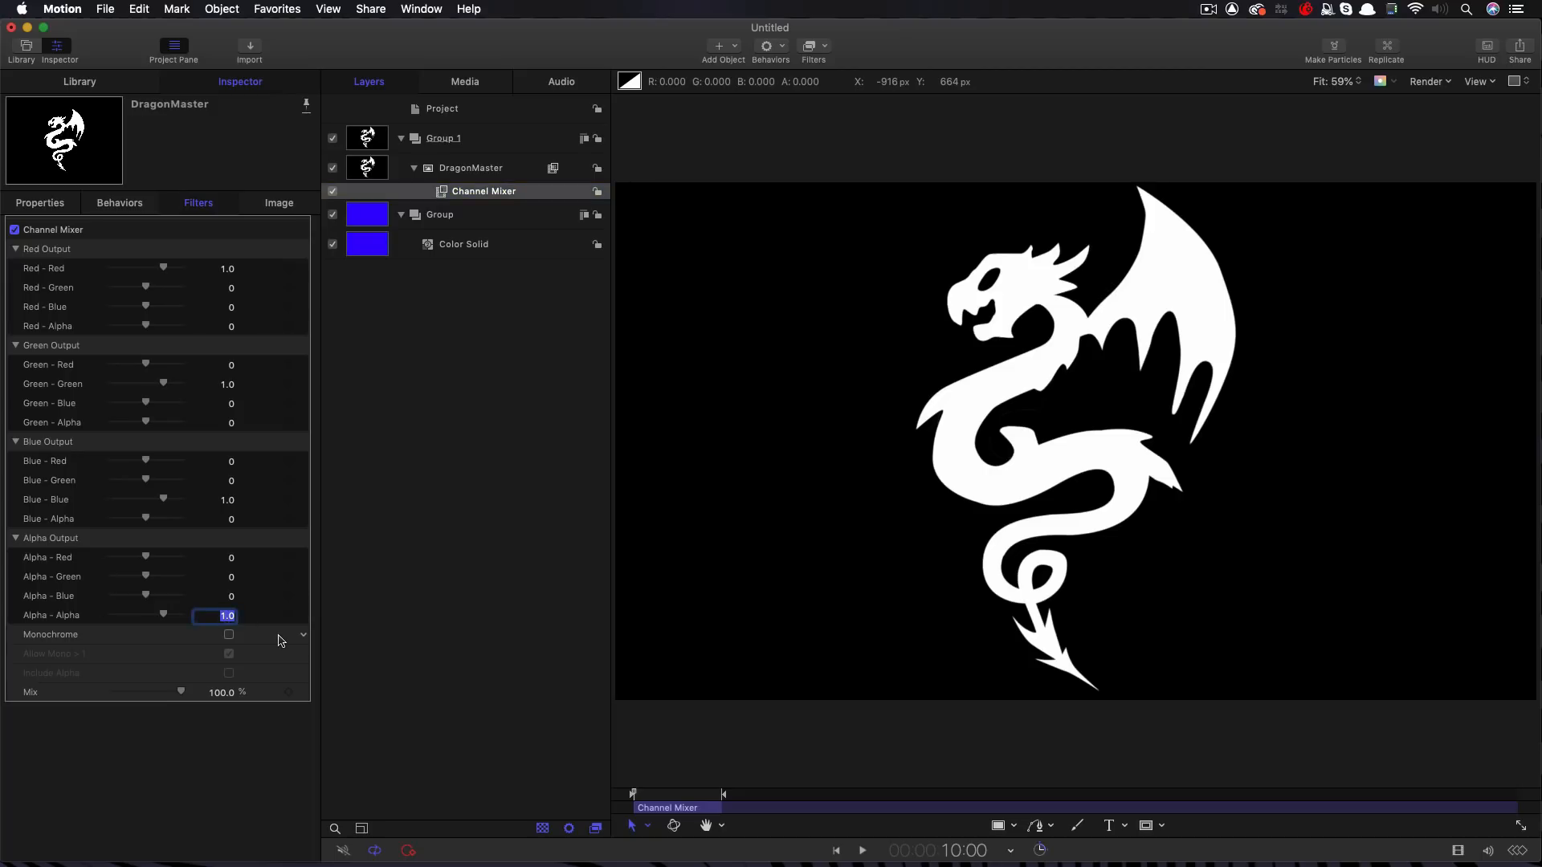
type("0")
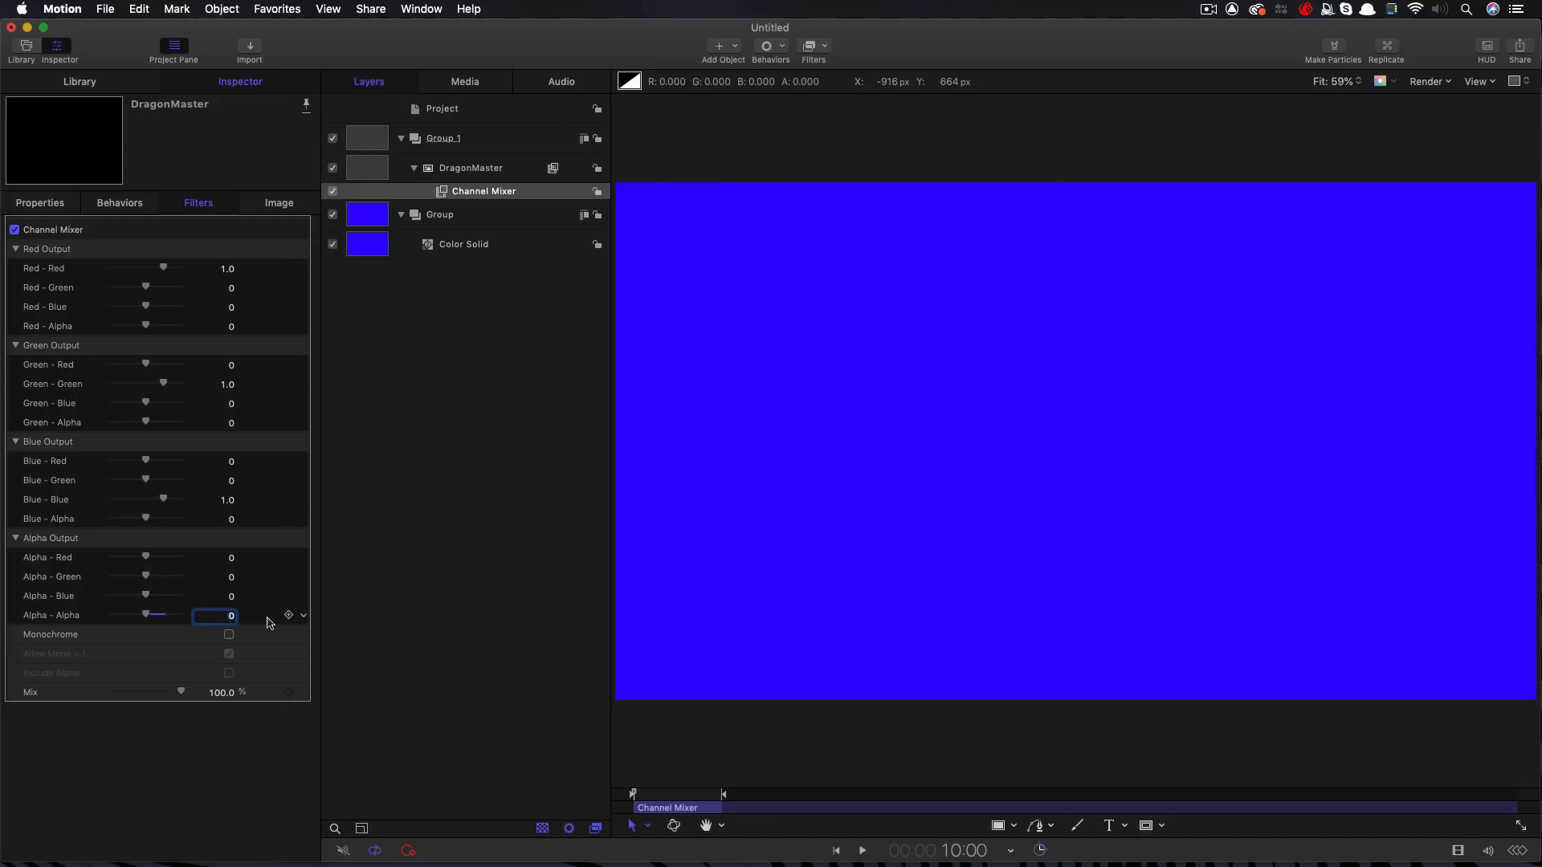
mouse_move(57, 597)
type("1")
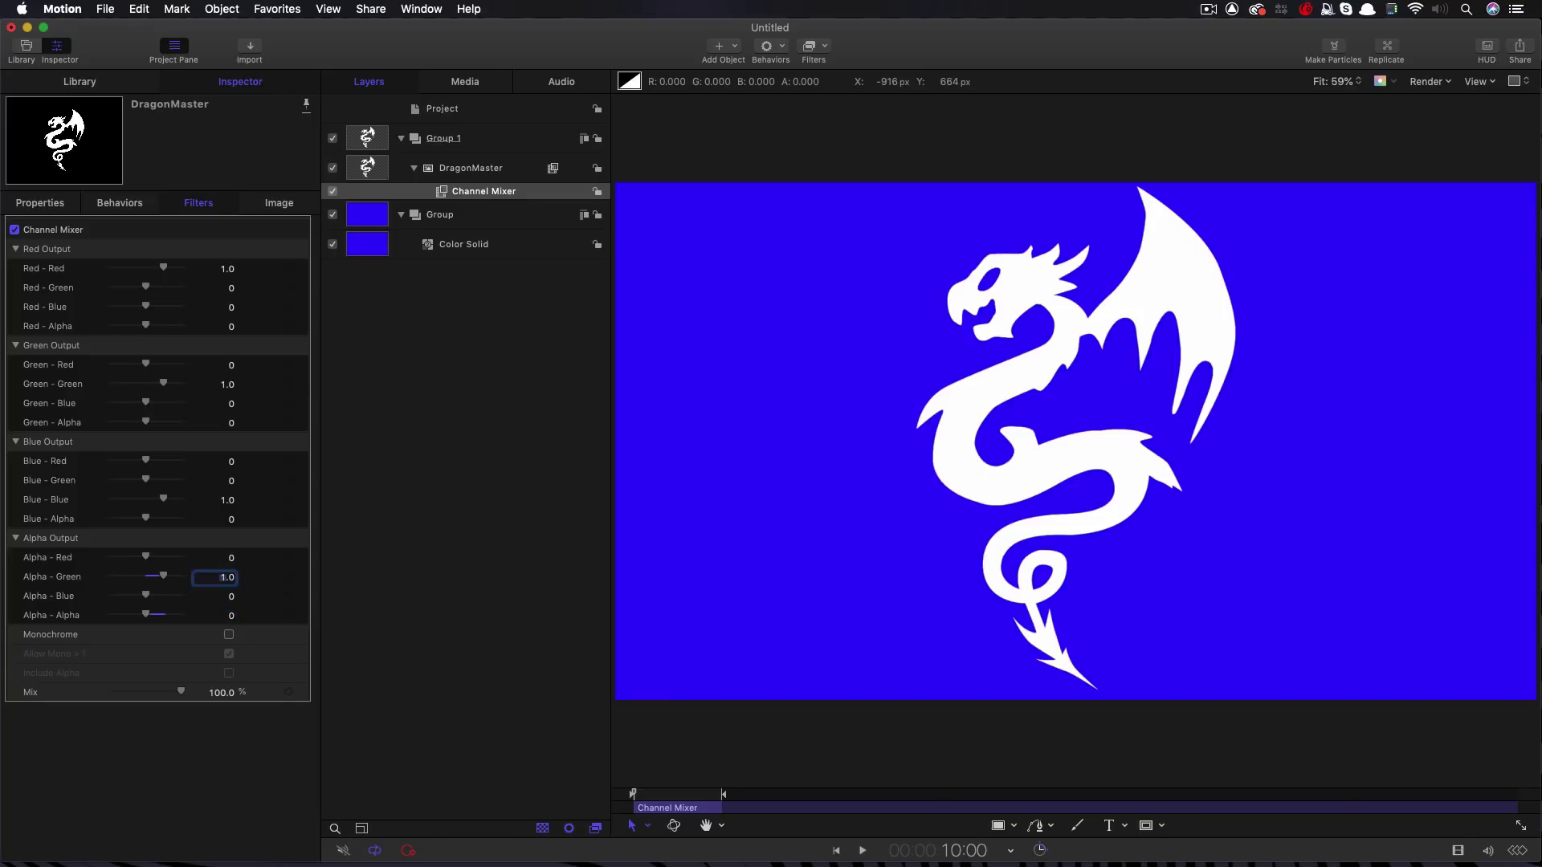
mouse_move(1017, 233)
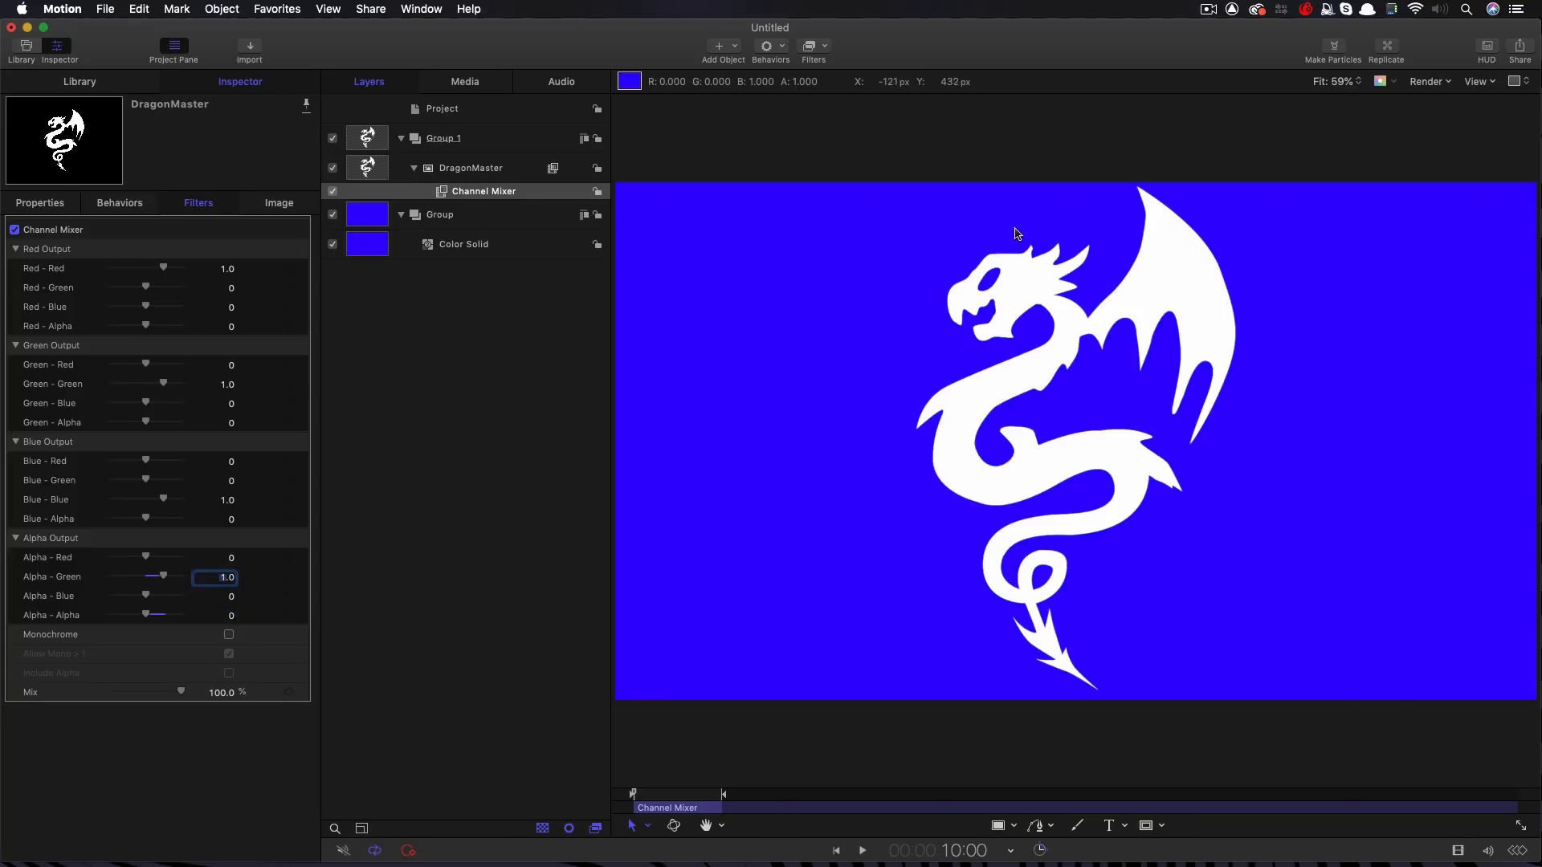
mouse_move(1079, 299)
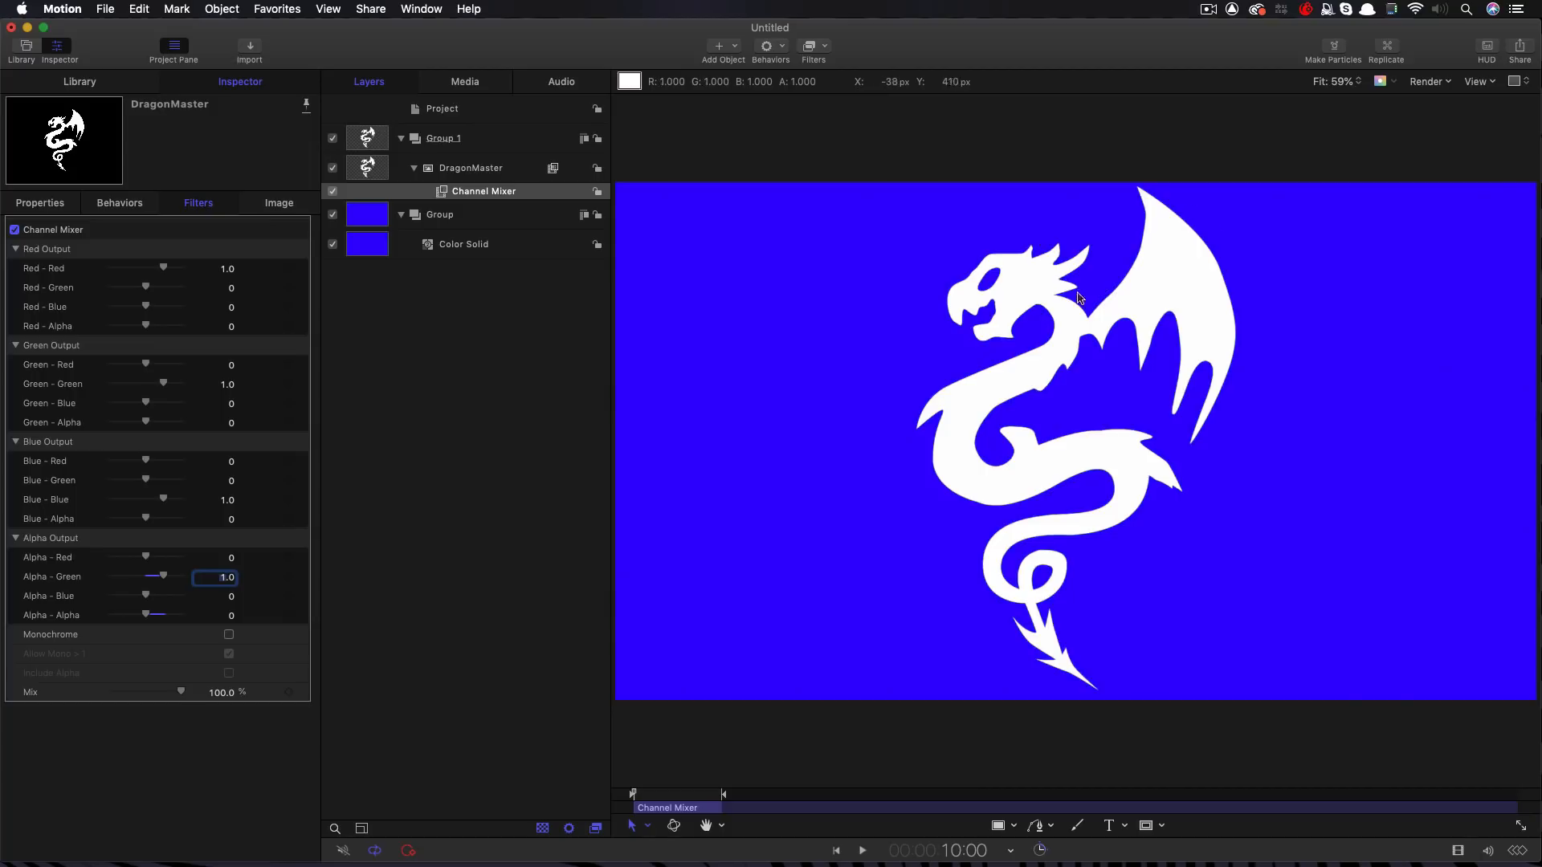
mouse_move(970, 415)
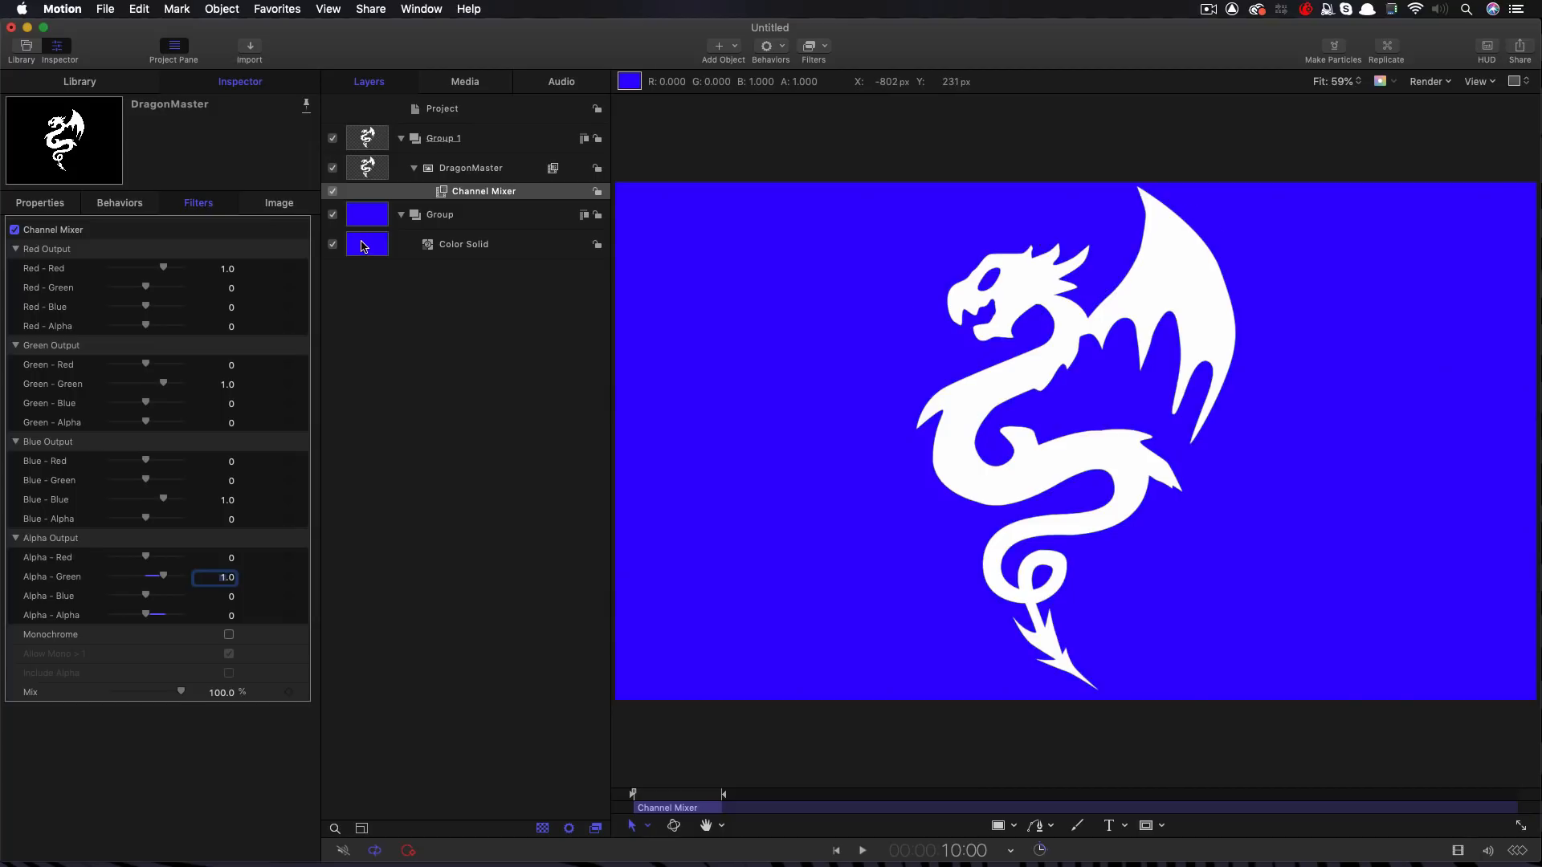
Change the Color Solid copy in Group 2 from blue to dark red
left_click(463, 244)
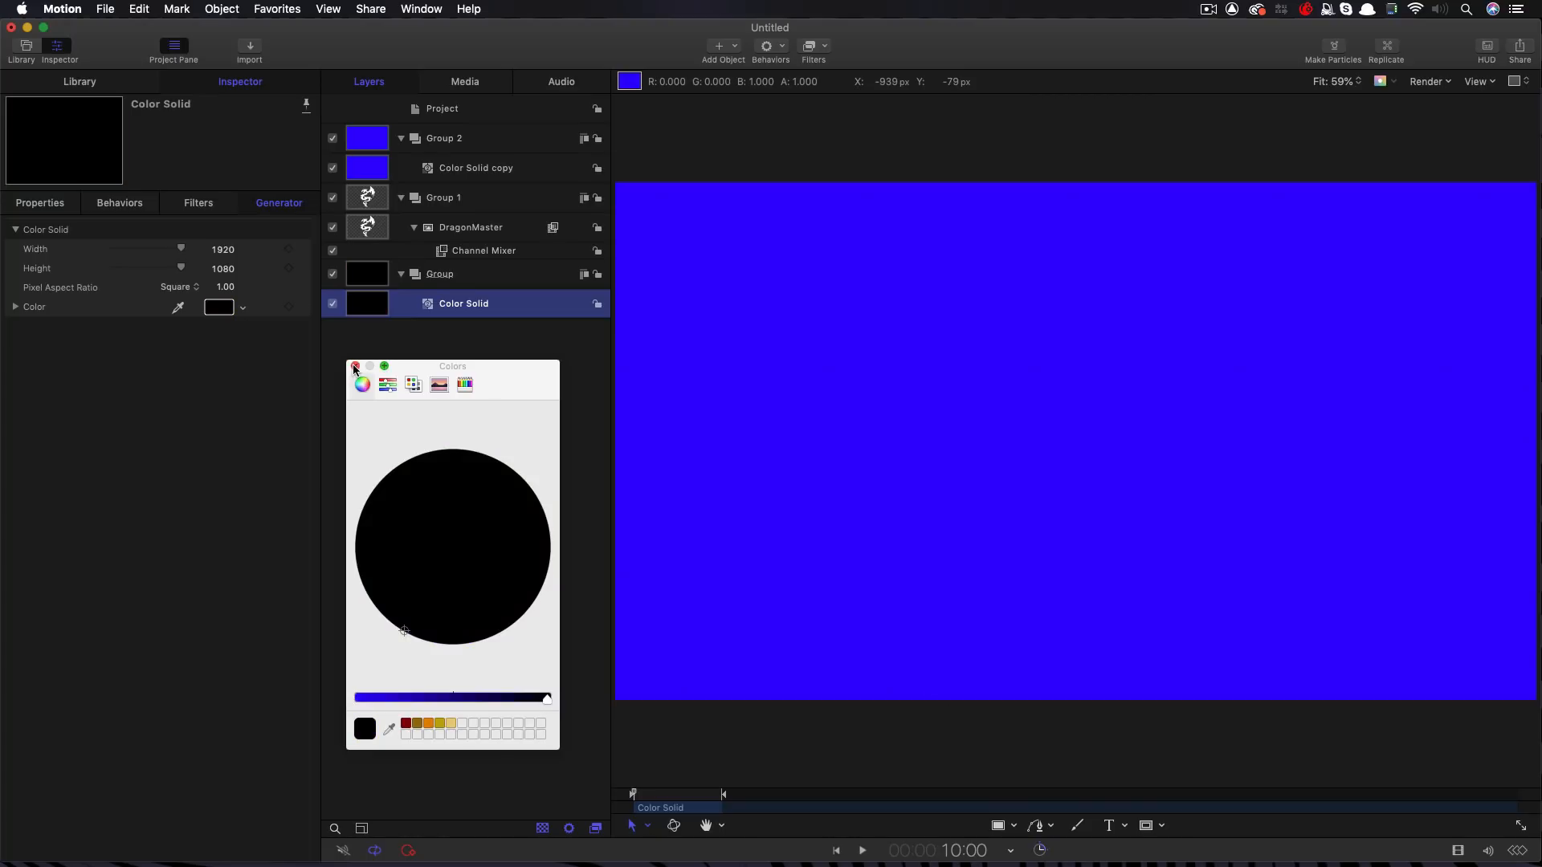
left_click(355, 367)
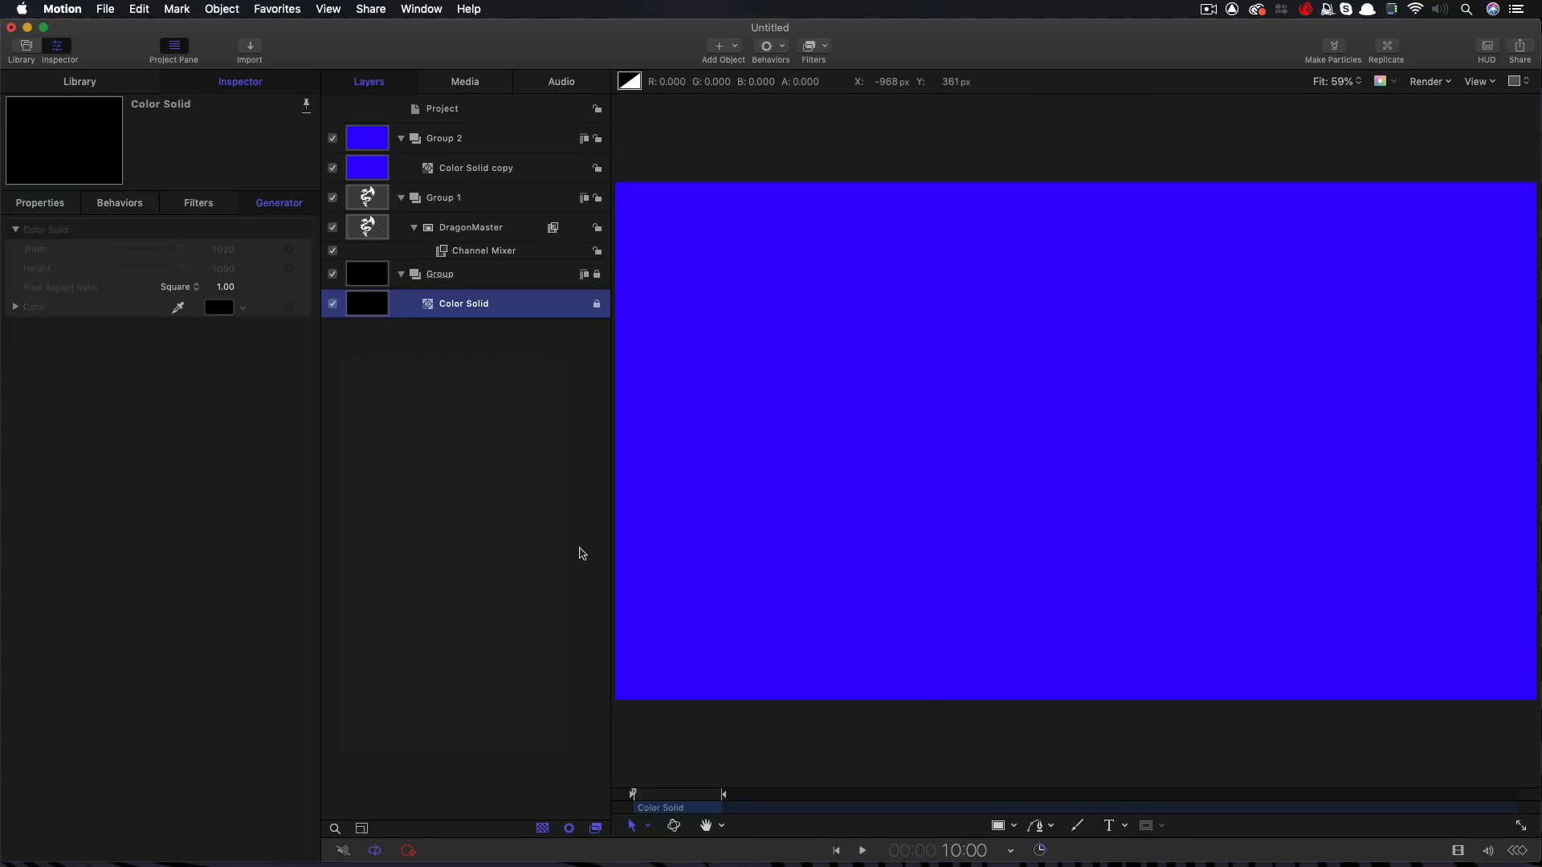
left_click(475, 167)
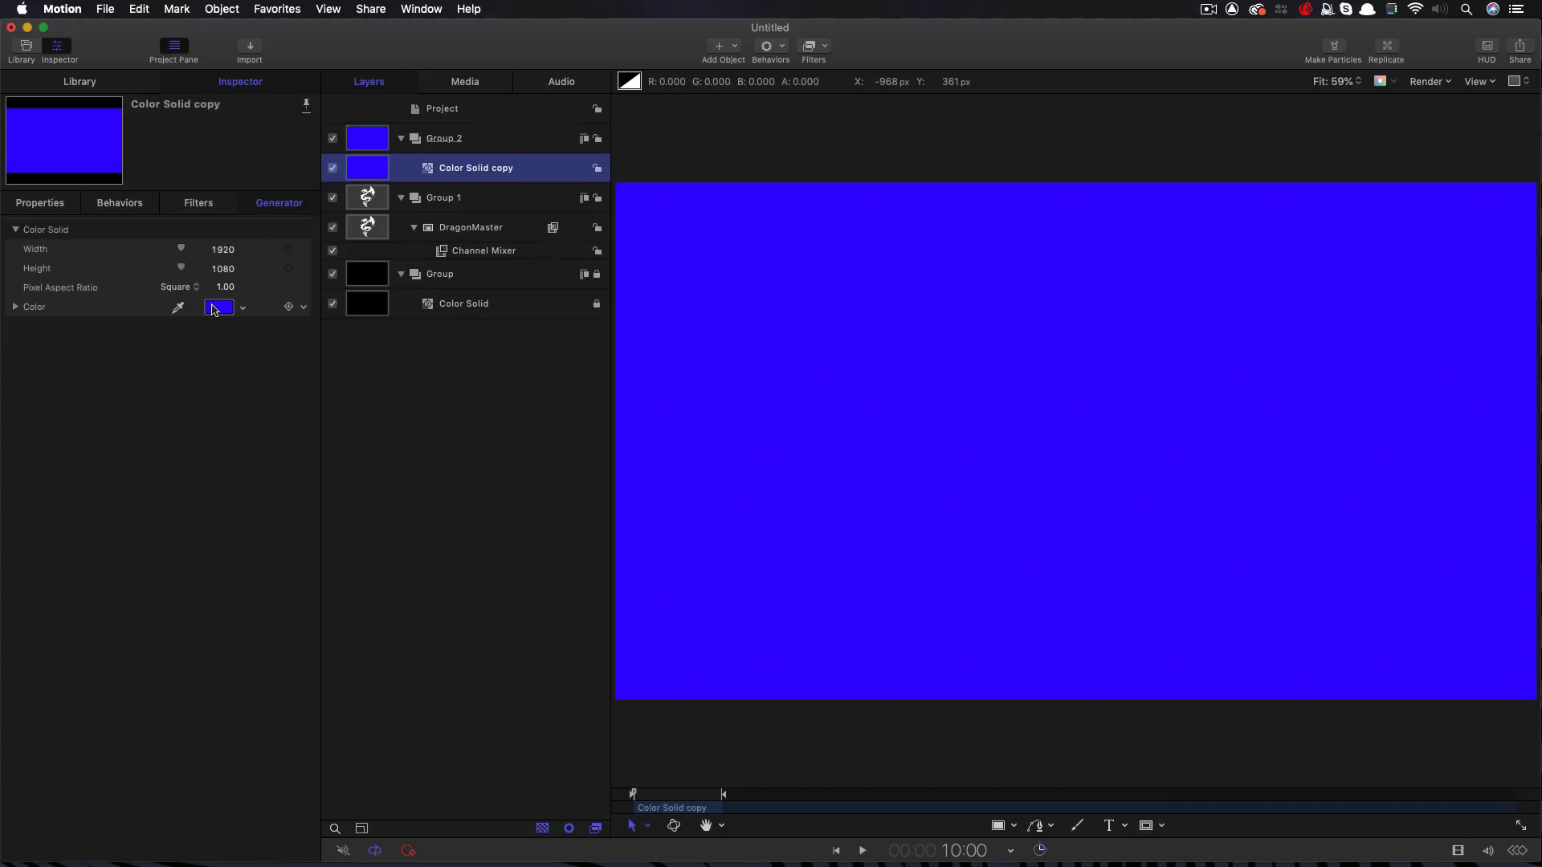
left_click(219, 307)
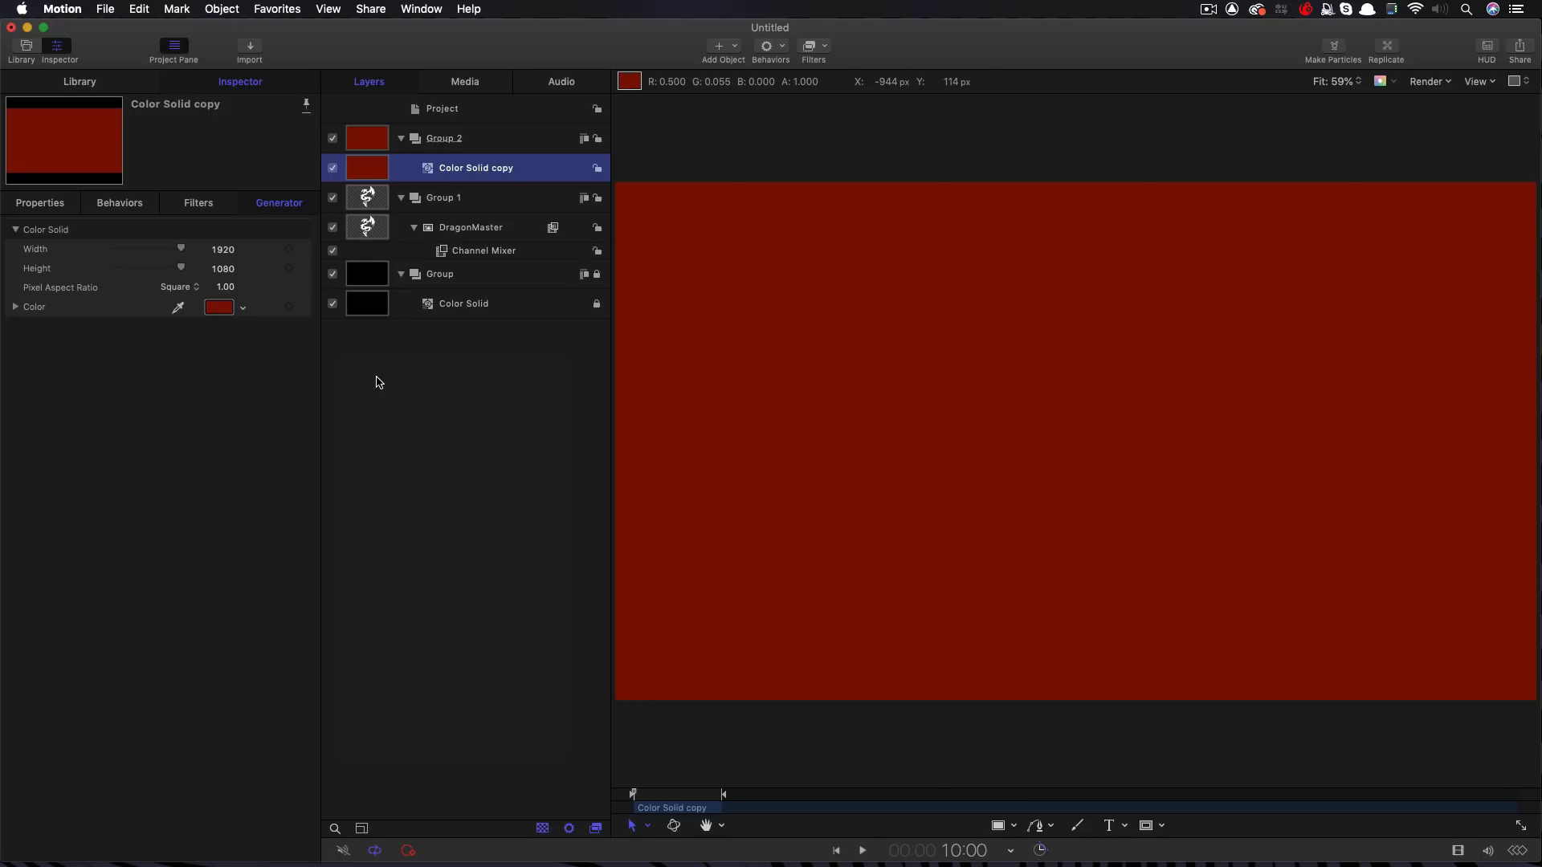
mouse_move(371, 169)
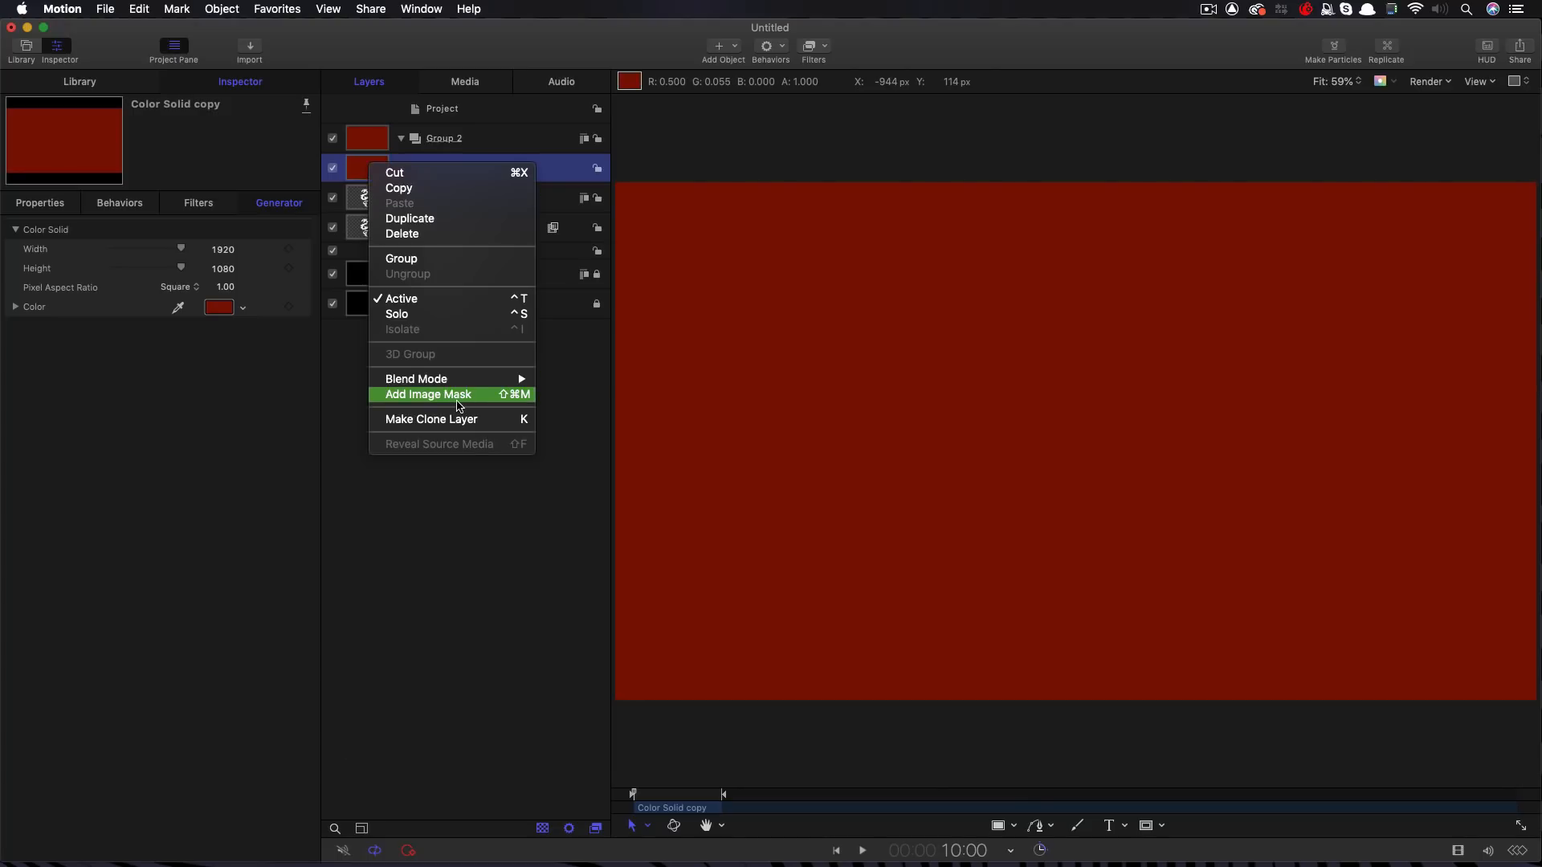
Add an Image Mask to the red solid copy and rename Group 1 to 'Image Source'
left_click(426, 394)
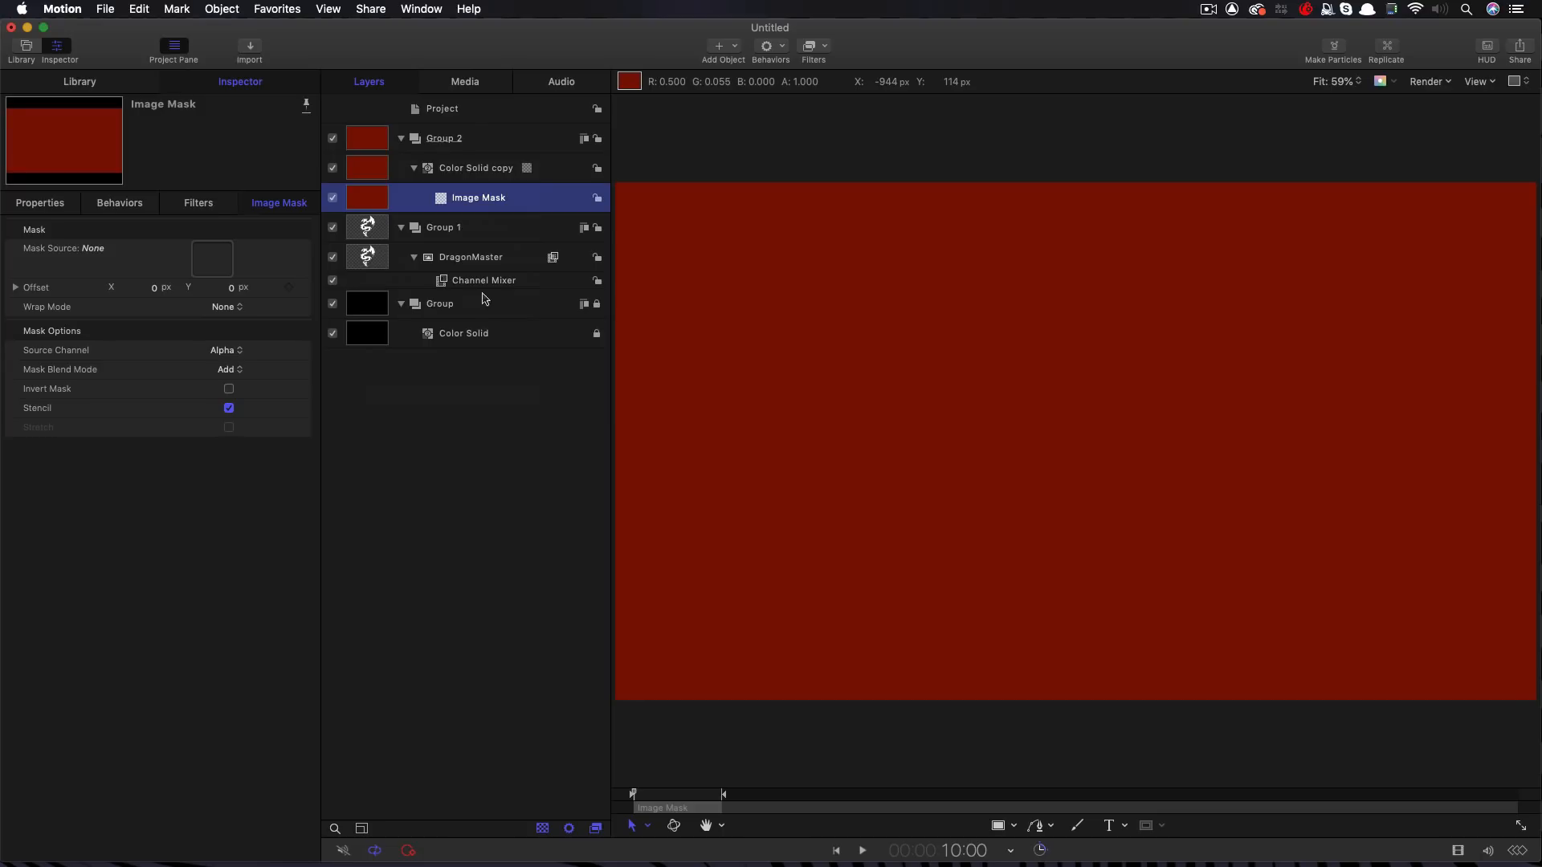
mouse_move(386, 230)
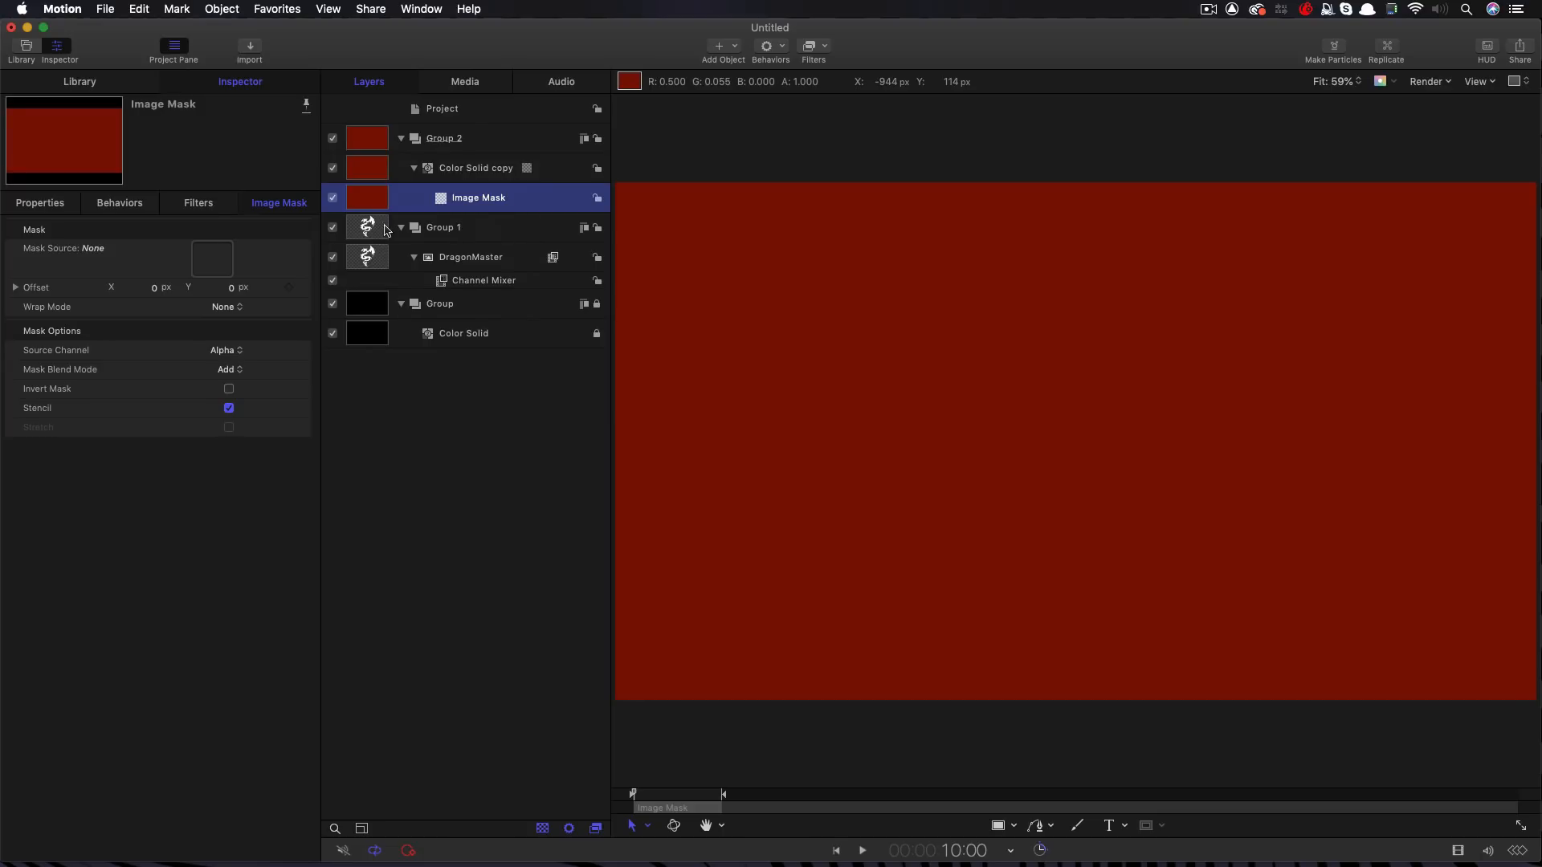
left_click(444, 227)
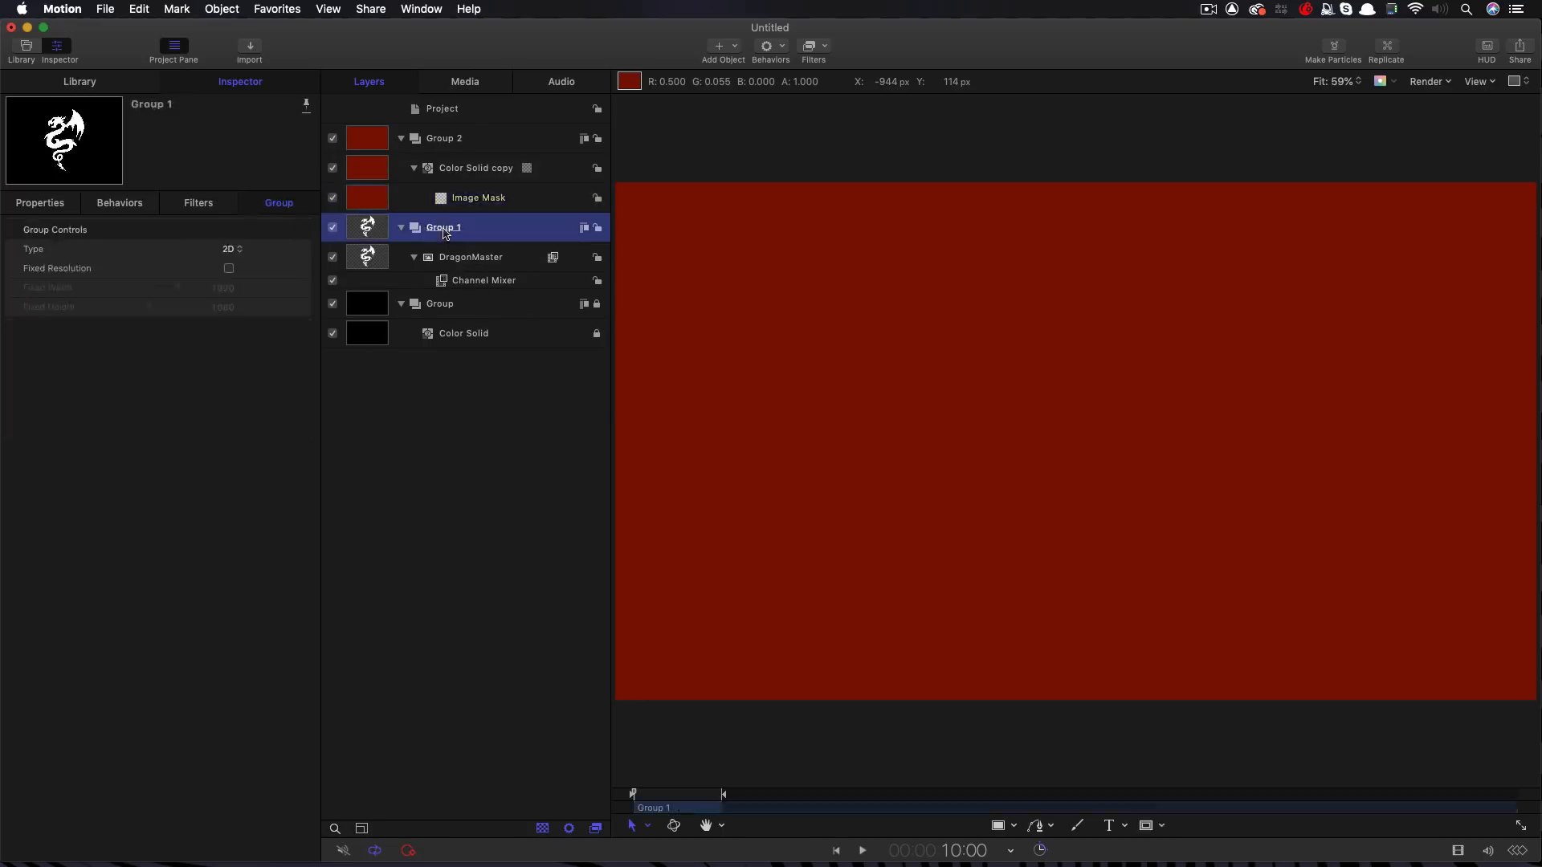
double_click(443, 228)
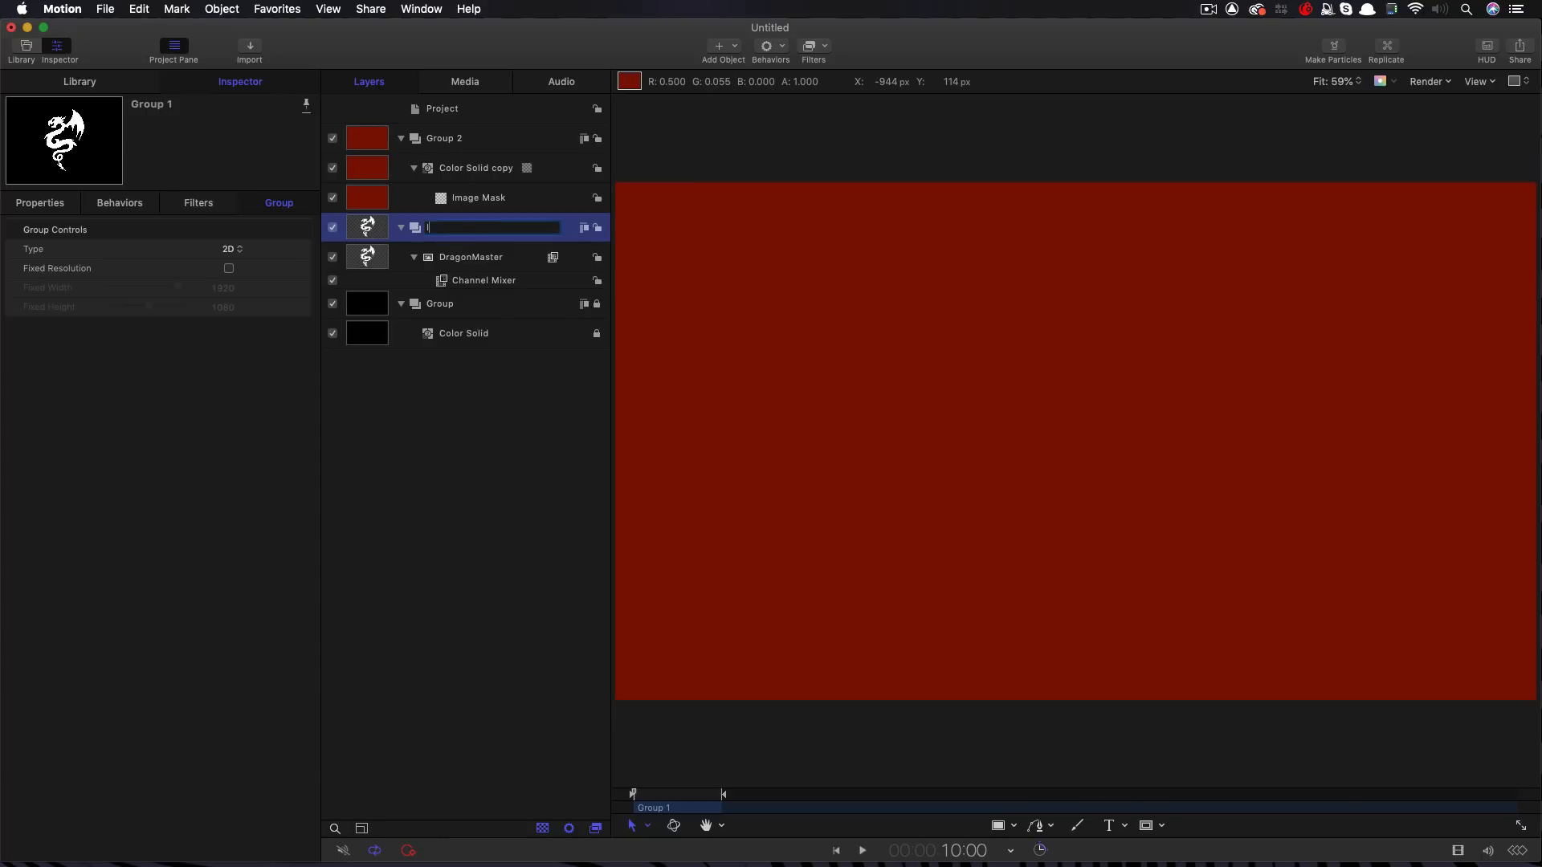
type("Image Source")
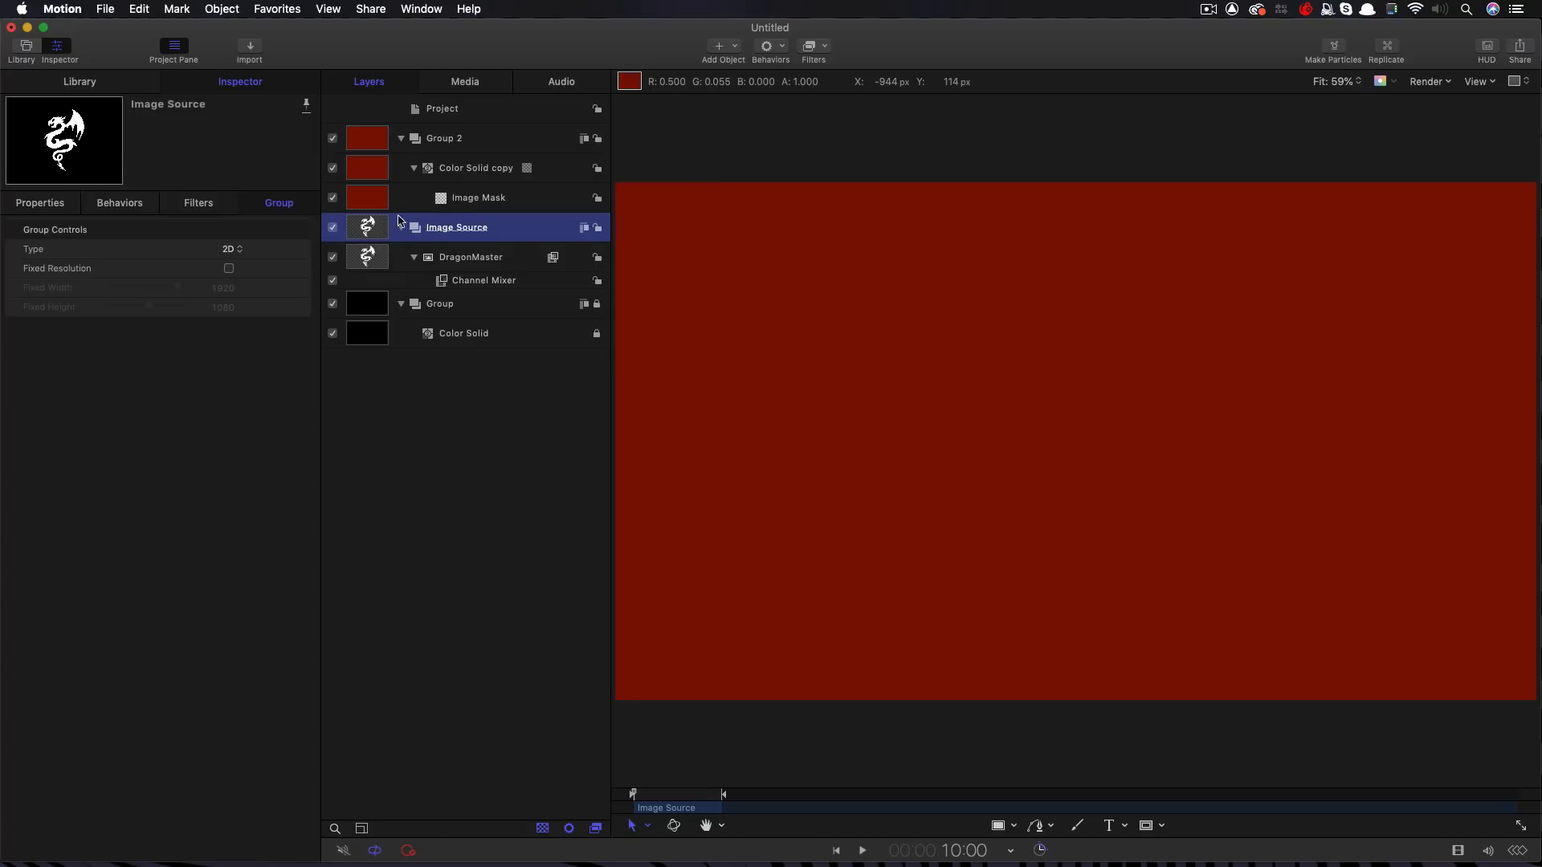
mouse_move(381, 248)
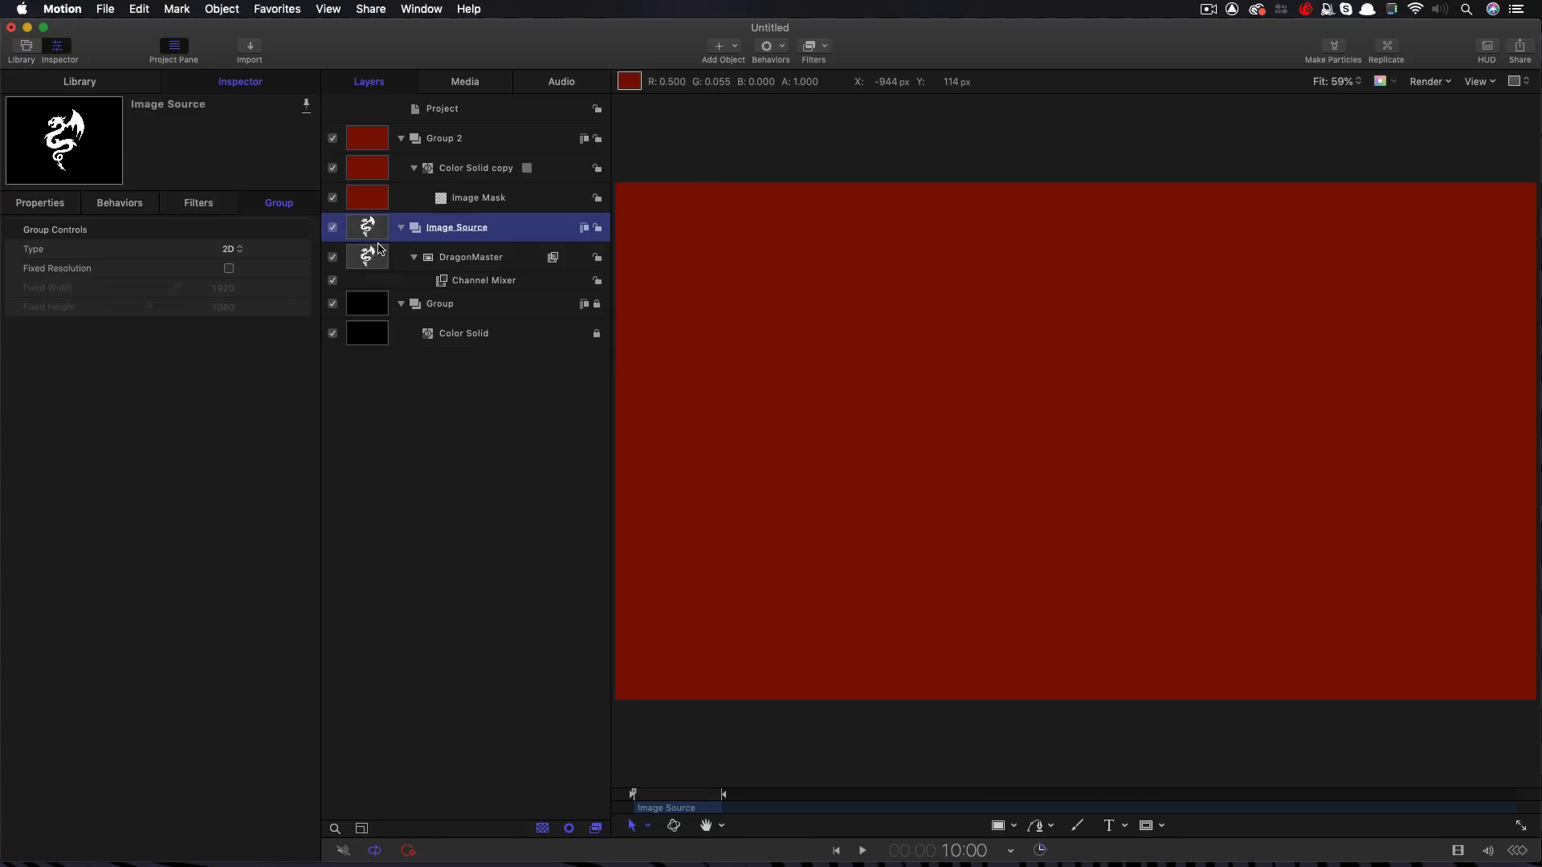
mouse_move(592, 492)
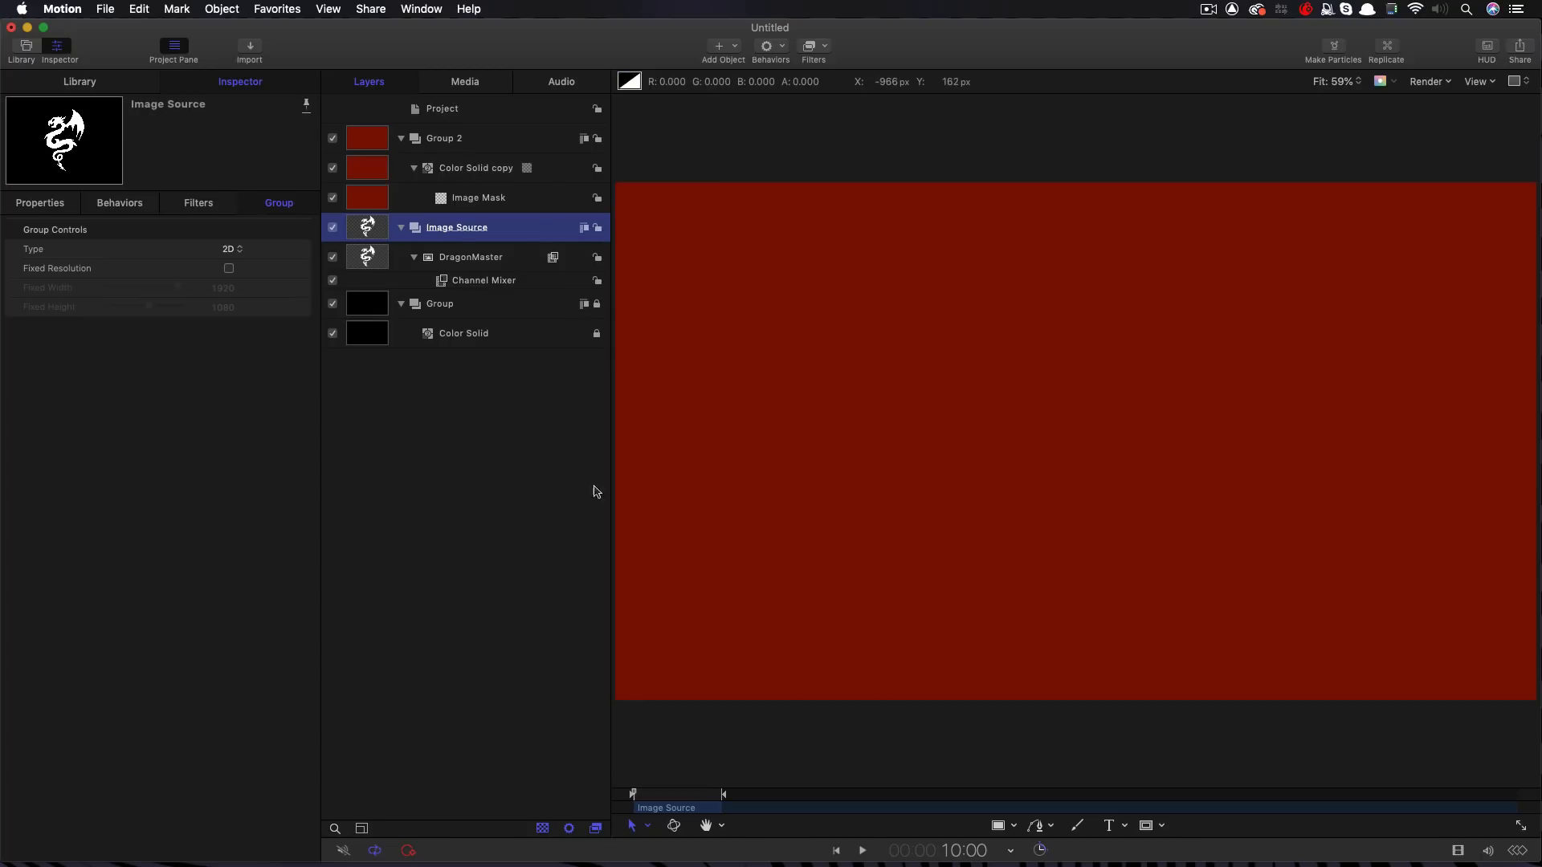
mouse_move(780, 470)
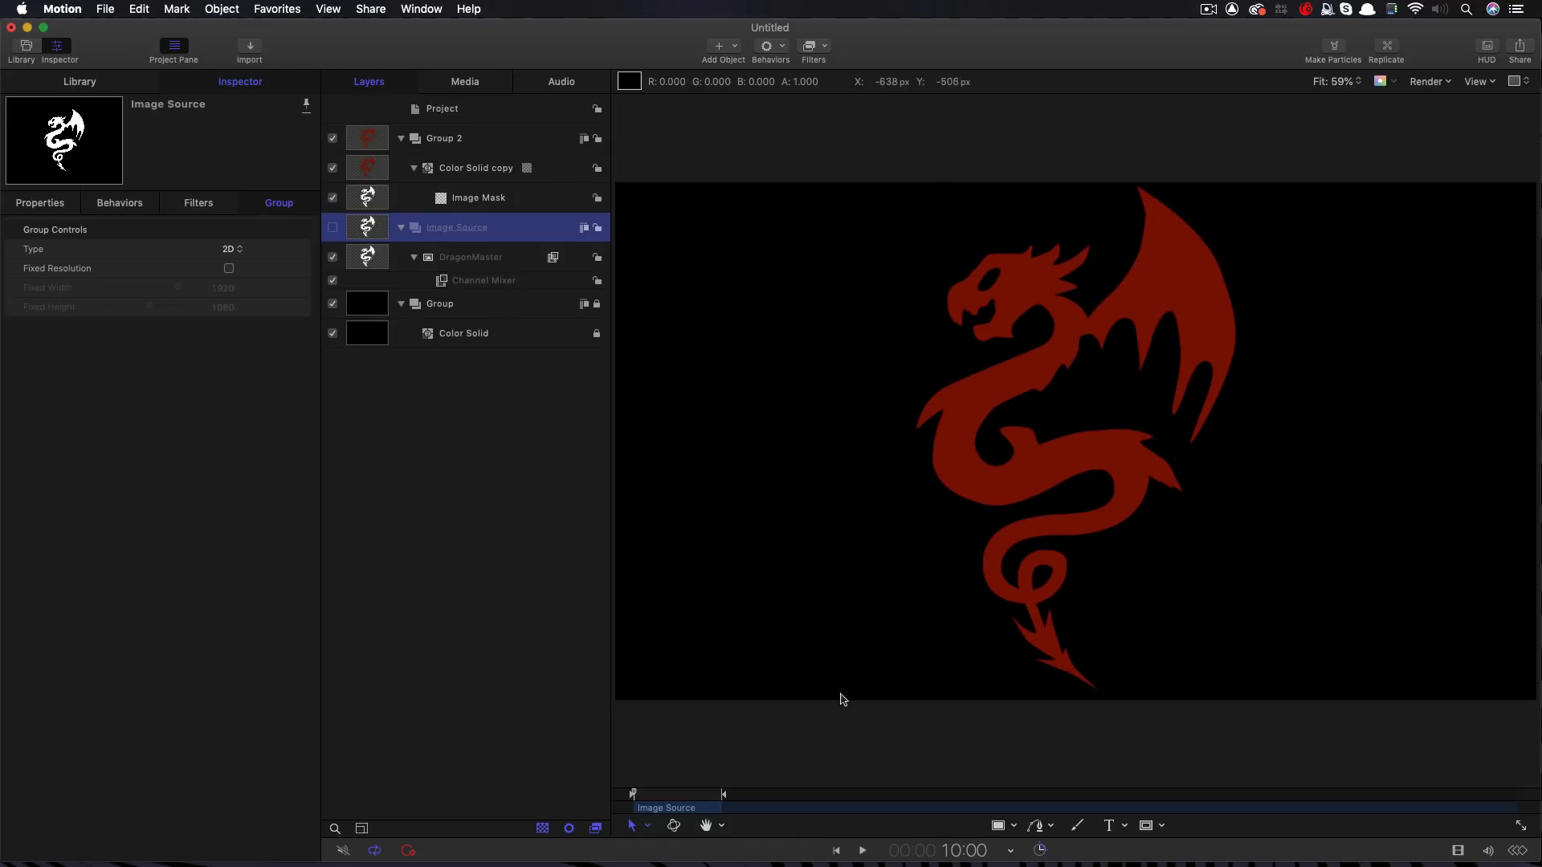
mouse_move(1027, 285)
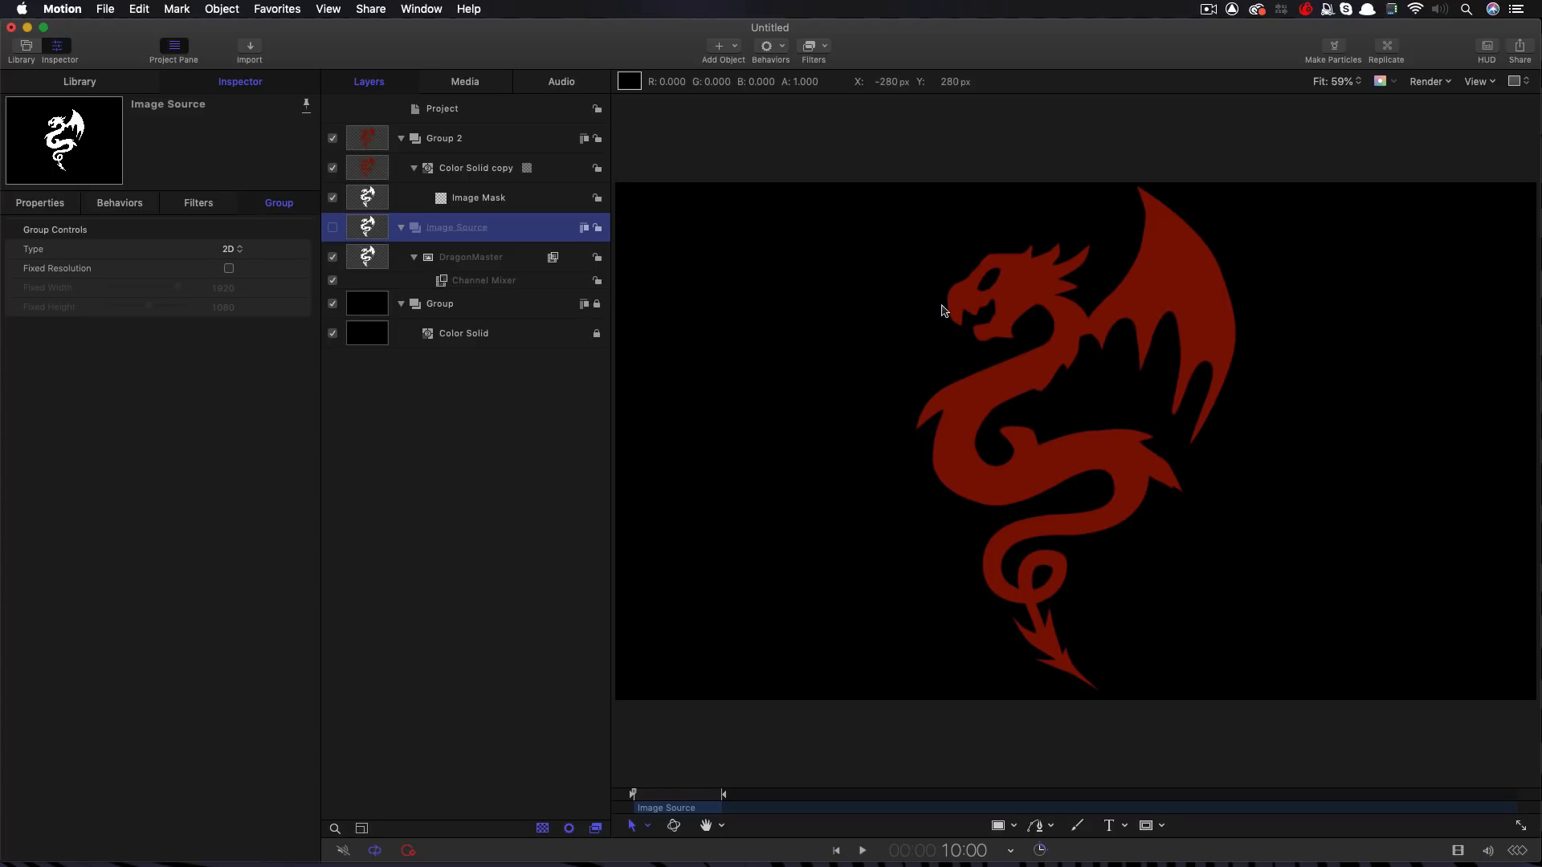
Apply MinMax and Gaussian Blur filters to the Image Mask
left_click(478, 198)
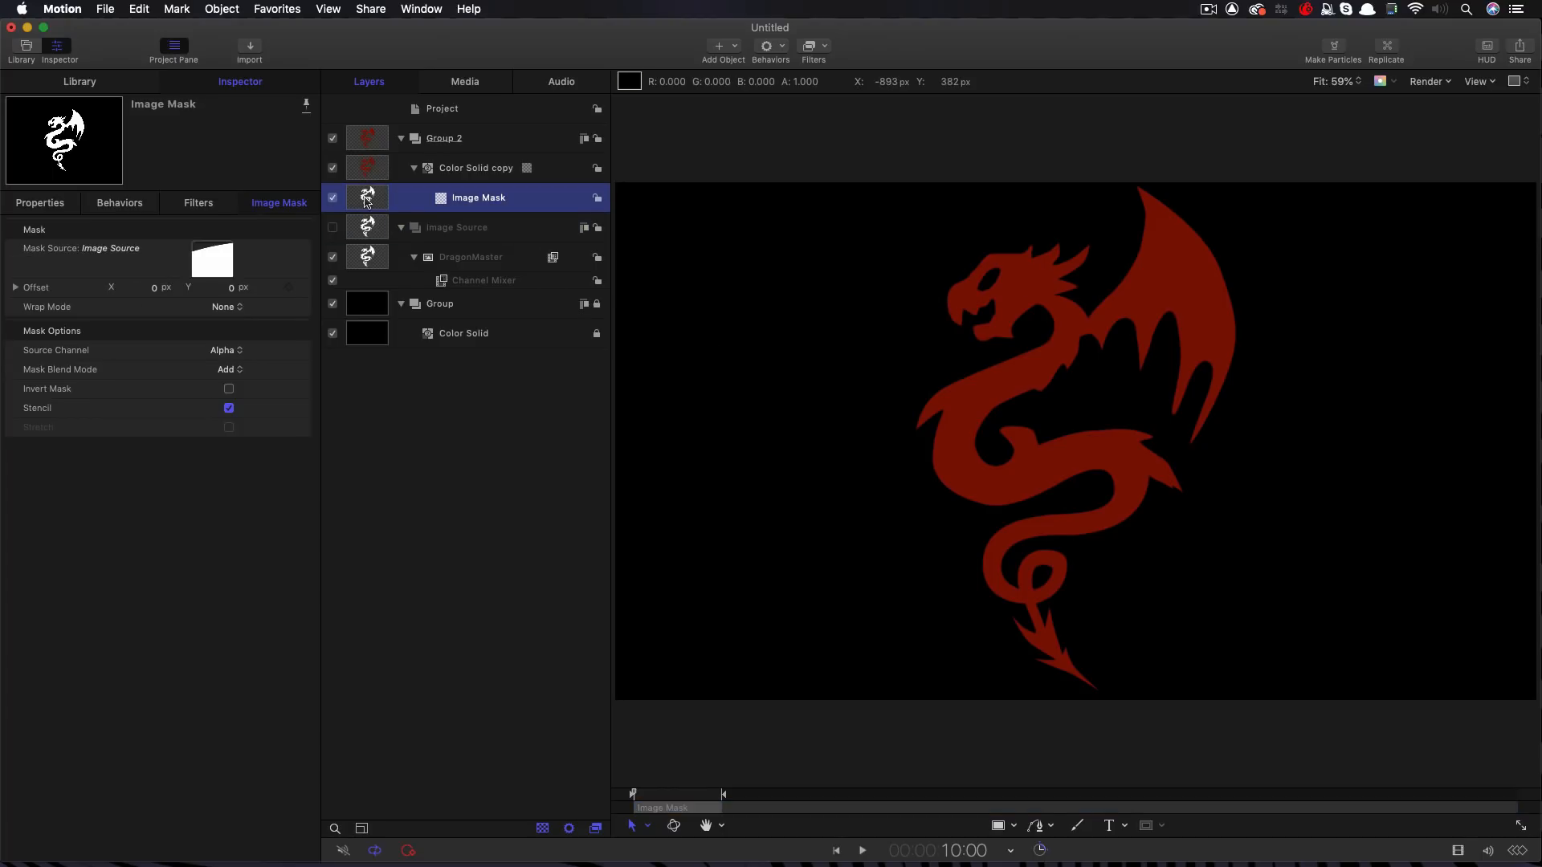
left_click(808, 45)
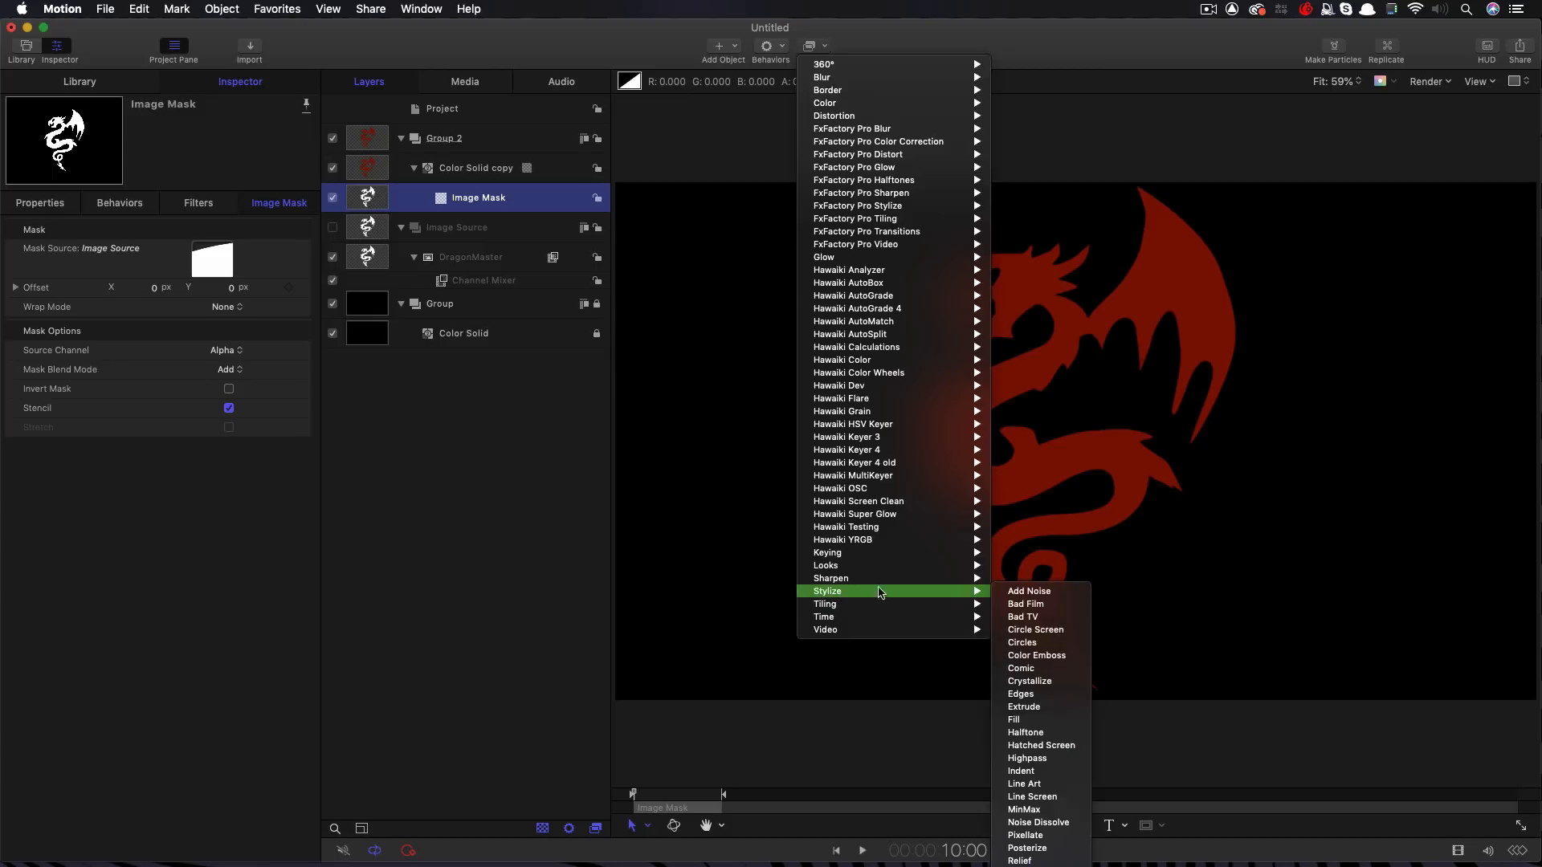
left_click(1023, 809)
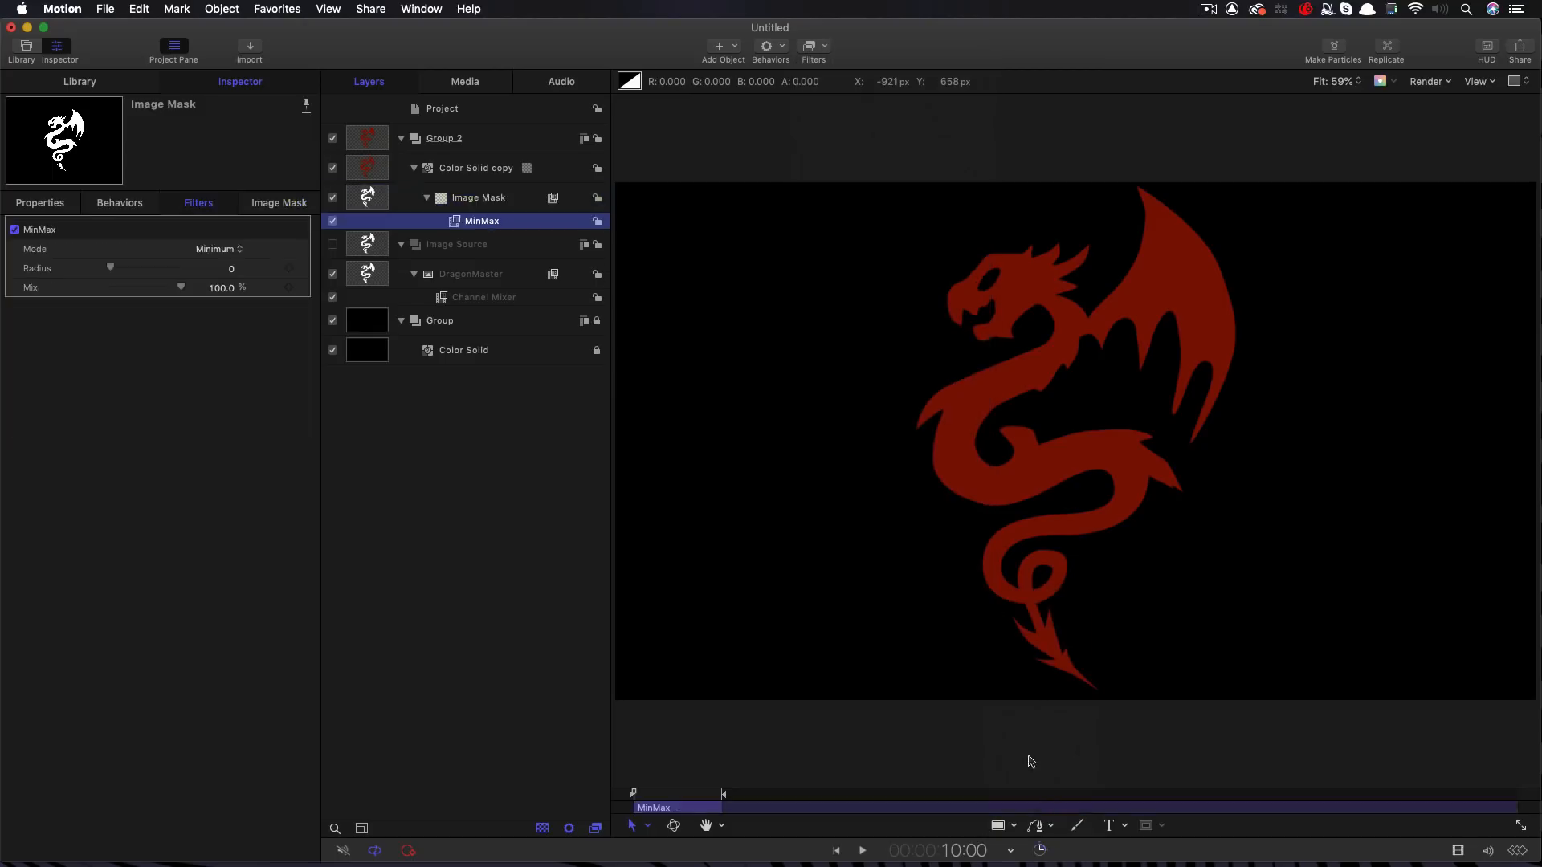
left_click(809, 45)
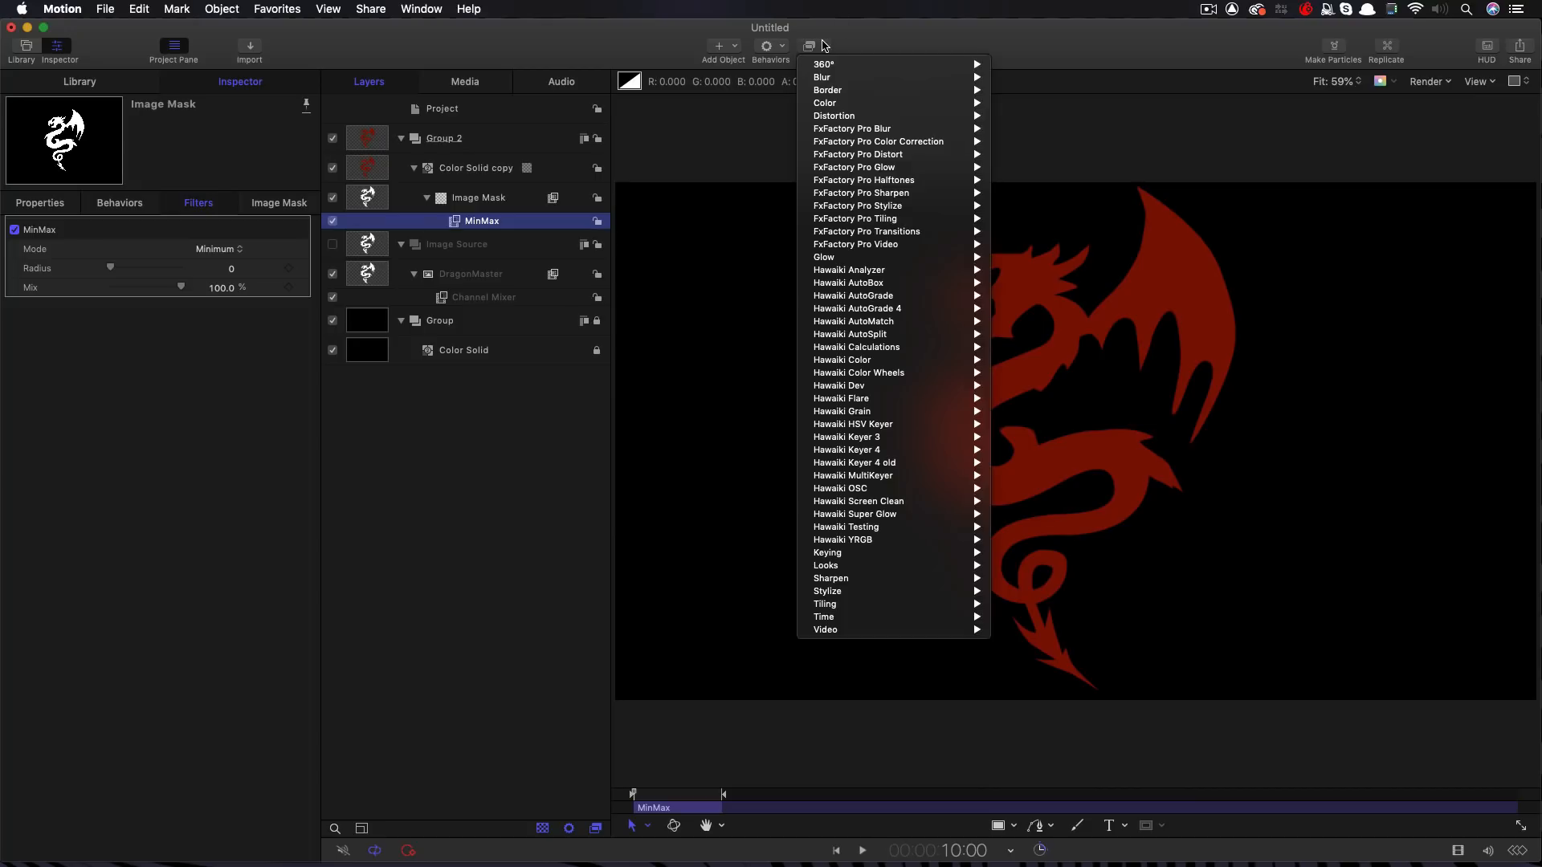
mouse_move(821, 77)
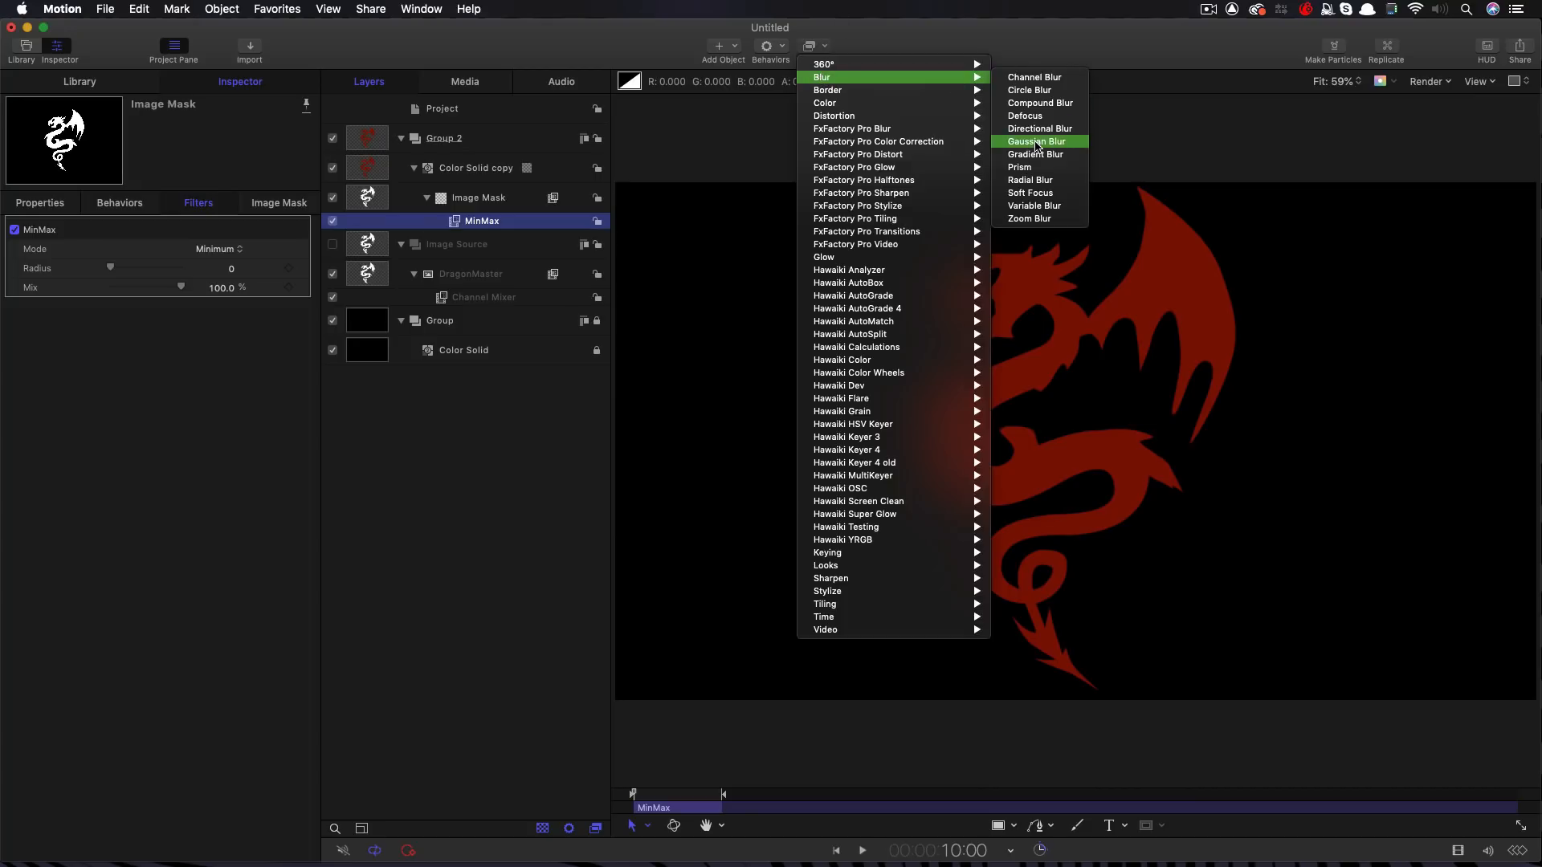
left_click(1035, 141)
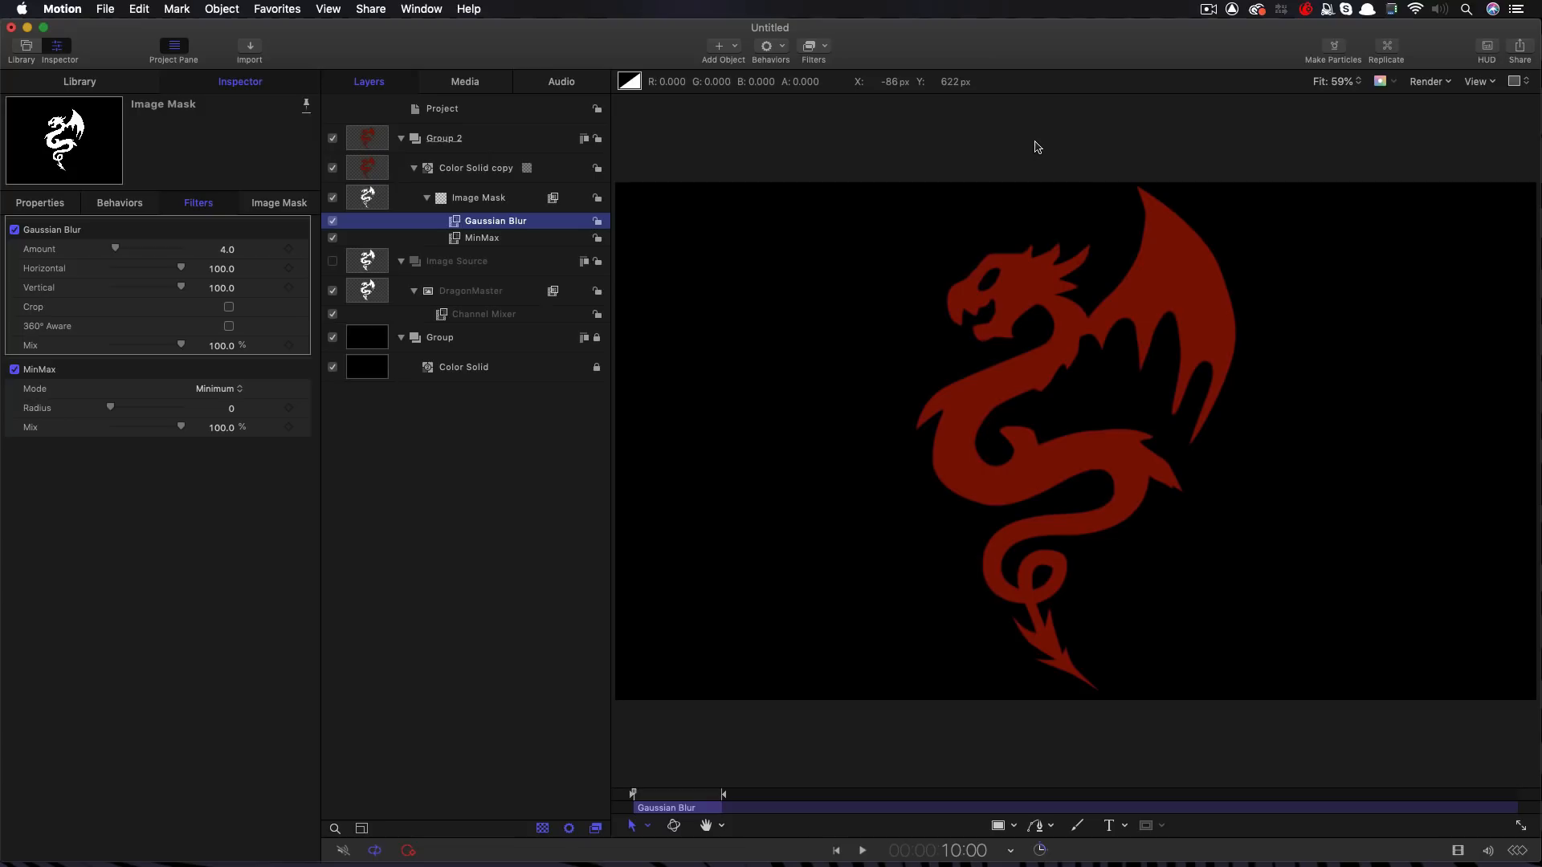
mouse_move(1200, 350)
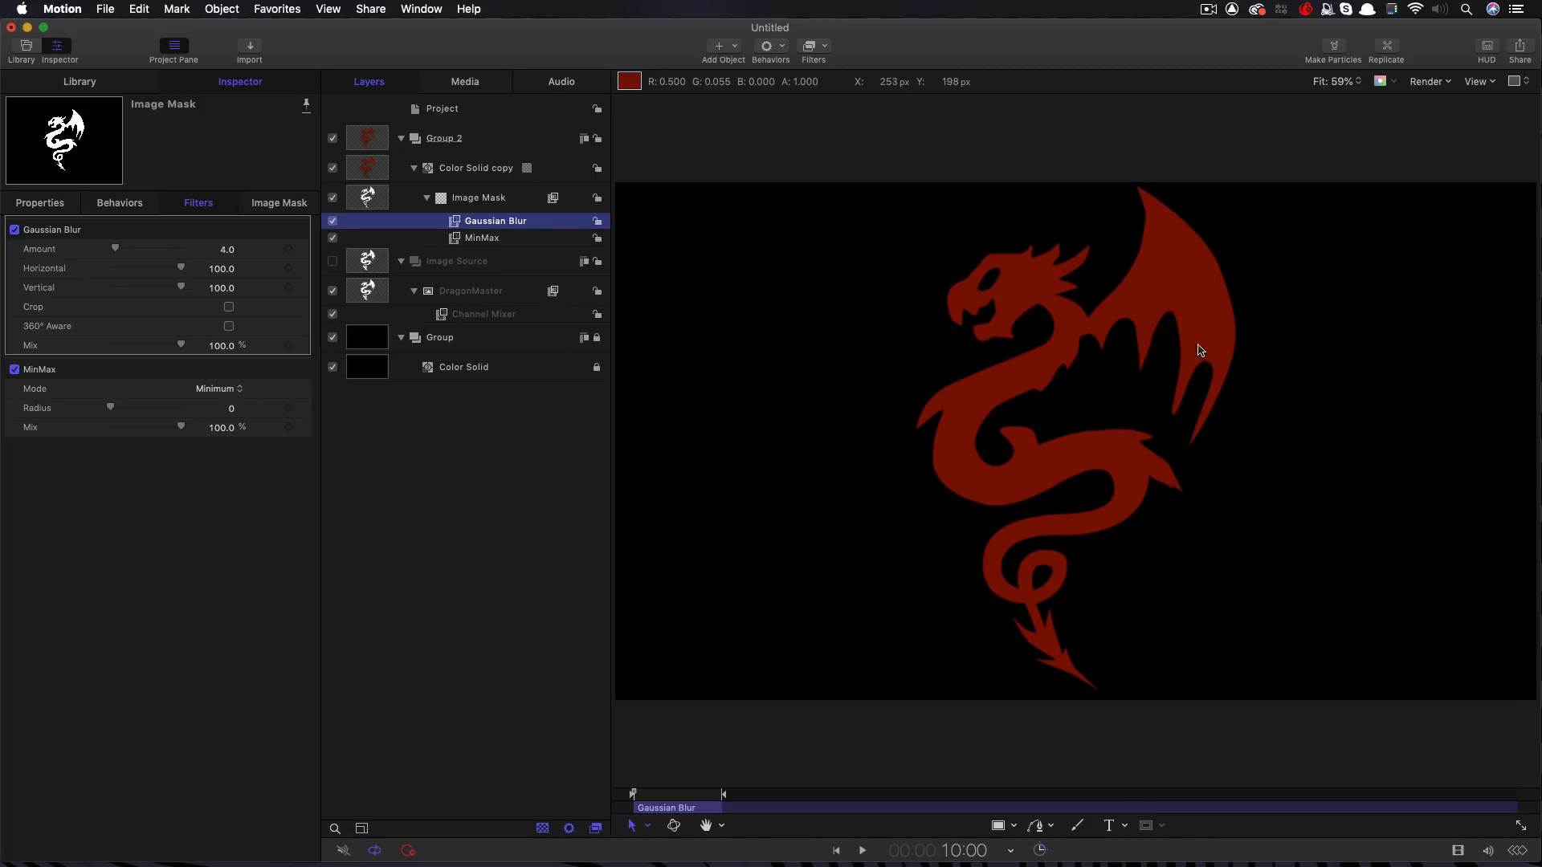
mouse_move(1197, 350)
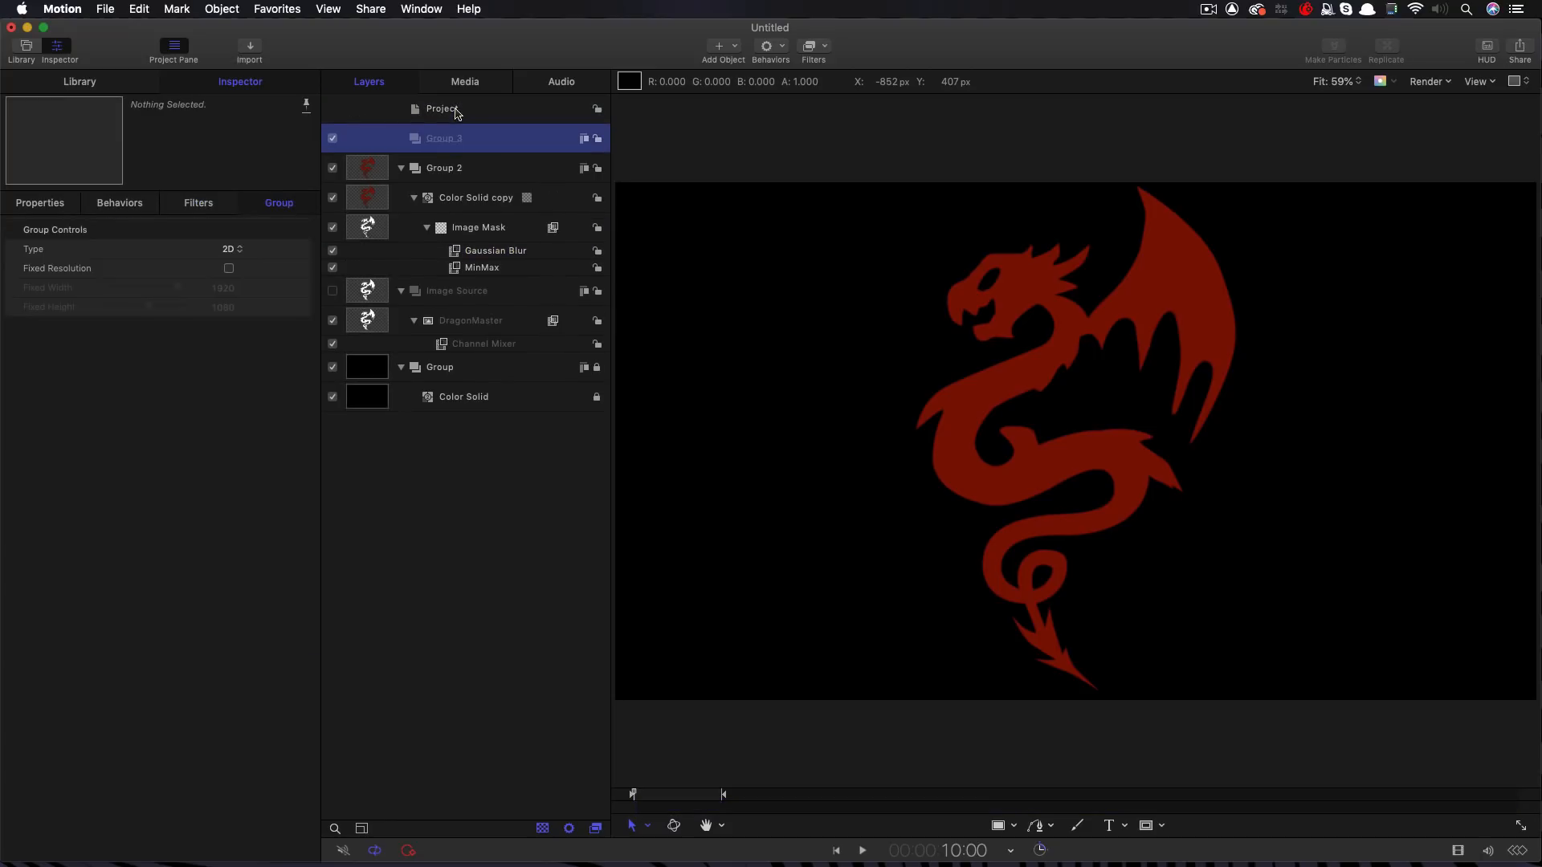
Add a Clouds generator to Group 3 with scale 16 and speed 2.0
left_click(719, 45)
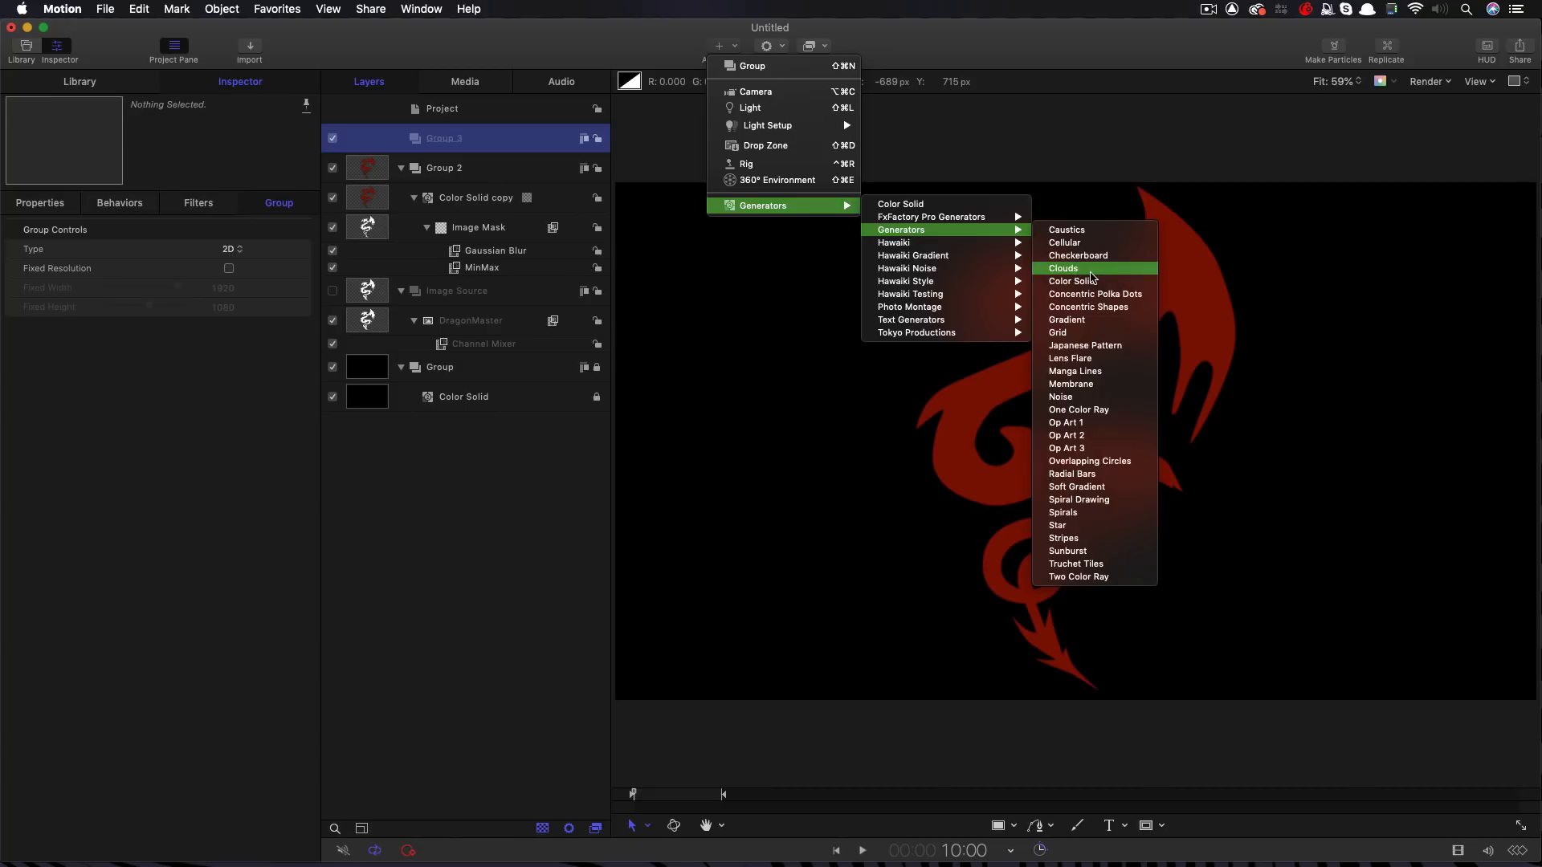
left_click(1063, 268)
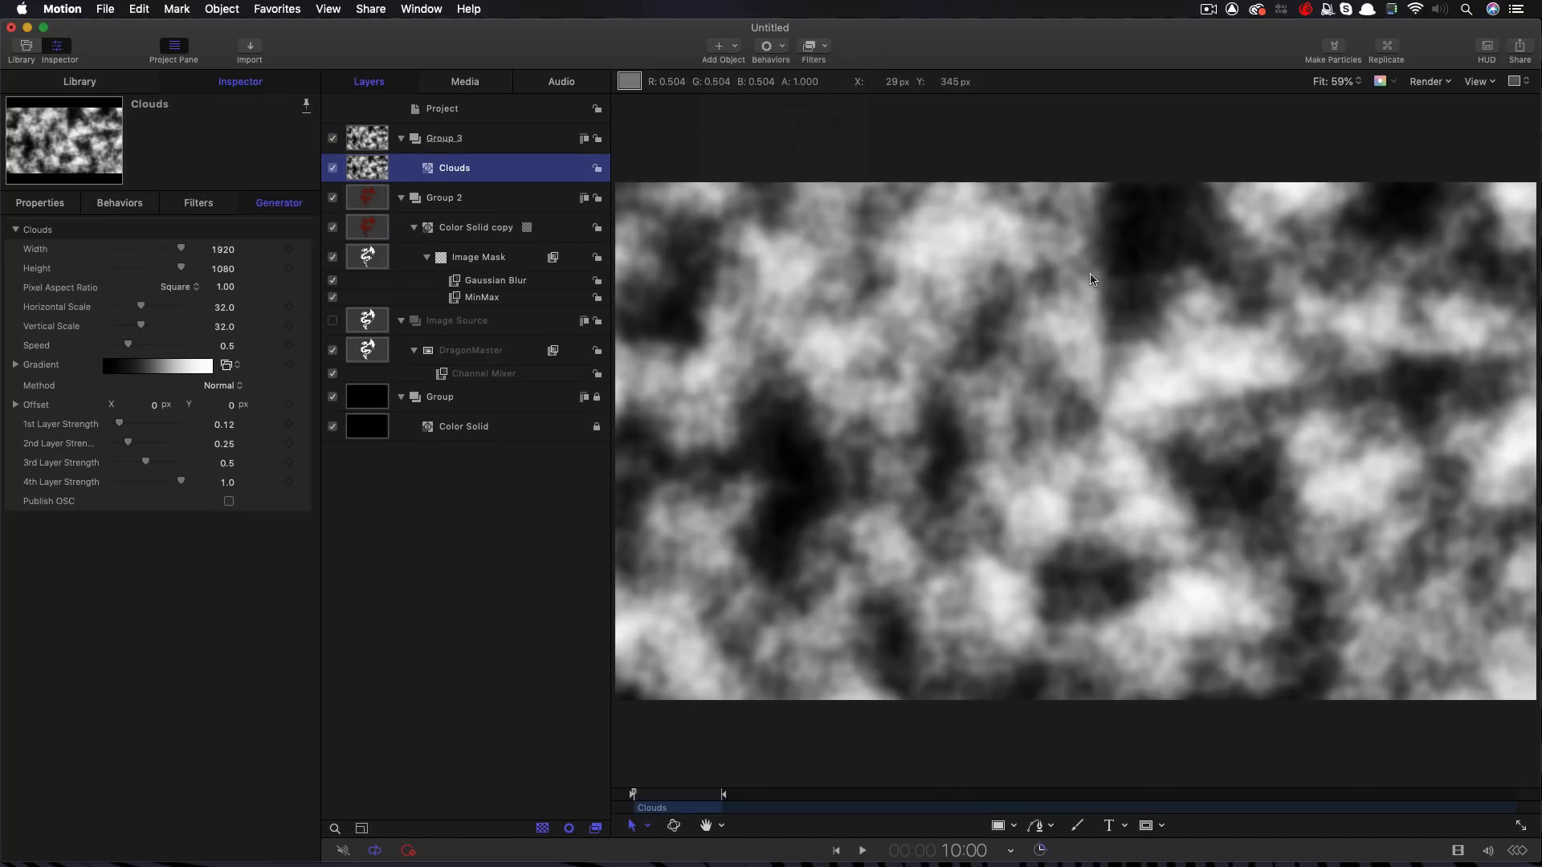
mouse_move(1124, 441)
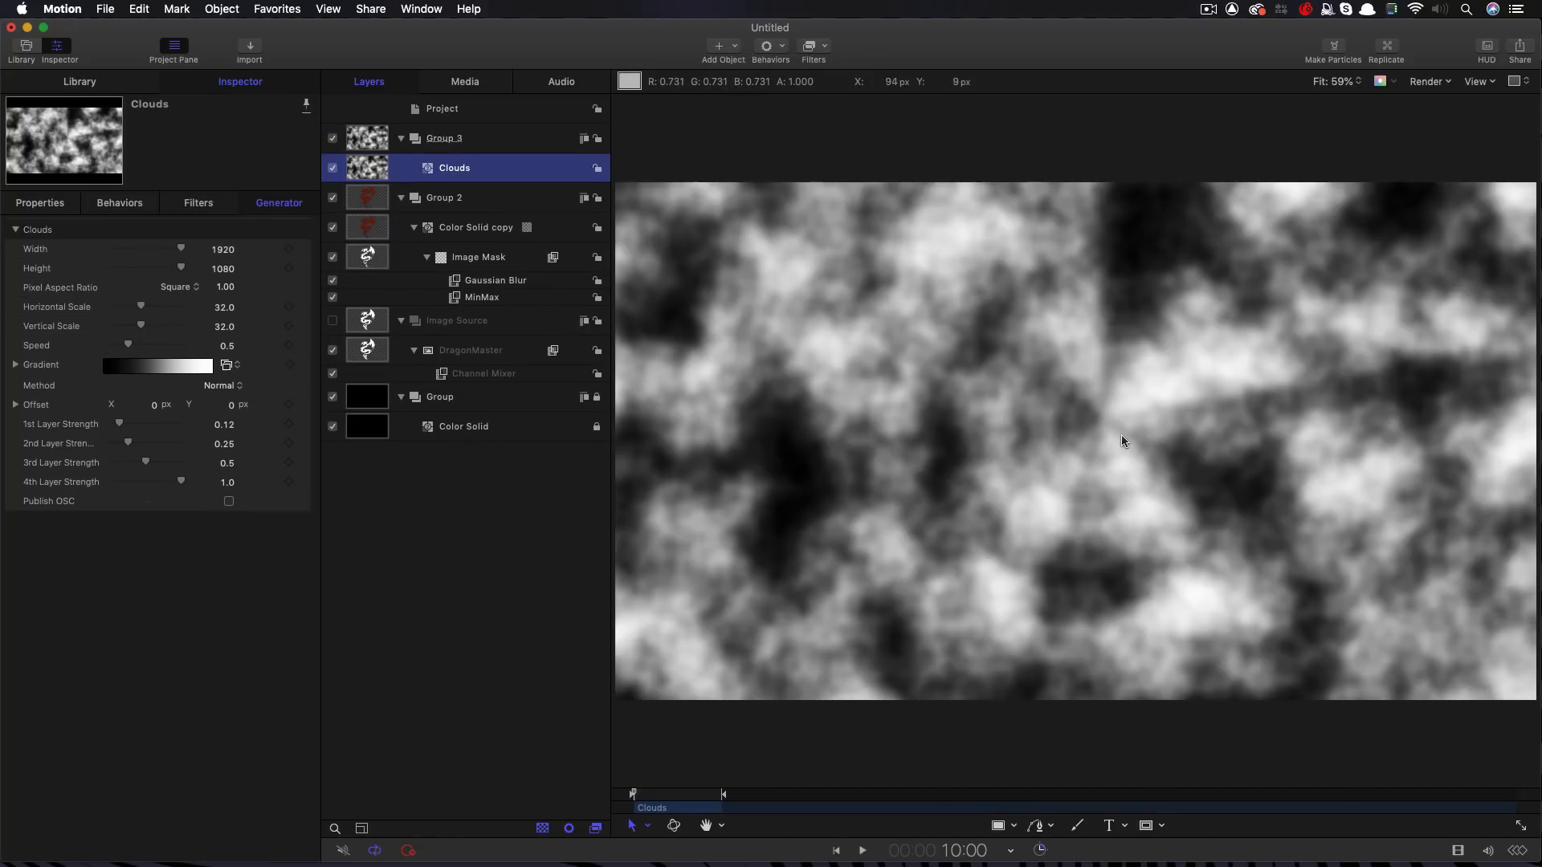
mouse_move(250, 288)
type("16")
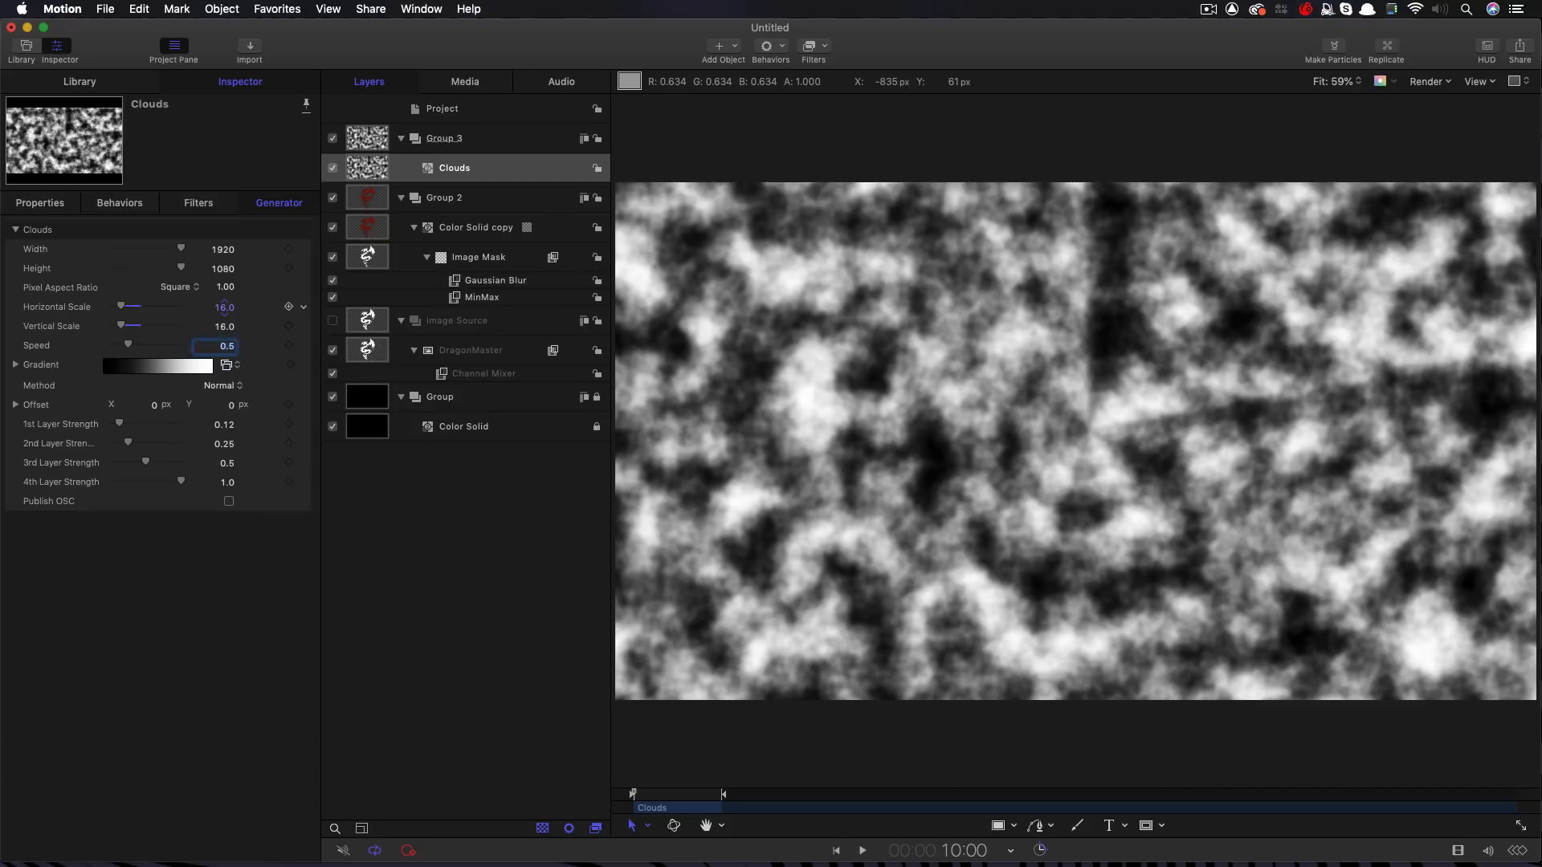
left_click_drag(127, 345, 180, 345)
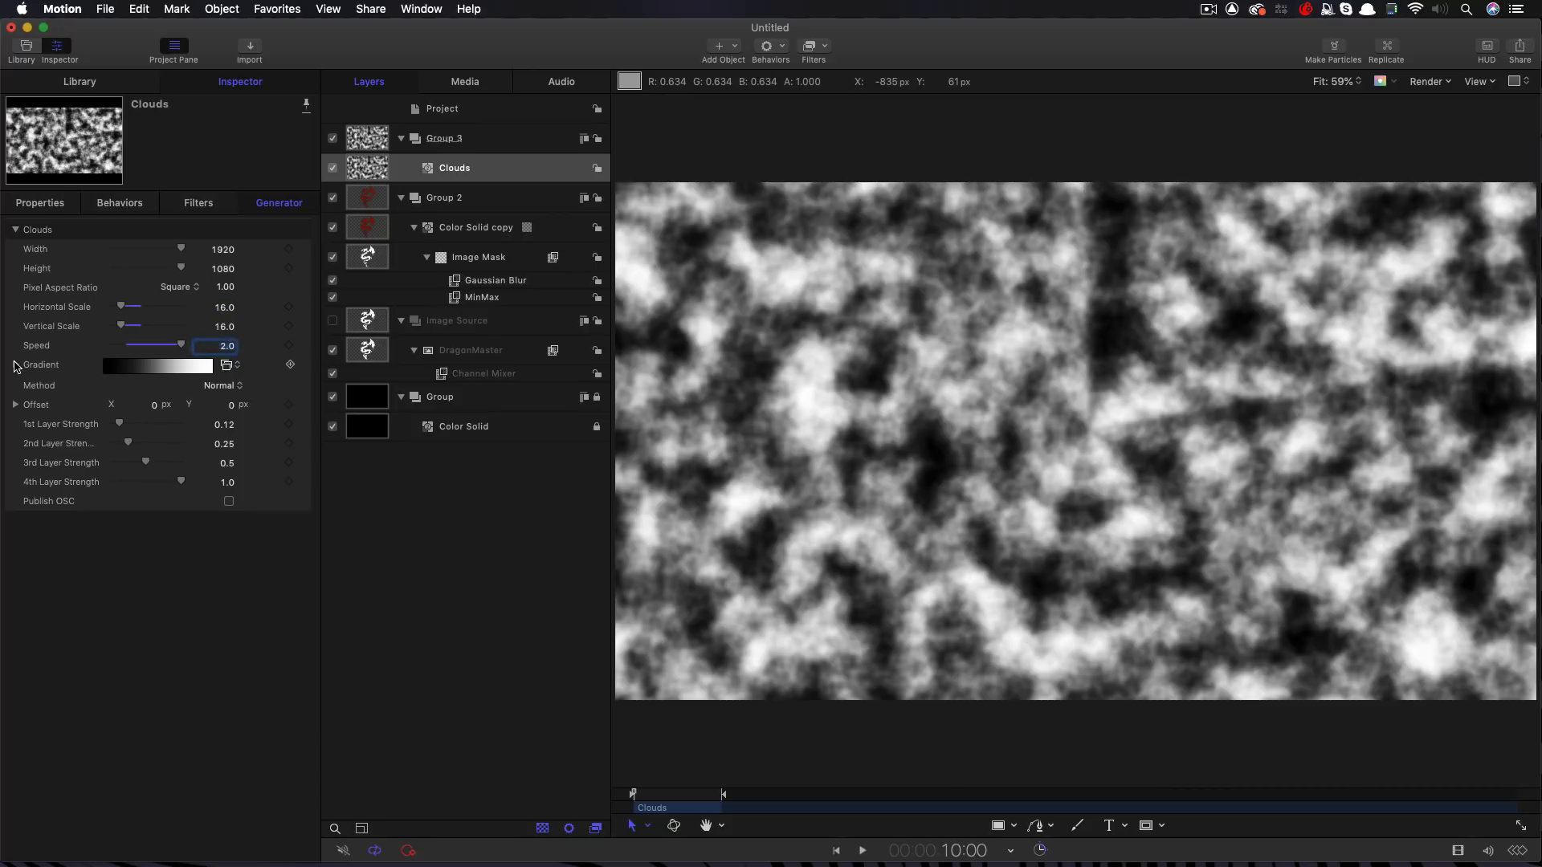
Recolour the Clouds gradient stops into grey and dark bands, with 2nd Layer Strength 0.75
left_click(14, 364)
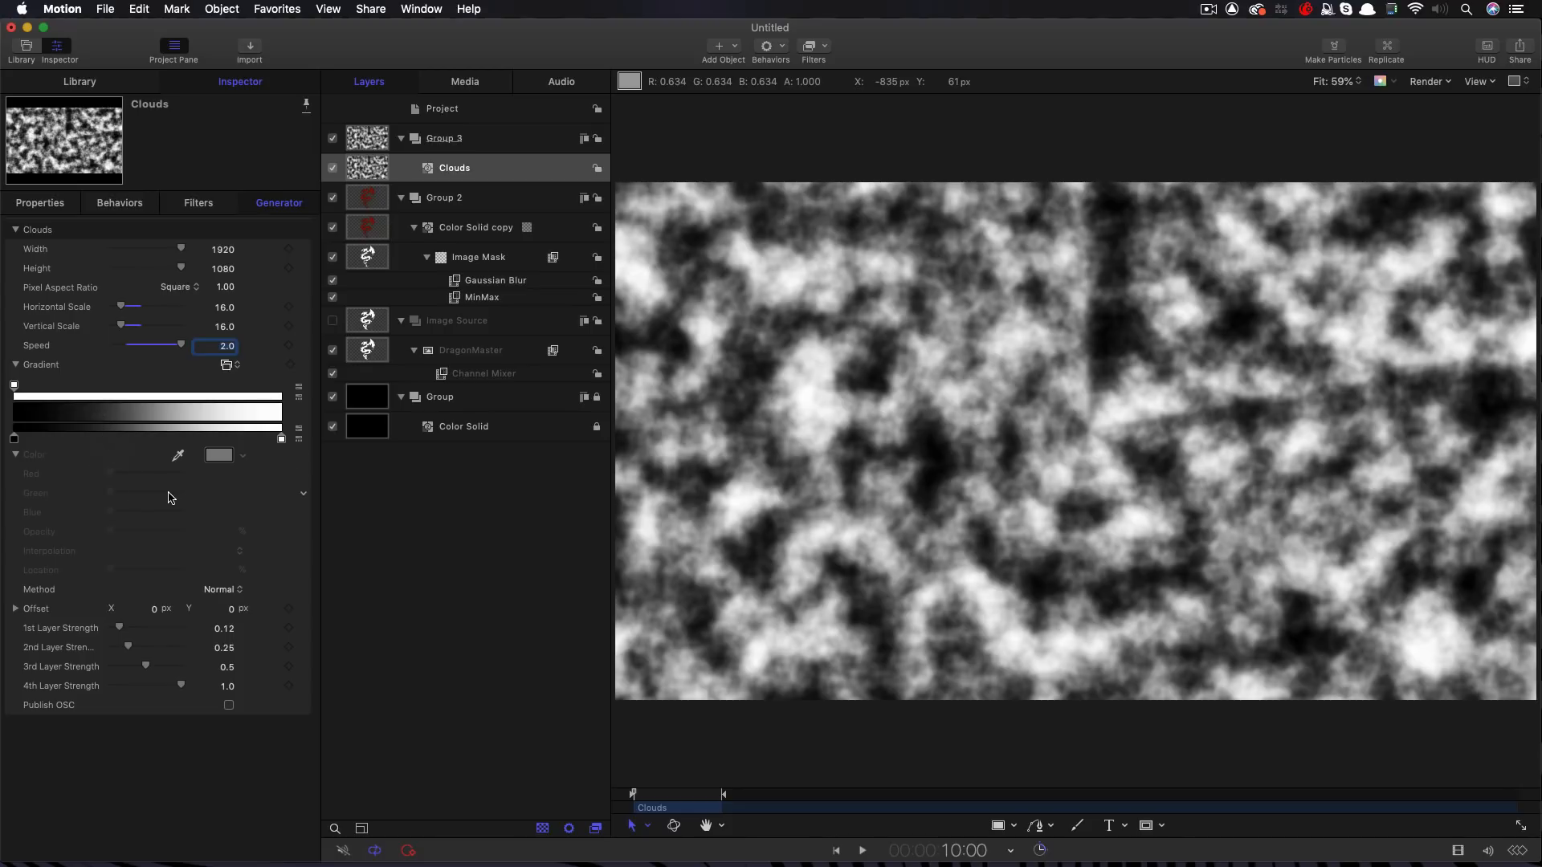
mouse_move(23, 442)
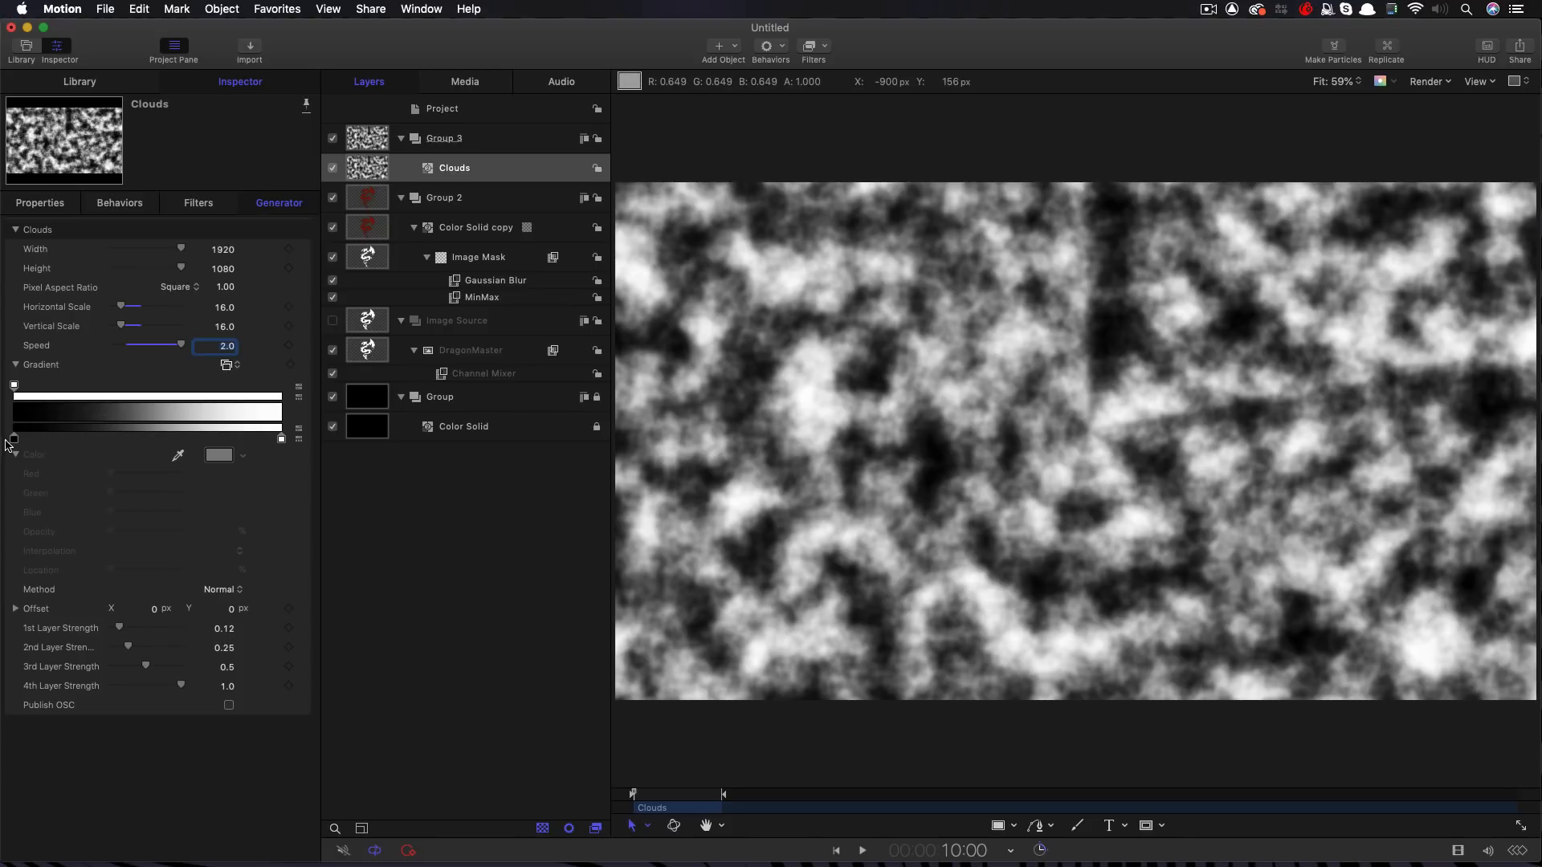
left_click(16, 453)
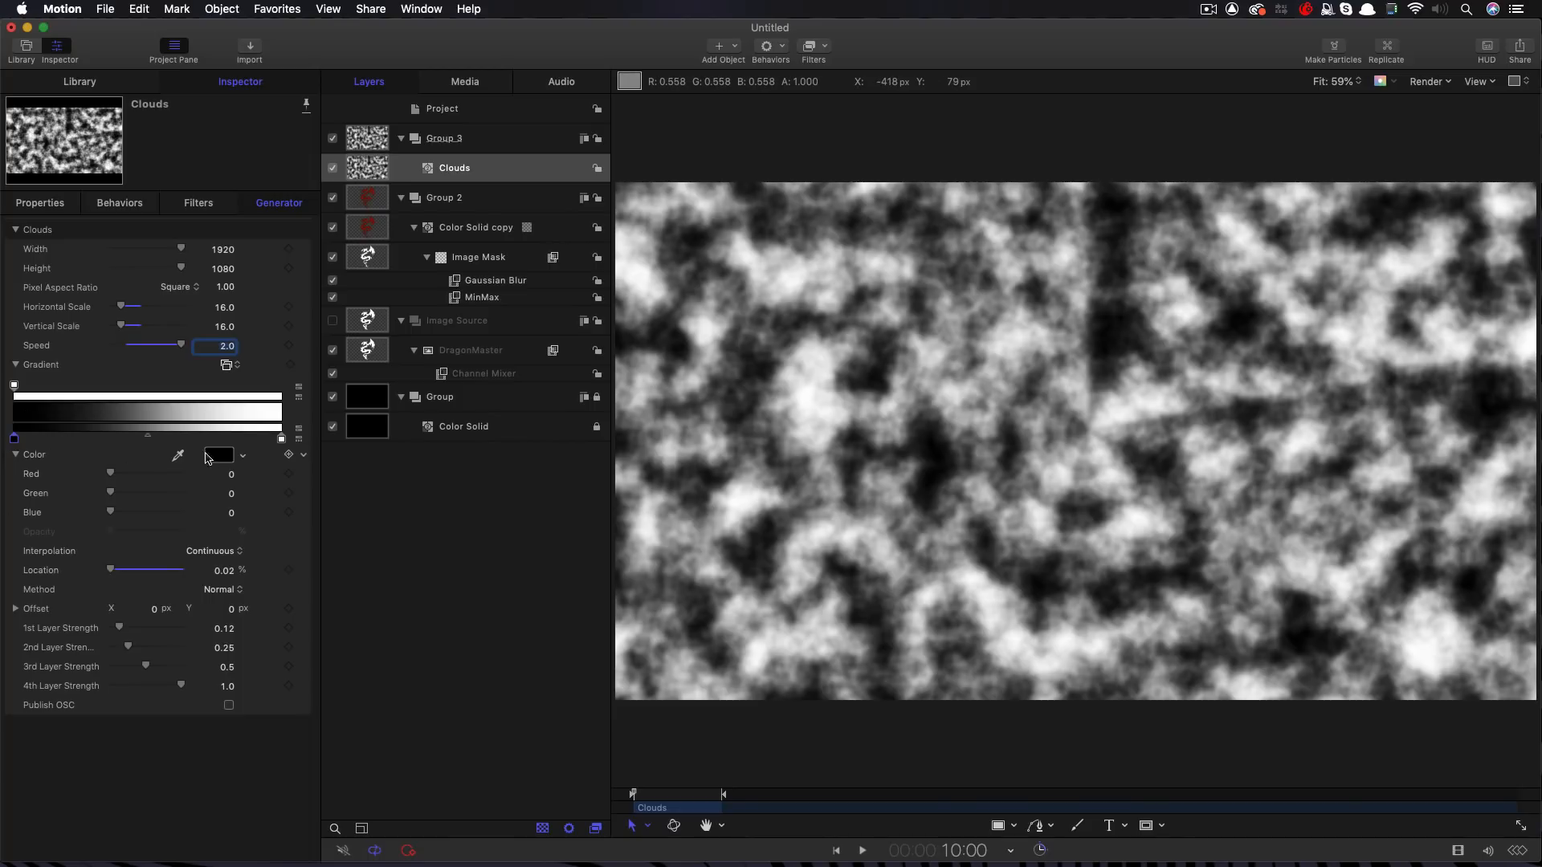
left_click(219, 454)
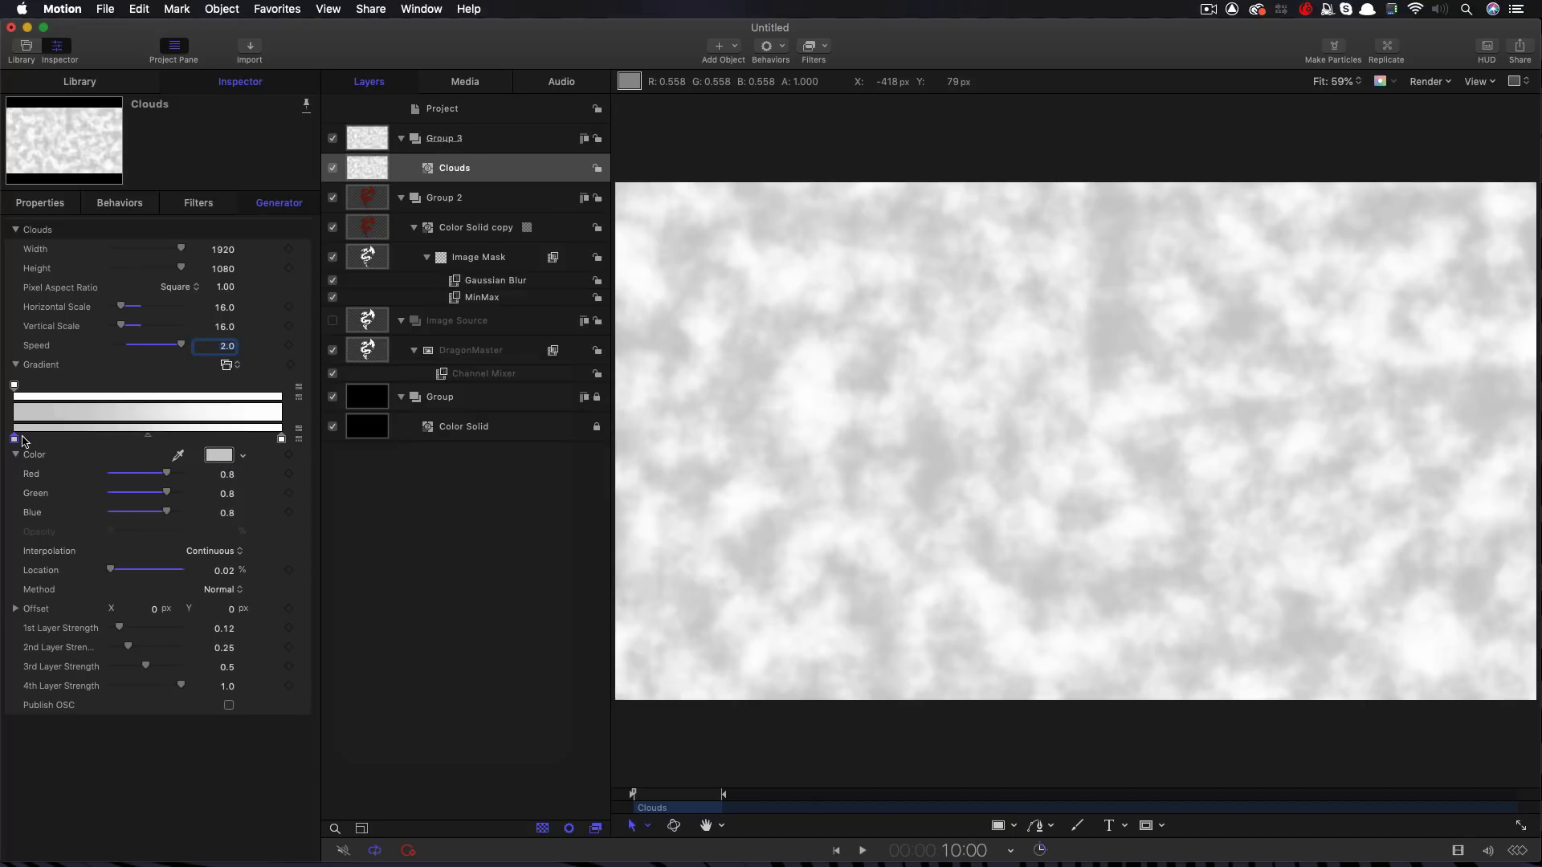
mouse_move(18, 443)
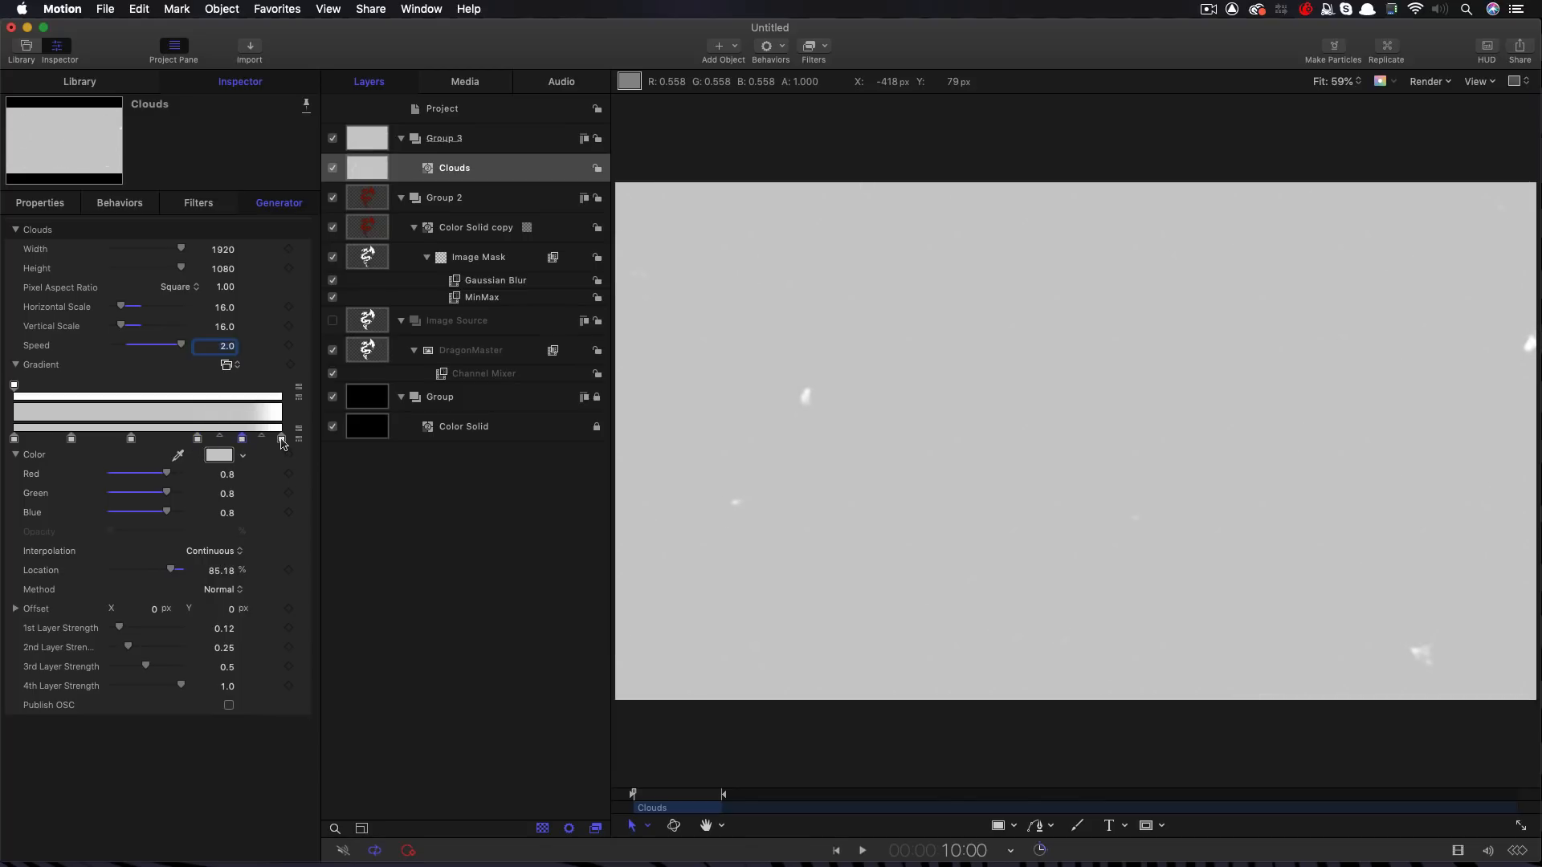
mouse_move(281, 439)
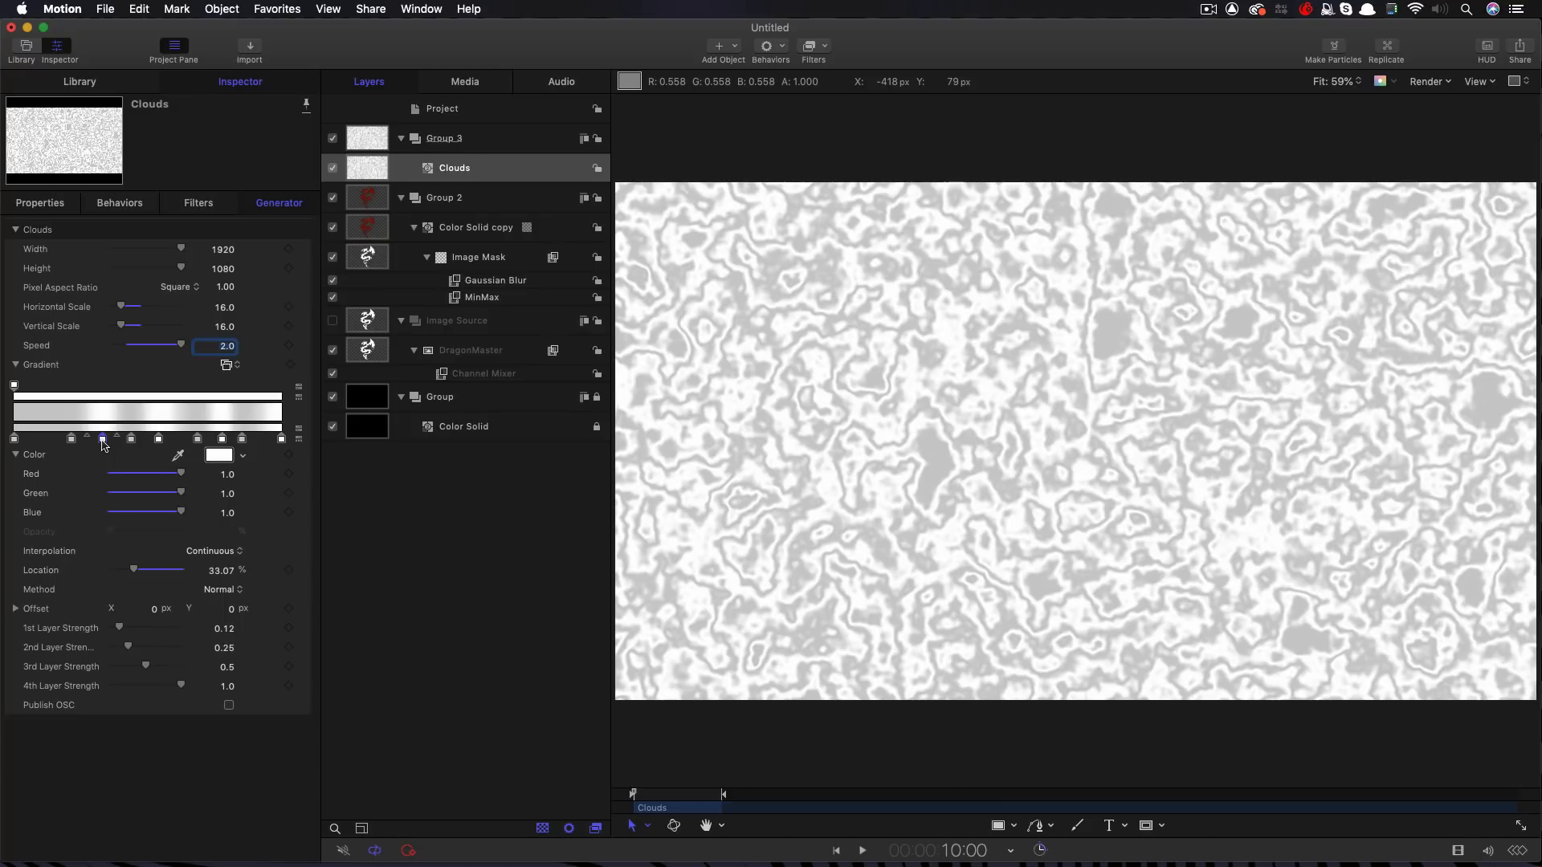
mouse_move(910, 441)
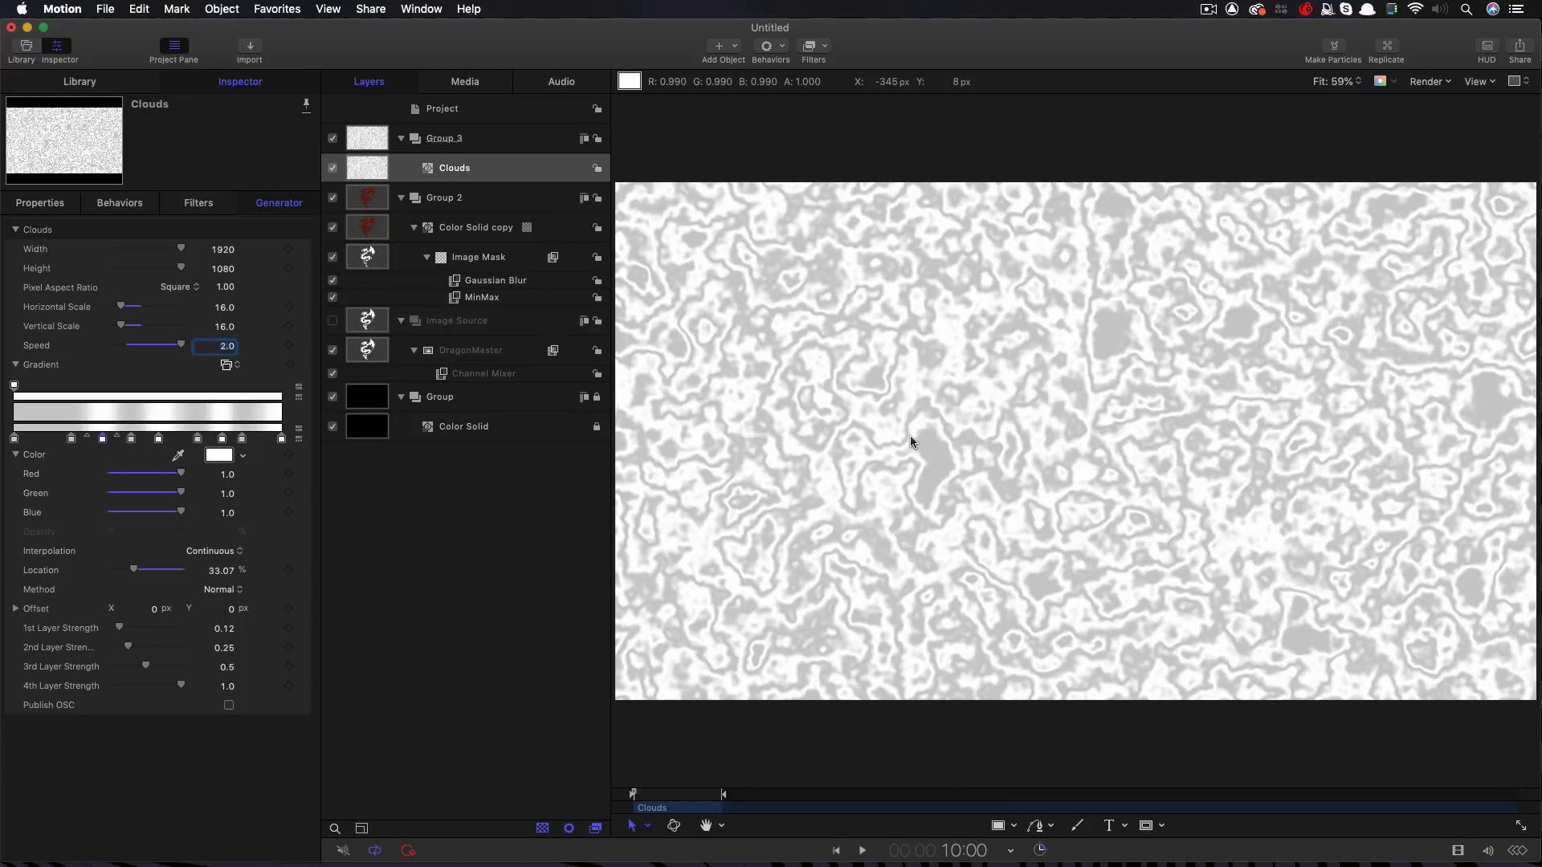
mouse_move(843, 688)
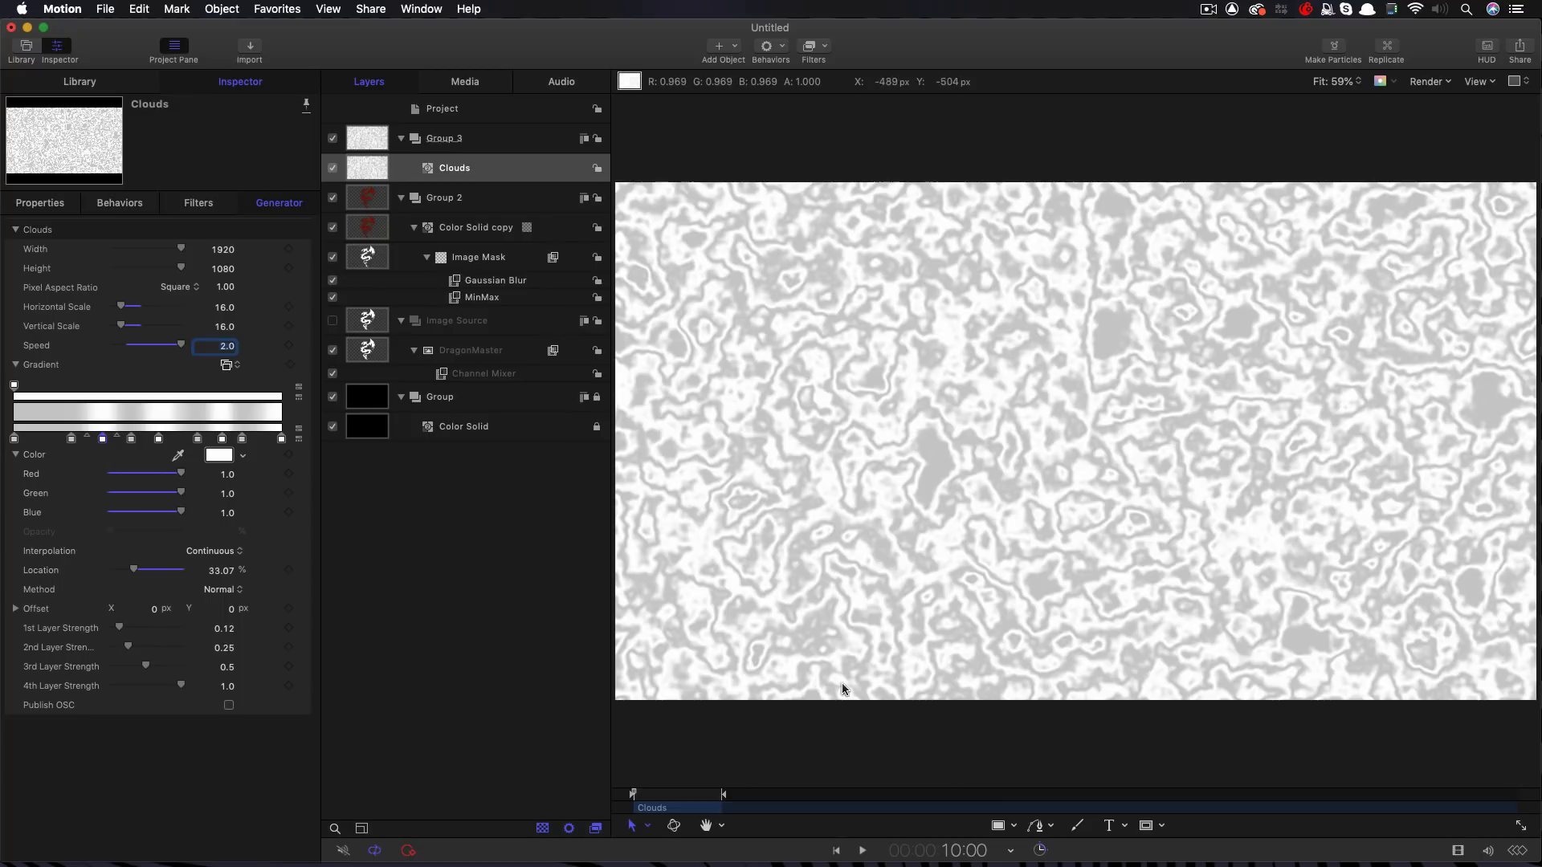
left_click(860, 850)
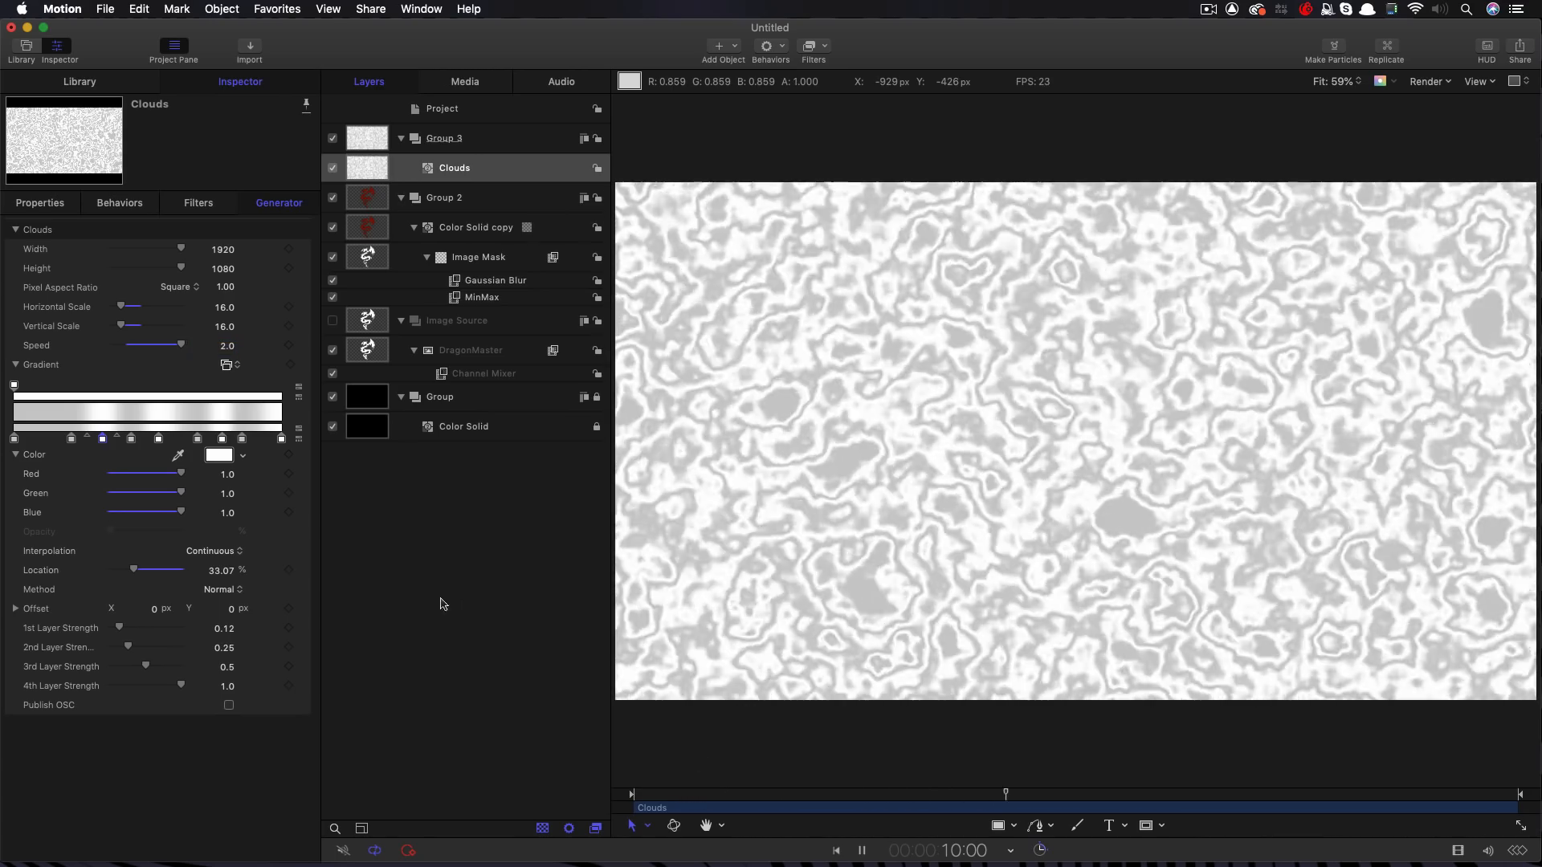
left_click(860, 850)
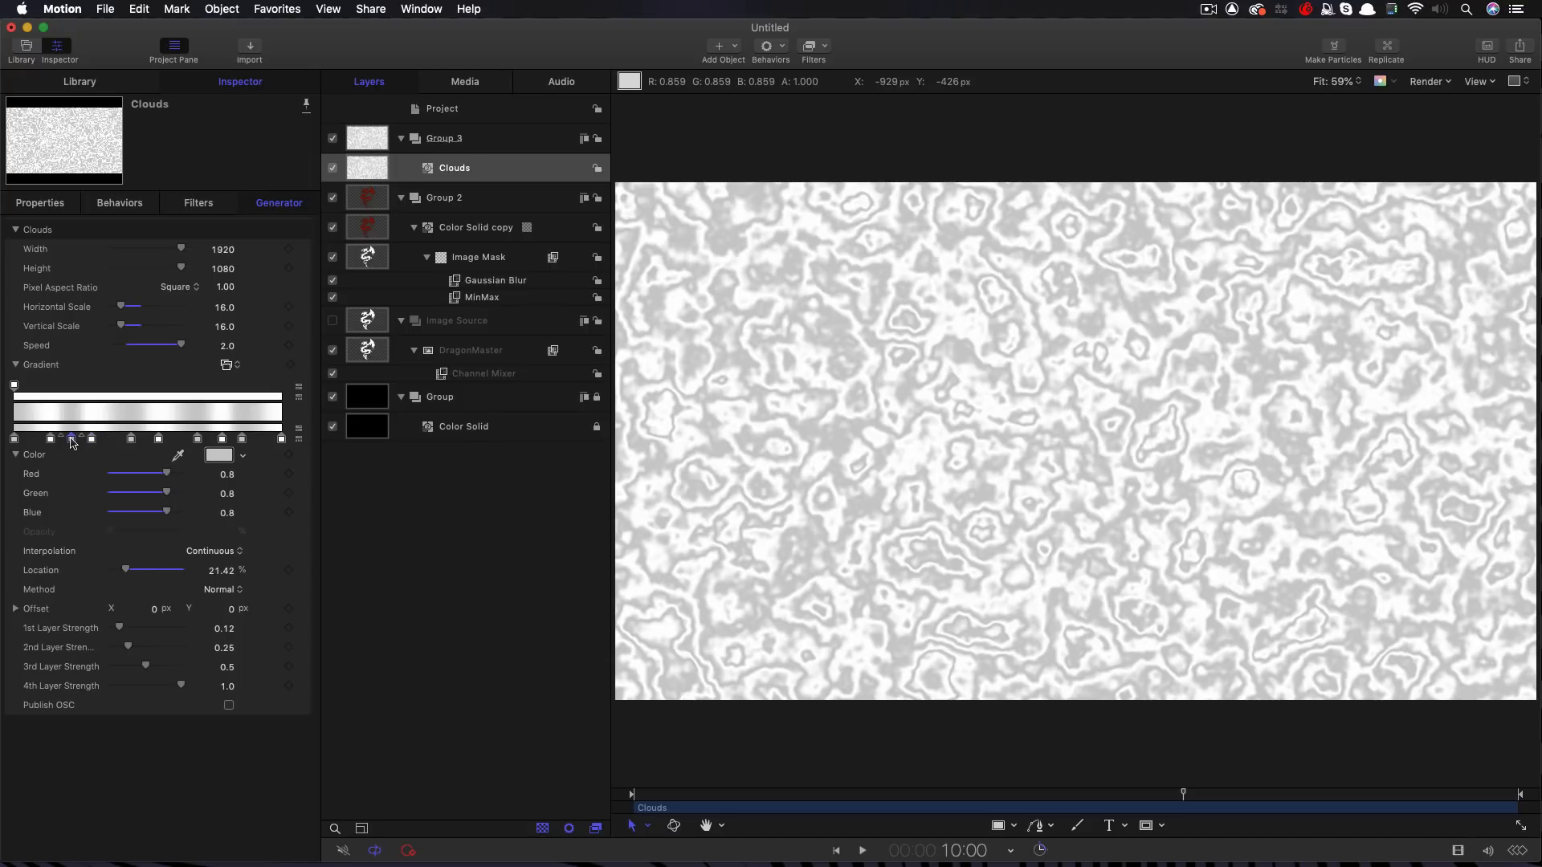
left_click(218, 455)
type("0.75")
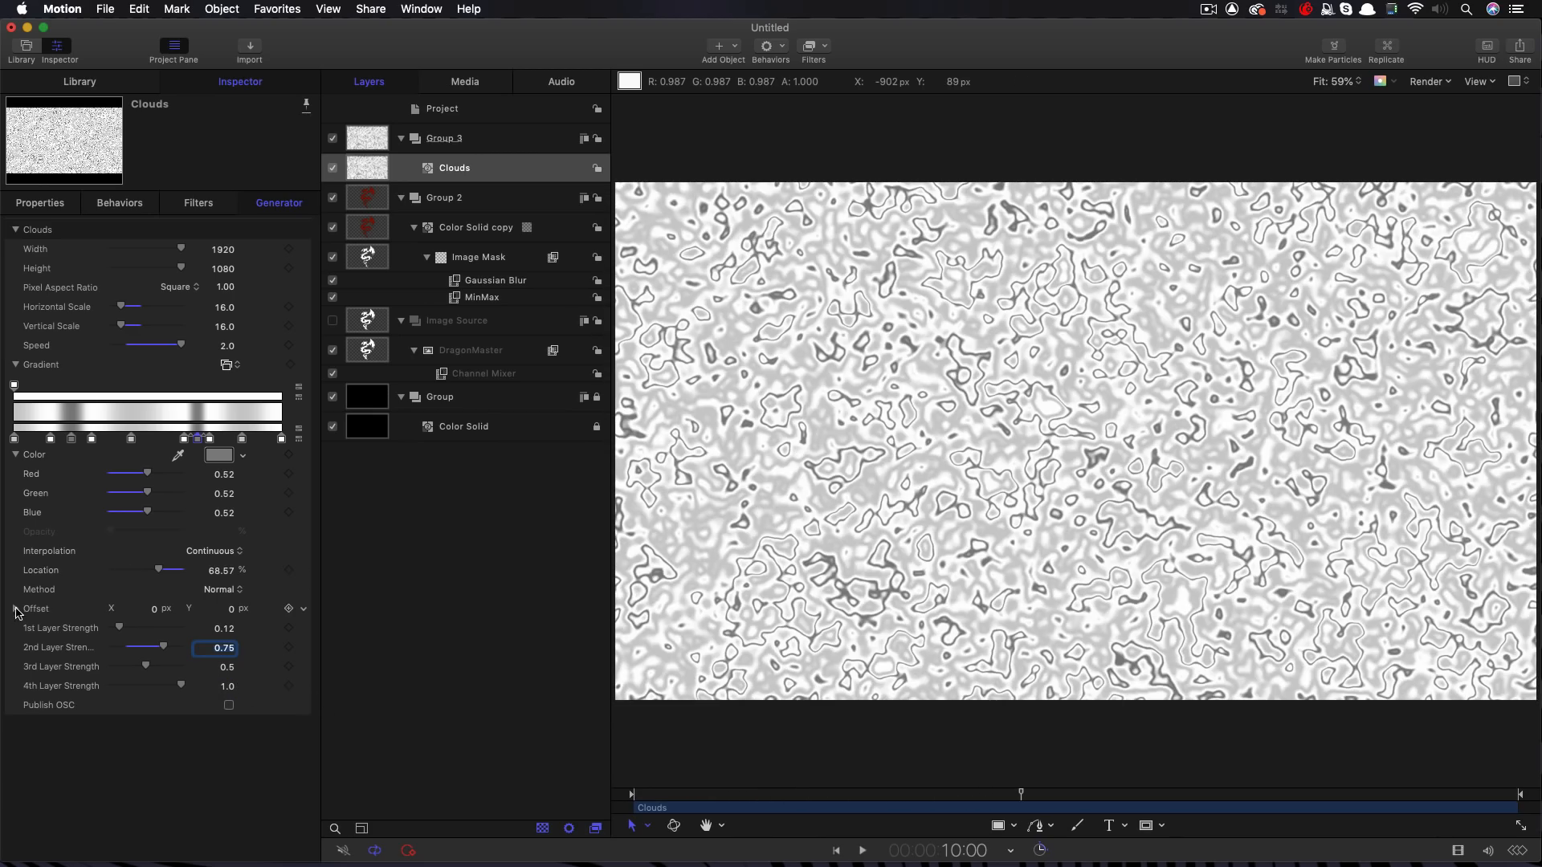
Drive the Clouds Offset Y with a 0.12 Rate behavior and group the Clouds as Displace
left_click(15, 608)
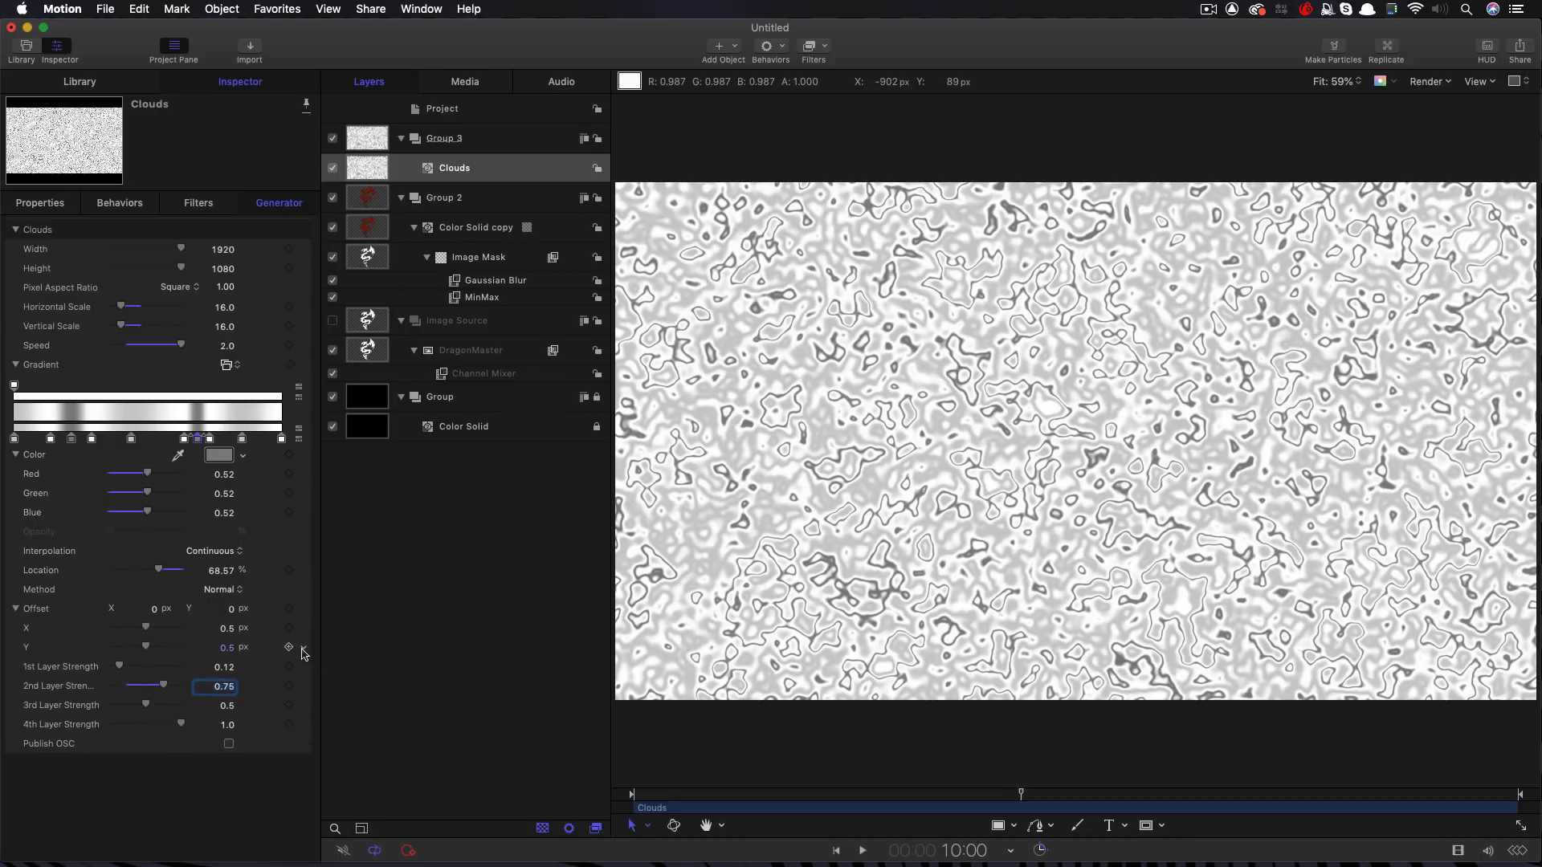
right_click(288, 647)
type("0.12")
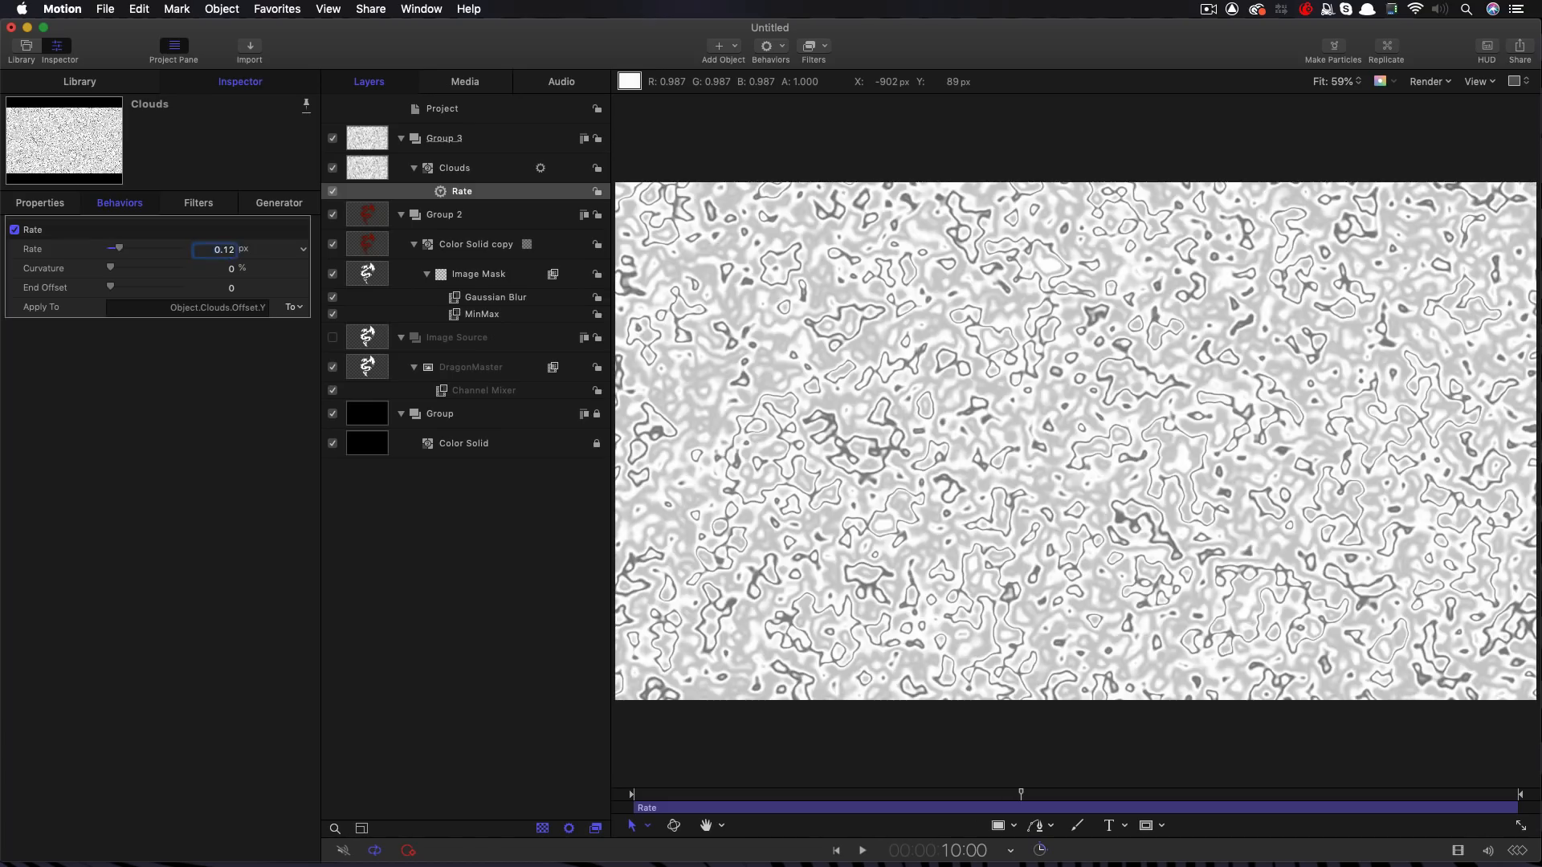
left_click(860, 850)
type("Displace")
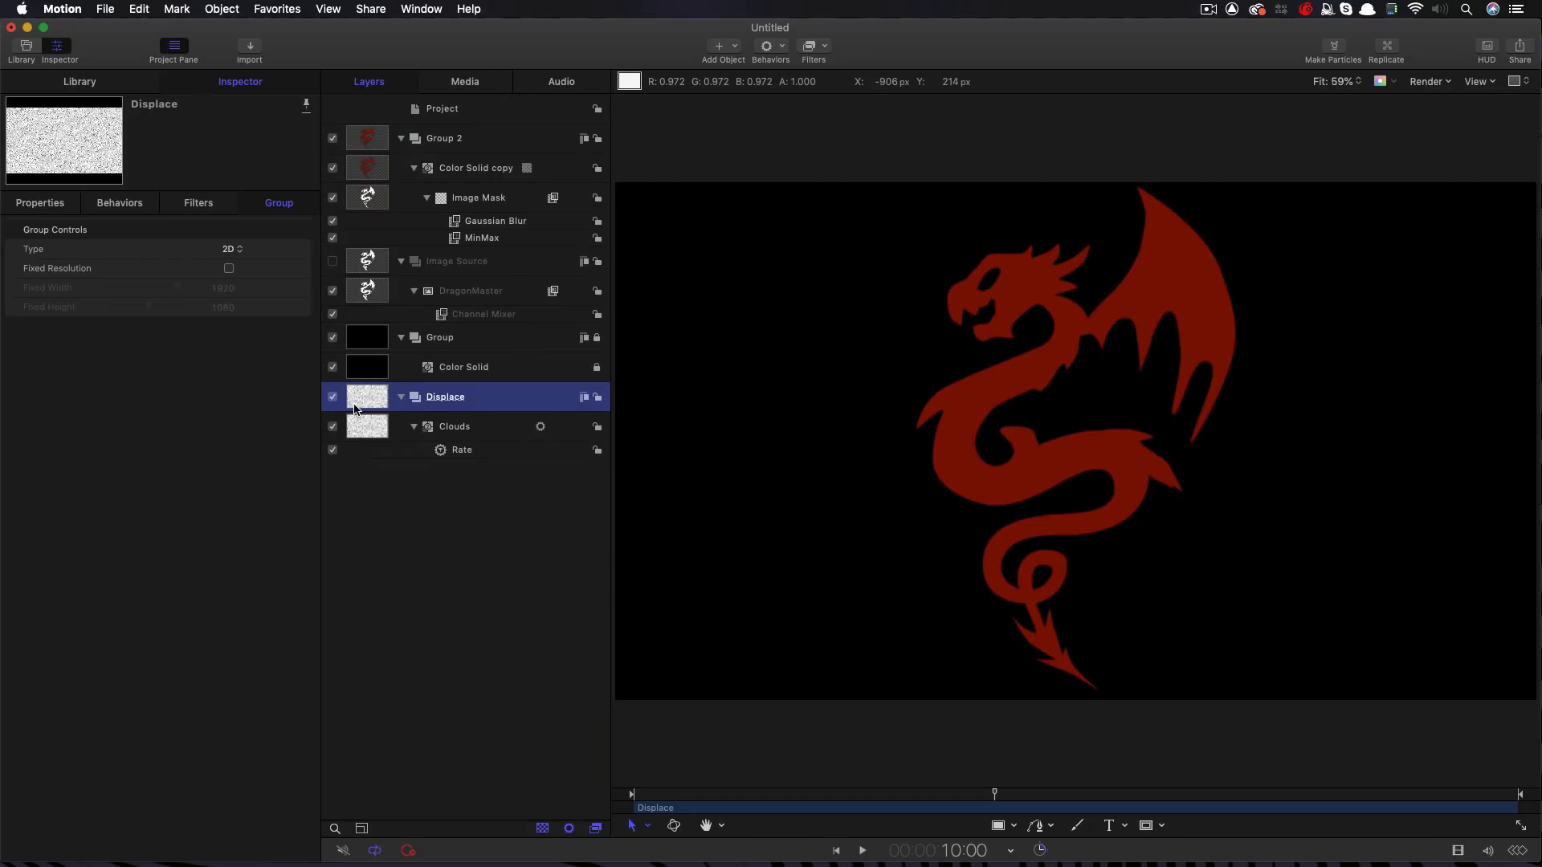
Rename the cloud layers Large and Small; give Large scale 32, speed 1.75 and a new gradient
left_click(452, 426)
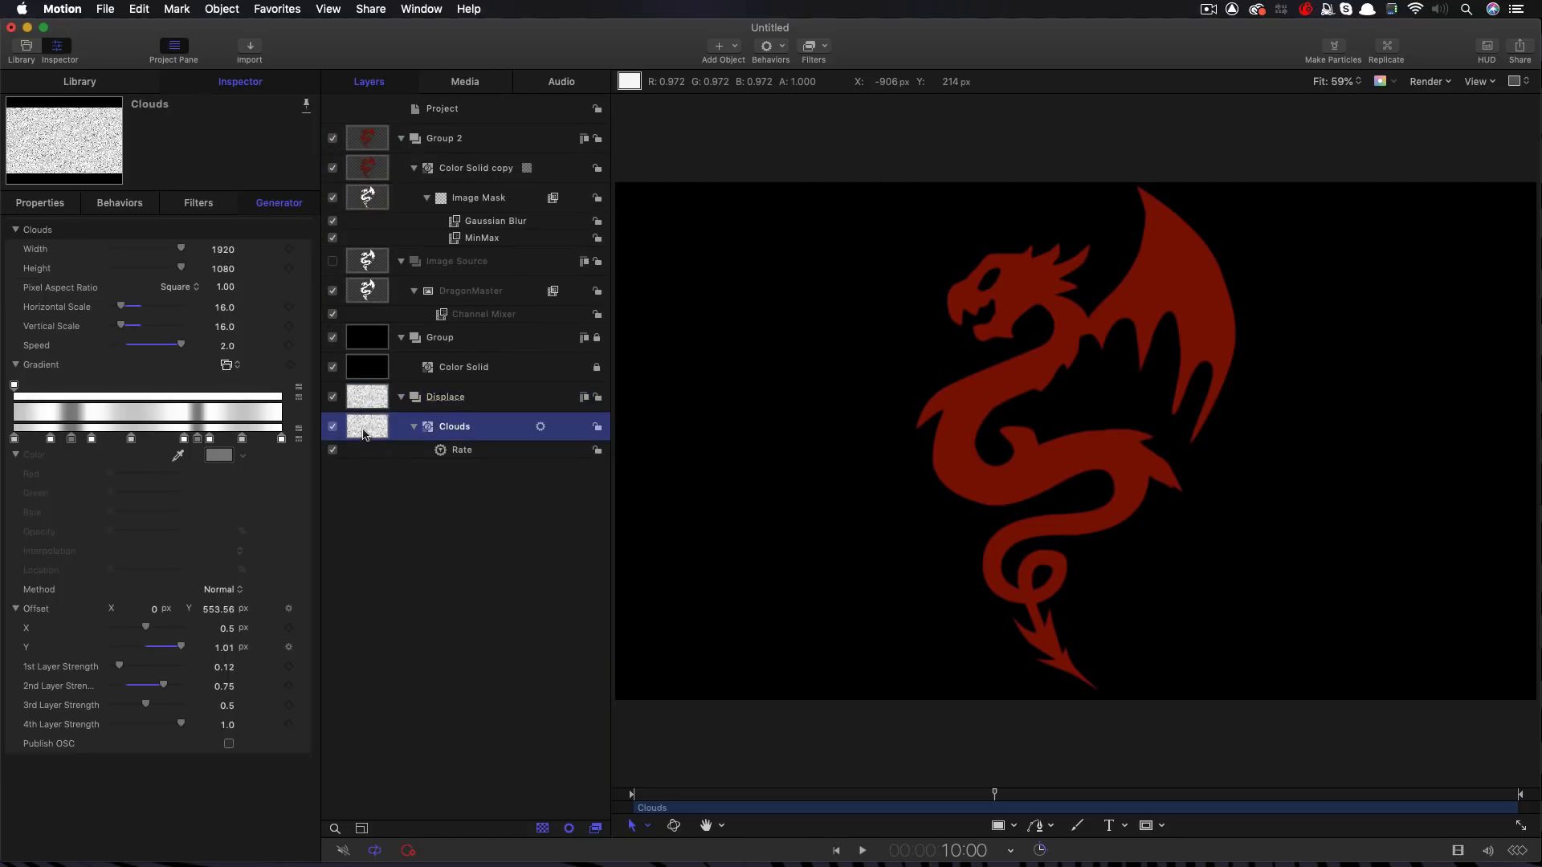
double_click(454, 426)
type("Large")
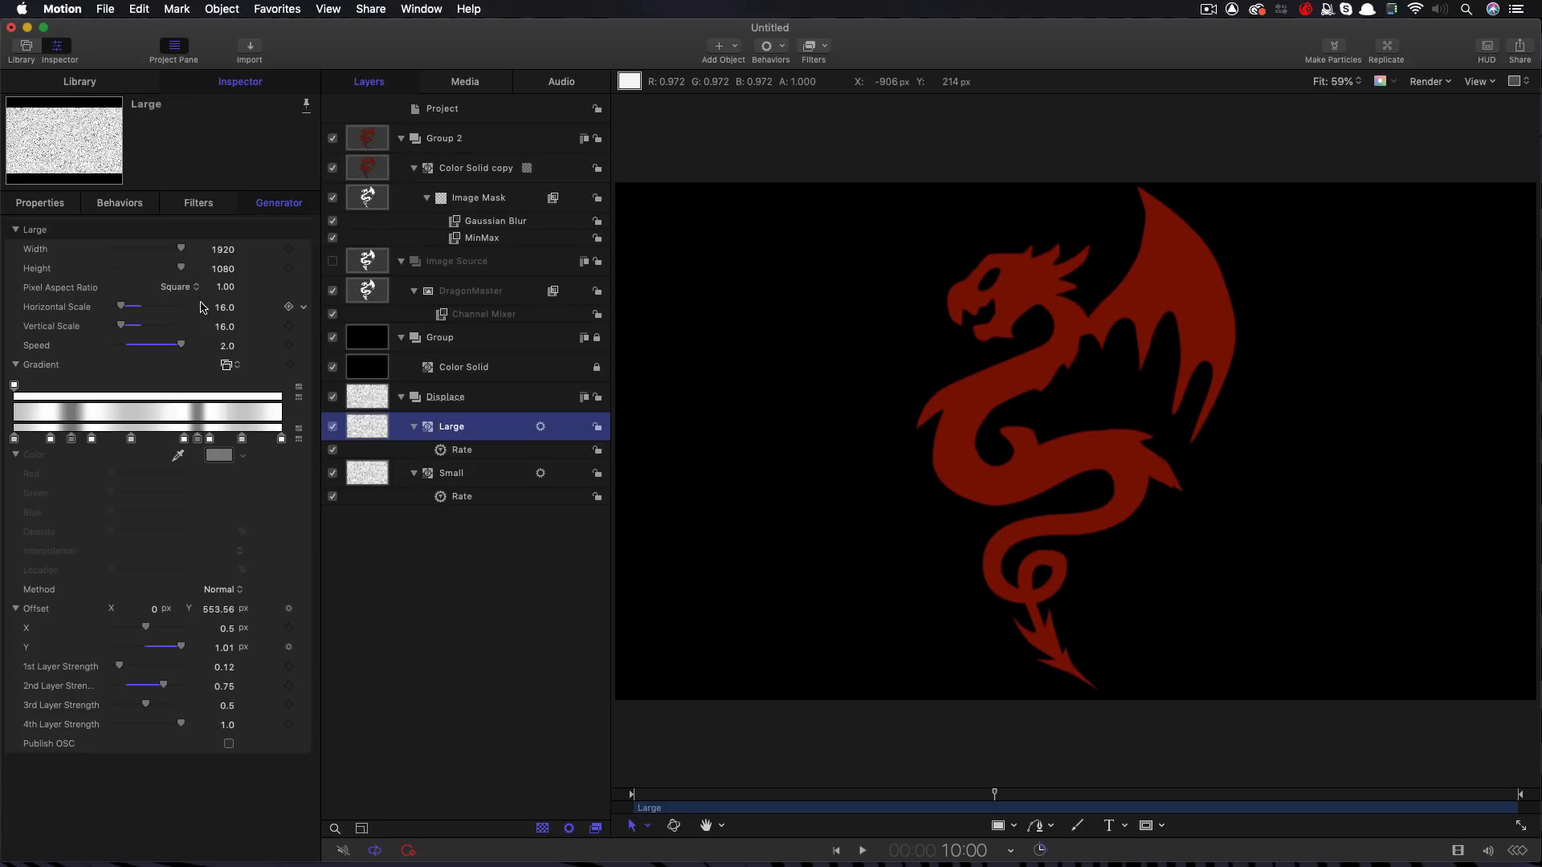
double_click(224, 306)
type("1.75")
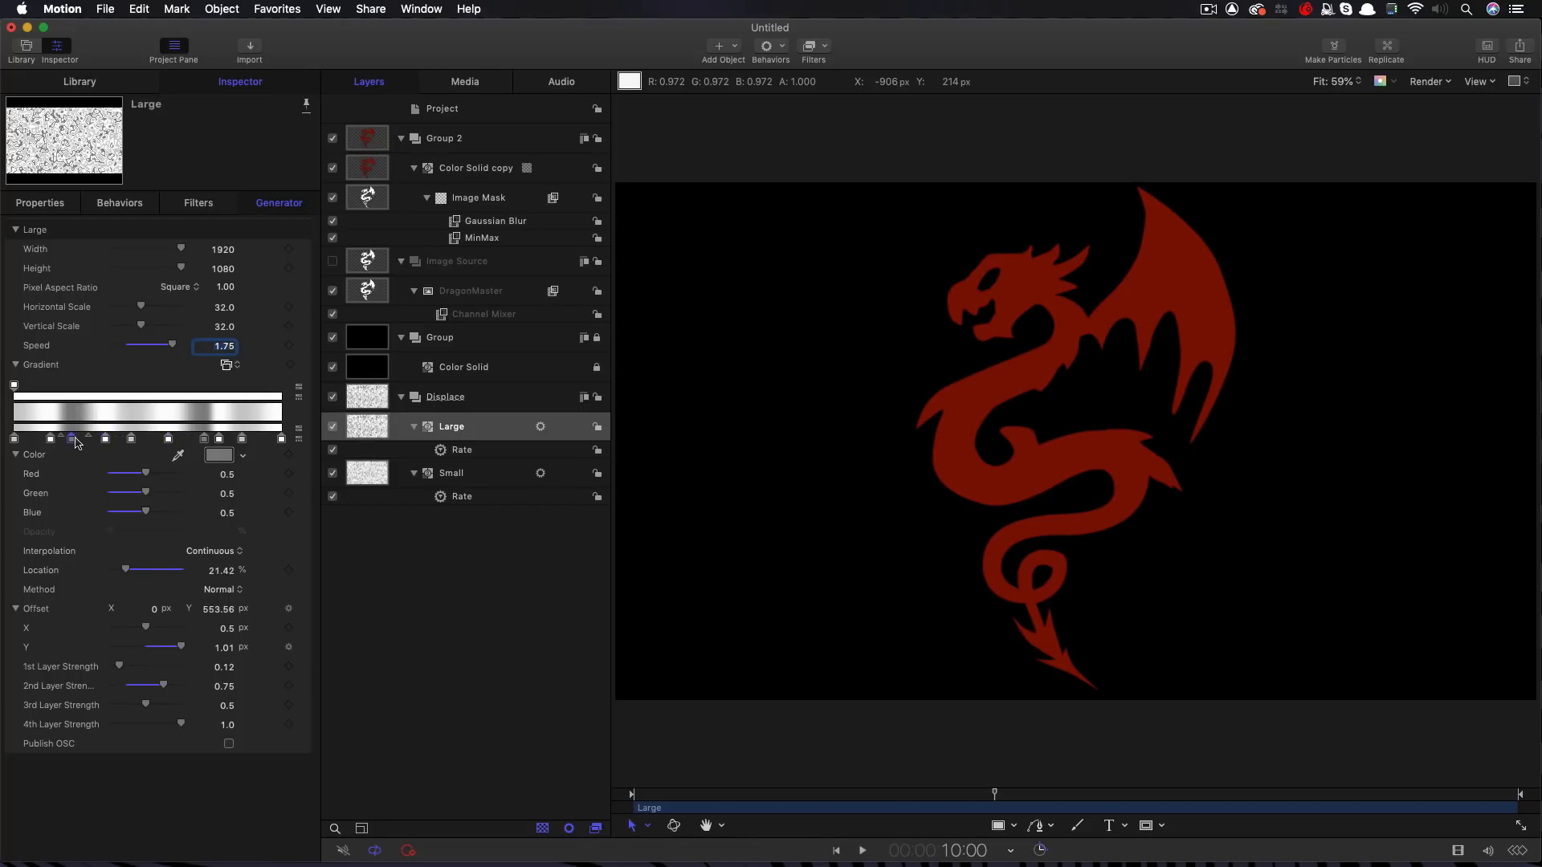
left_click(72, 437)
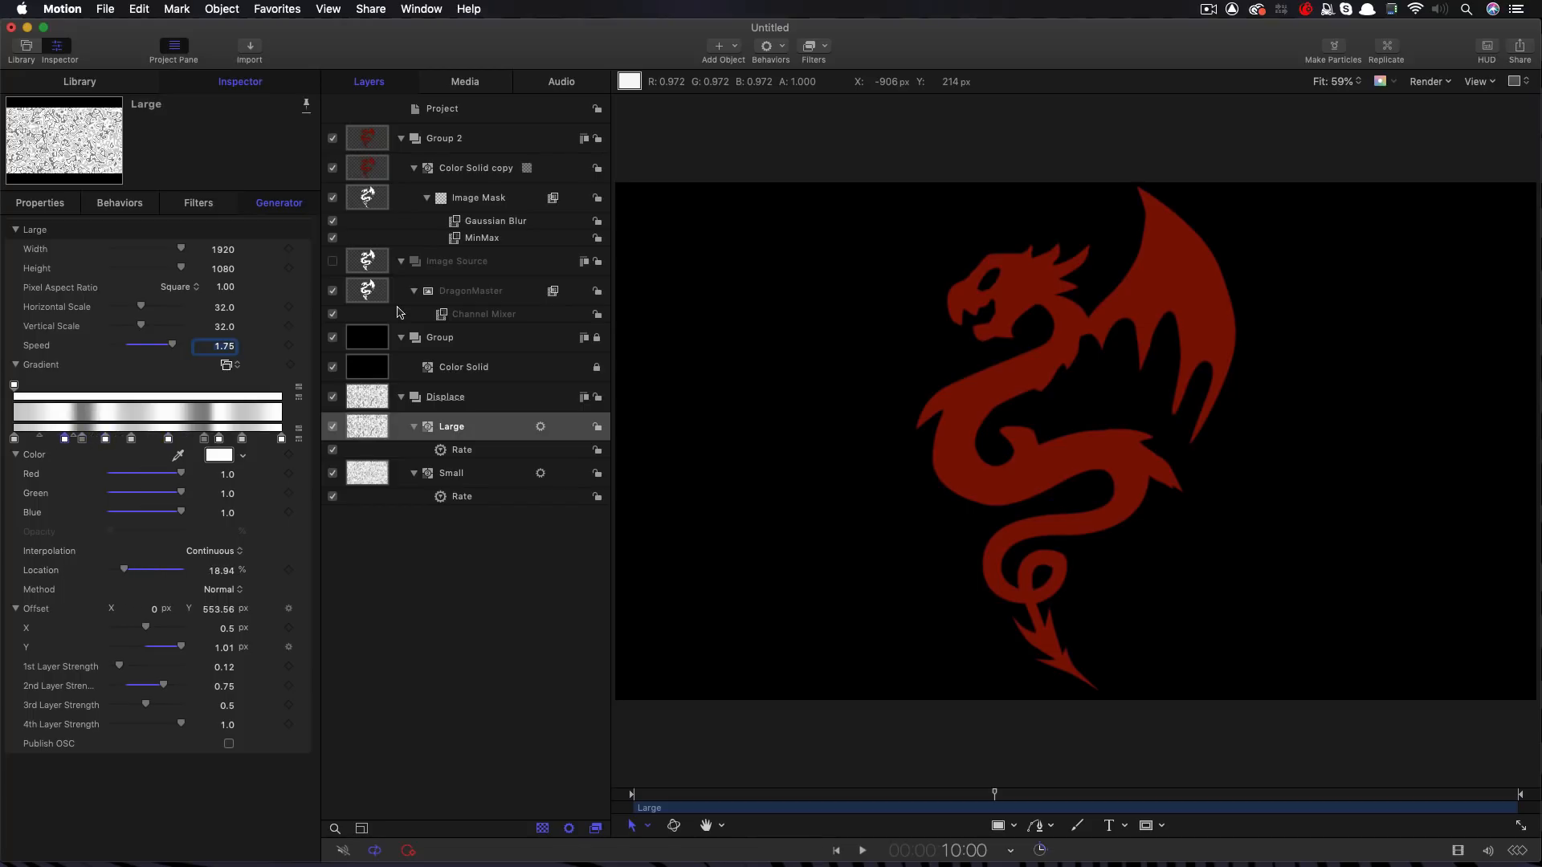
mouse_move(1127, 275)
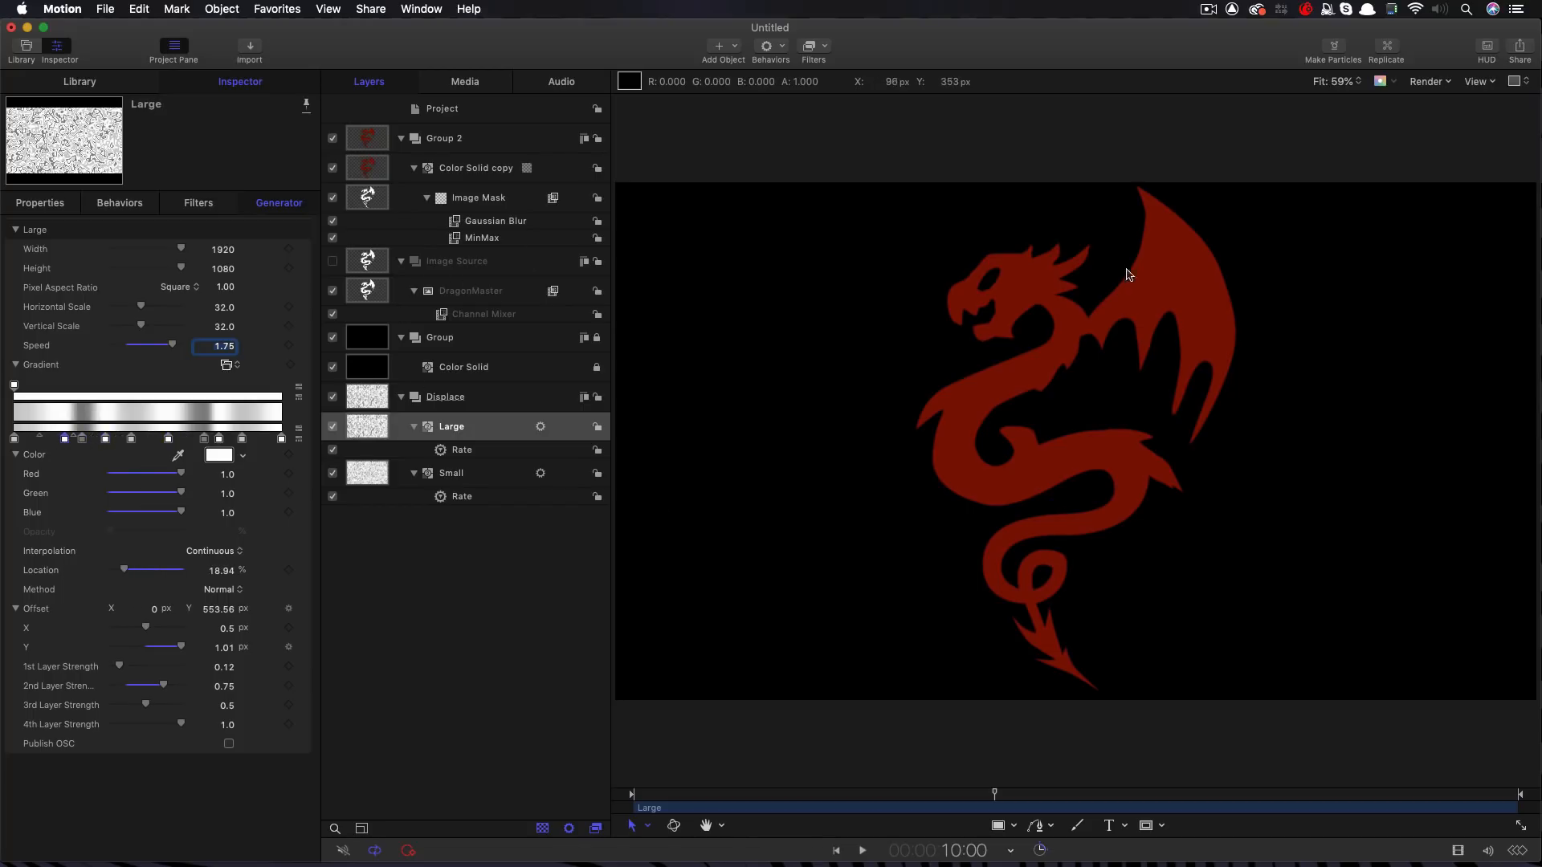
mouse_move(1077, 298)
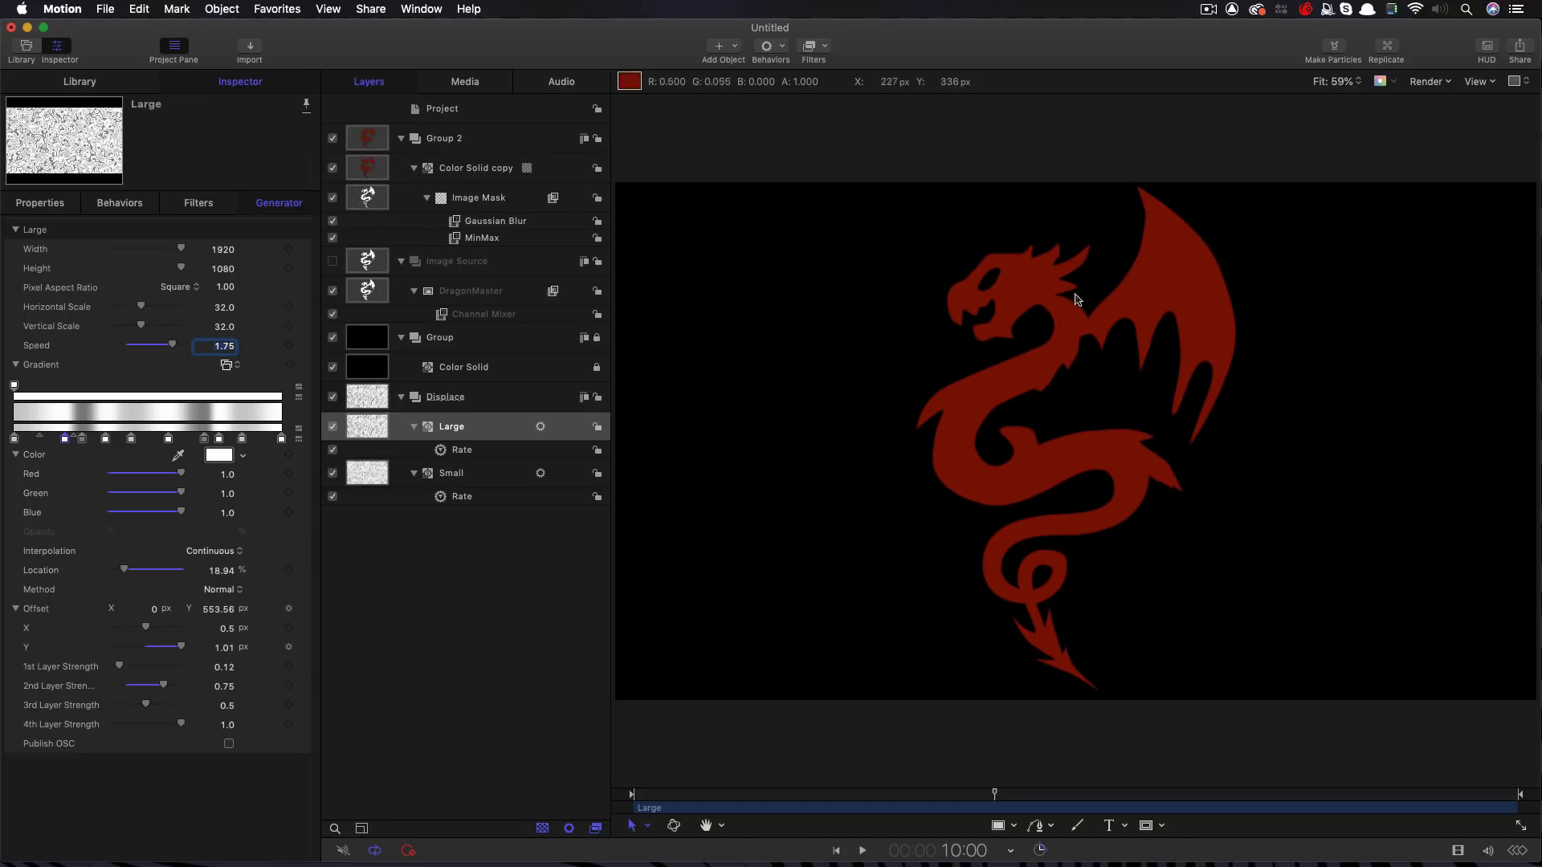
Add a Bump Map to the dragon's Image Mask, driven by the Large clouds layer
left_click(478, 198)
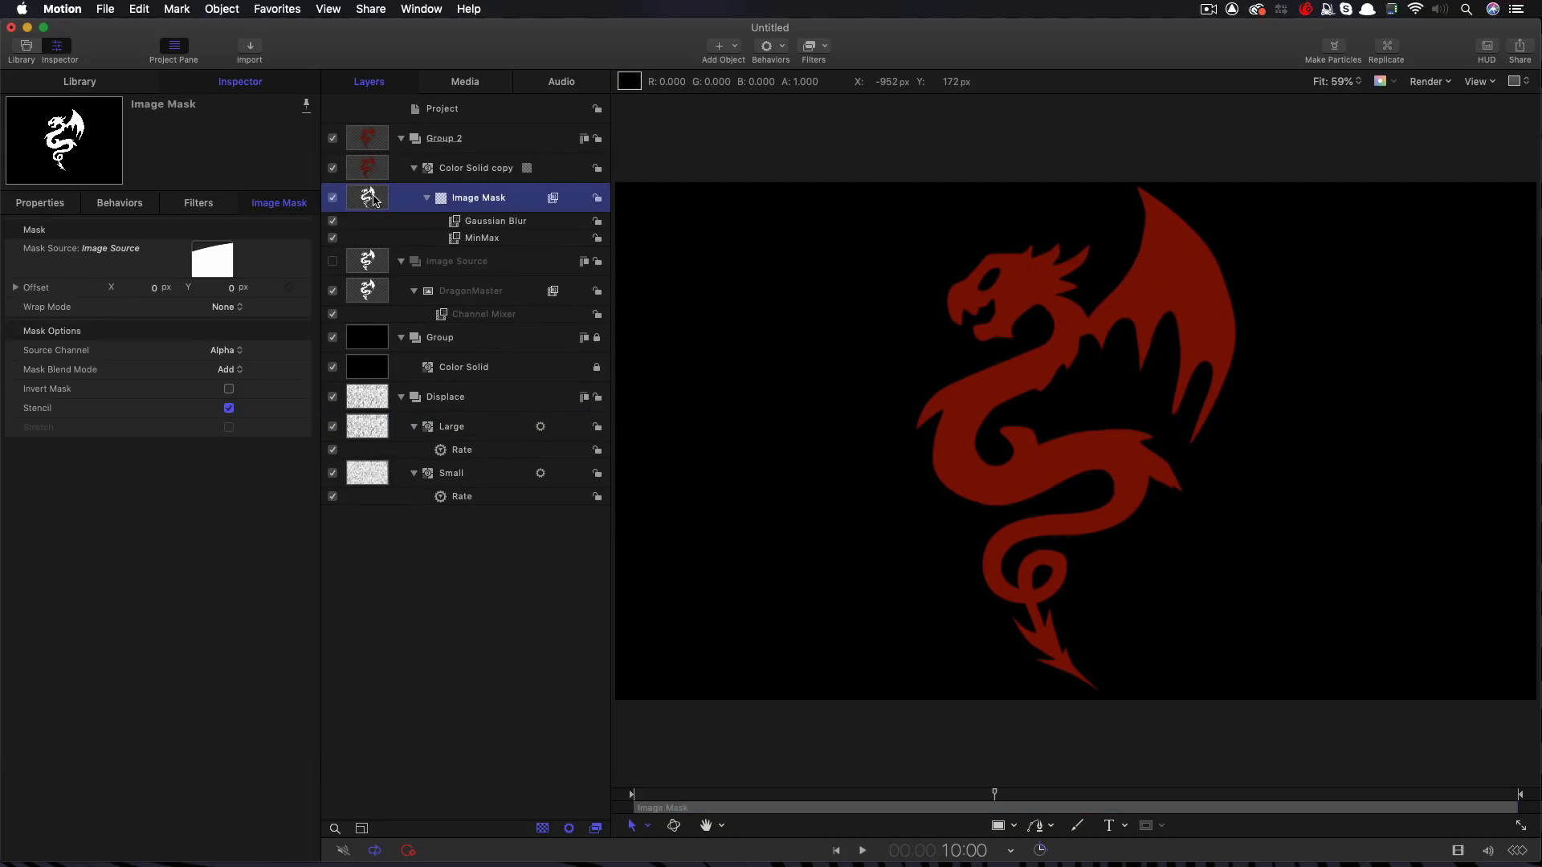
mouse_move(579, 164)
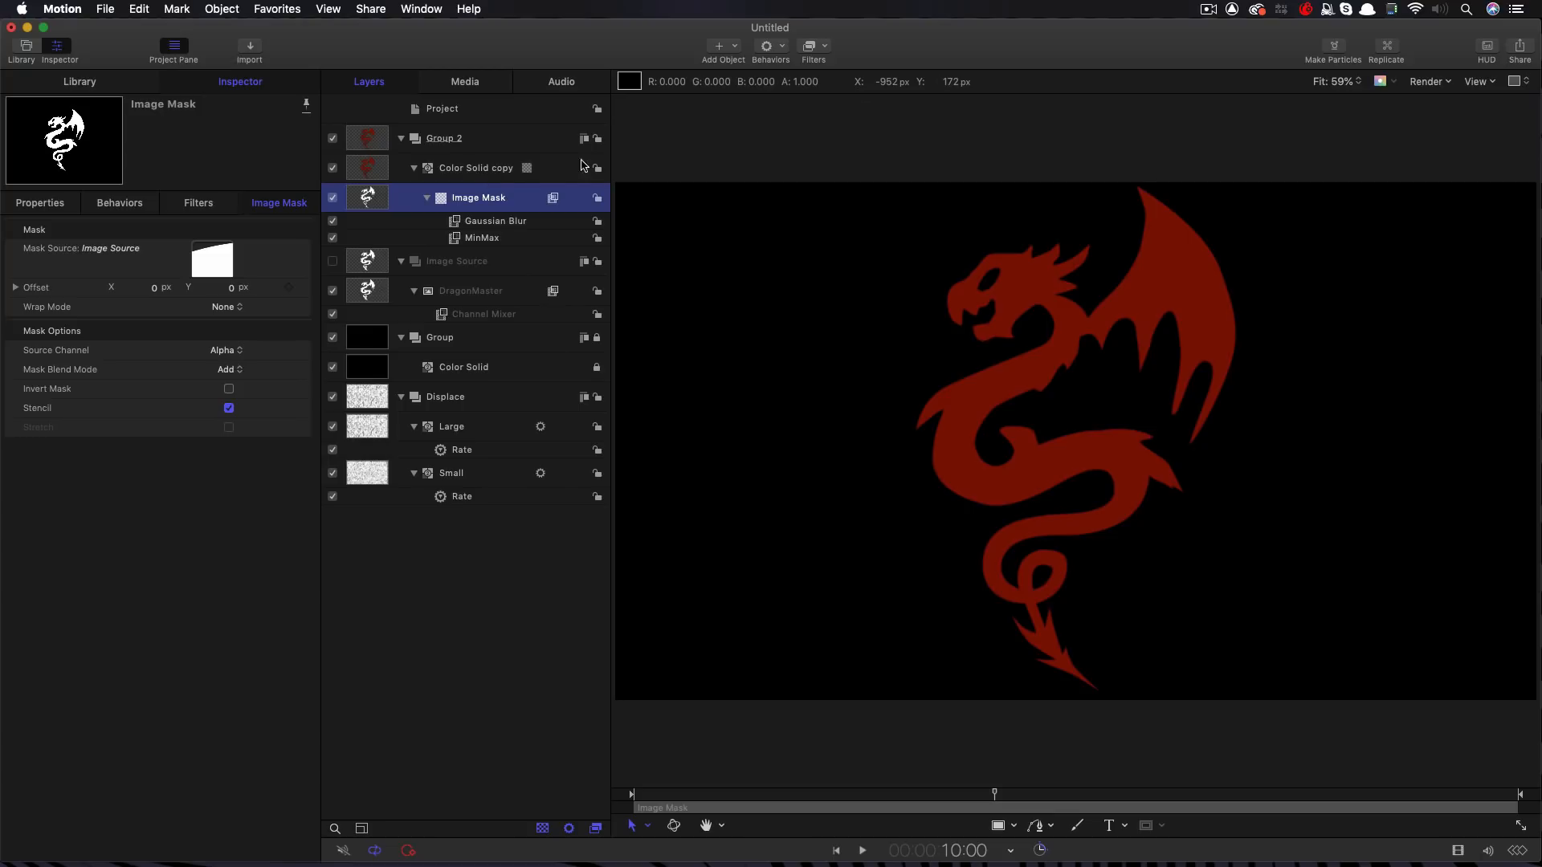
left_click(808, 45)
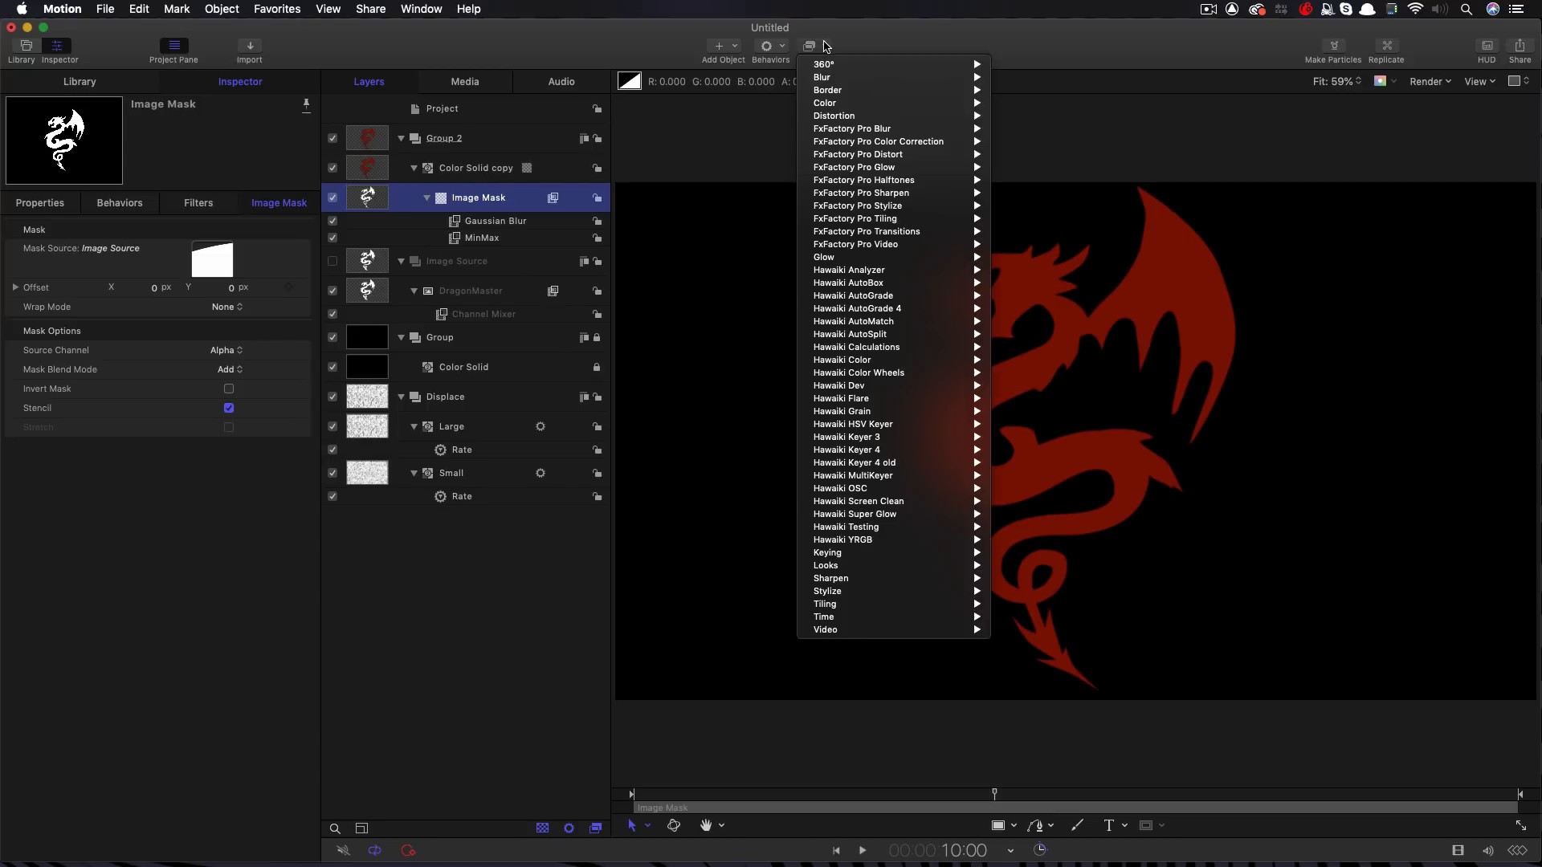
mouse_move(833, 115)
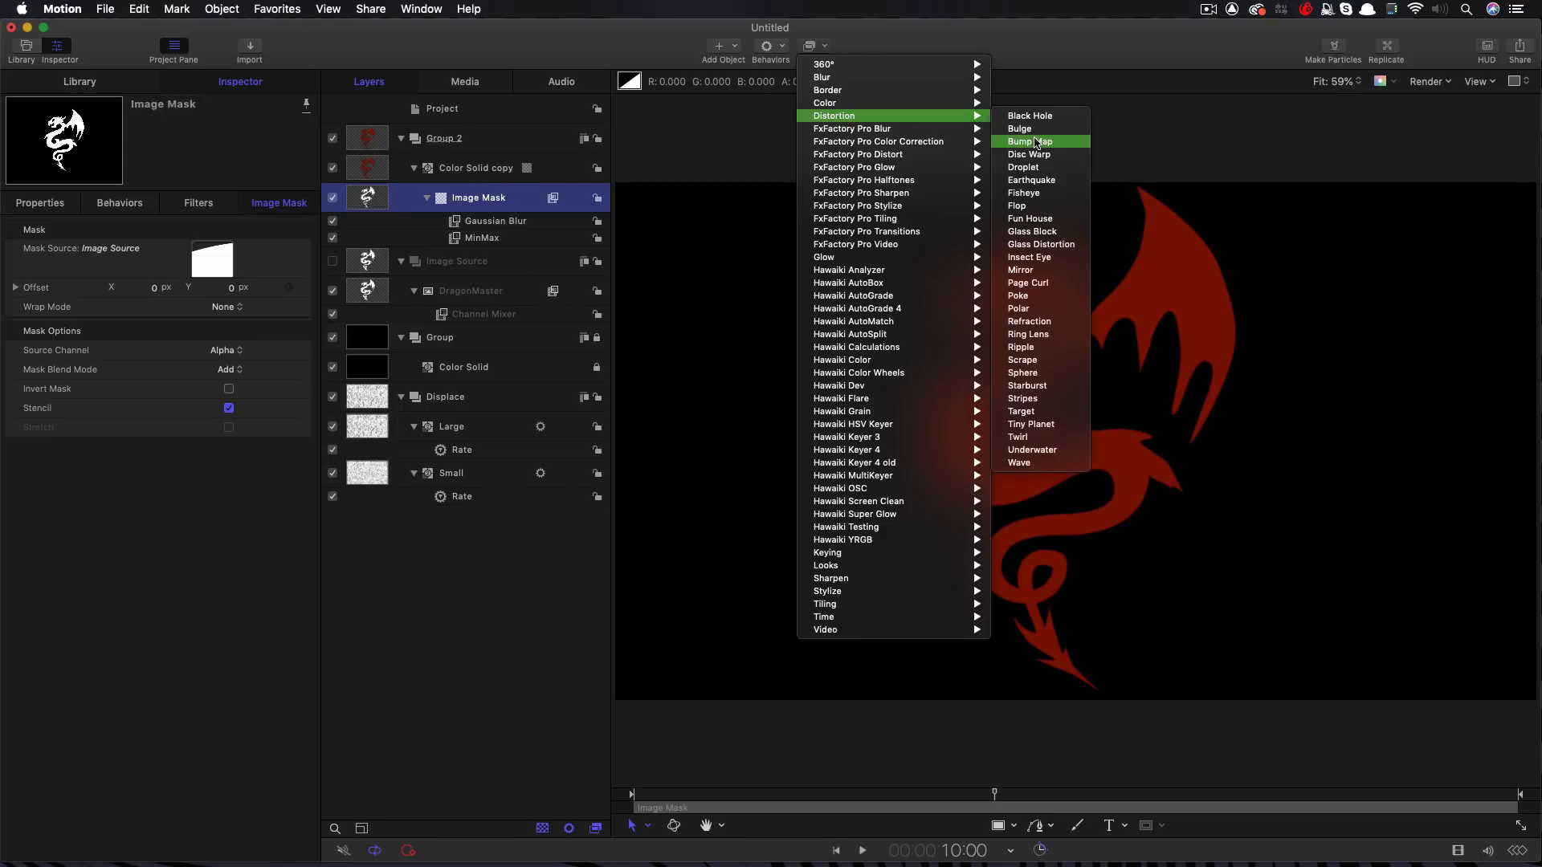
left_click(1030, 141)
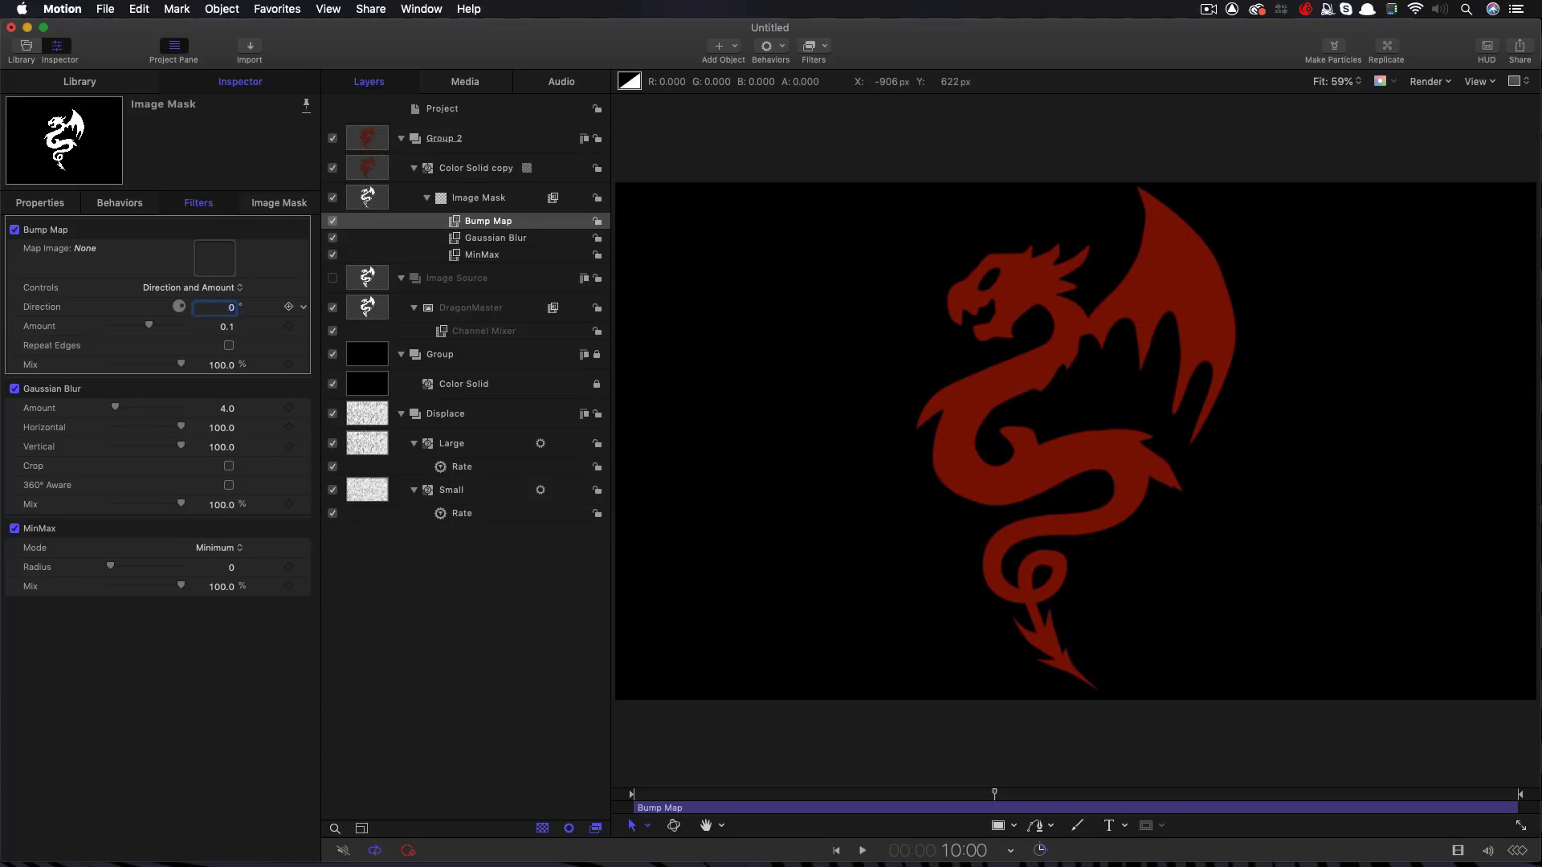
mouse_move(365, 496)
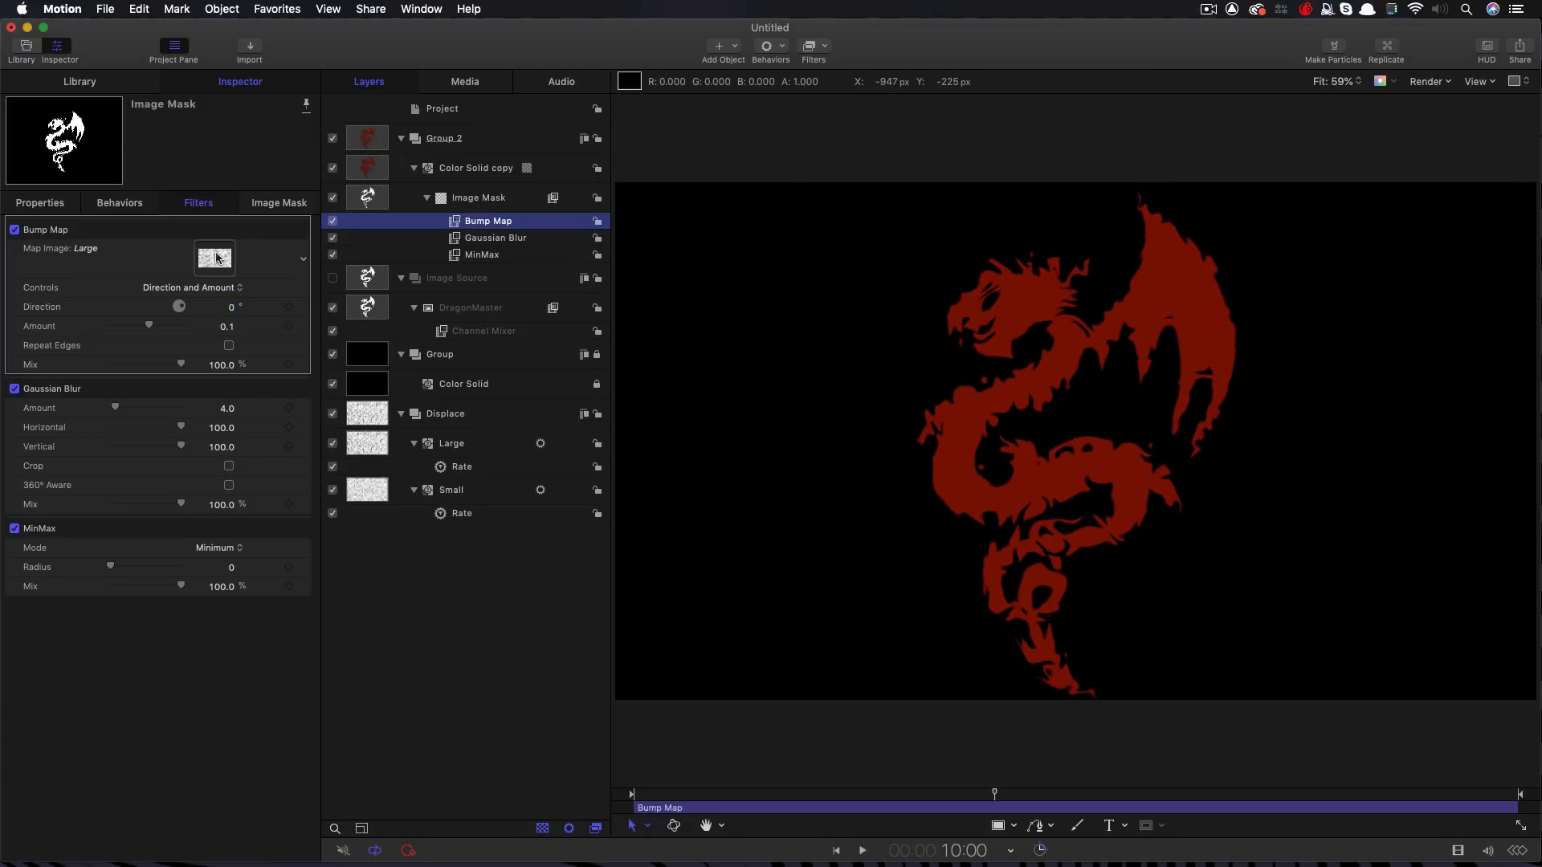
left_click(860, 851)
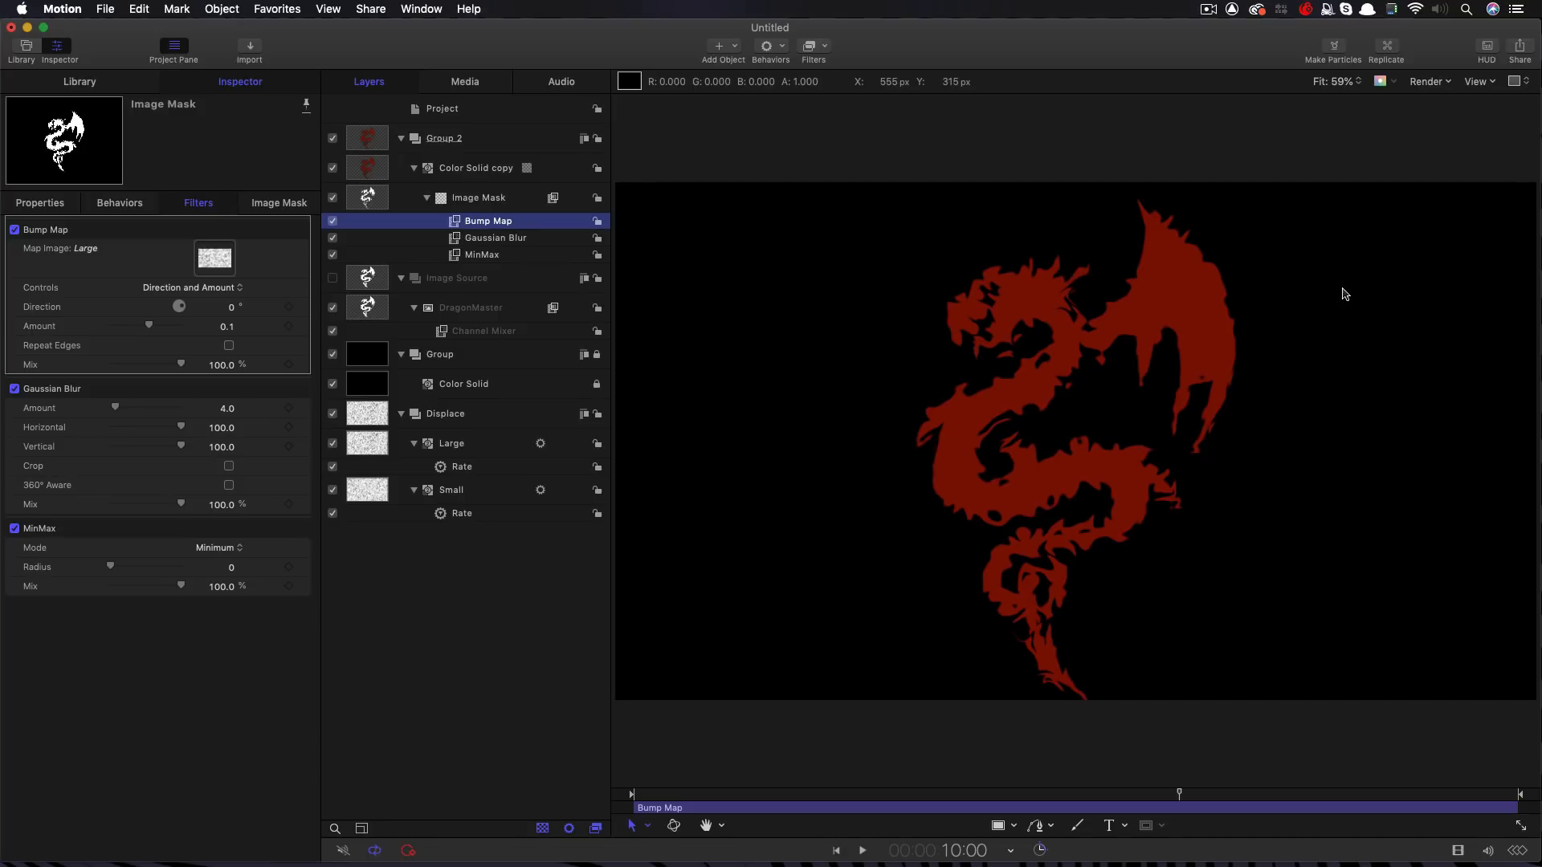
mouse_move(371, 196)
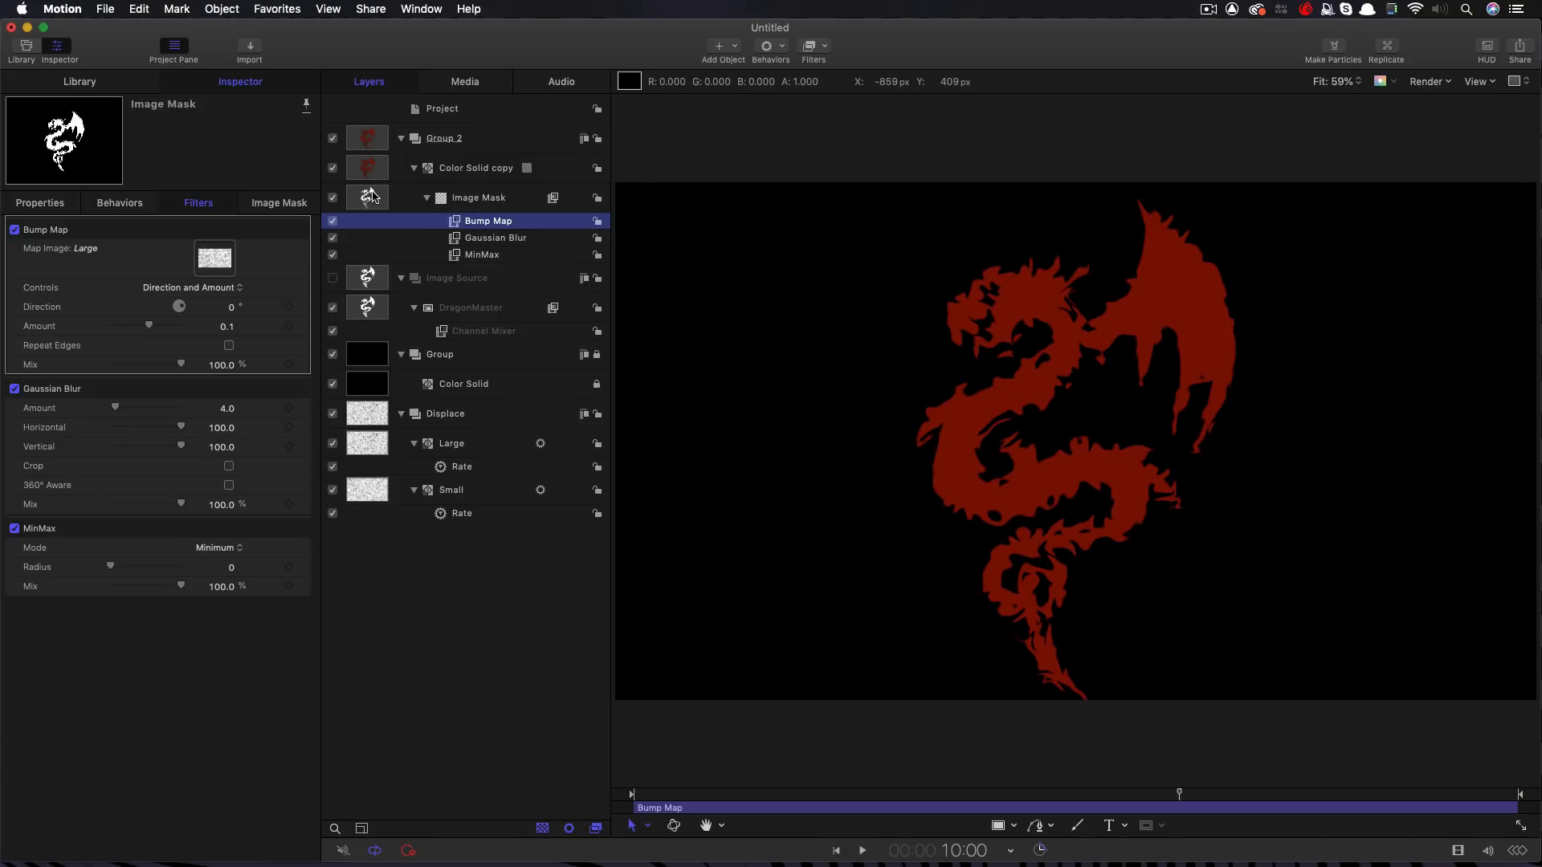
left_click(476, 167)
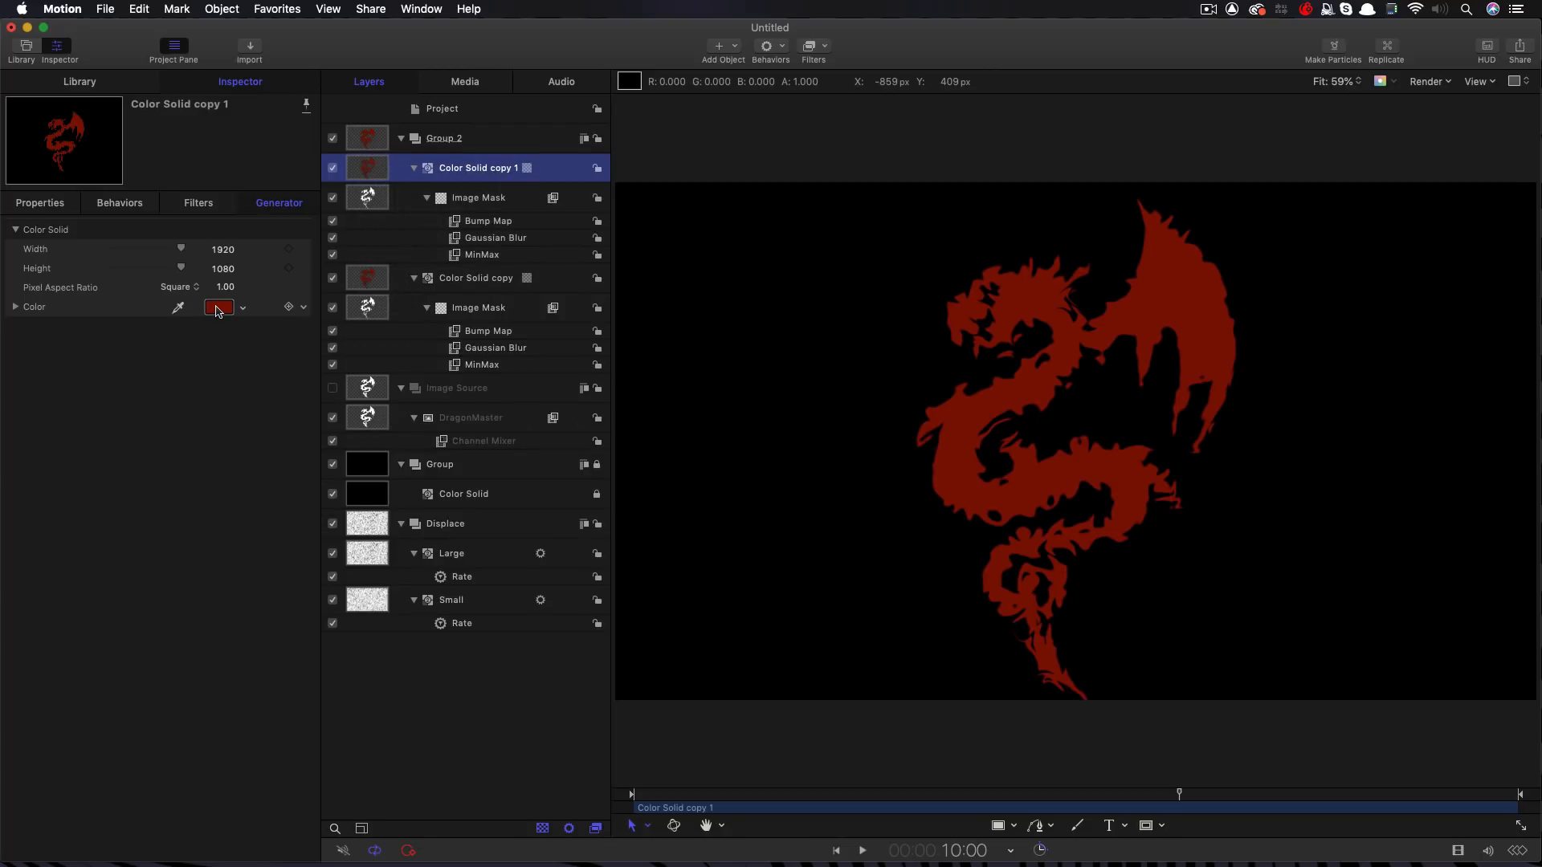
Duplicate the gold dragon solid layer
left_click(217, 306)
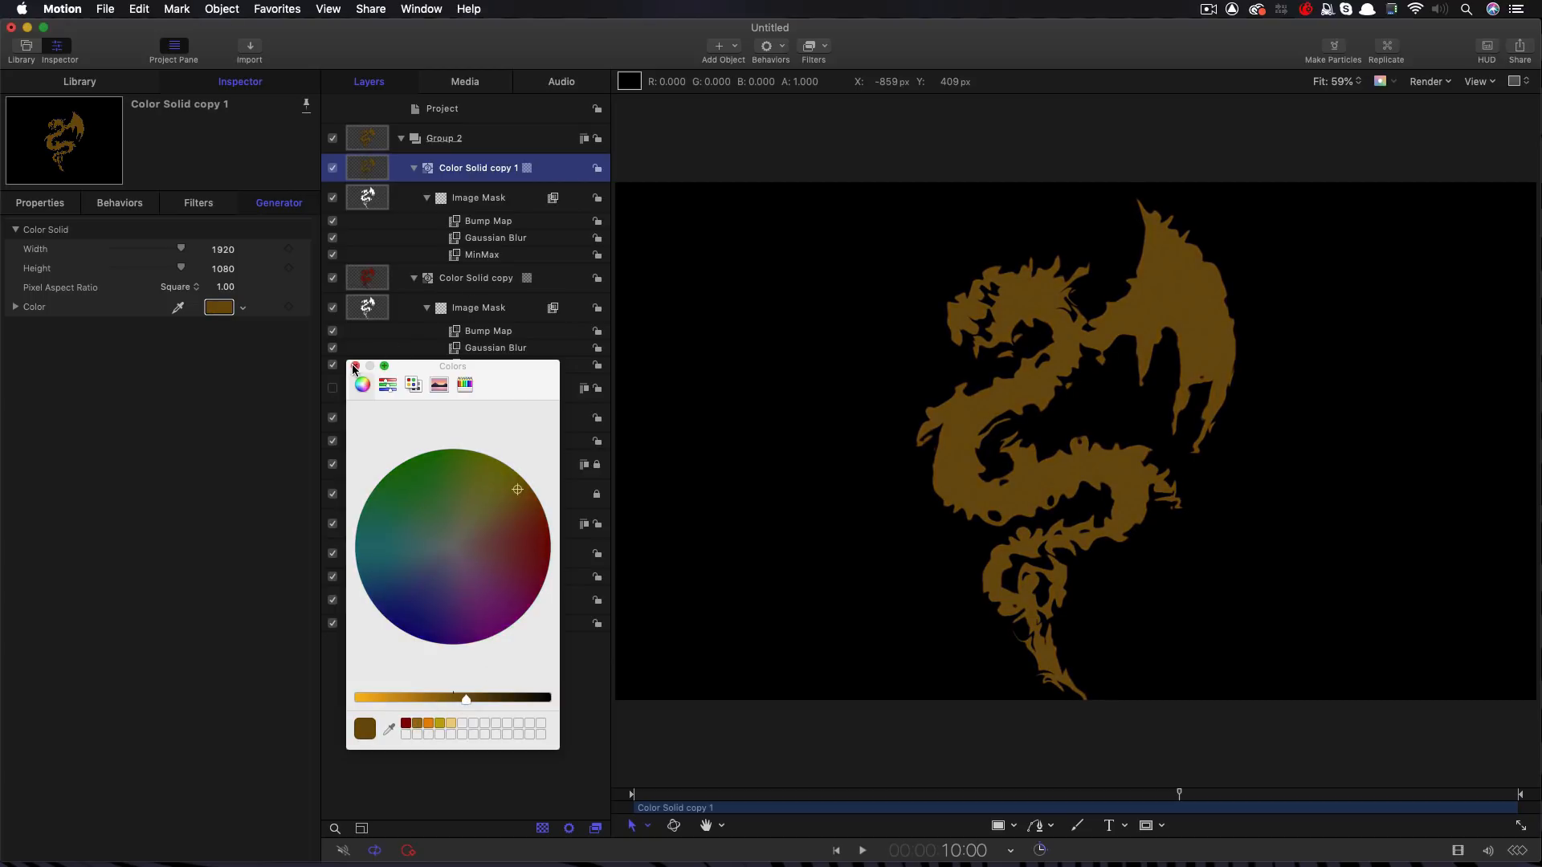
right_click(476, 167)
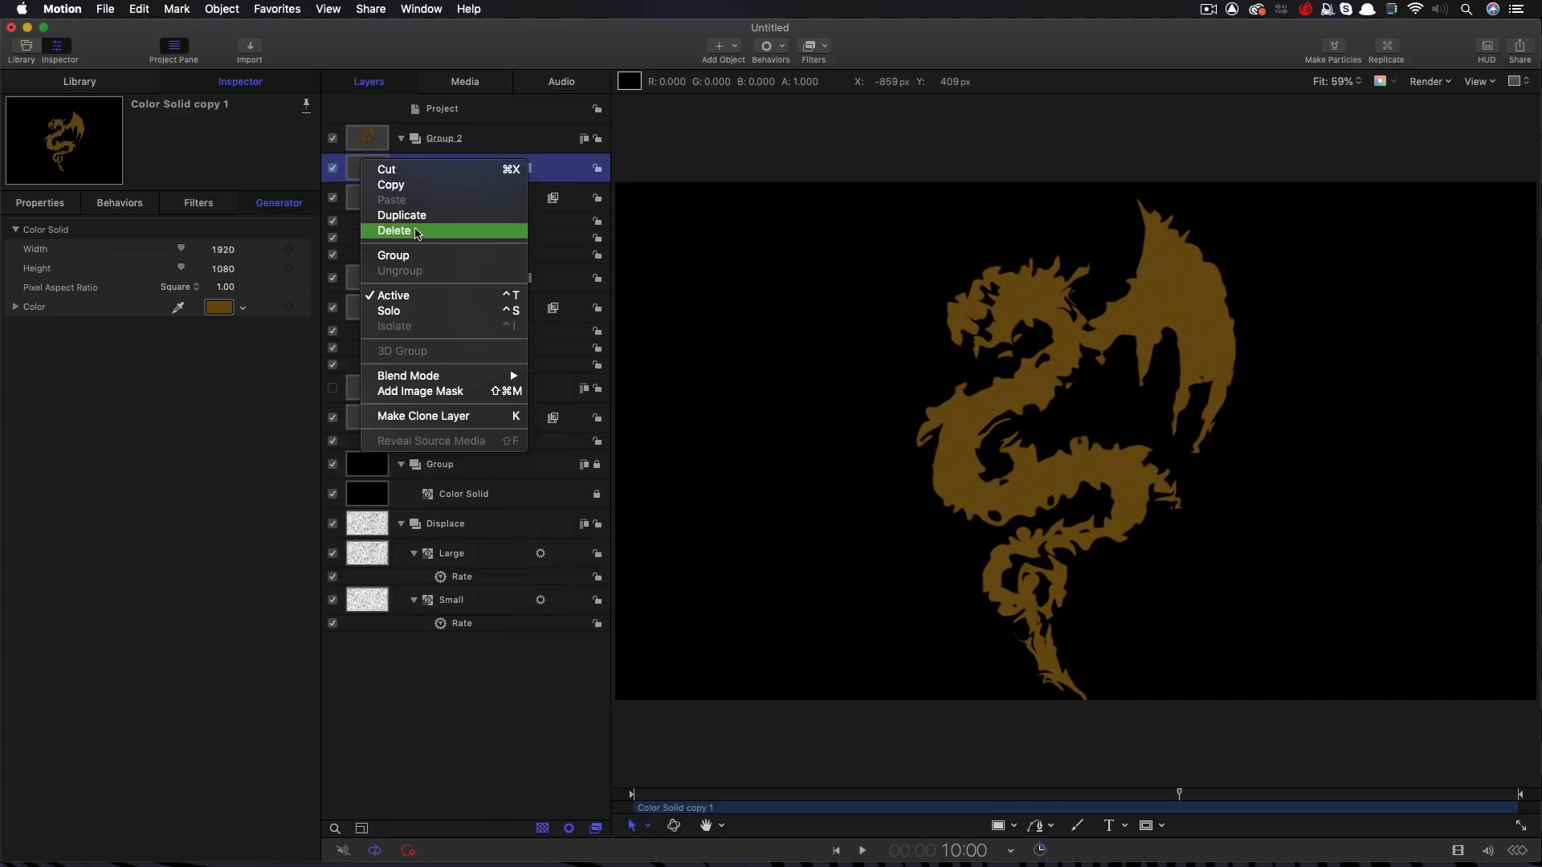
left_click(402, 215)
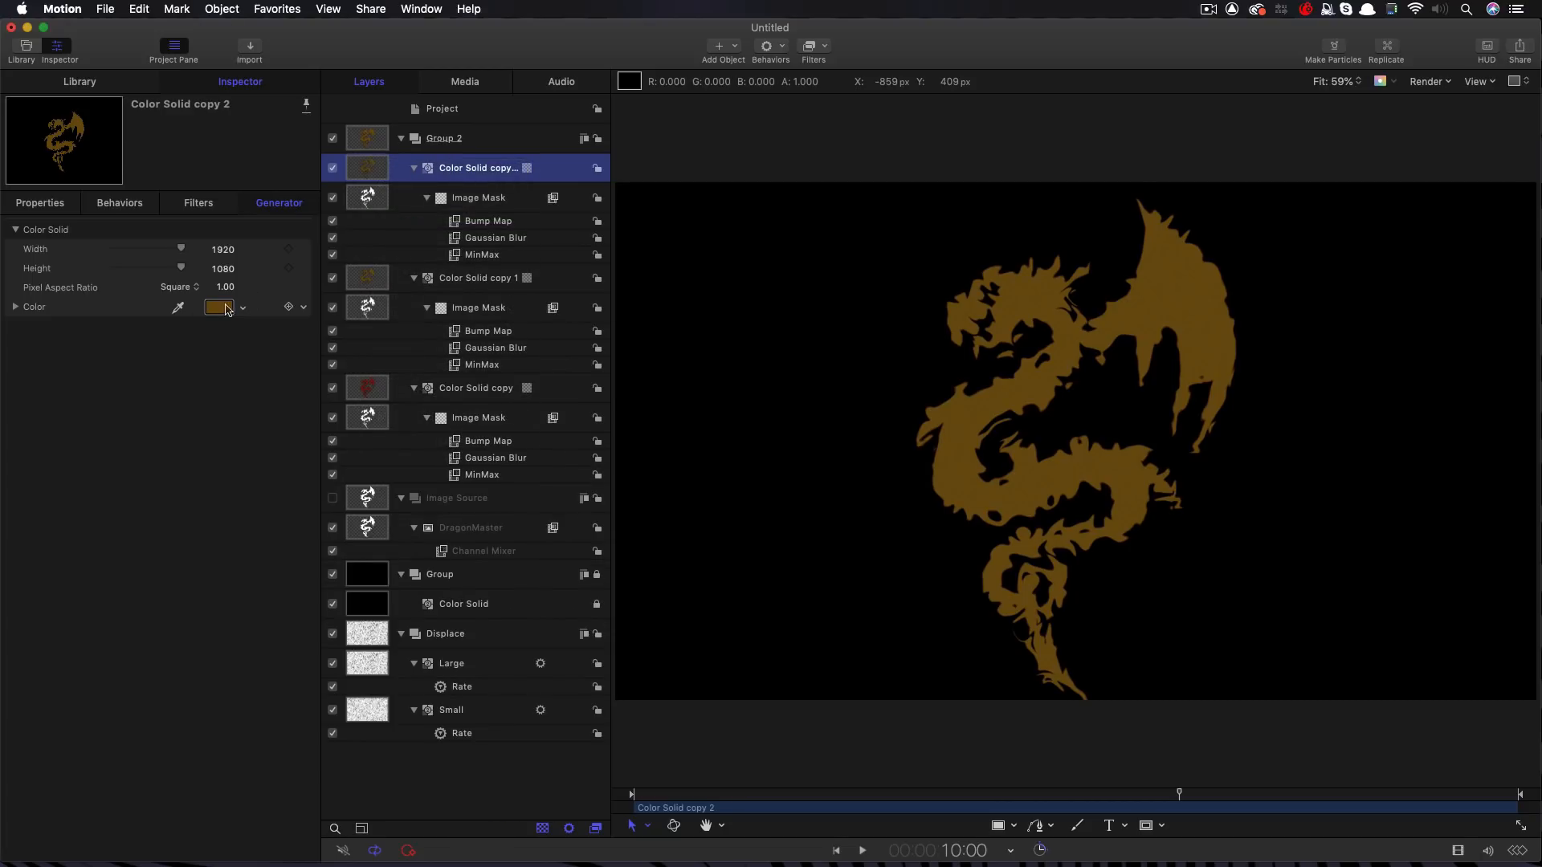
left_click(219, 307)
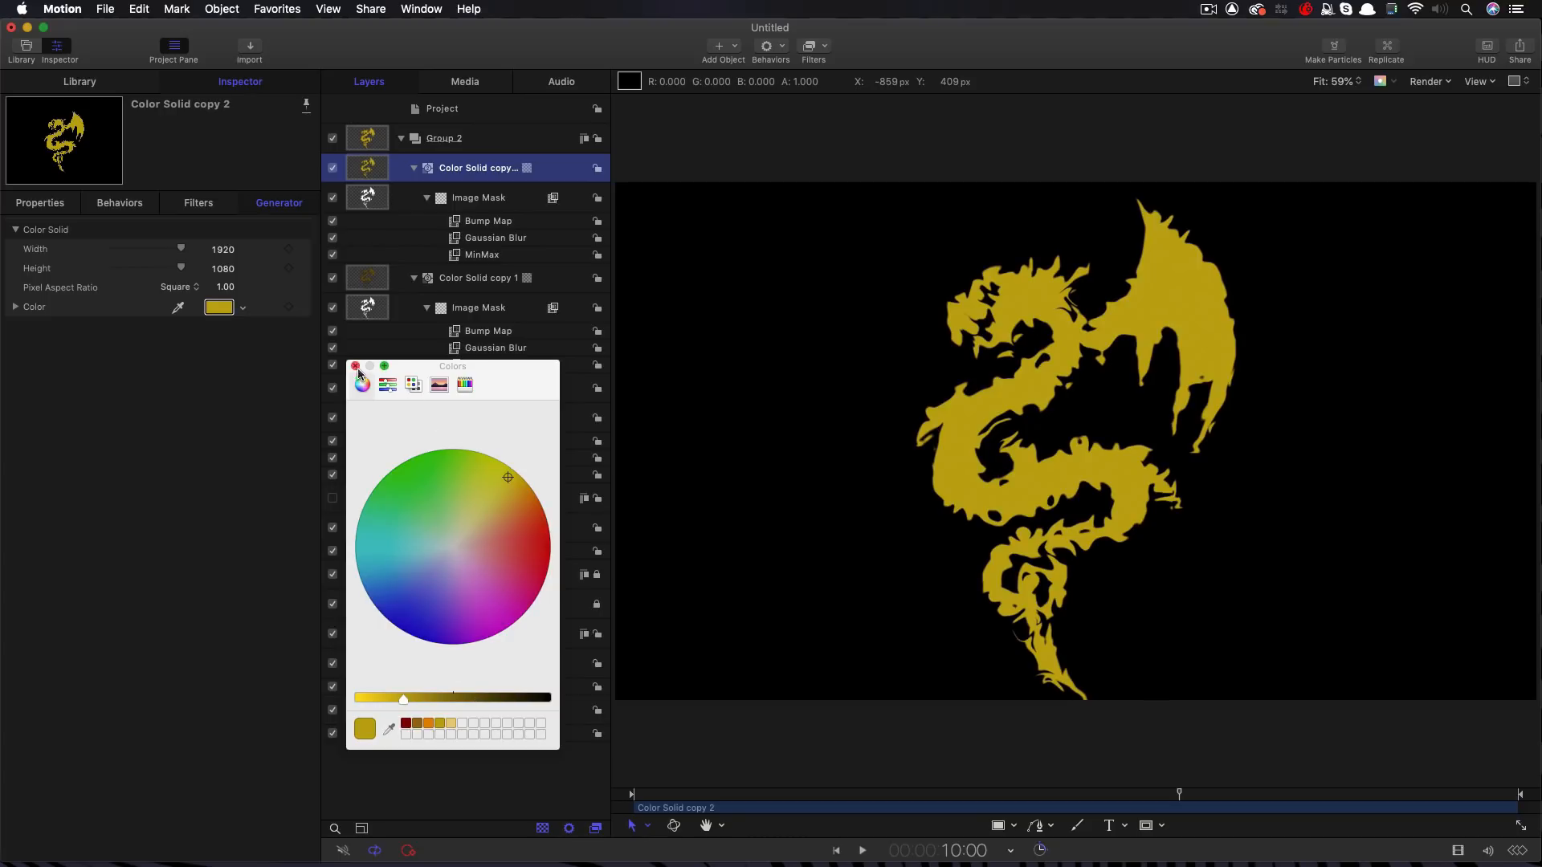
Duplicate again and recolour Color Solid copy 3 to a pale gold
right_click(477, 167)
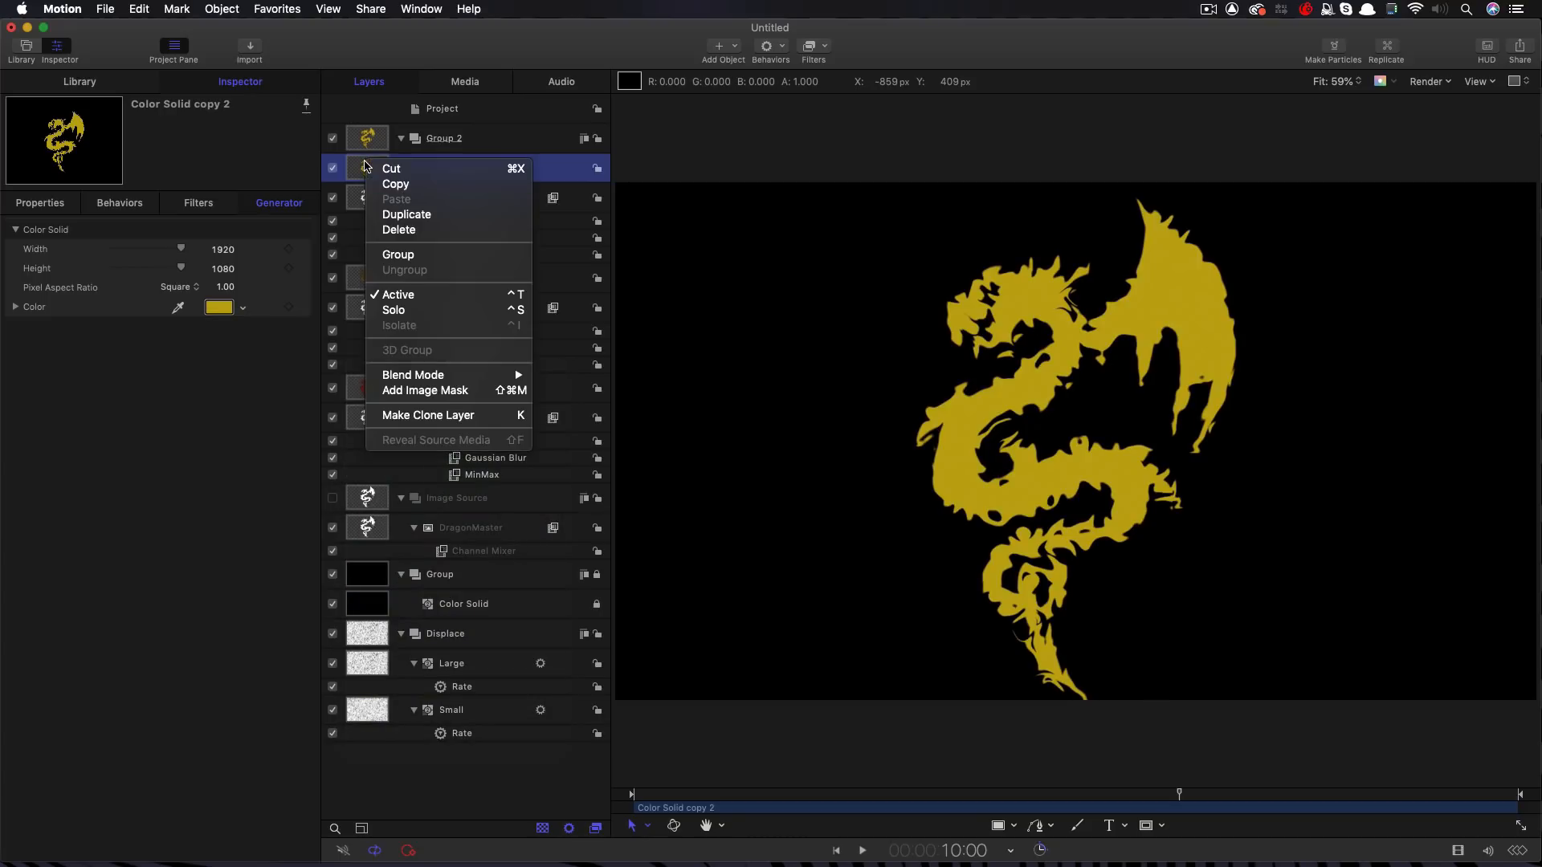
left_click(407, 214)
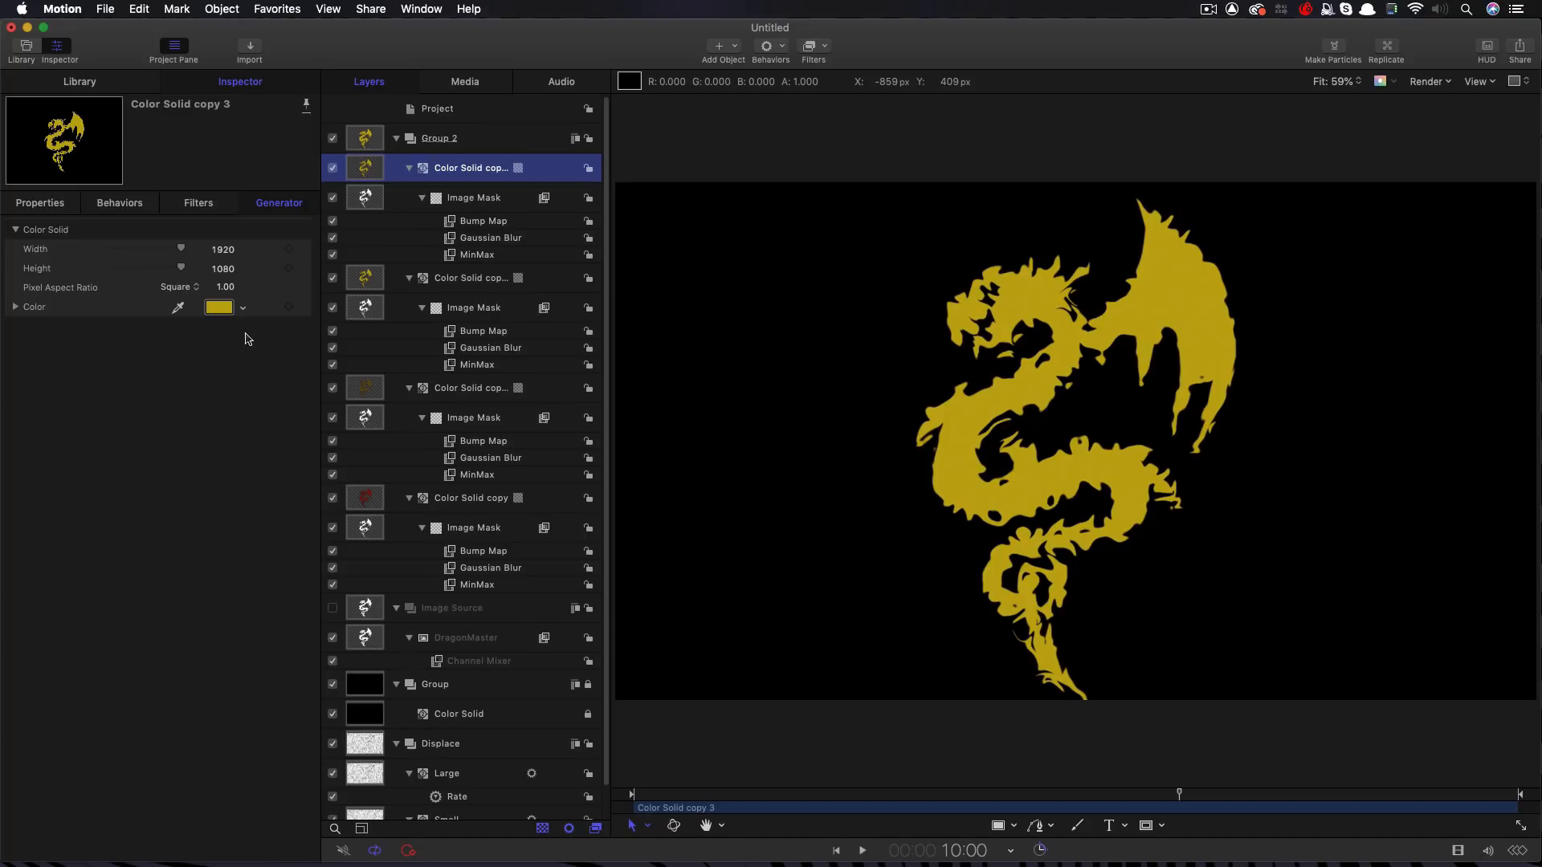
left_click(219, 307)
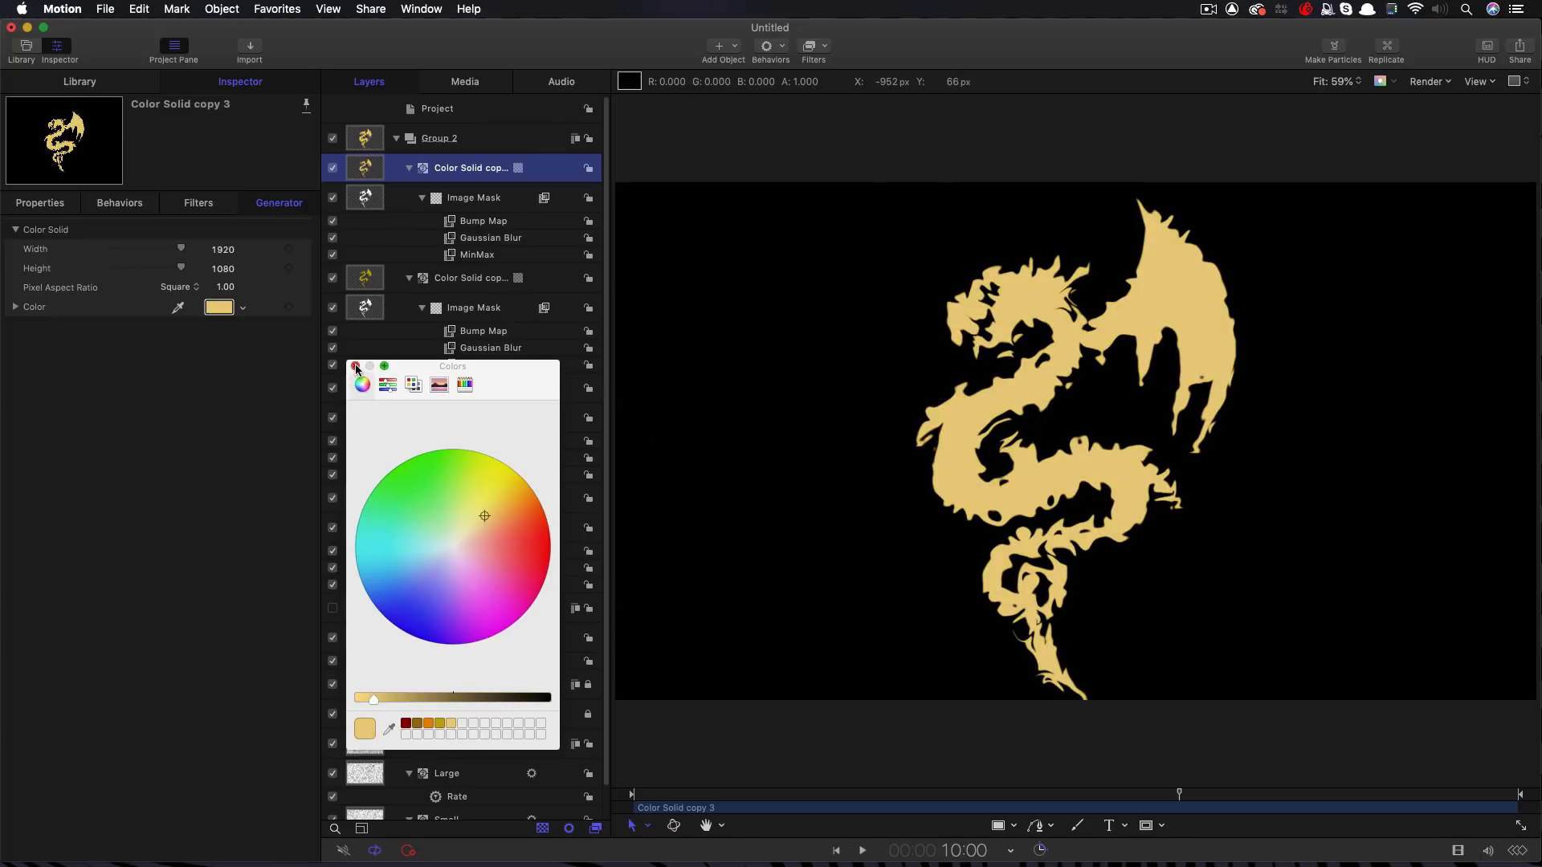
left_click(356, 366)
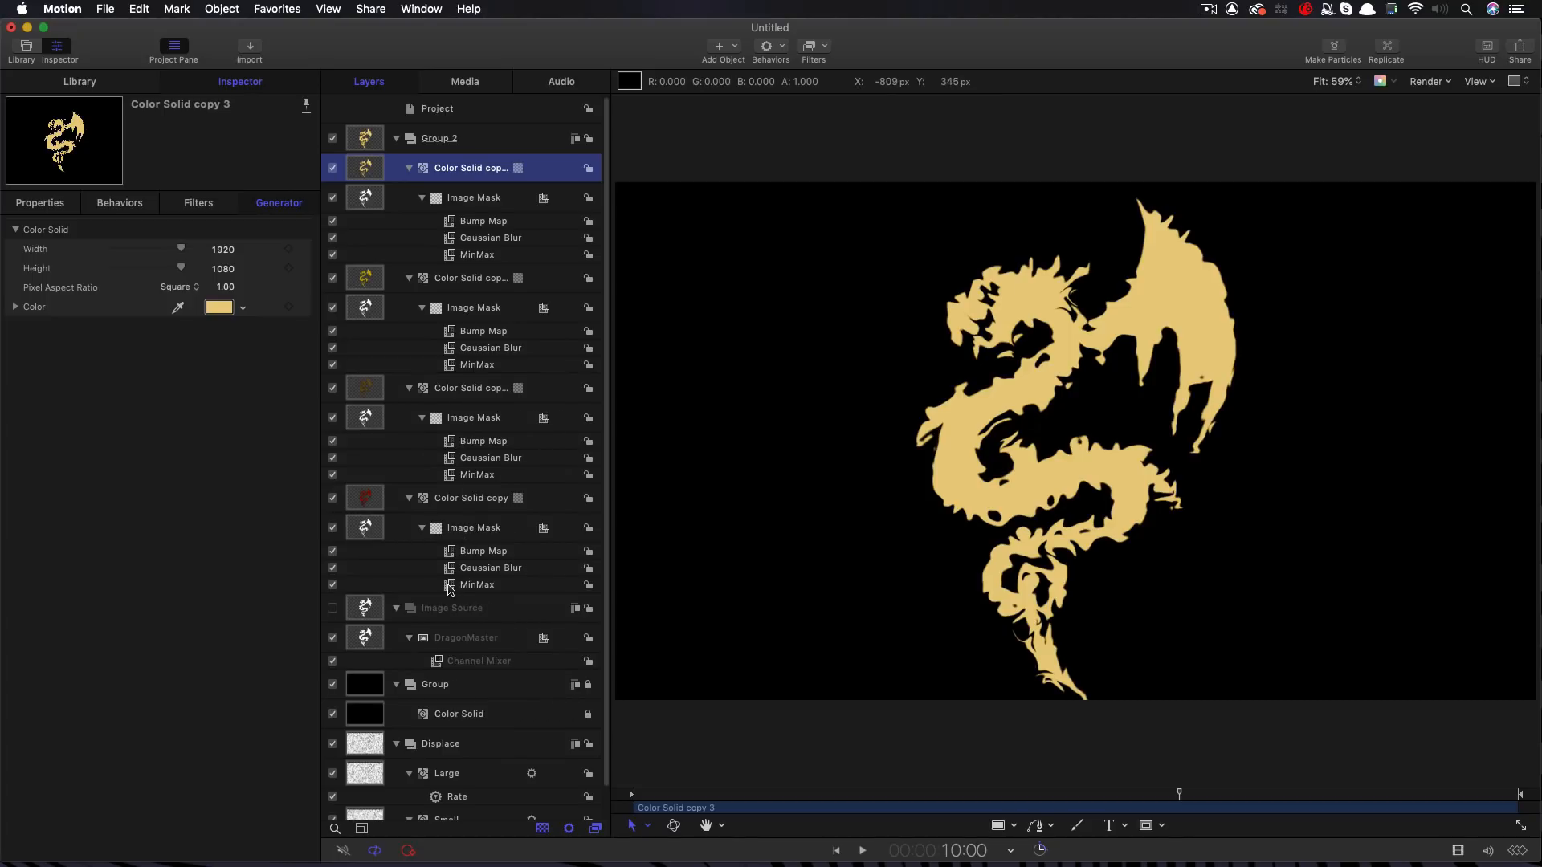
Set the red layer's MinMax to Maximum, radius 10, and its Image Mask Offset to 8, 8
left_click(476, 583)
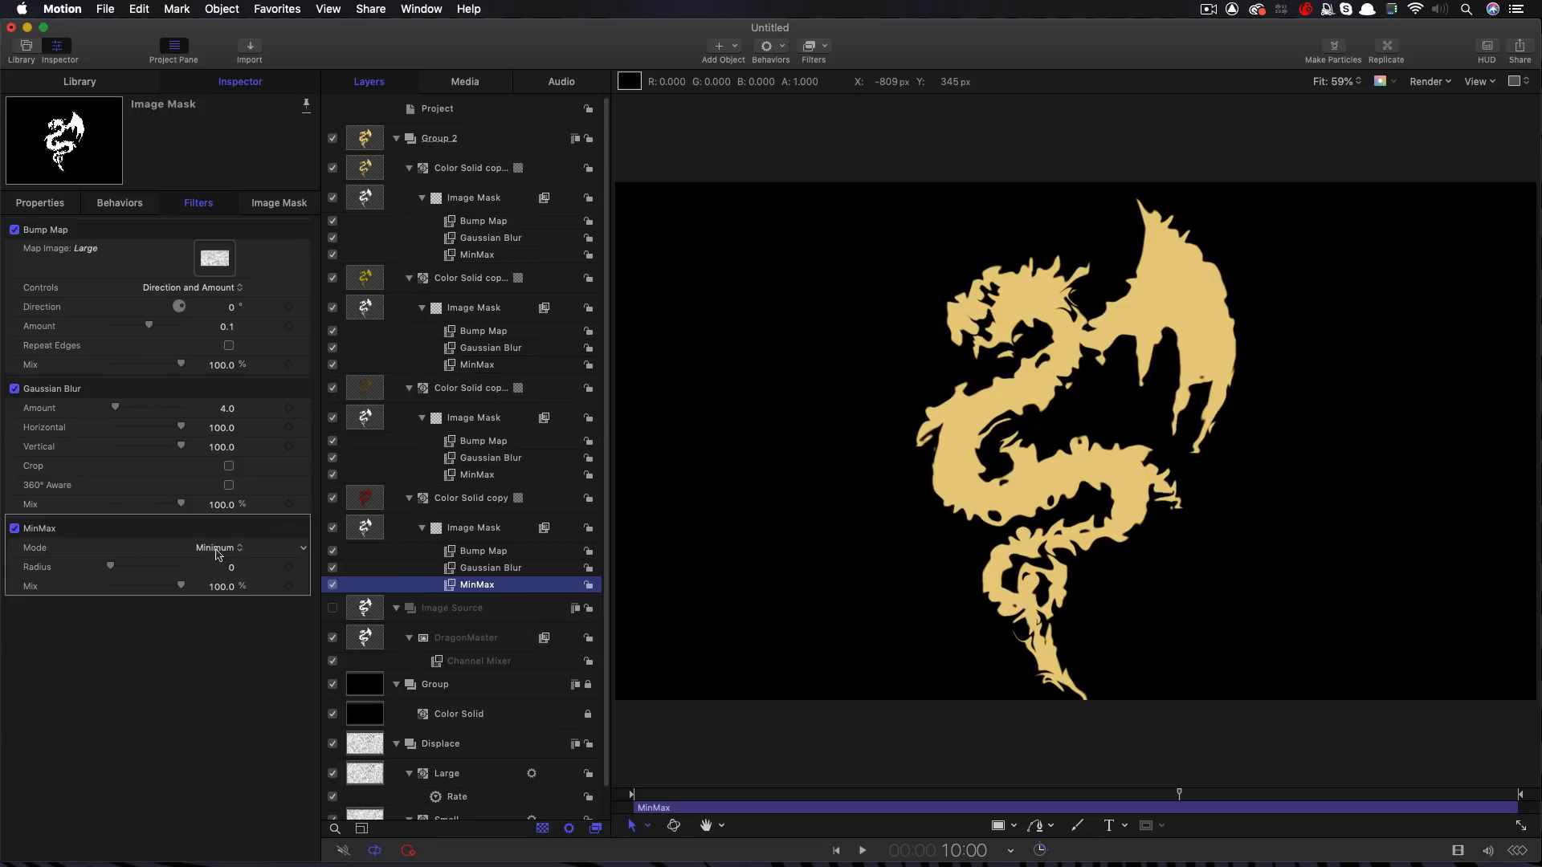
left_click(216, 547)
type("10")
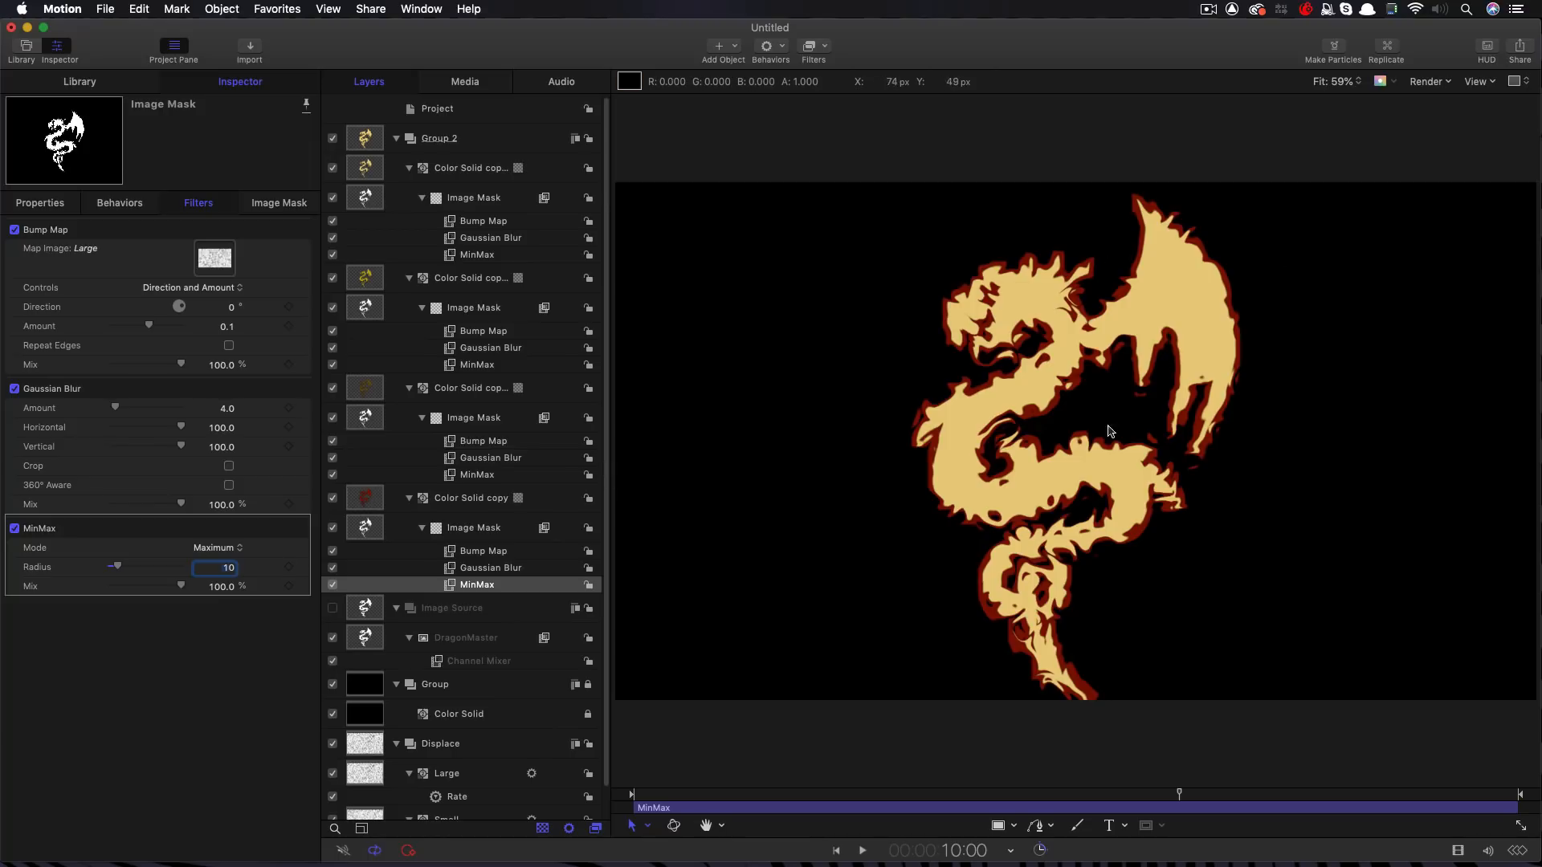
mouse_move(364, 528)
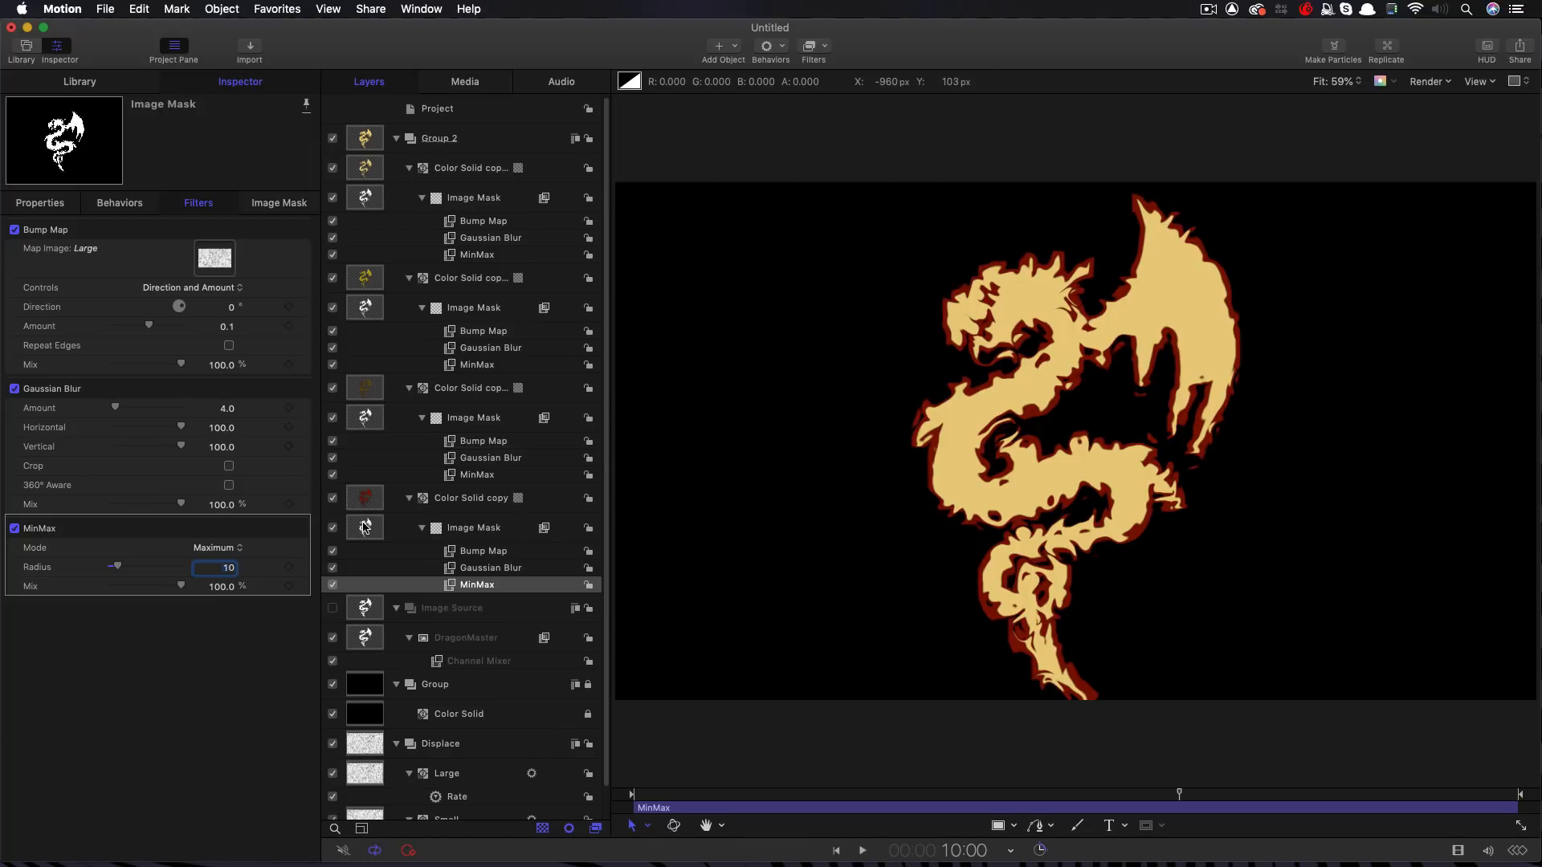
left_click(473, 528)
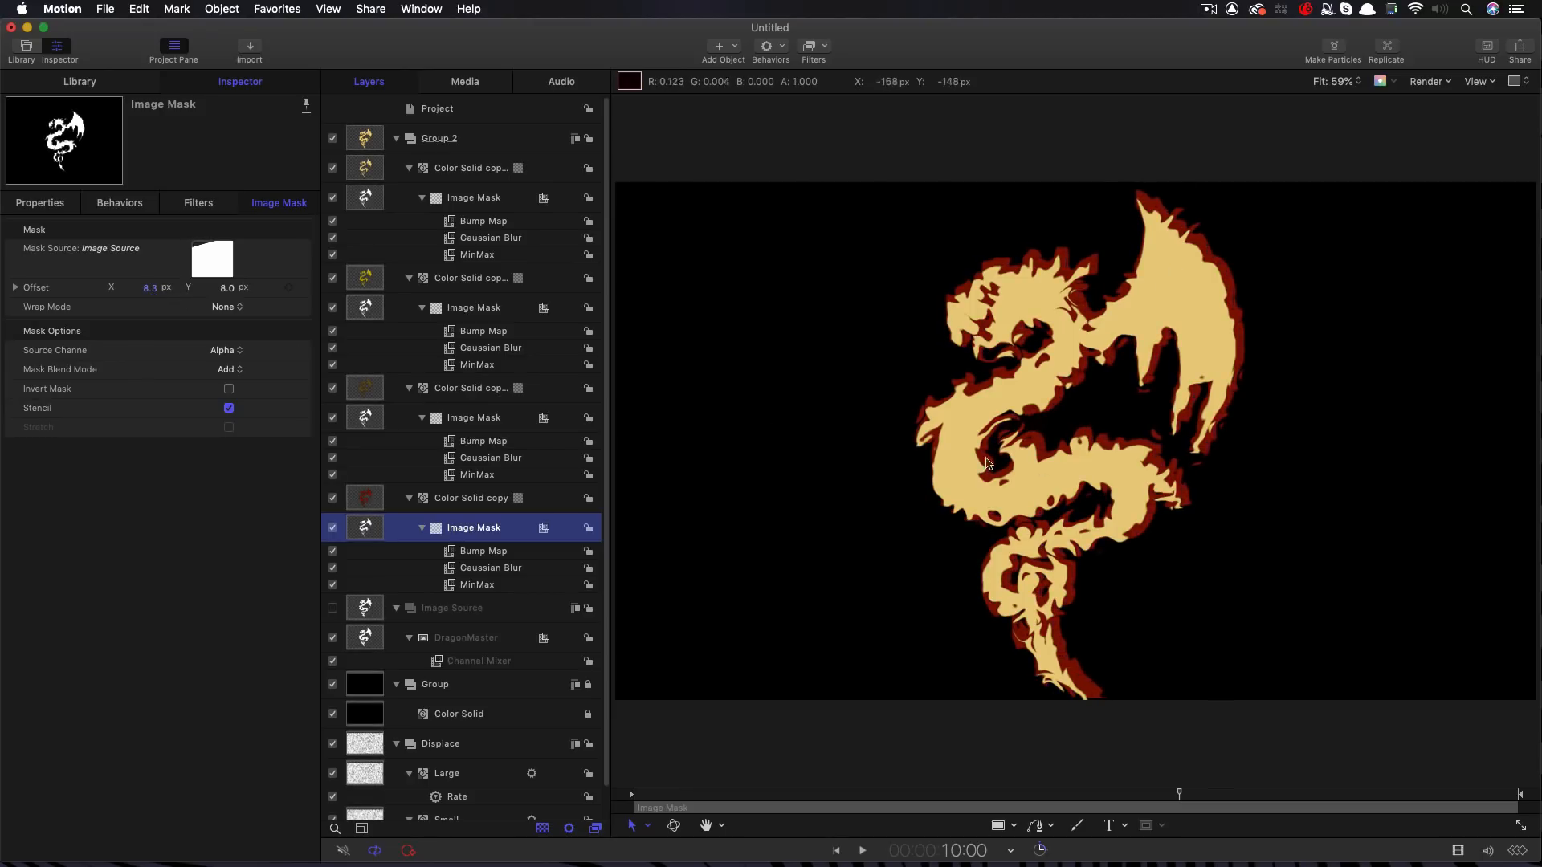
mouse_move(382, 565)
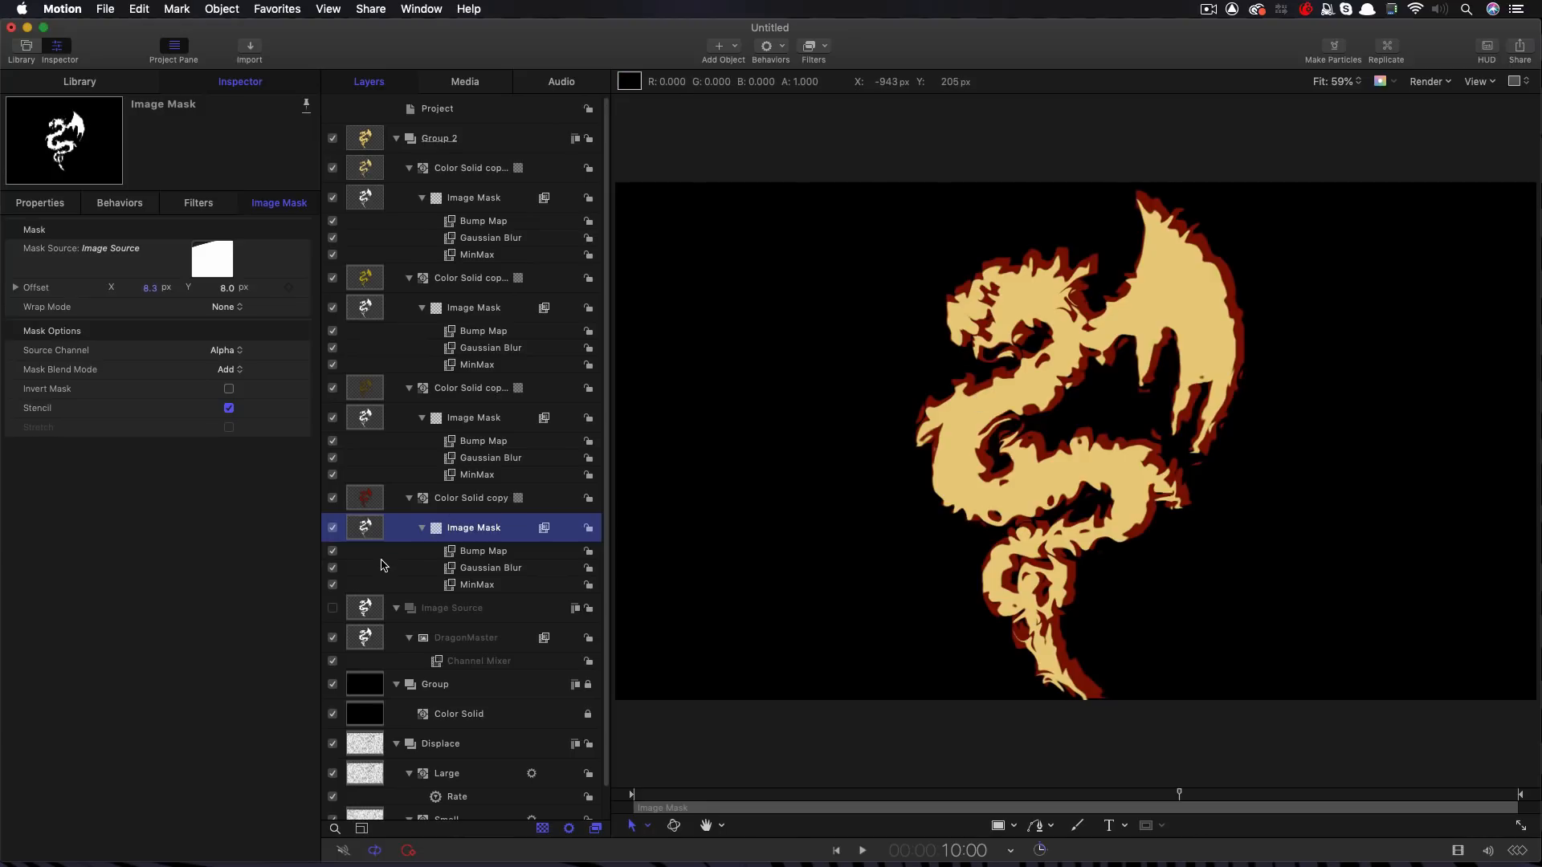
mouse_move(360, 426)
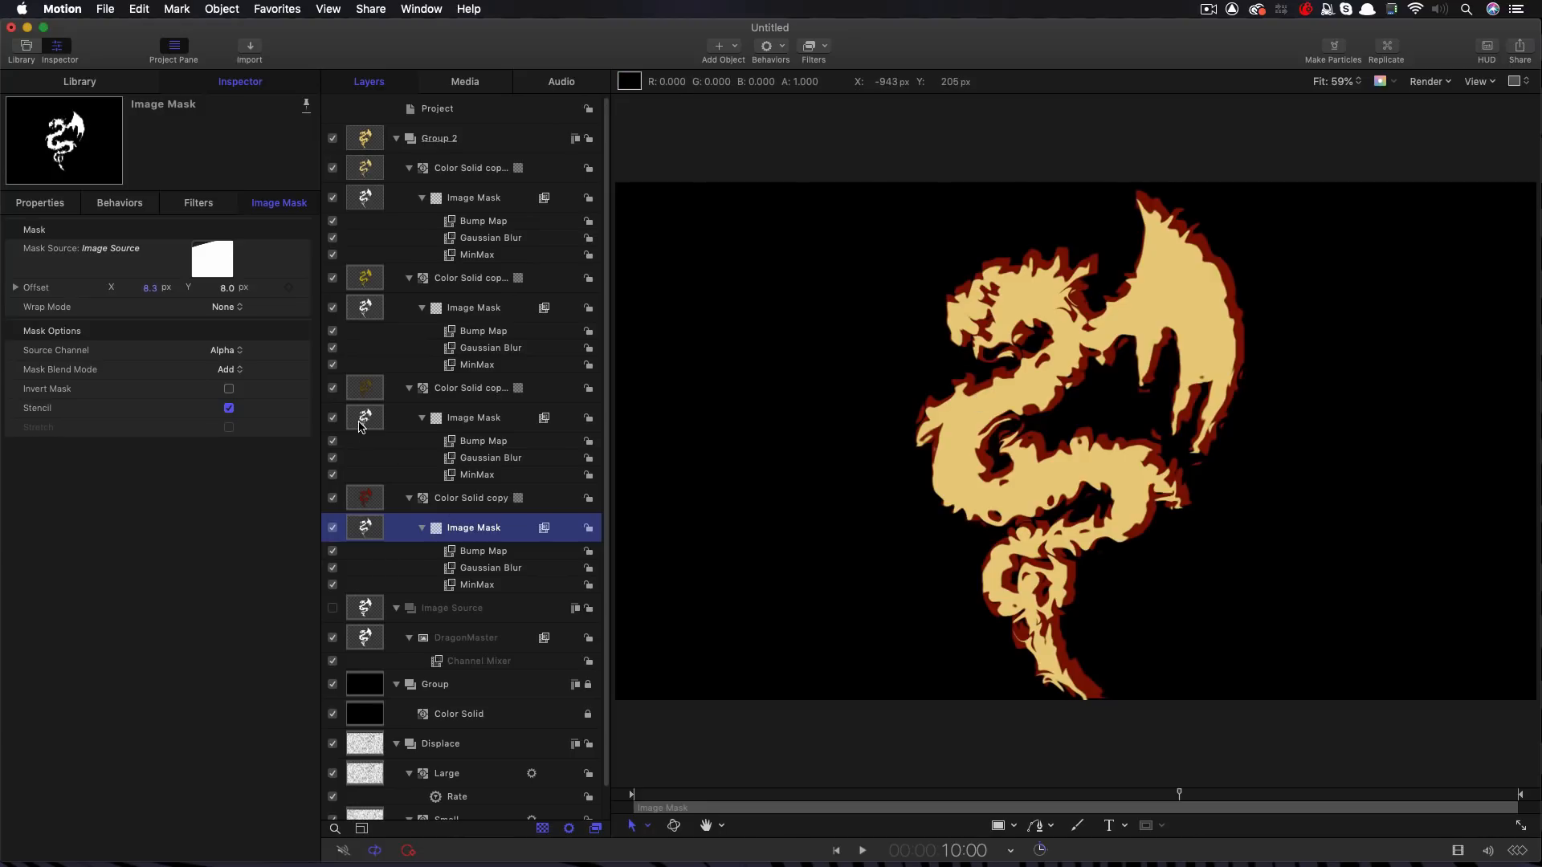
mouse_move(354, 417)
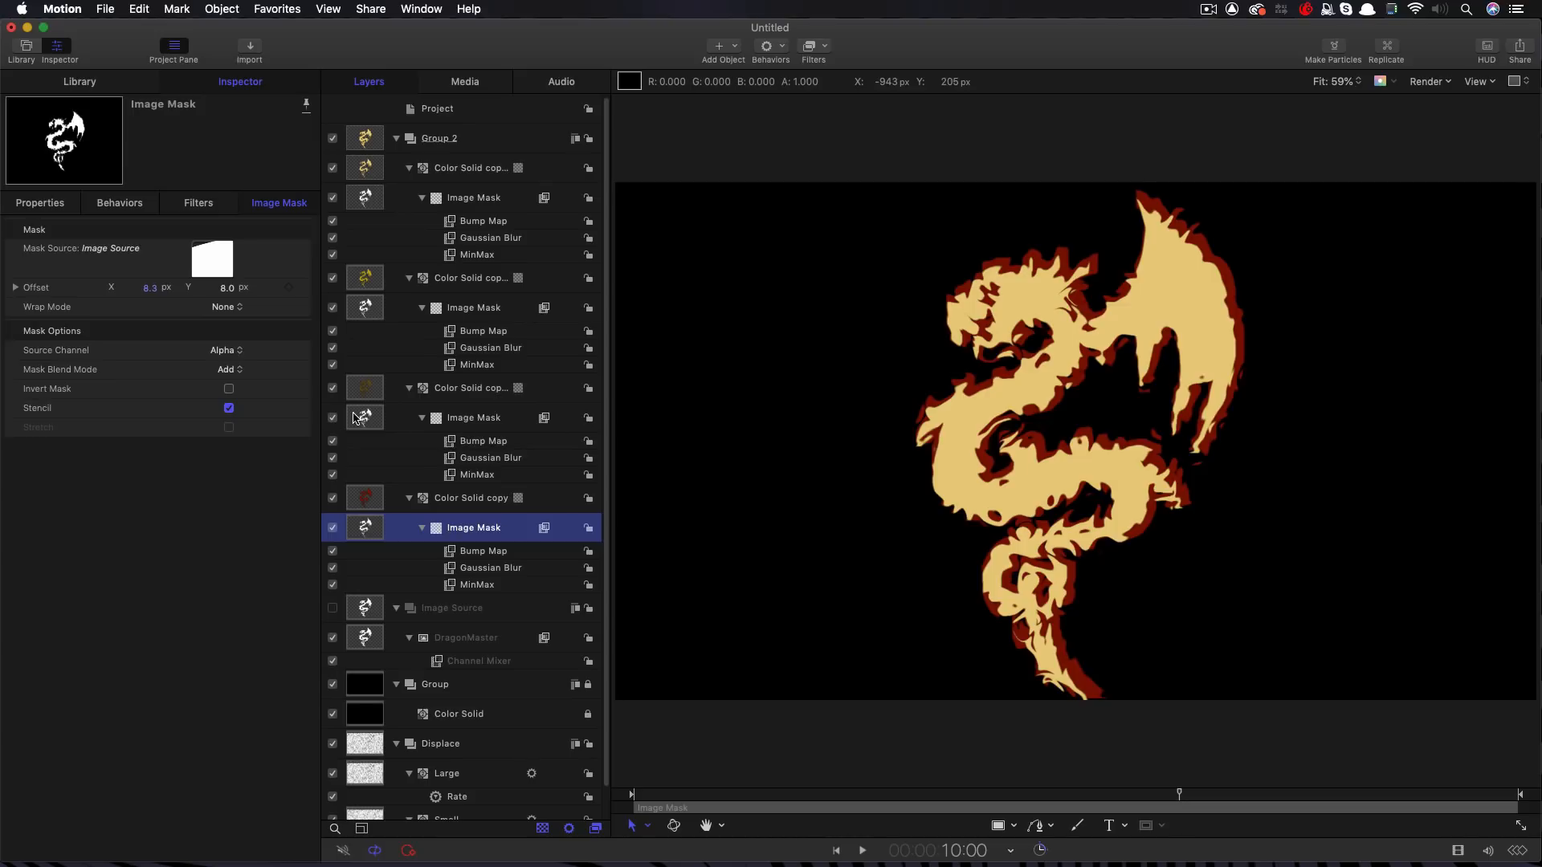
Use the Small texture as the brown layer's Bump Map image
left_click(473, 418)
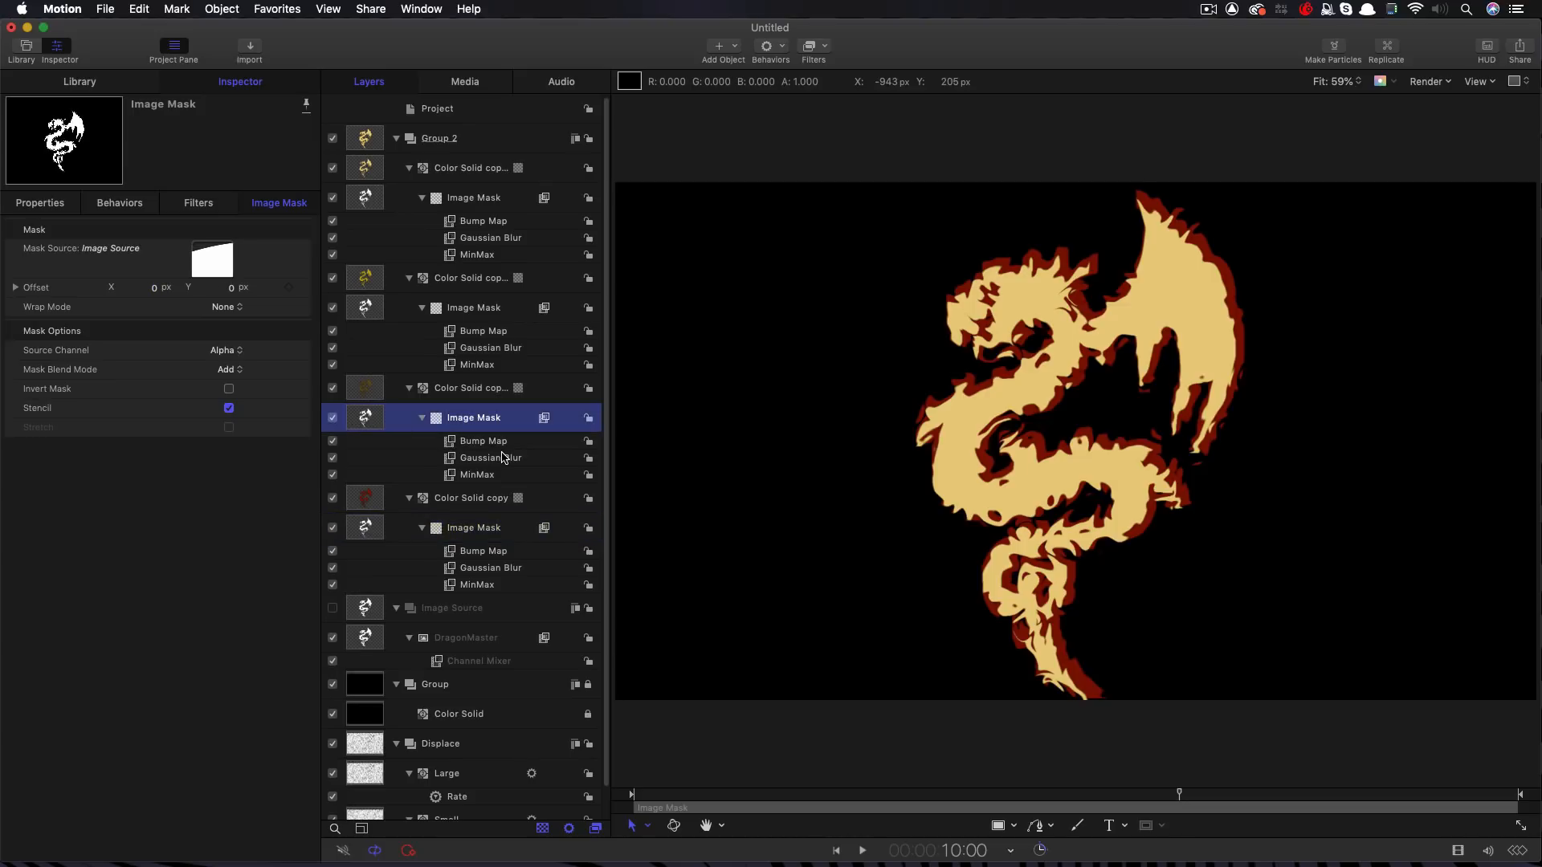
mouse_move(450, 444)
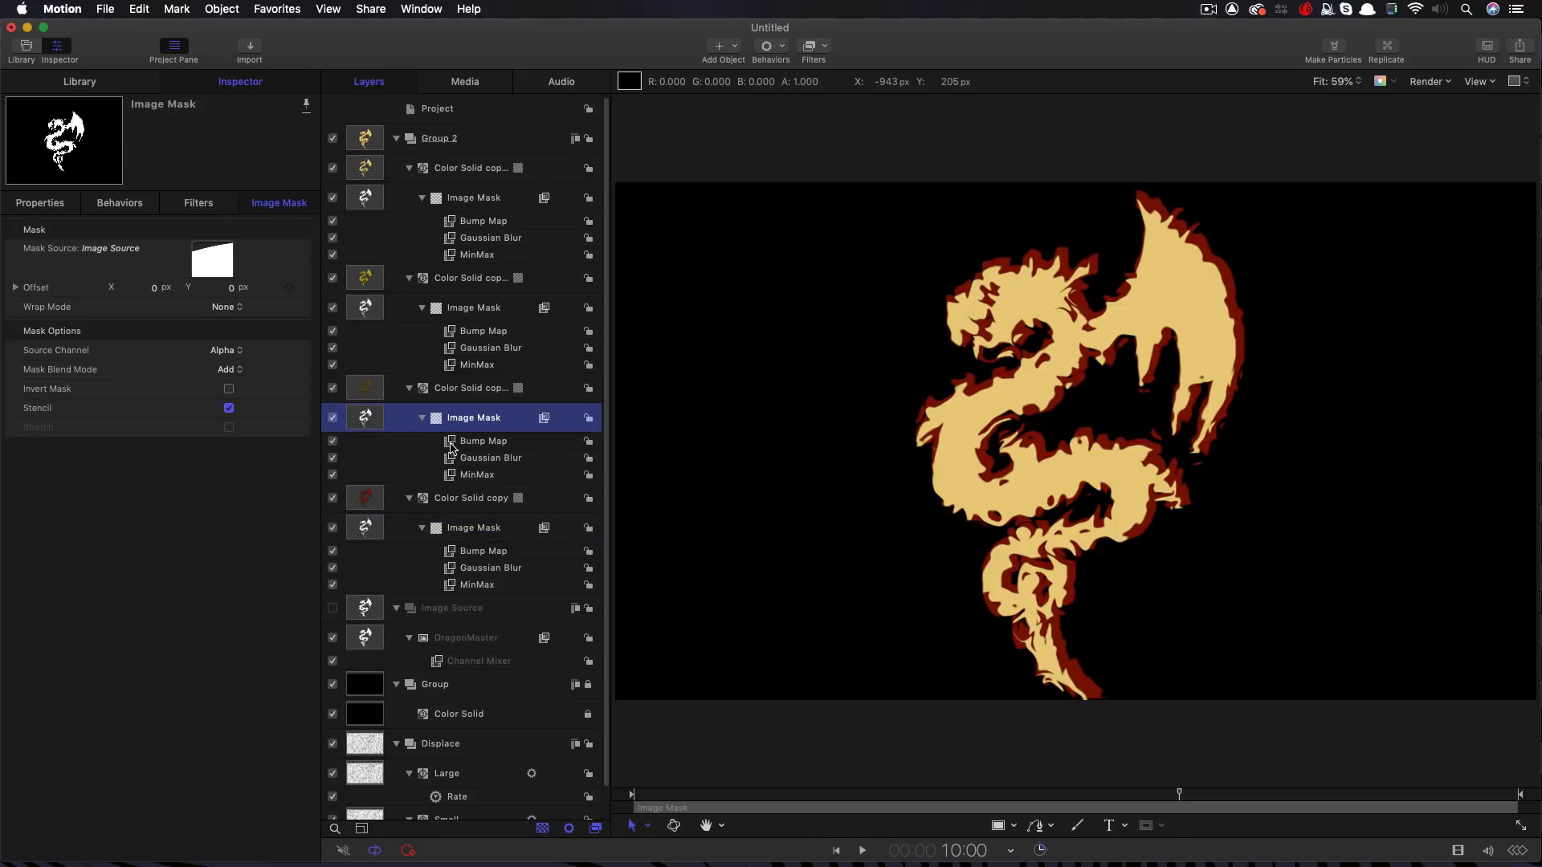
left_click(483, 441)
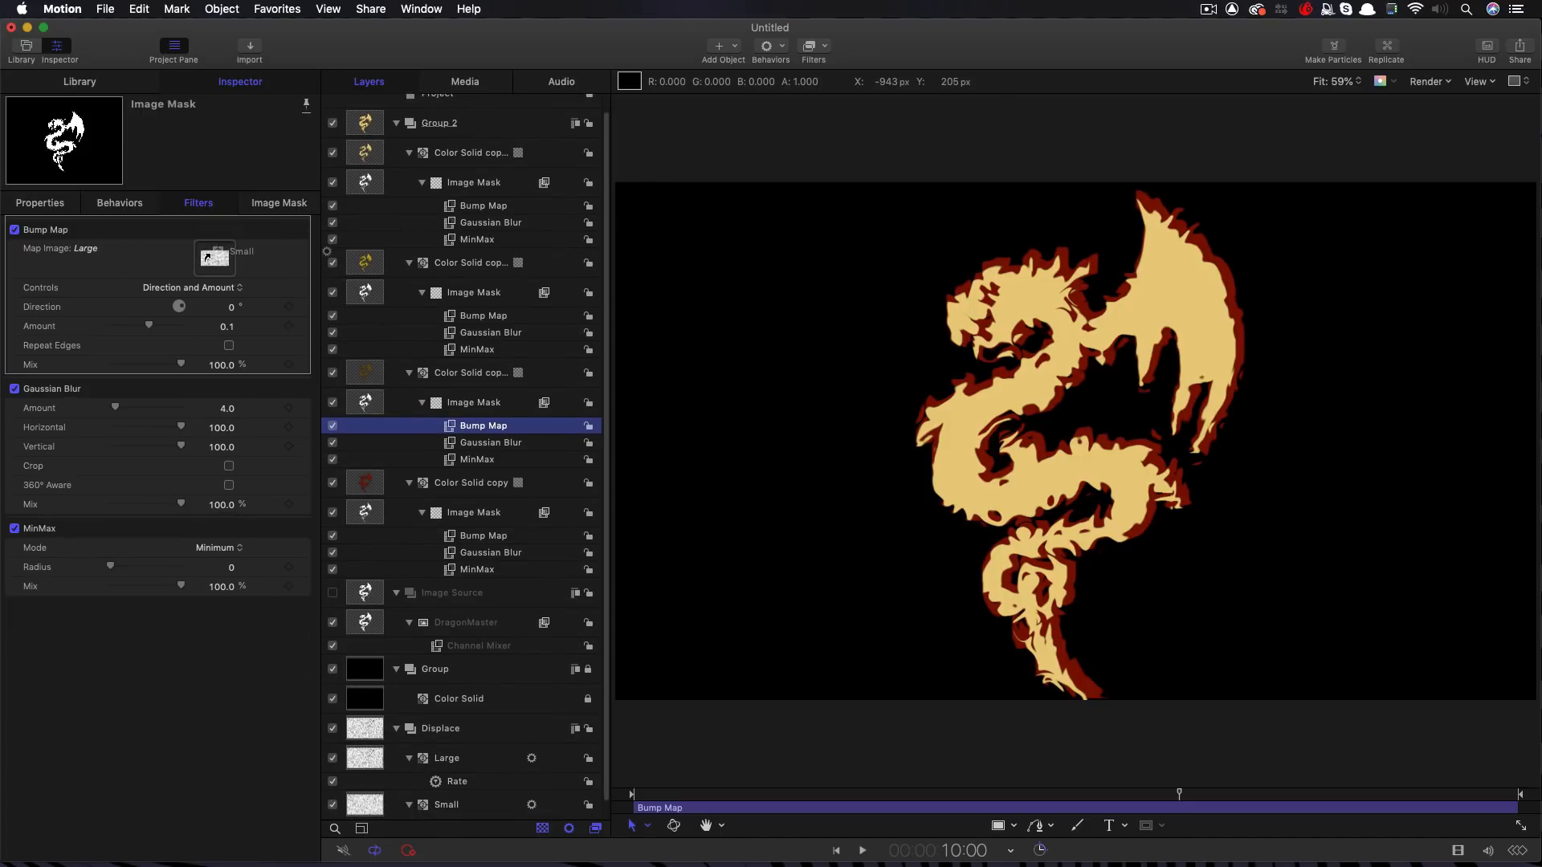
left_click(239, 250)
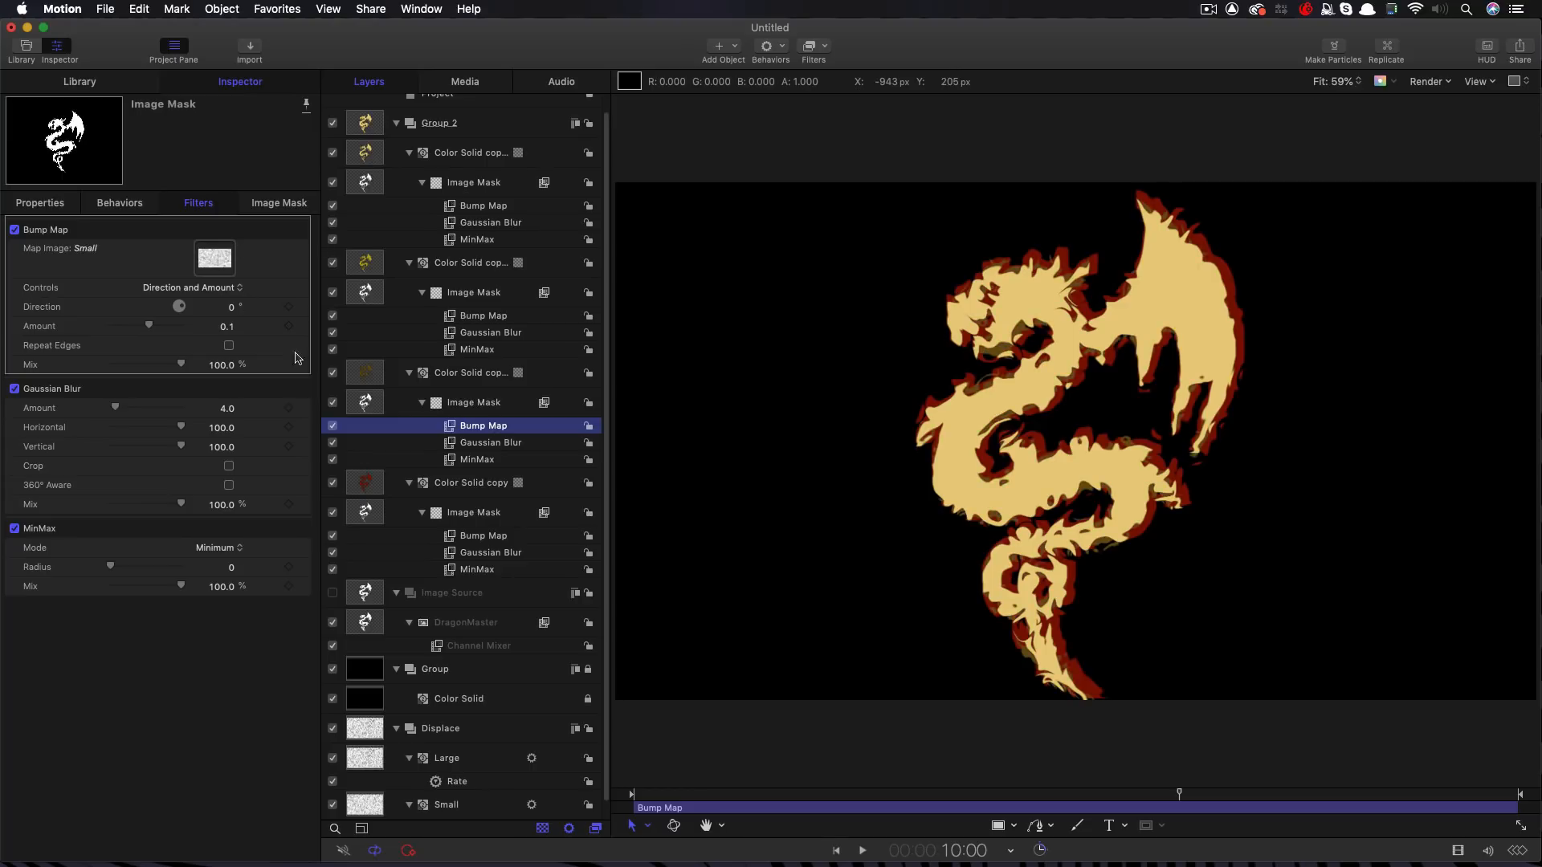
mouse_move(1187, 218)
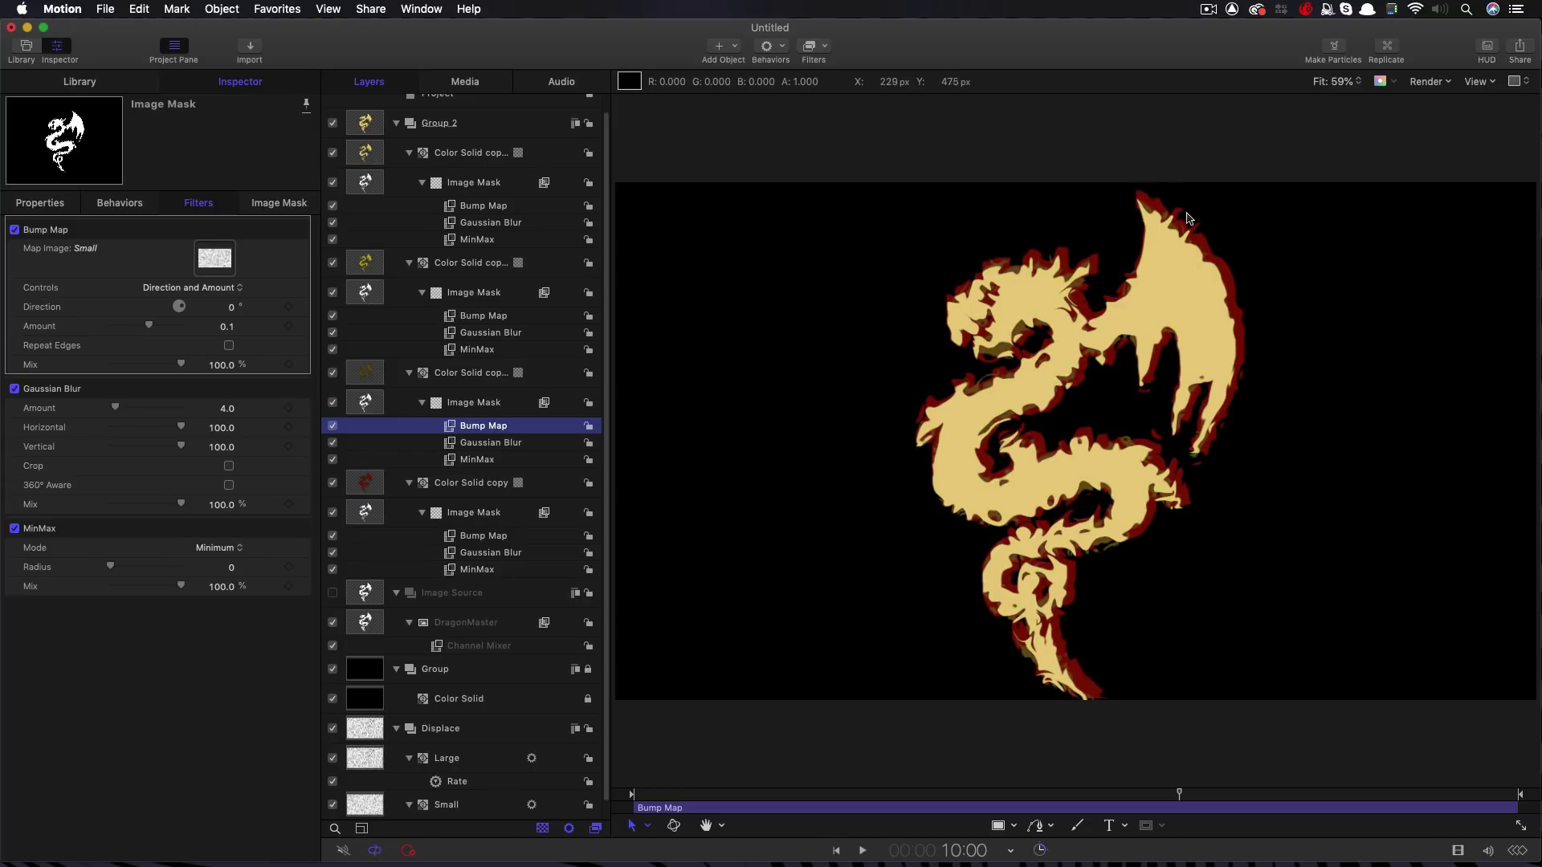
Set the brown layer's MinMax to Maximum radius 3 and Image Mask Offset Y to 5
left_click(477, 459)
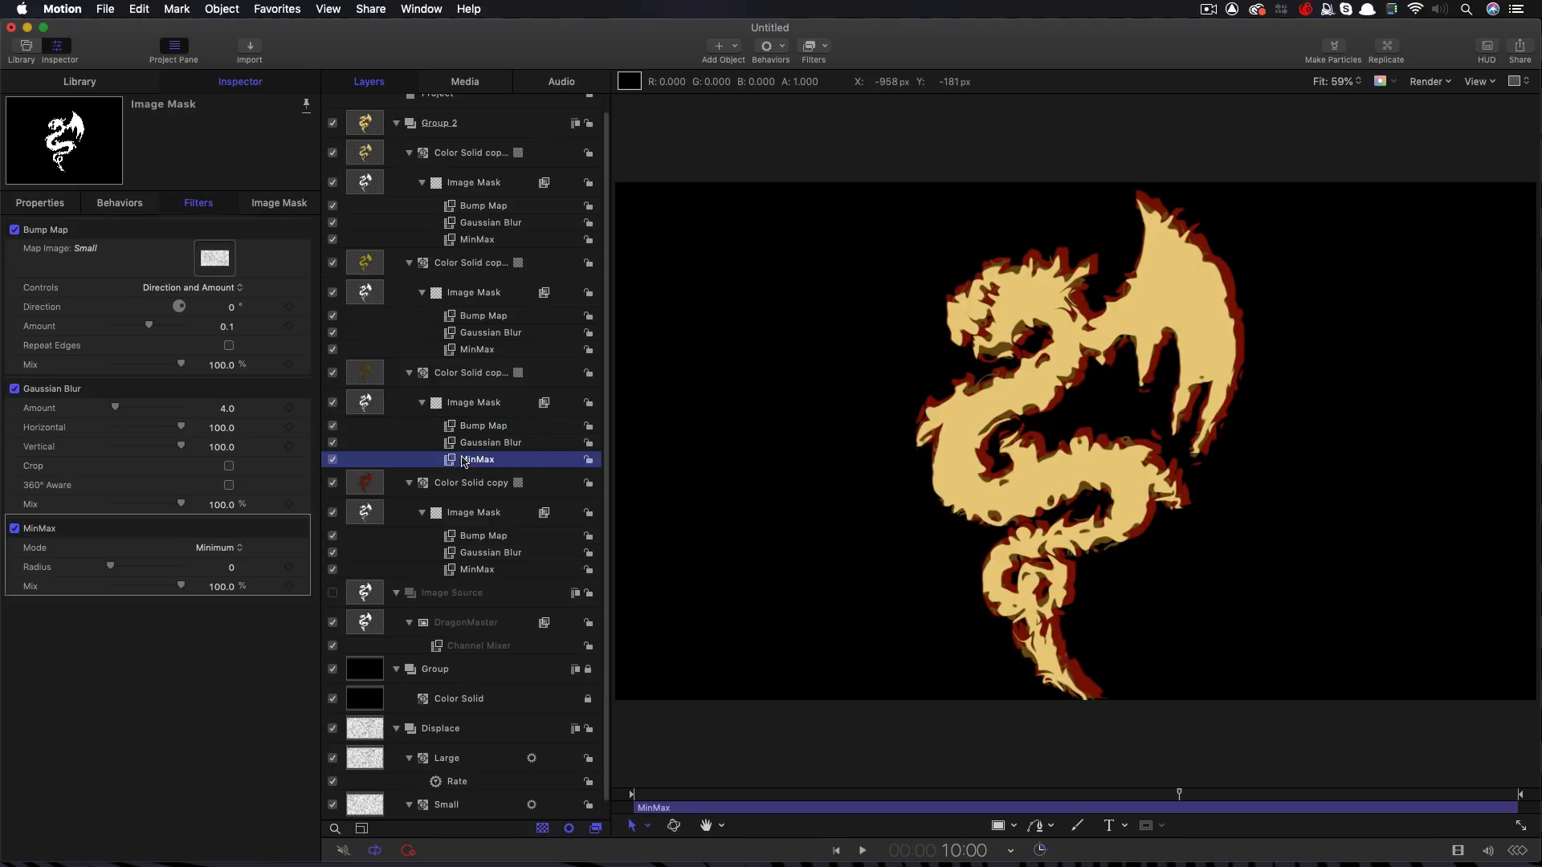
left_click(216, 547)
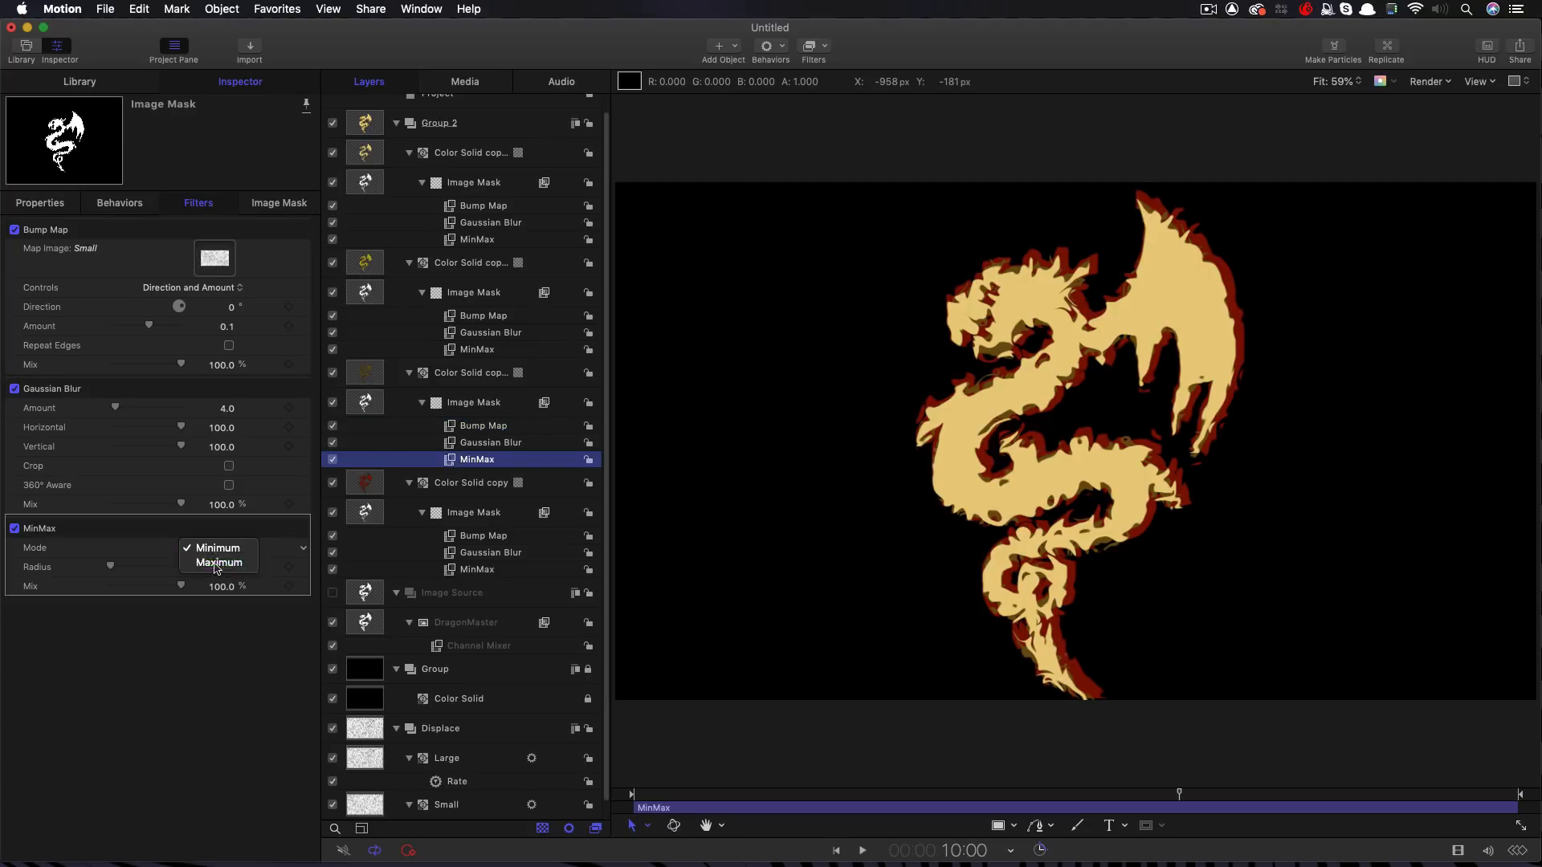
left_click(219, 562)
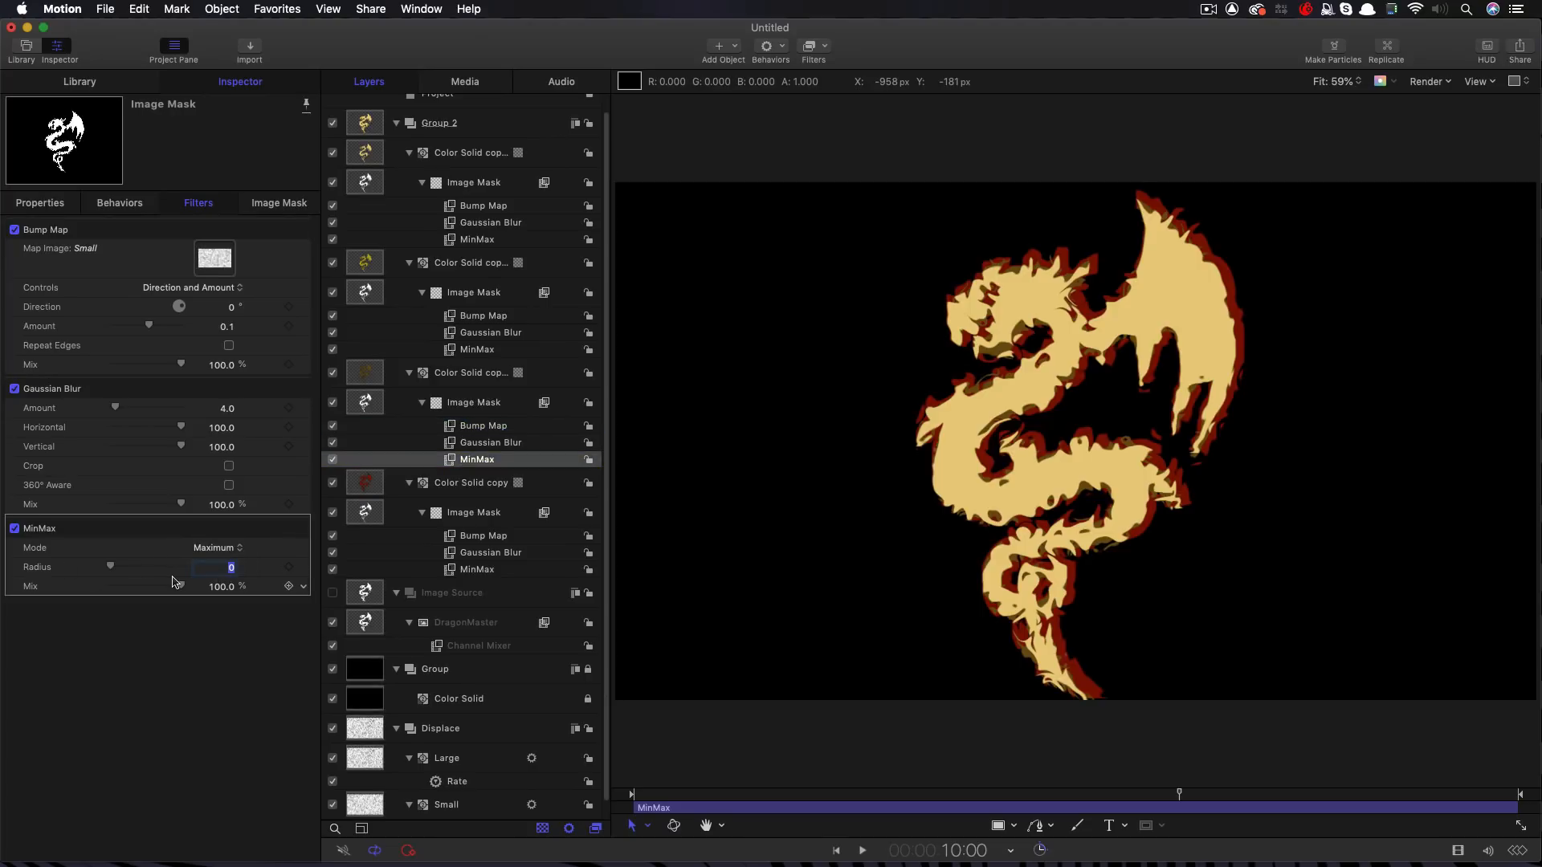
type("2")
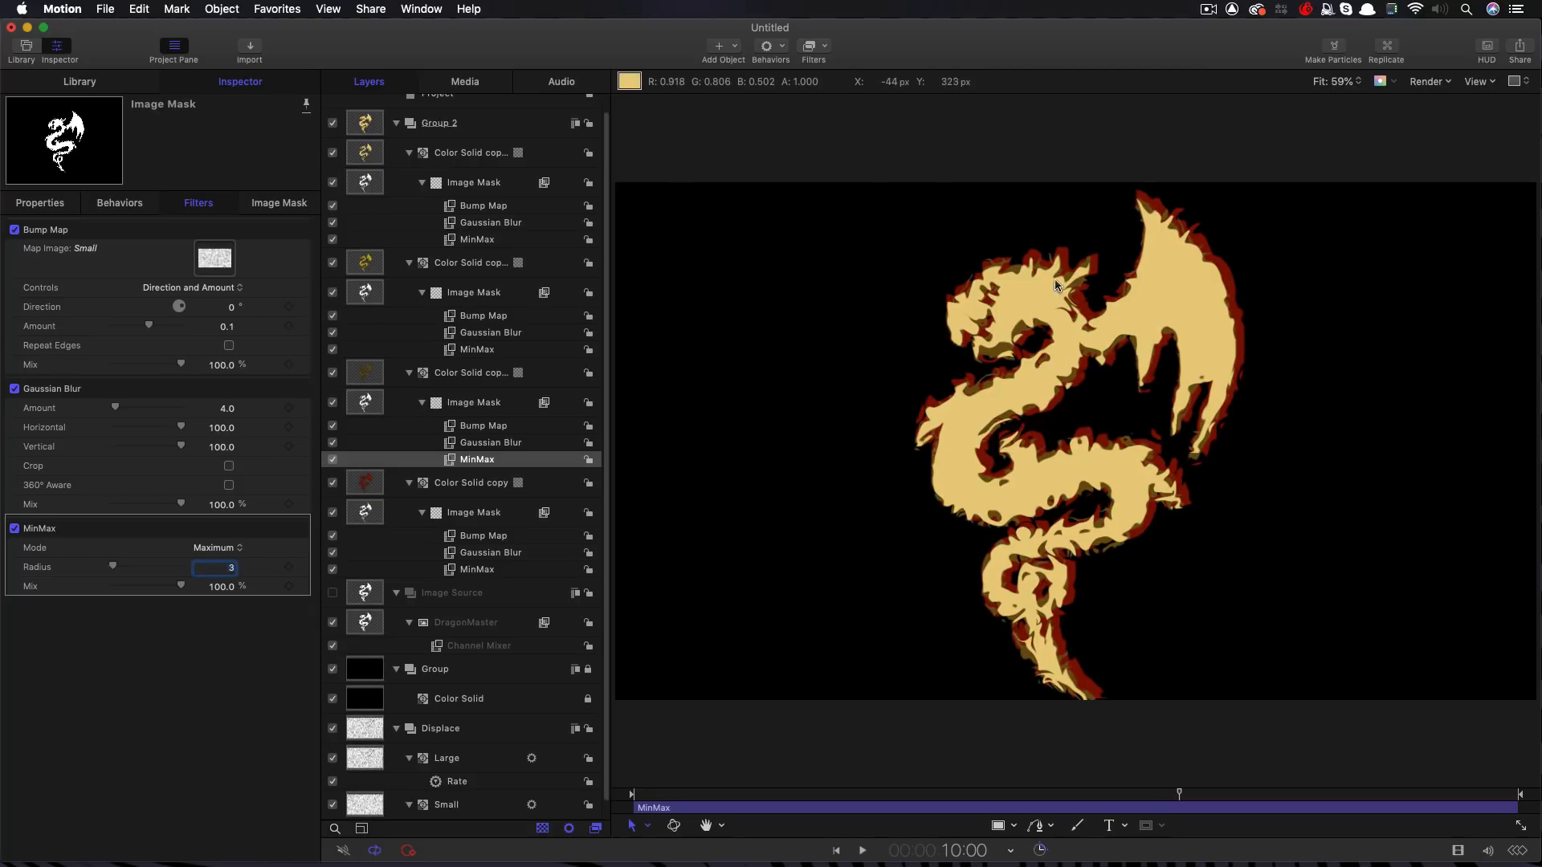
mouse_move(1124, 268)
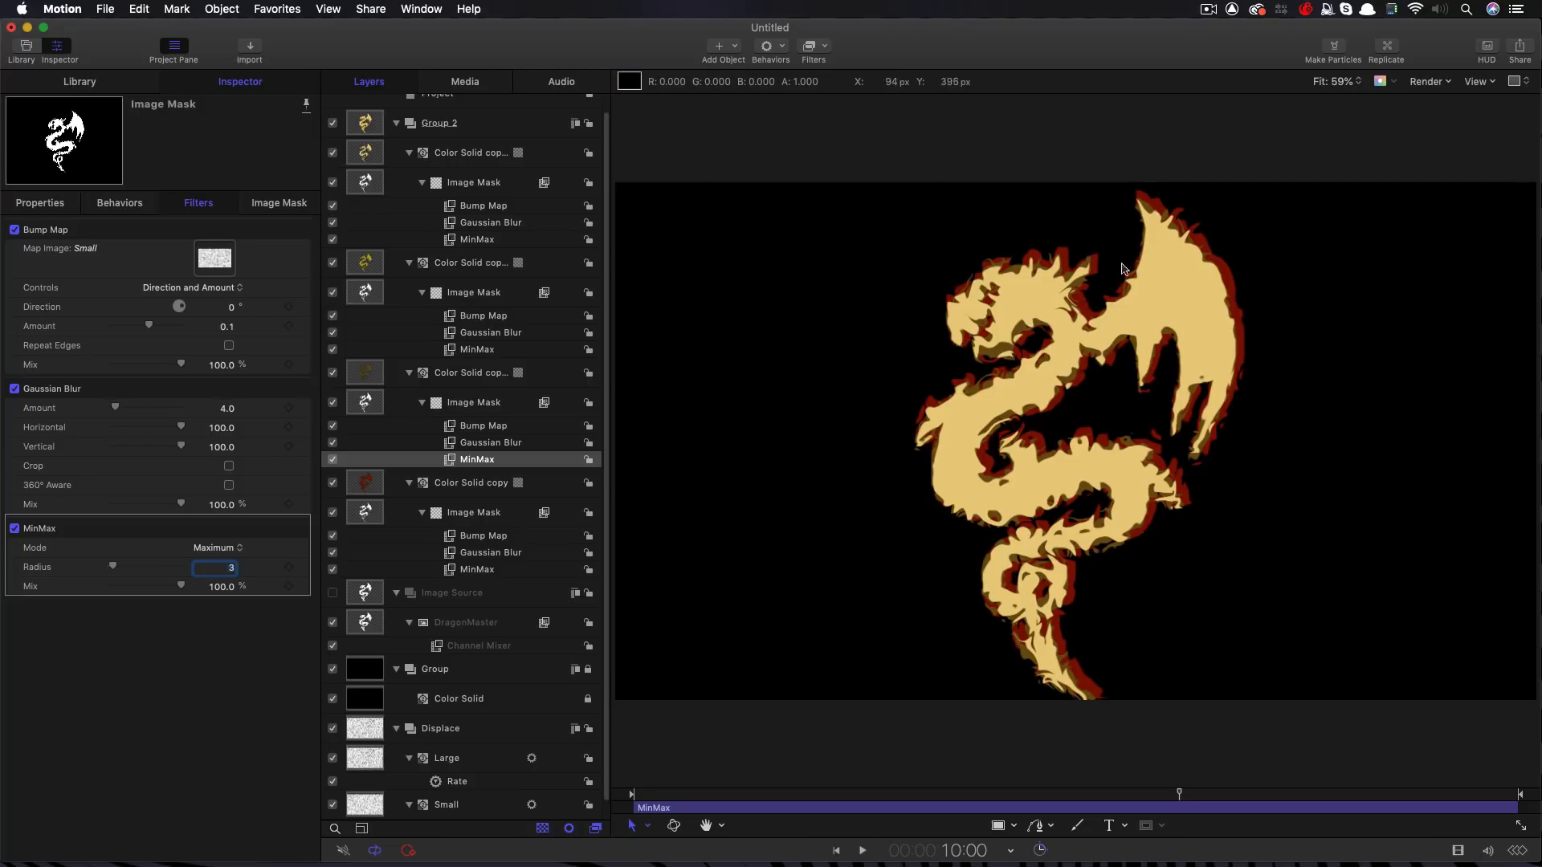
mouse_move(1022, 323)
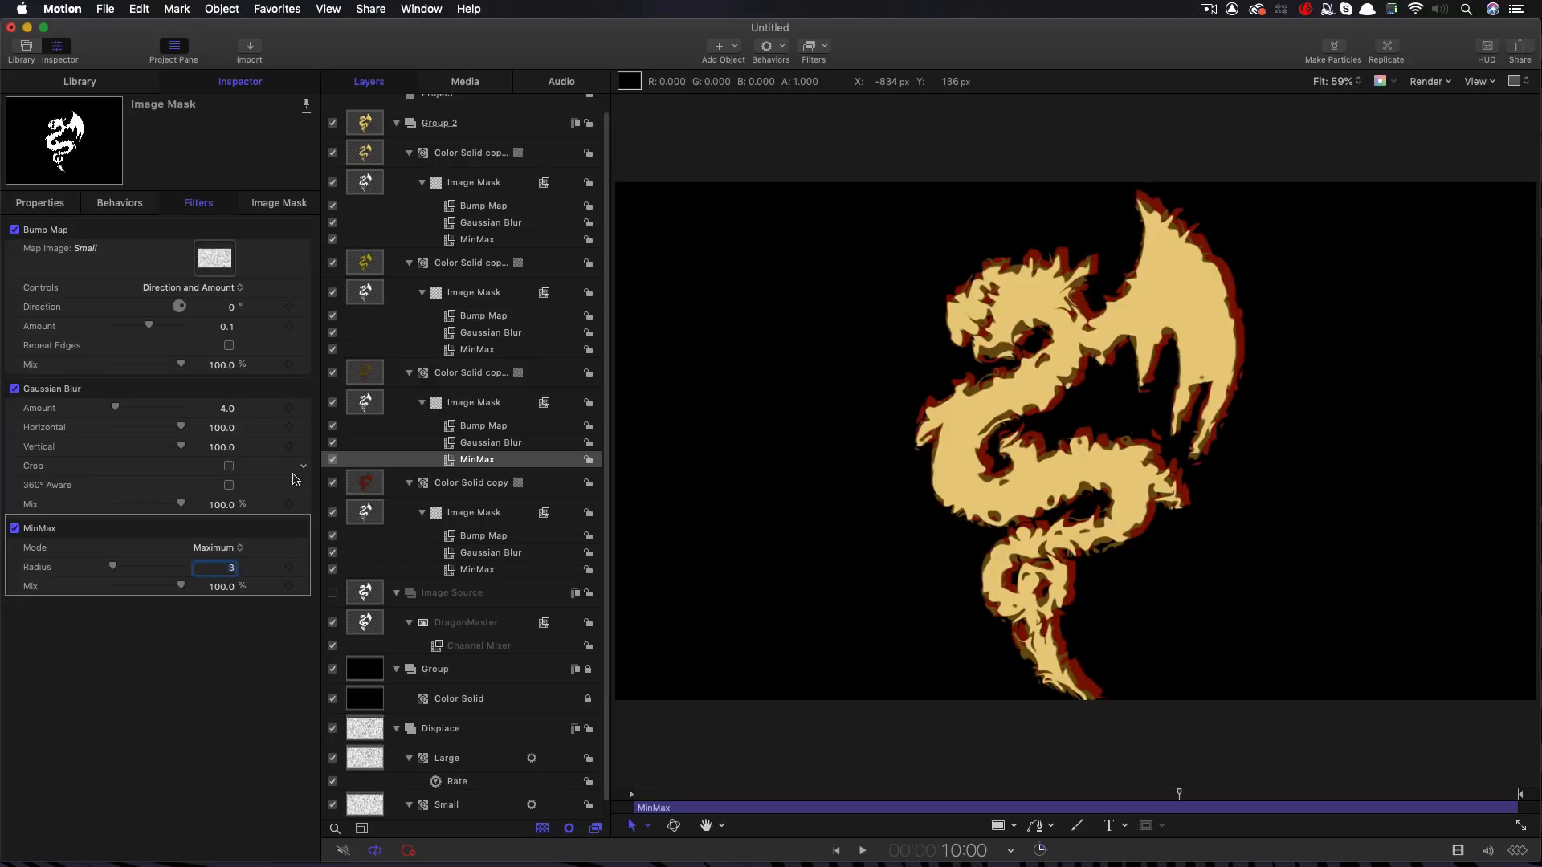
left_click(472, 402)
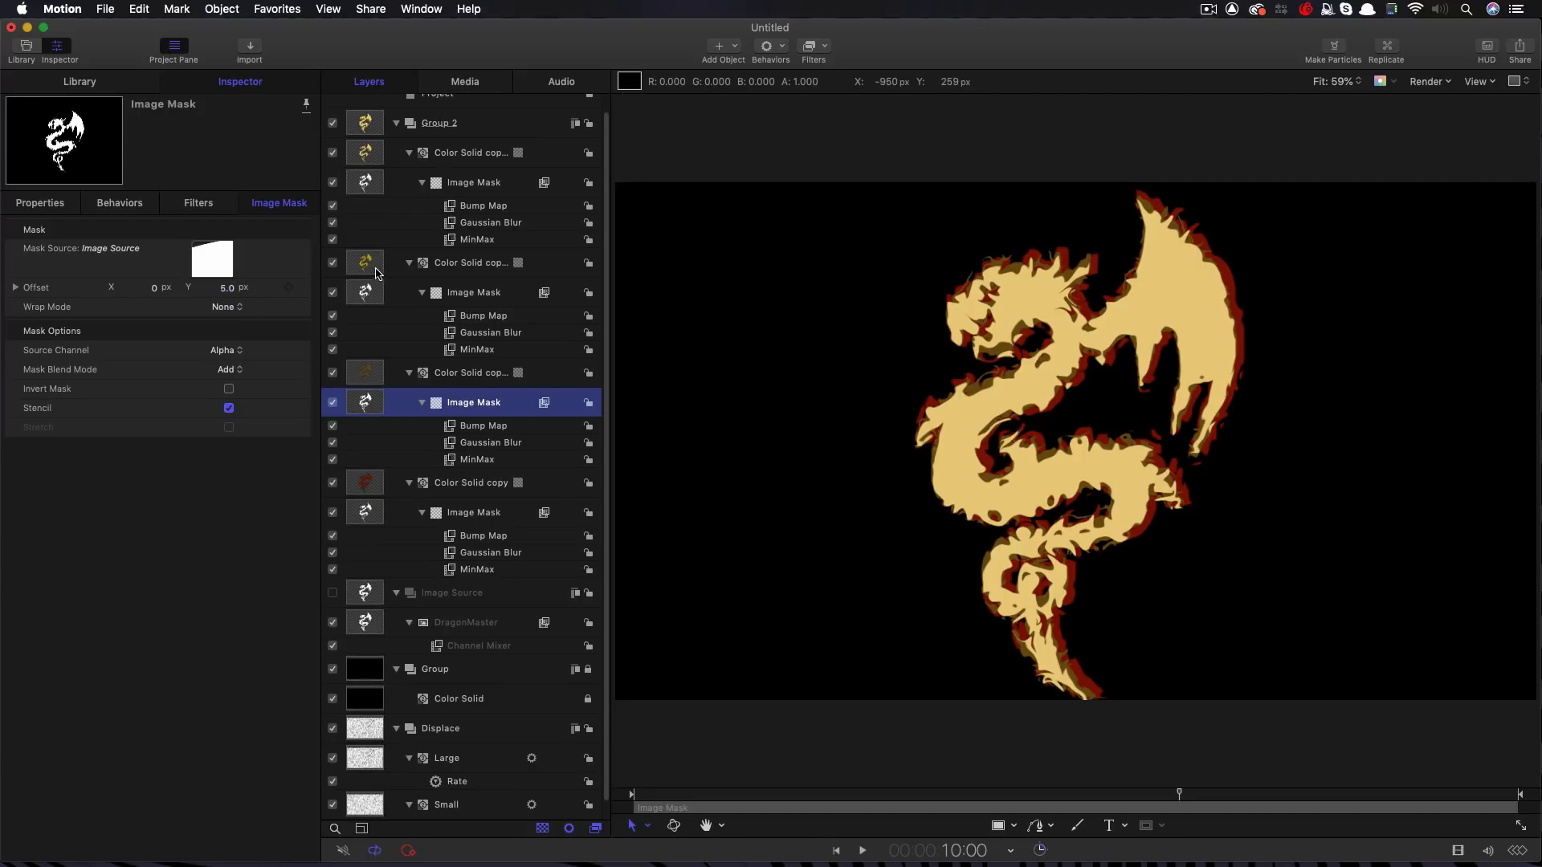
Move Color Solid copy 2 below the red layer; set MinMax Maximum radius 10, offset 8, 13
left_click(483, 315)
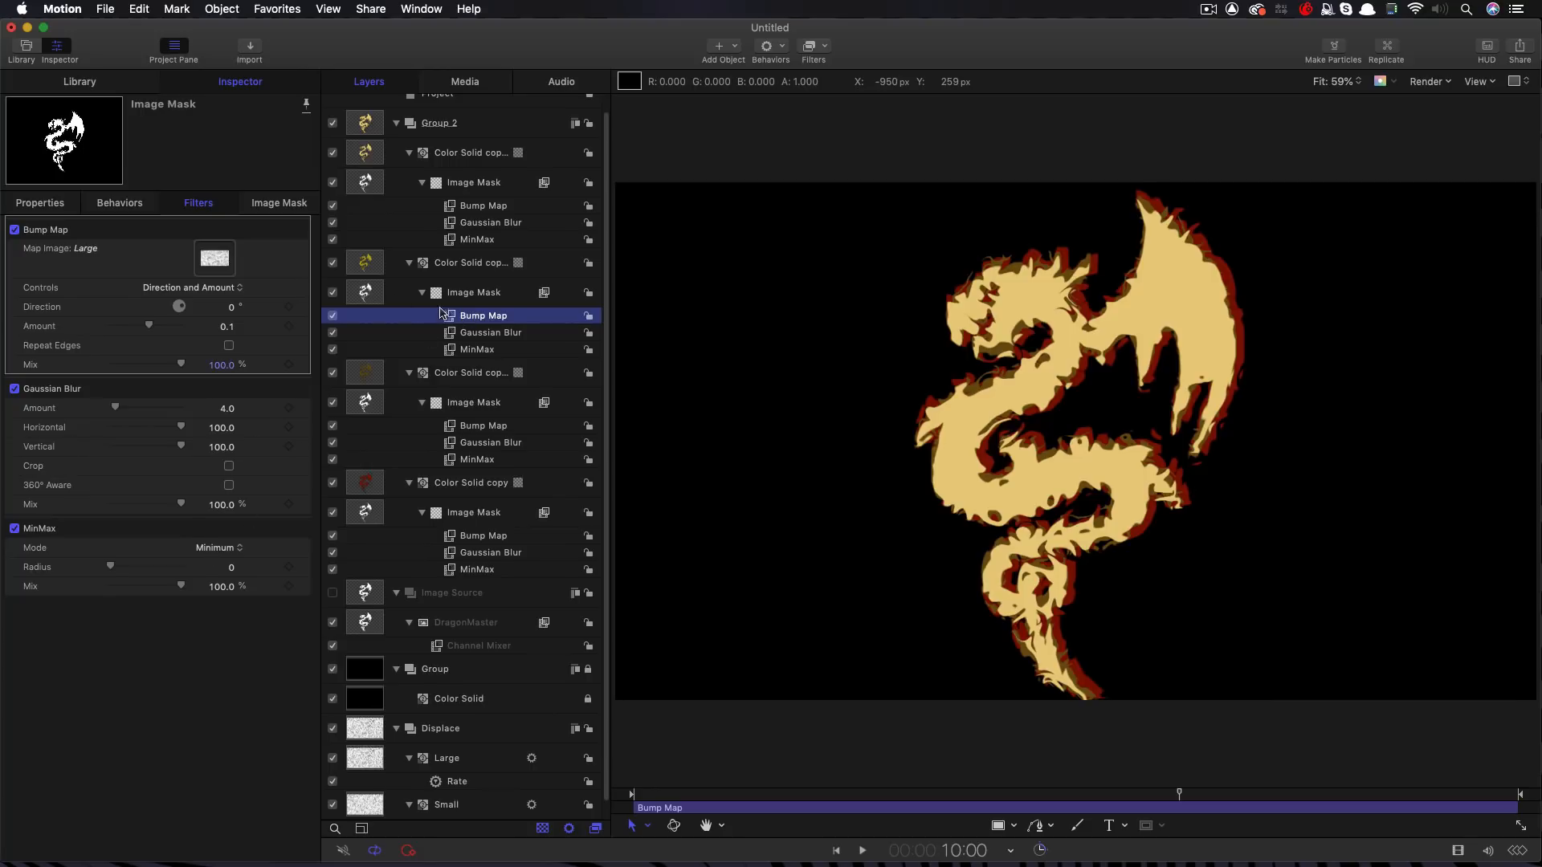
left_click(470, 262)
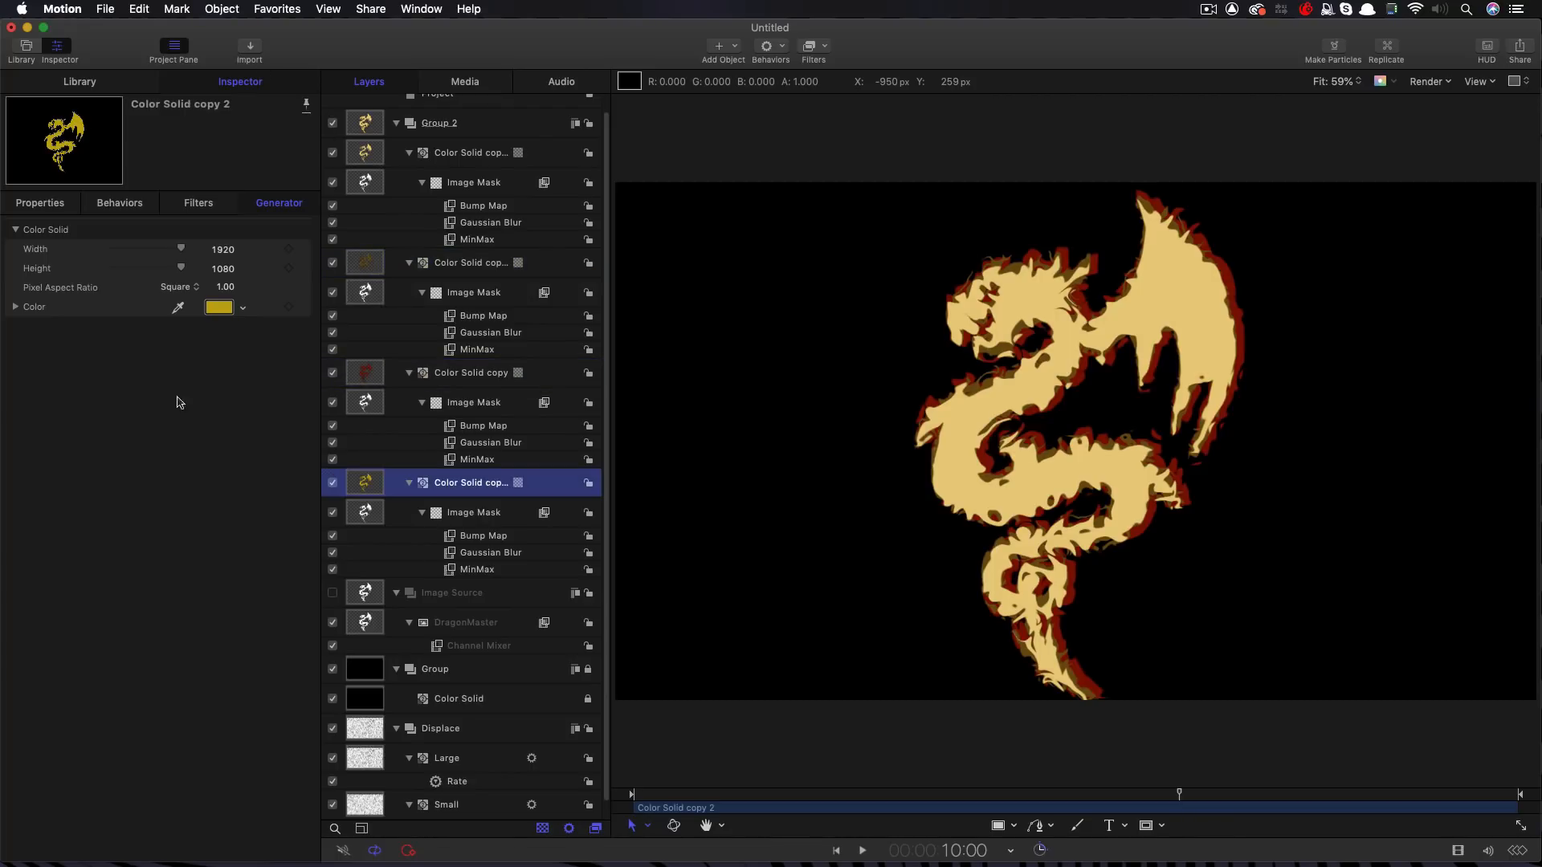
mouse_move(465, 574)
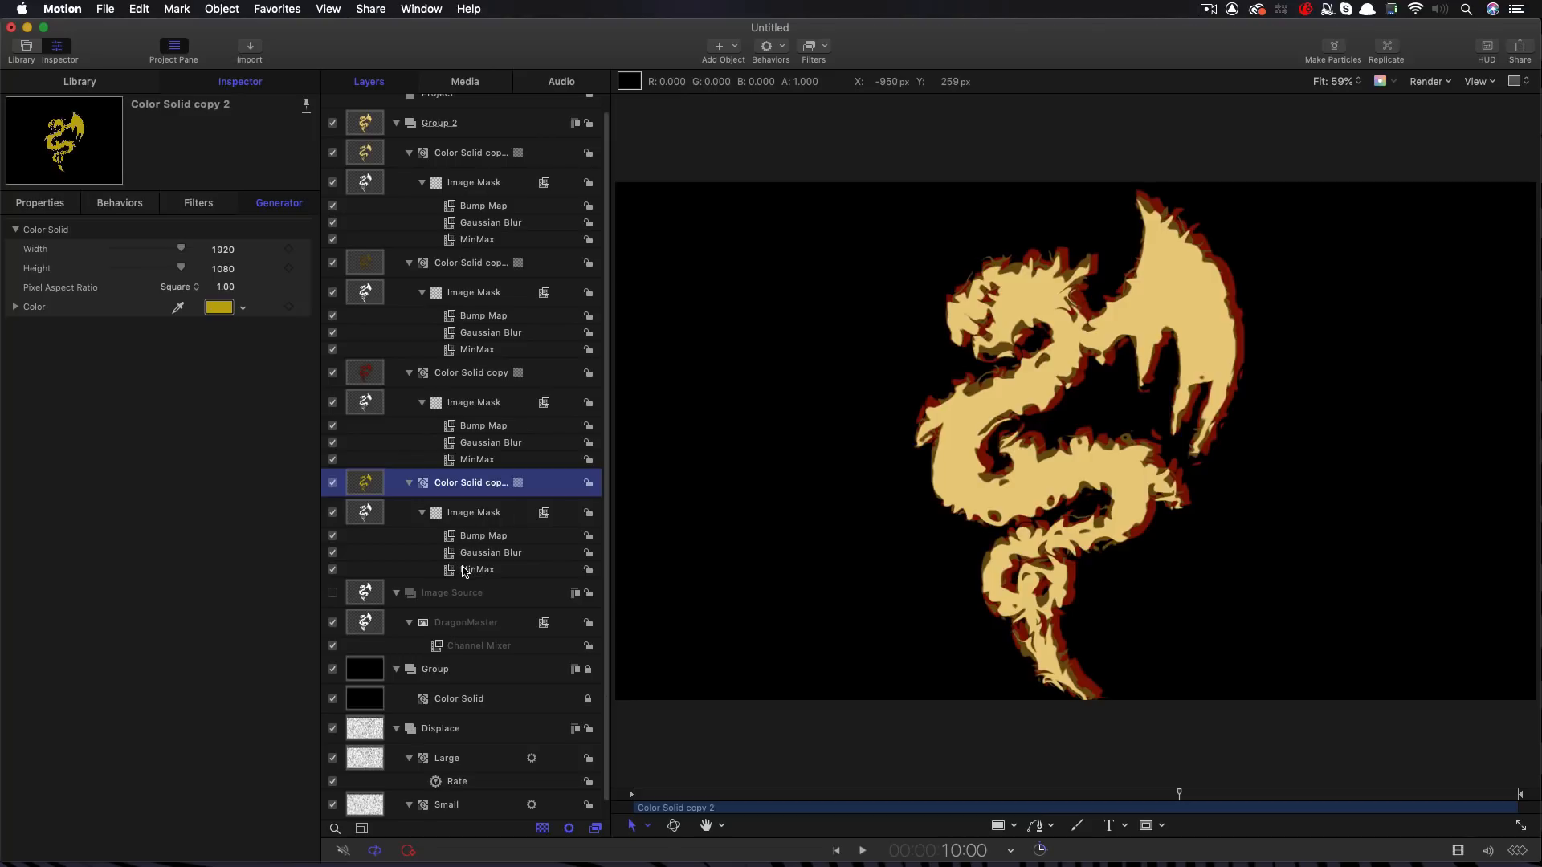
left_click(477, 568)
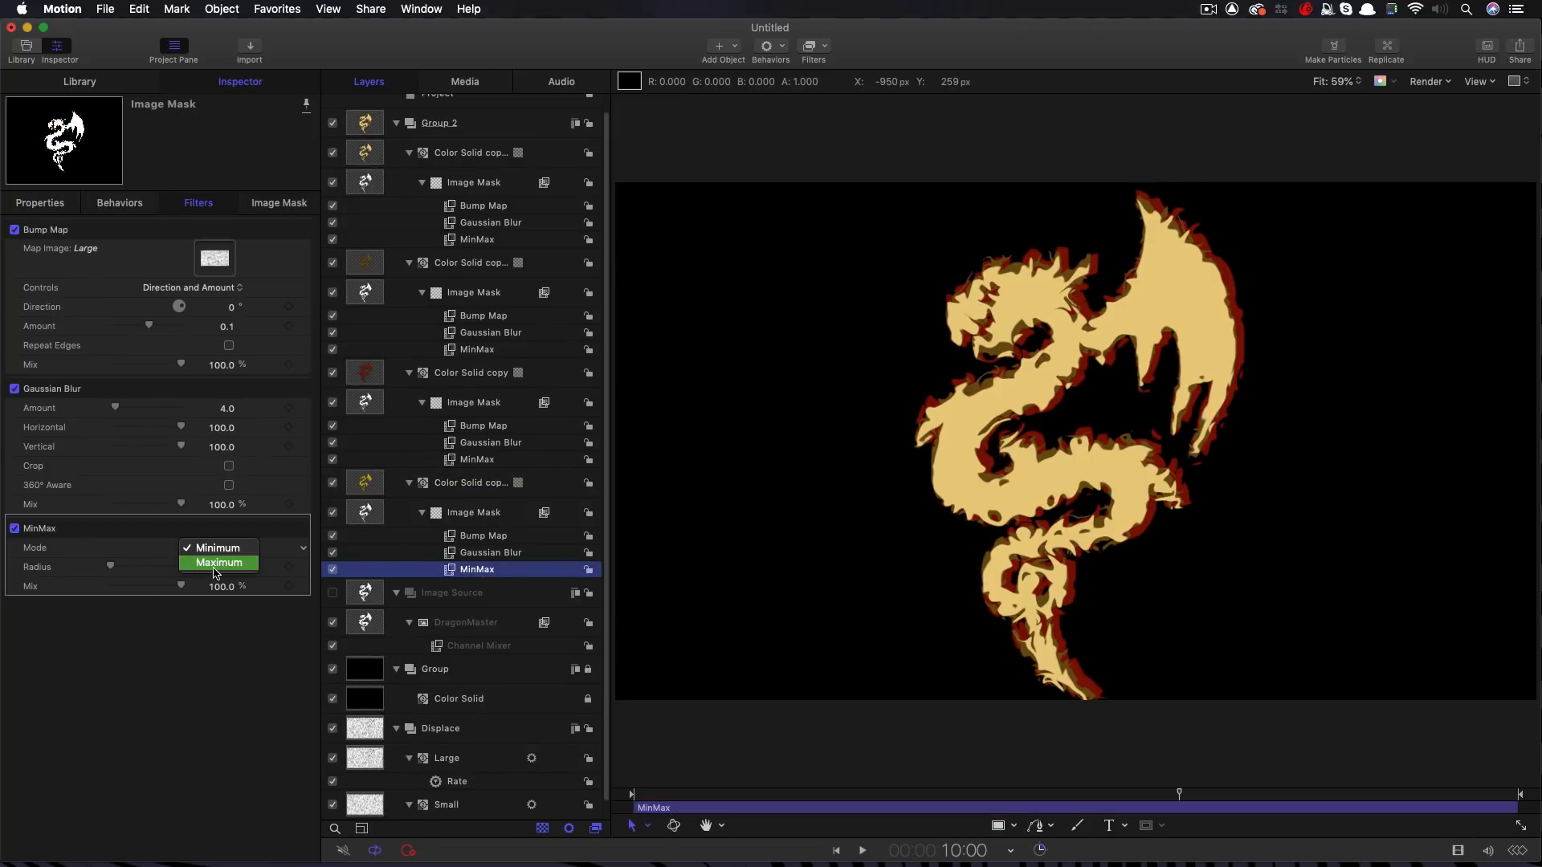
left_click(218, 562)
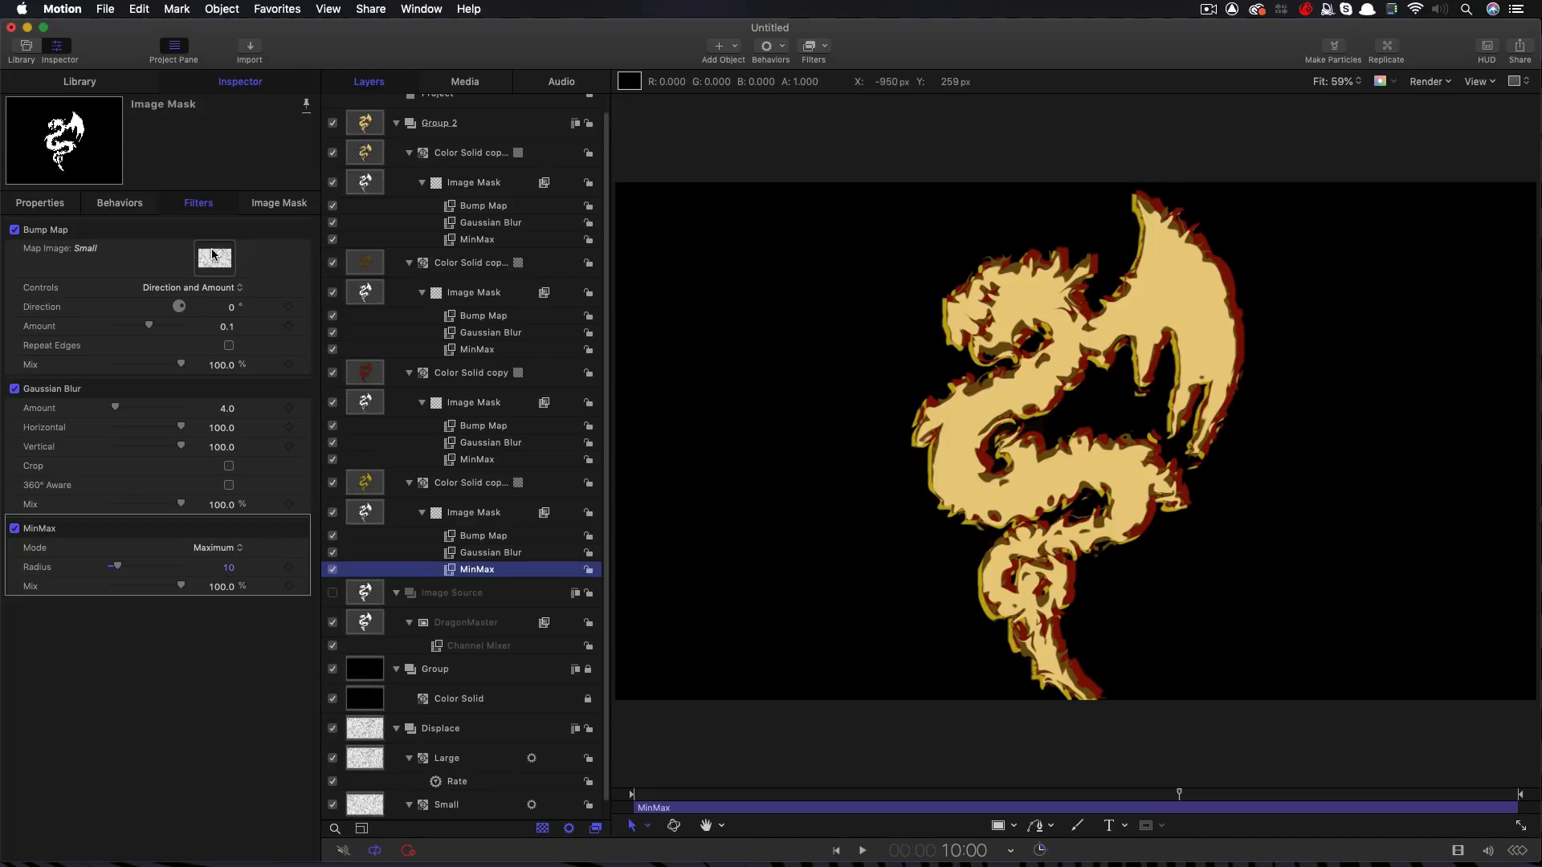
left_click(278, 202)
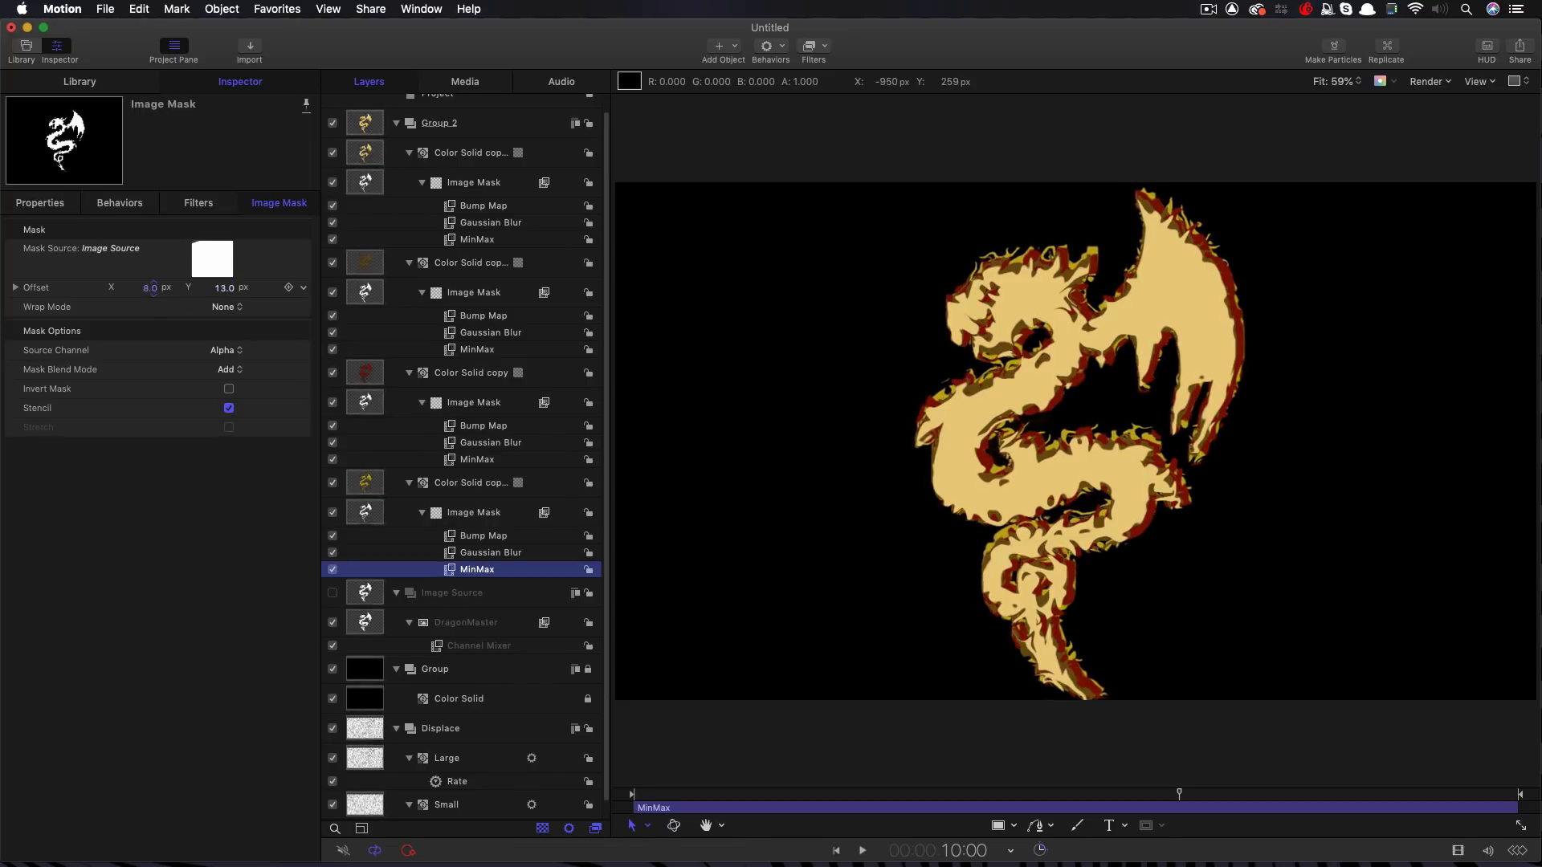
left_click(223, 287)
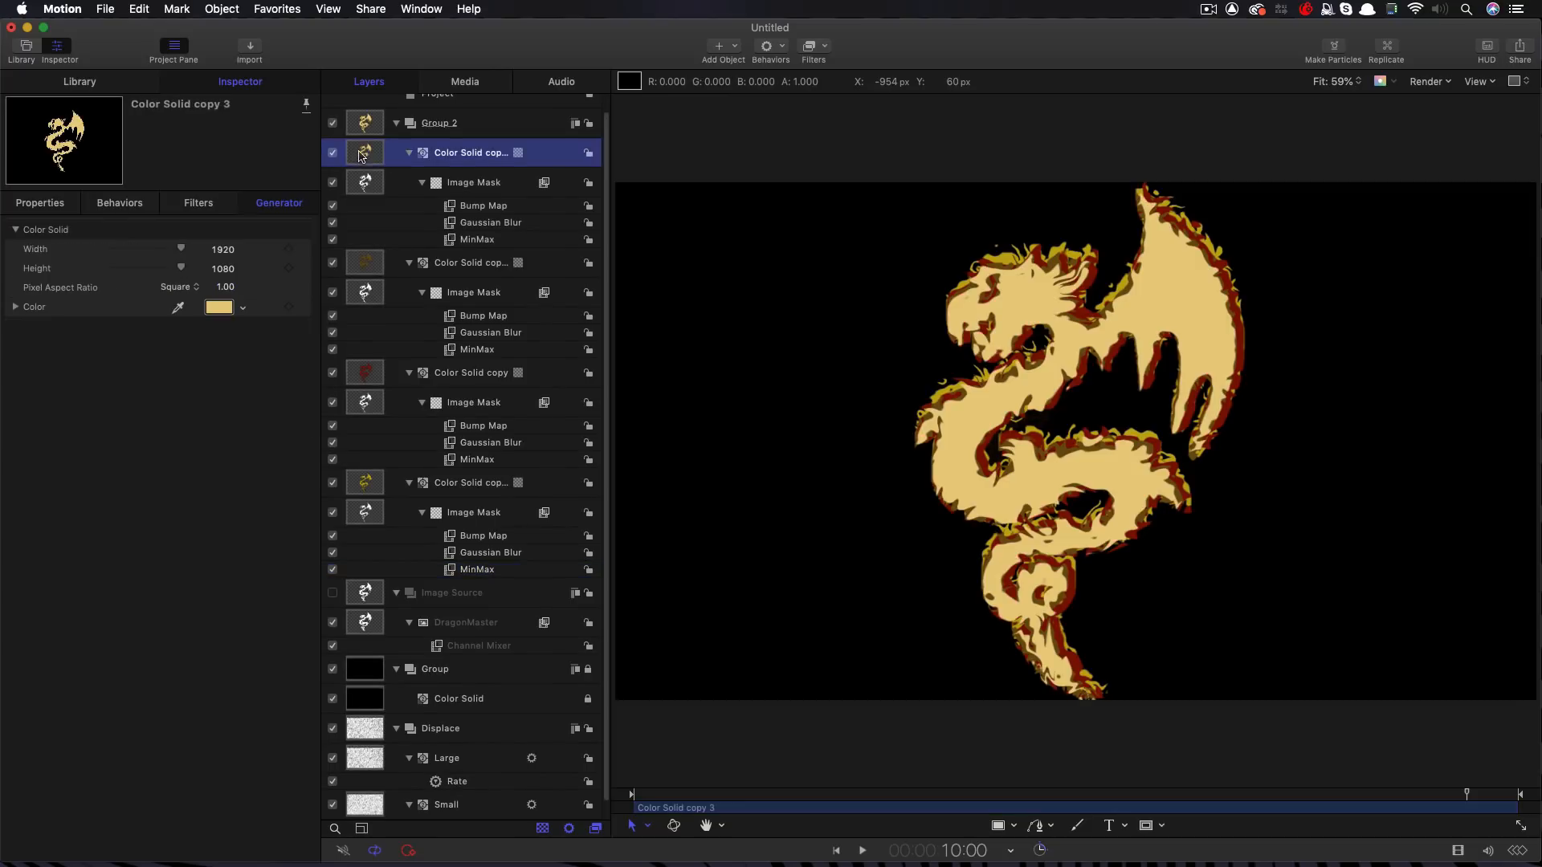
Set the top layer's Bump Map Amount to 0.15 and Image Mask Offset Y to 67
left_click(477, 240)
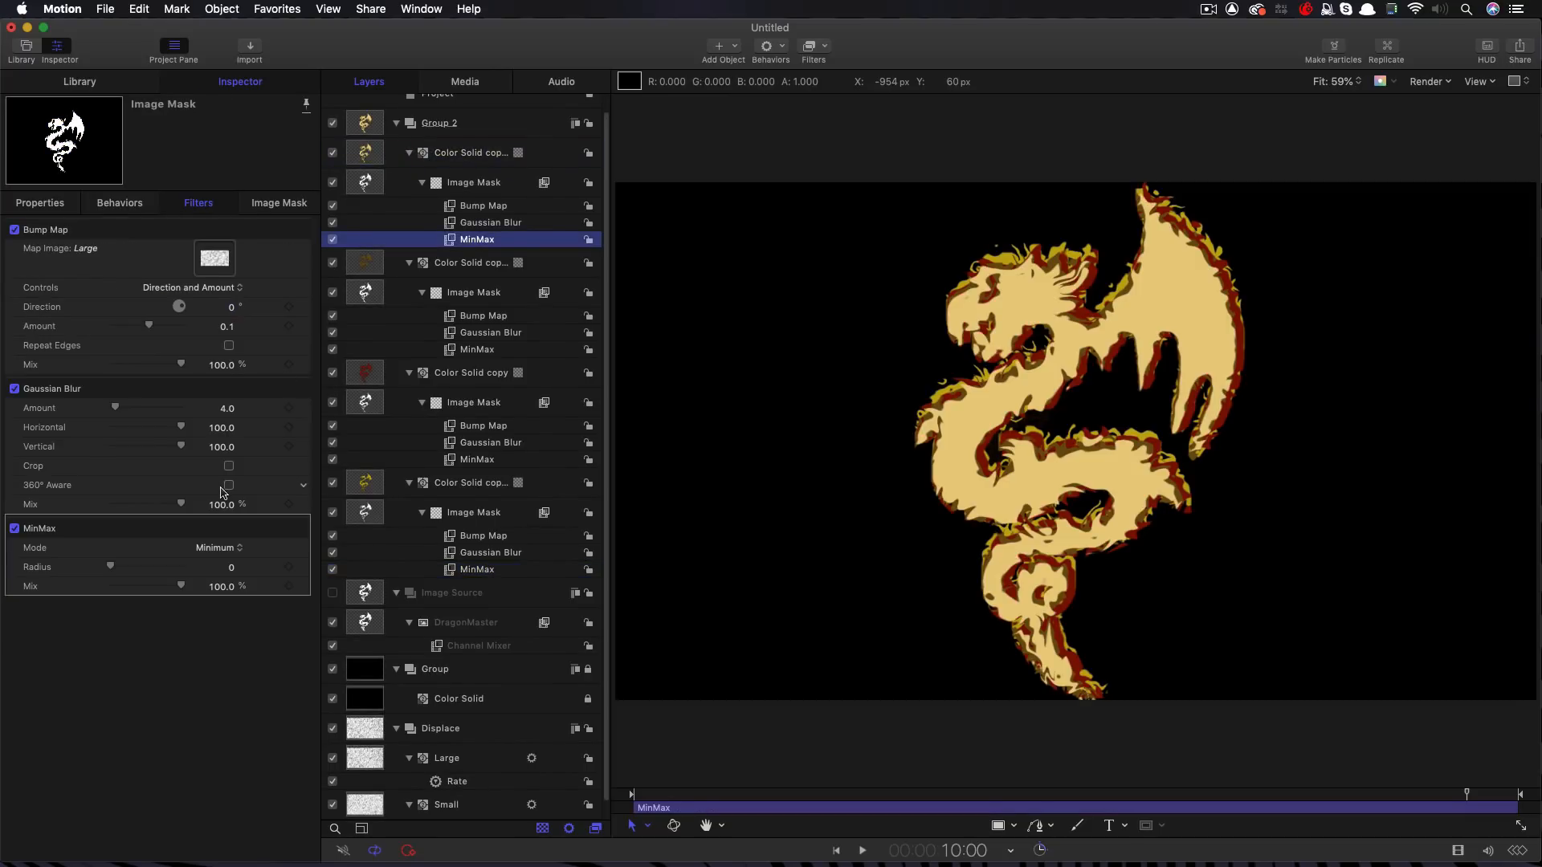
left_click(224, 566)
type("5")
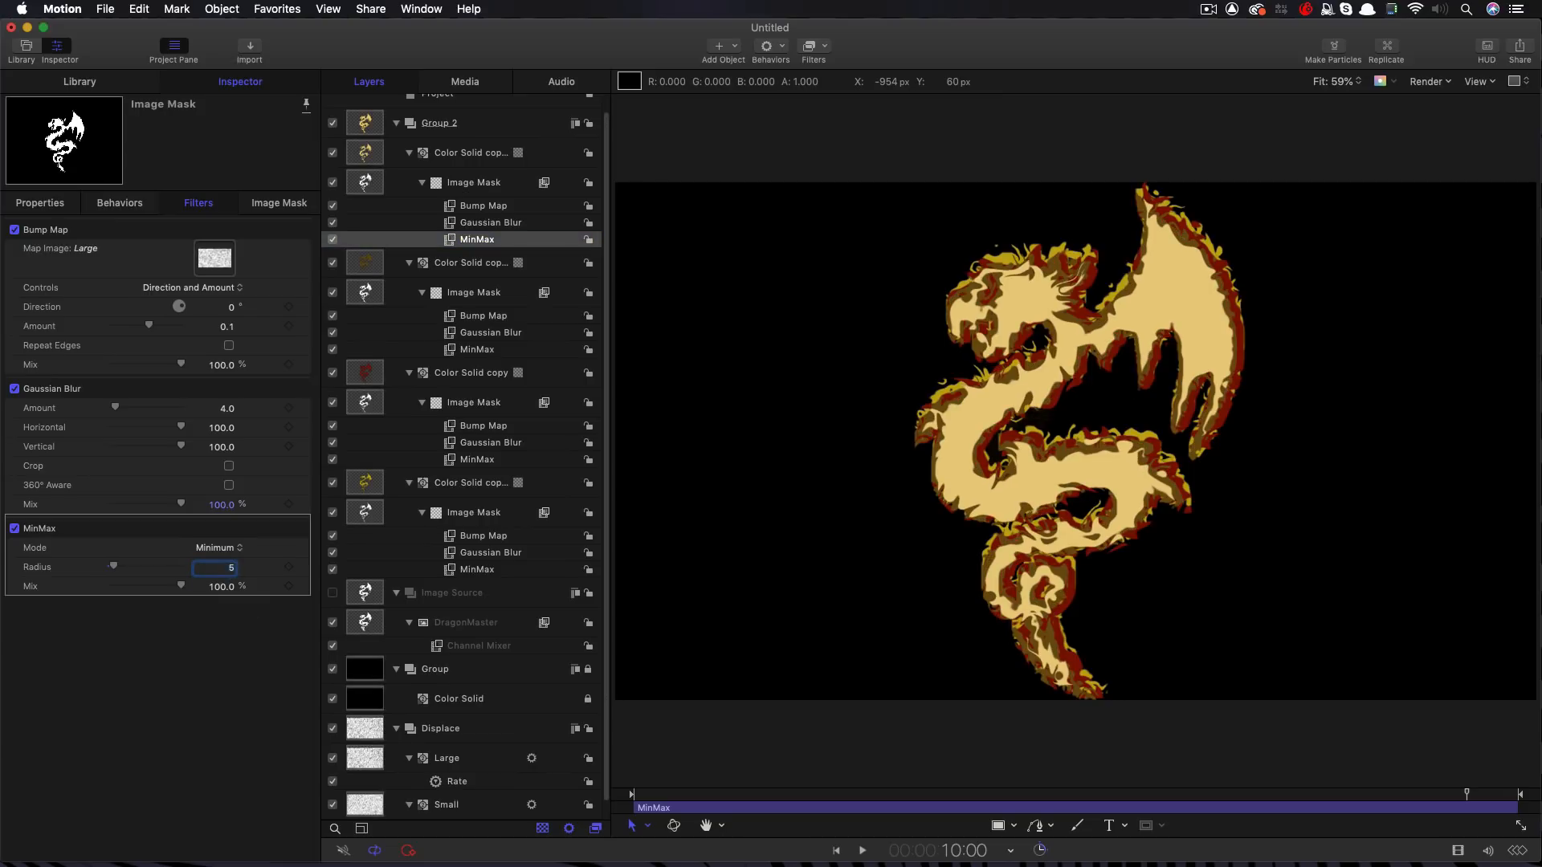
left_click(860, 851)
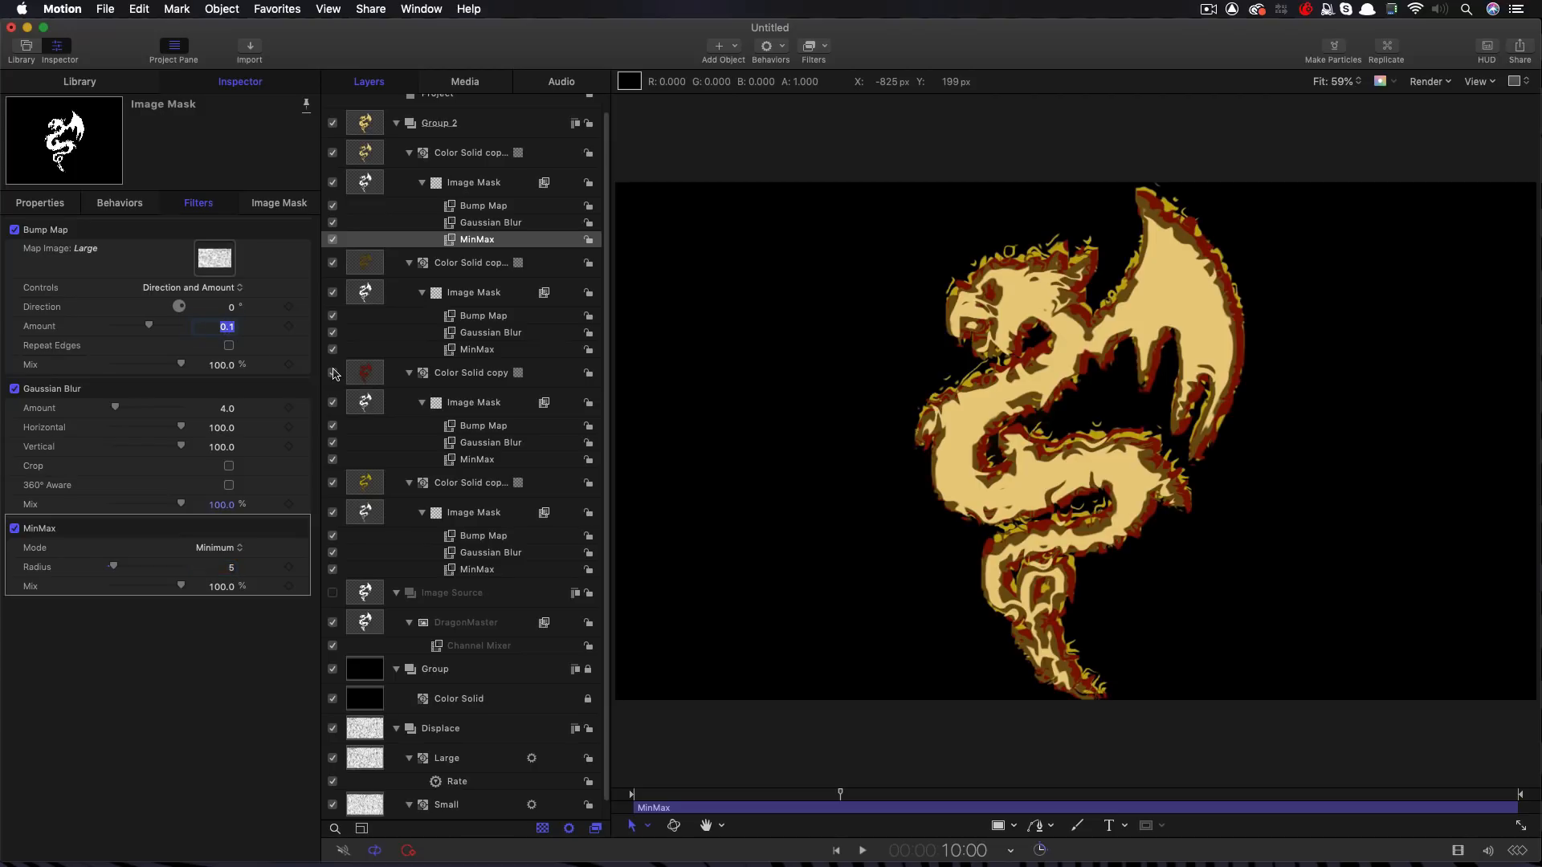
type("0.15")
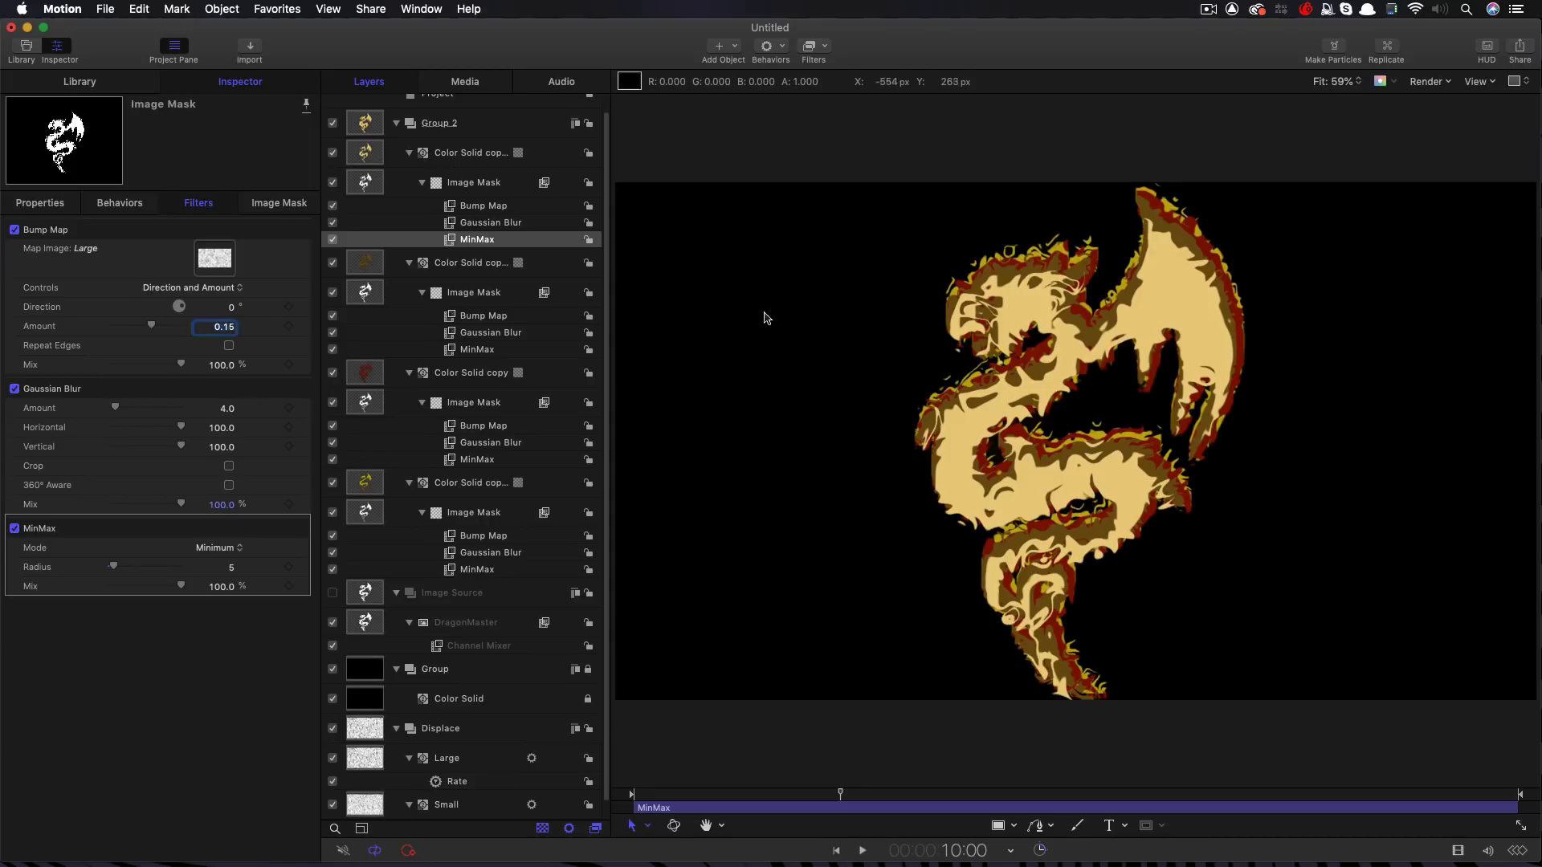
left_click(278, 203)
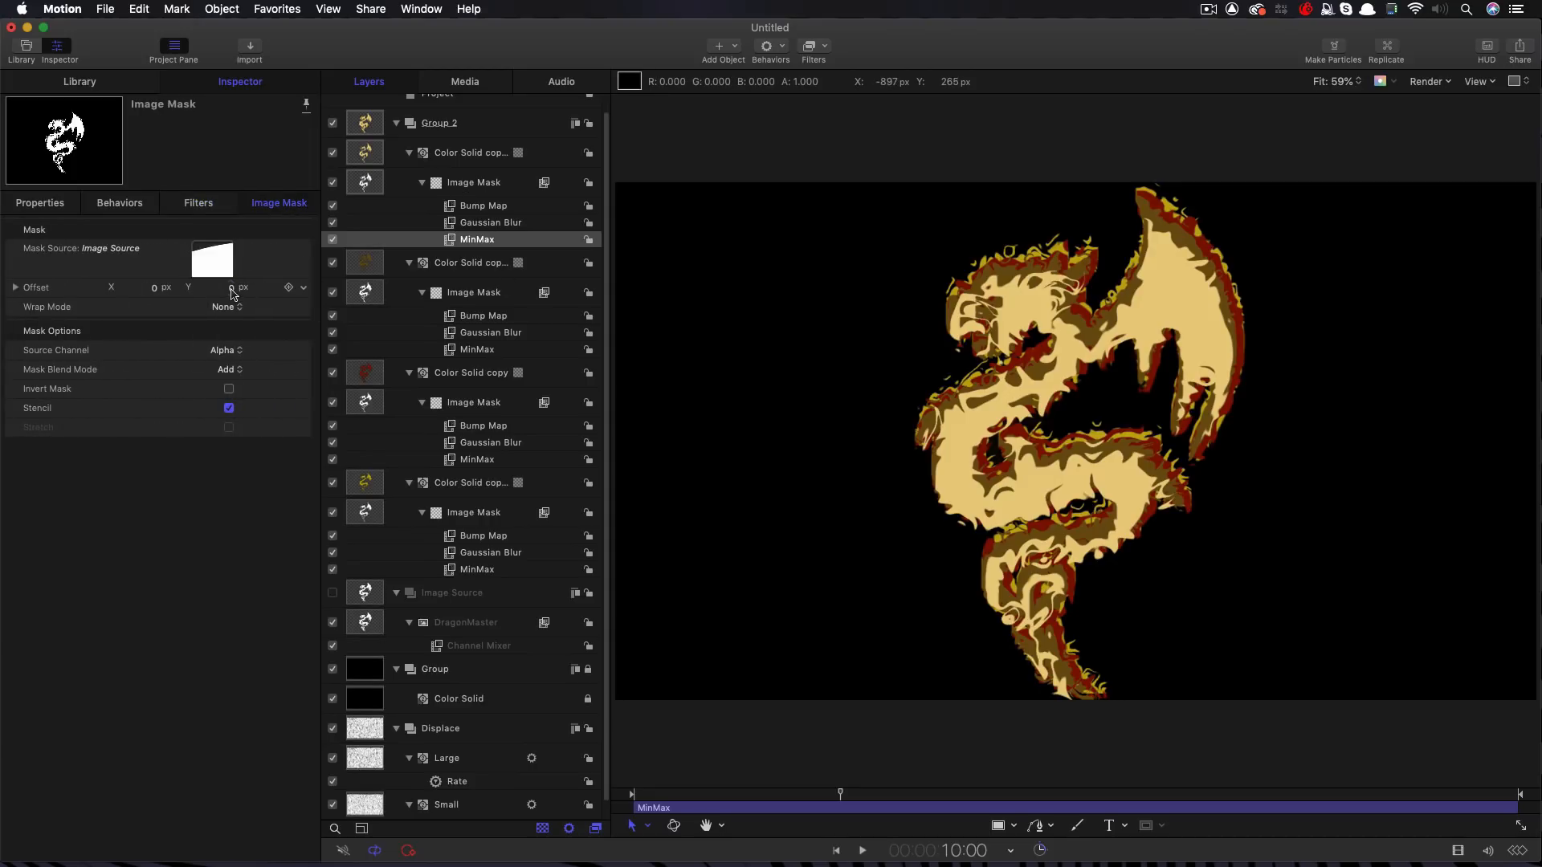
left_click_drag(227, 288, 231, 261)
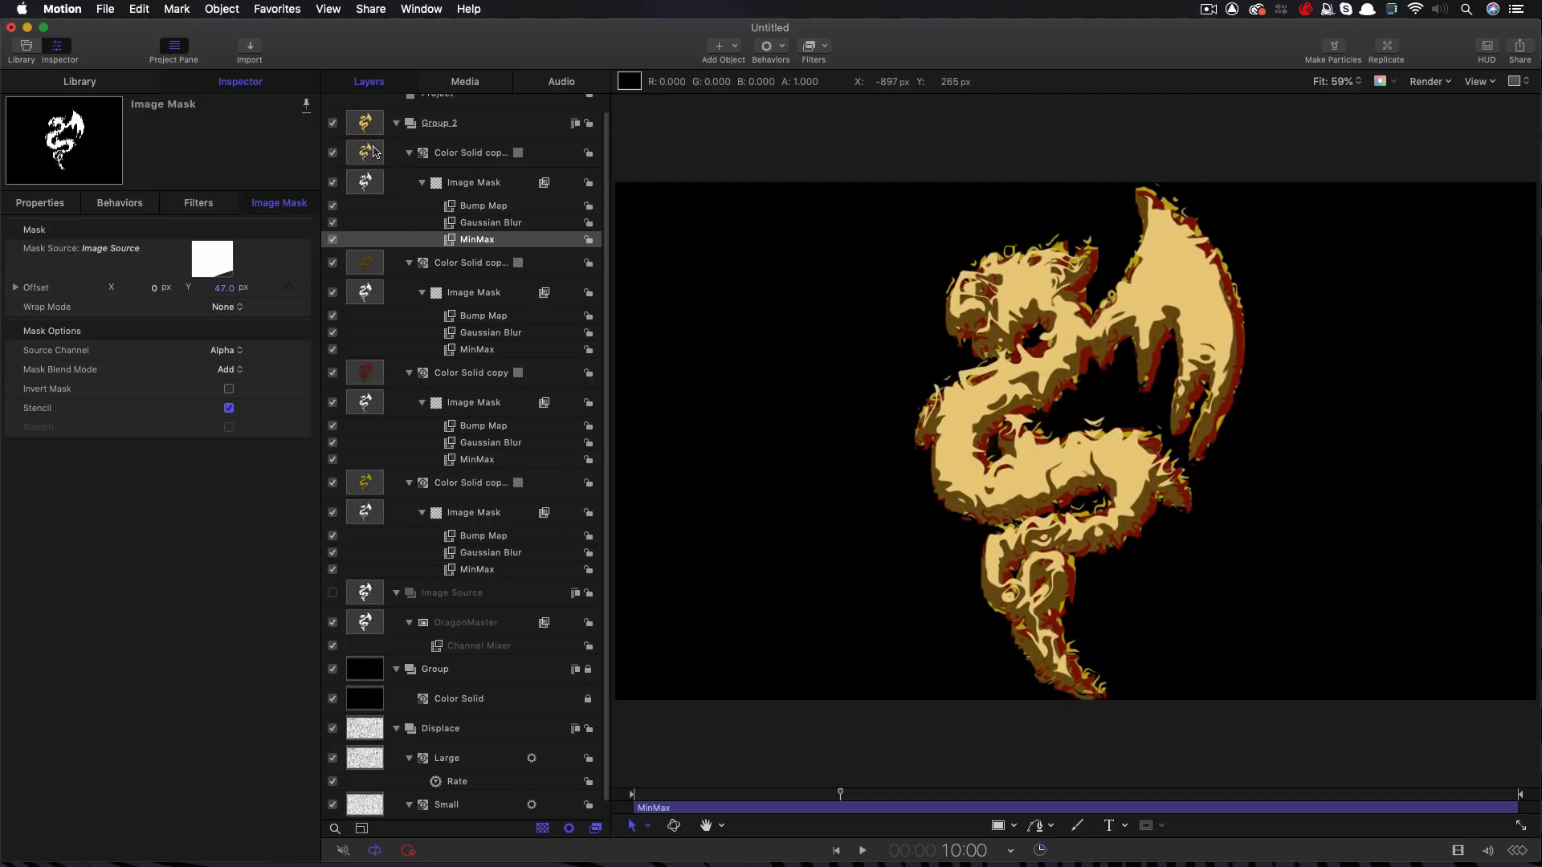
Play back the animation to preview the pale gold dragon's flaming edges
left_click(469, 152)
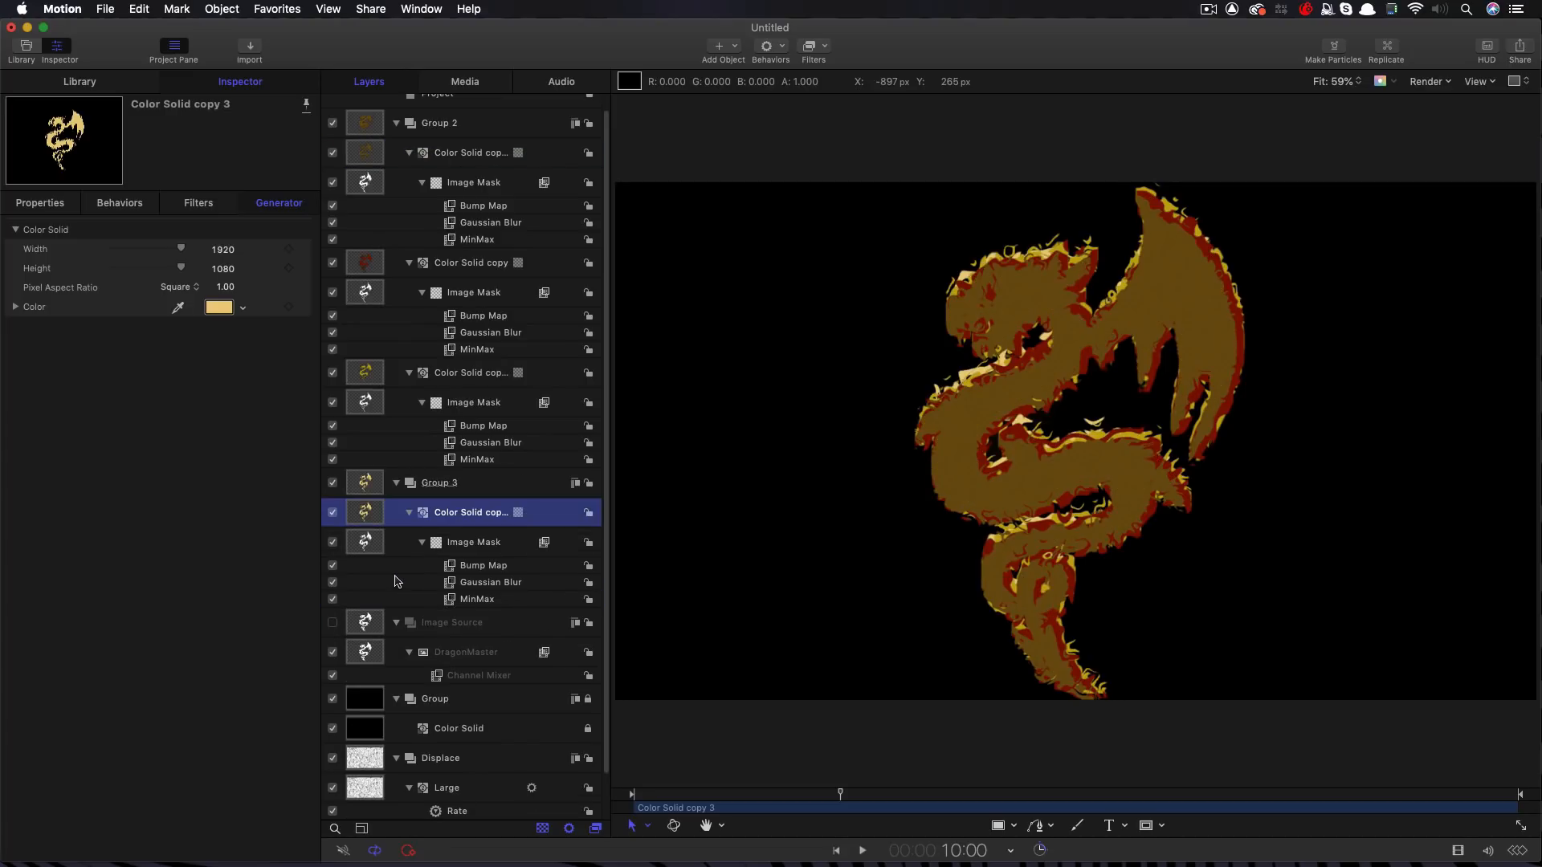
left_click(860, 851)
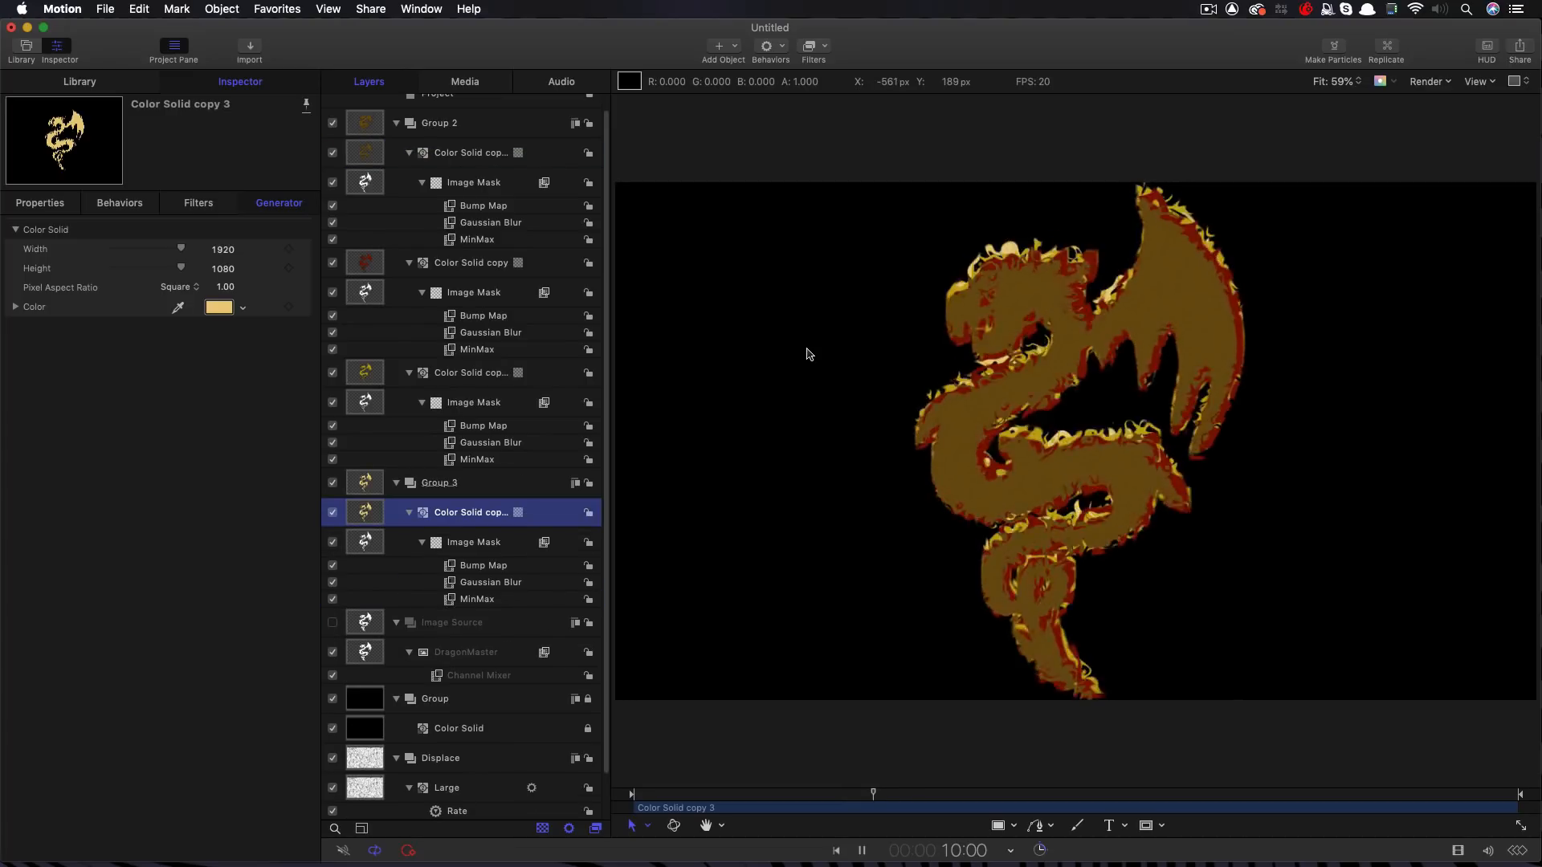
left_click(860, 851)
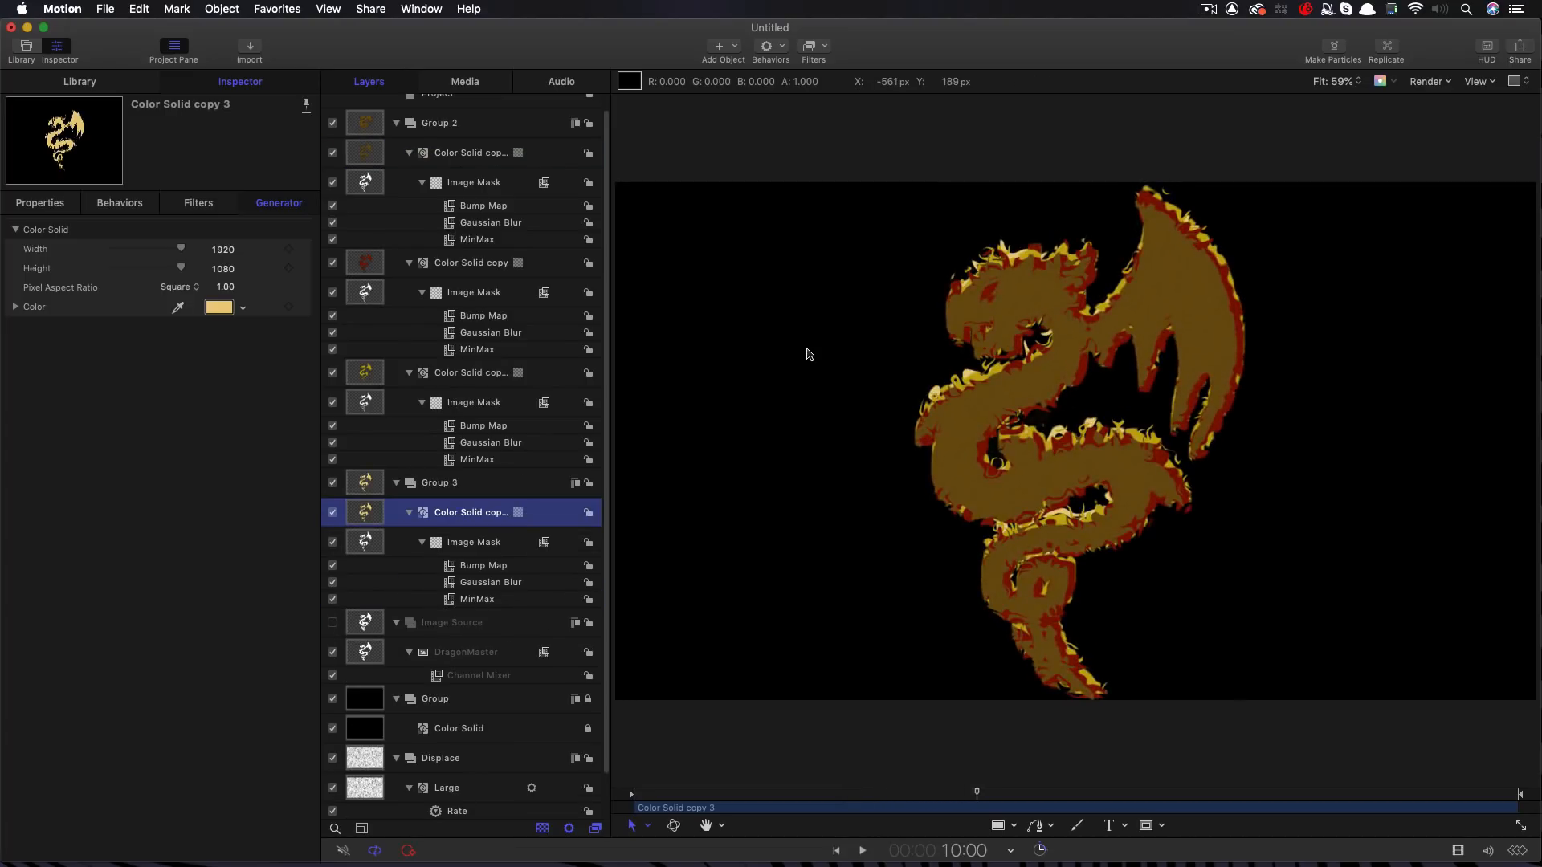
left_click(470, 153)
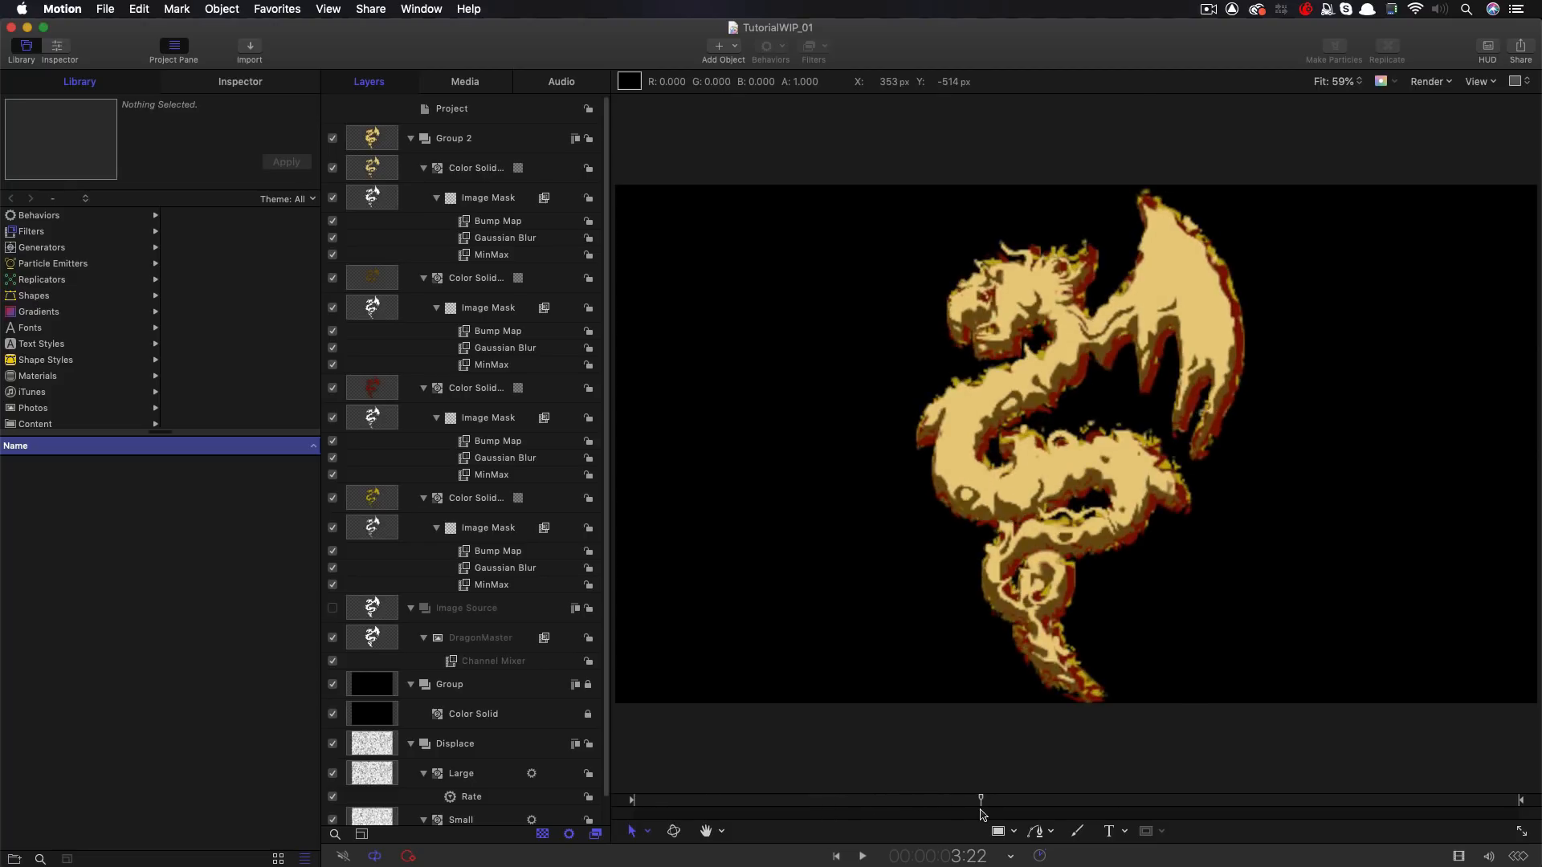
left_click(860, 855)
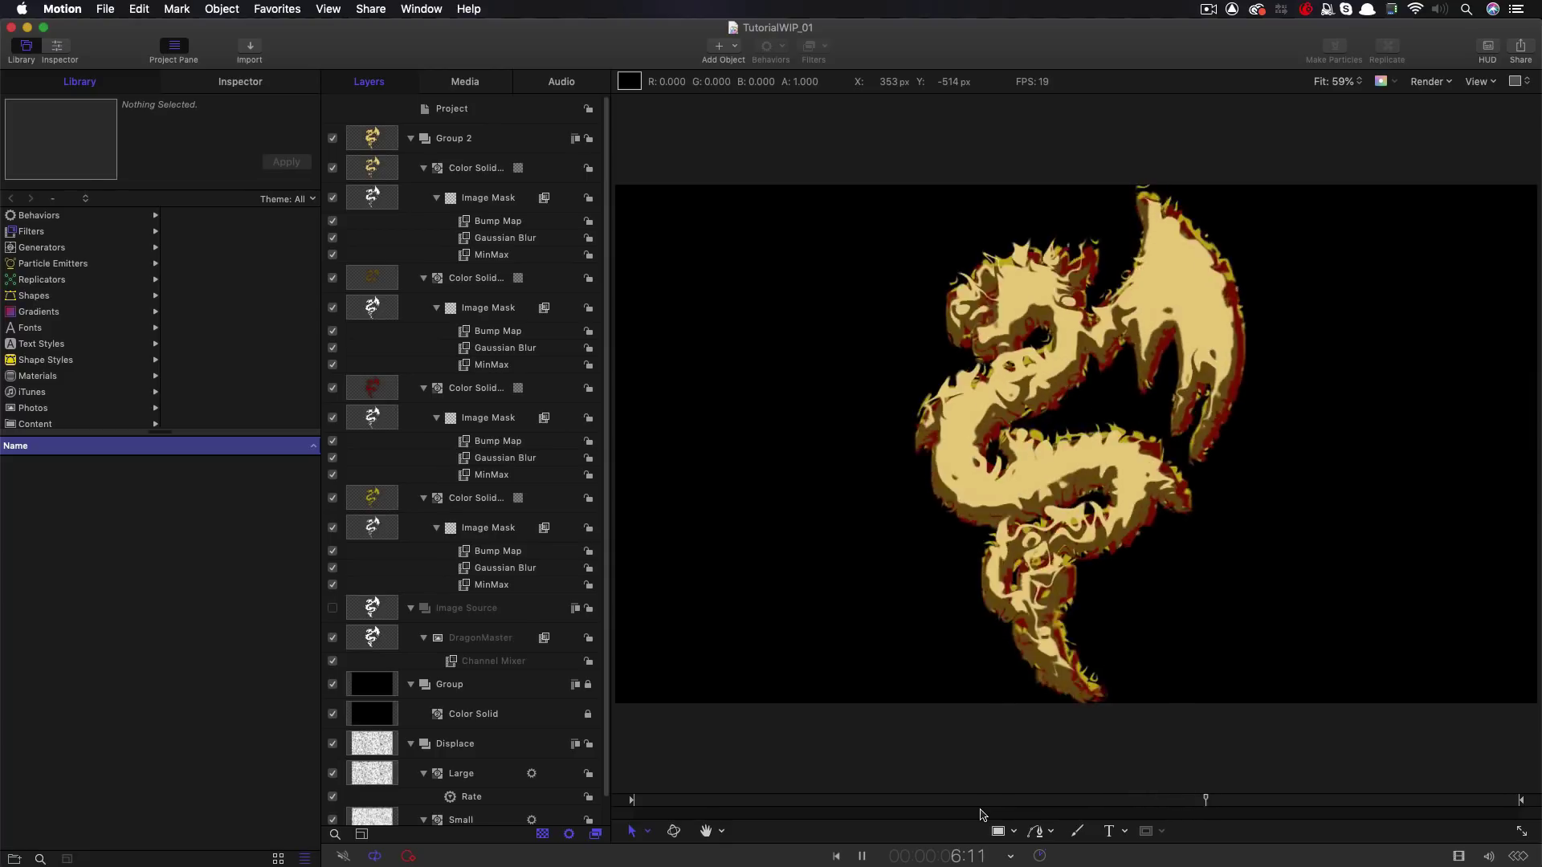
left_click(860, 855)
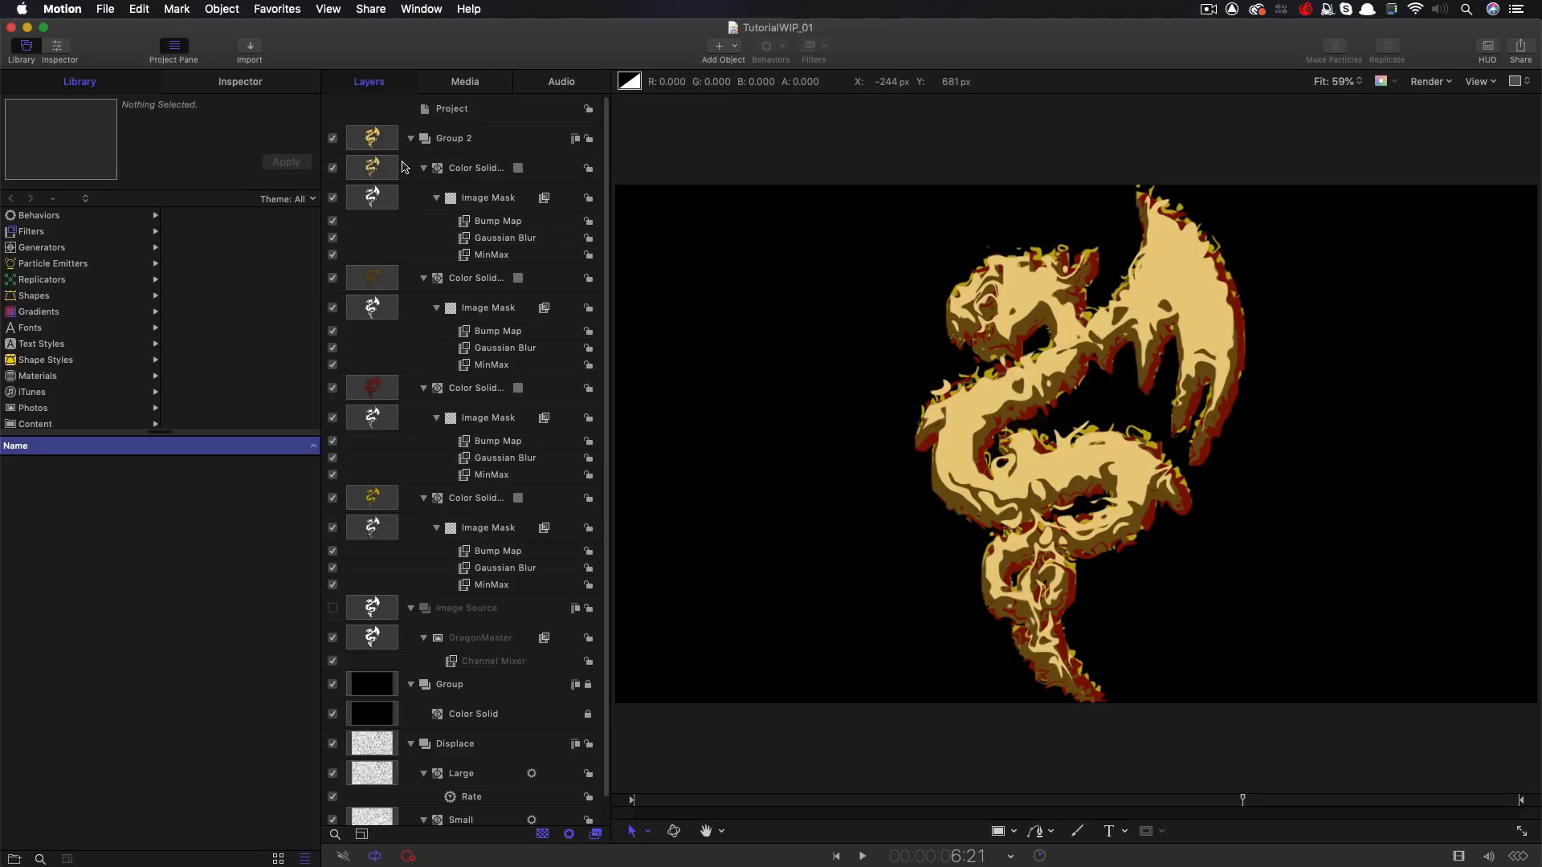
Collapse Group 2, add Group 3 with Clouds, and recolour its gradient orange and black
left_click(411, 168)
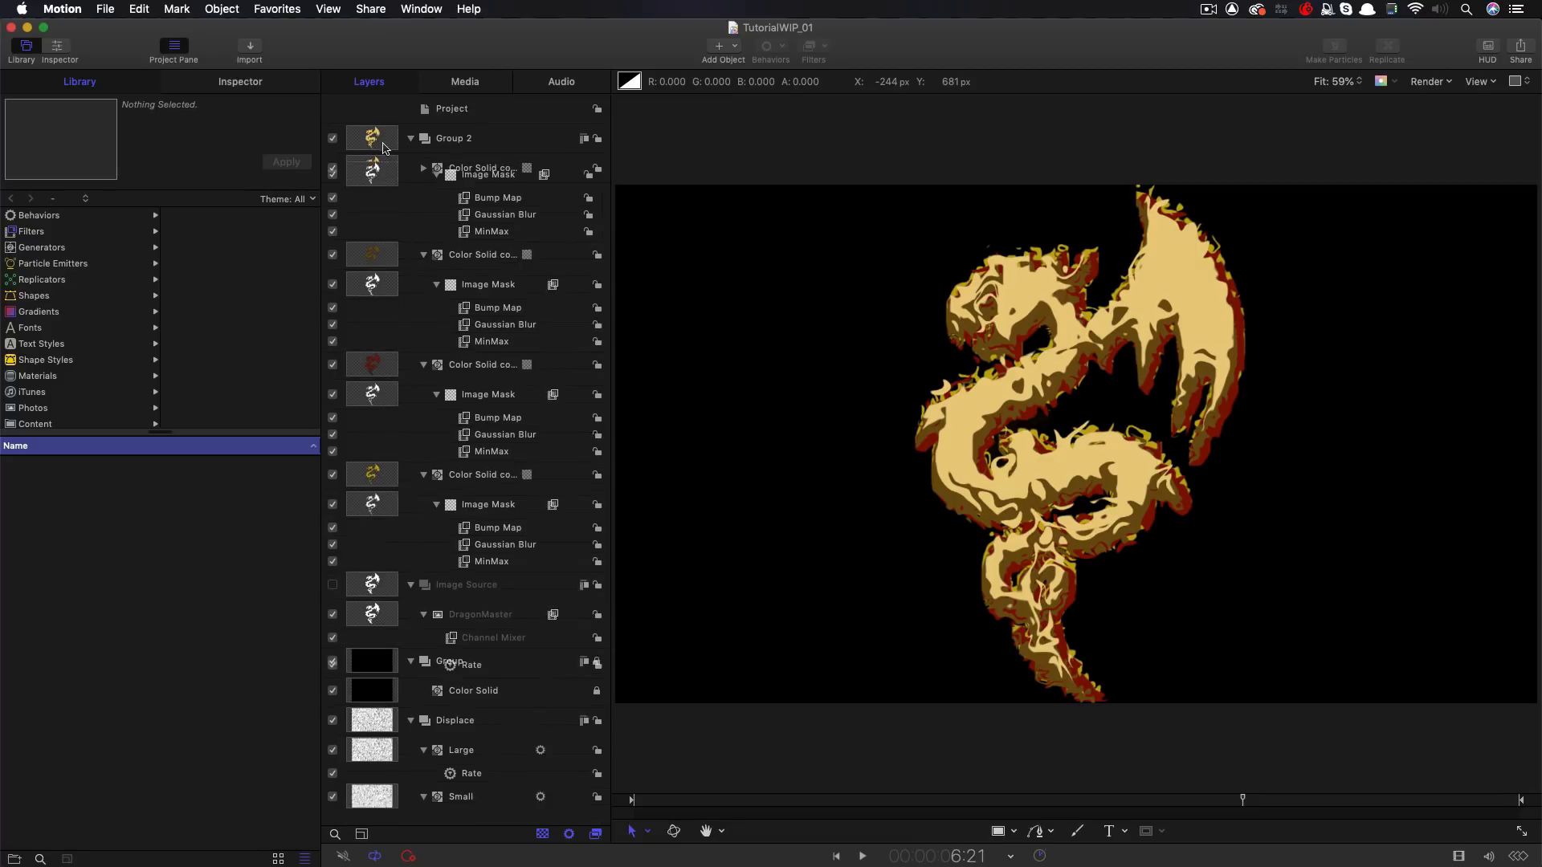
left_click(410, 137)
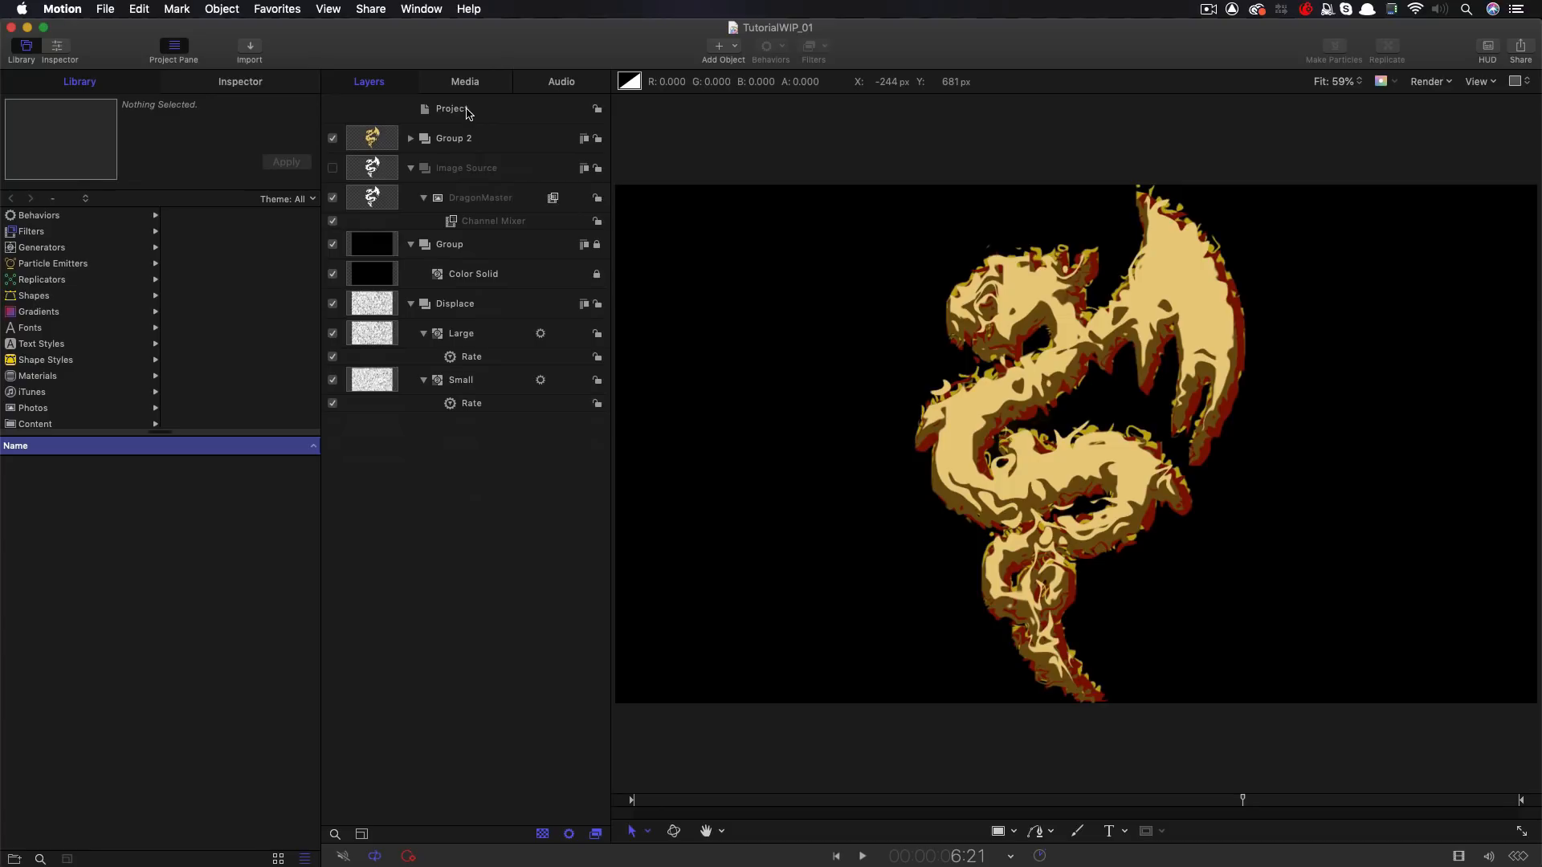
left_click(221, 9)
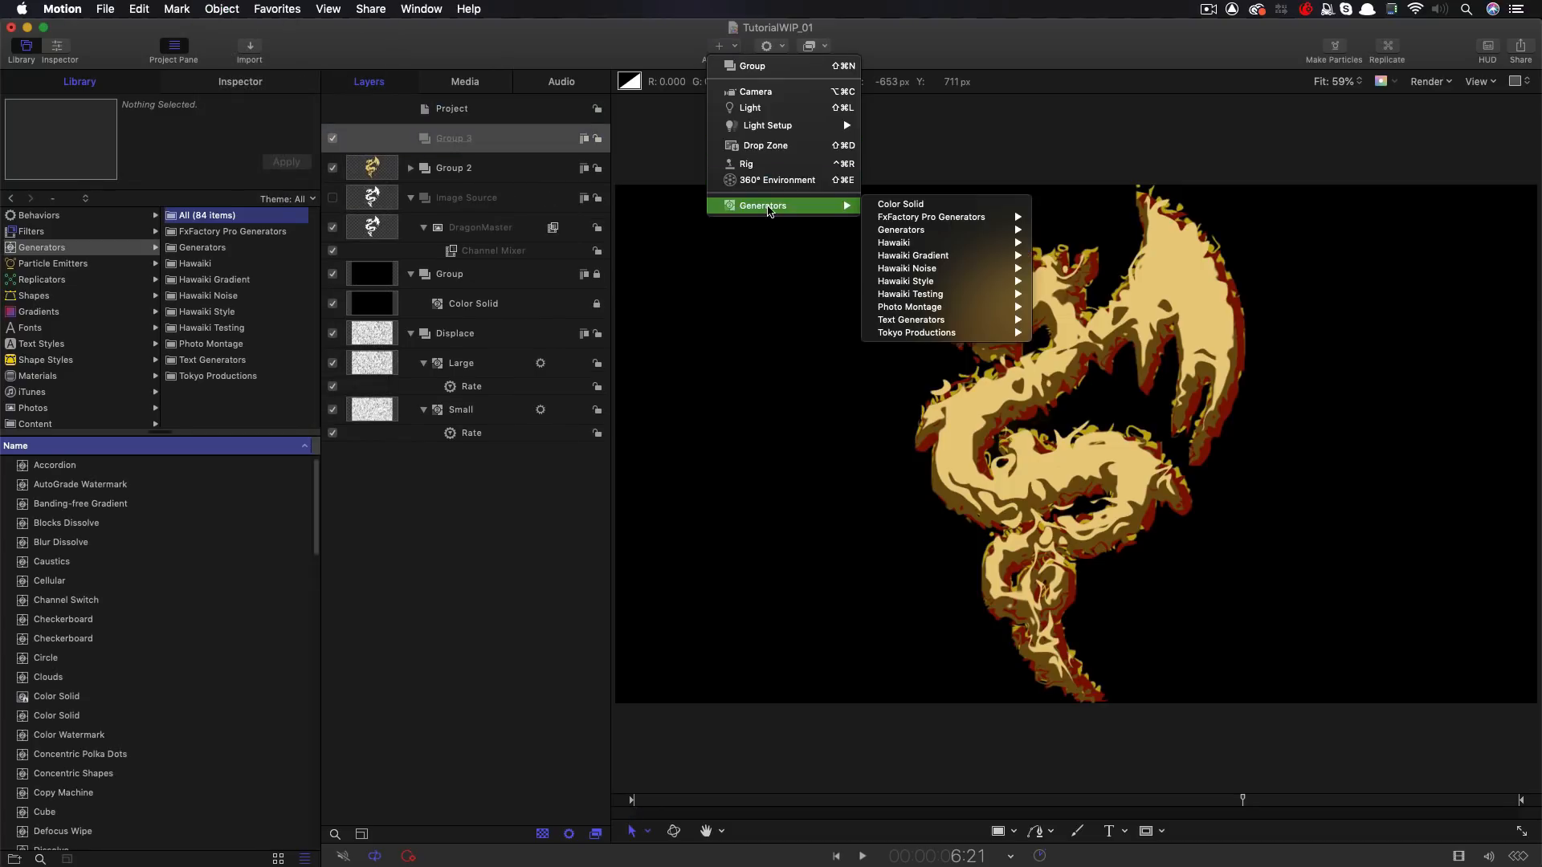
mouse_move(901, 229)
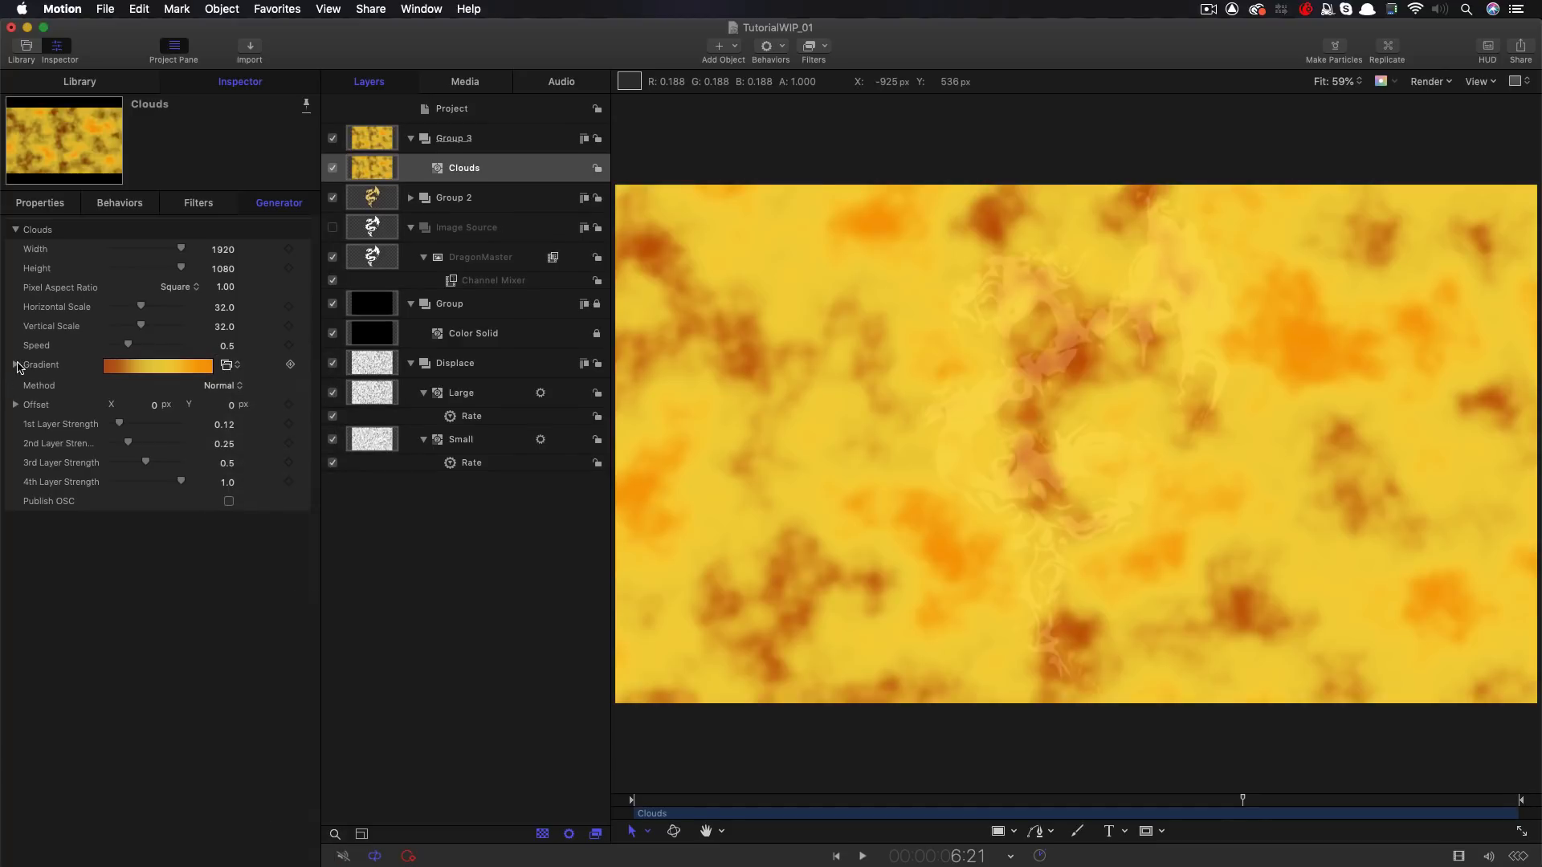
left_click(16, 365)
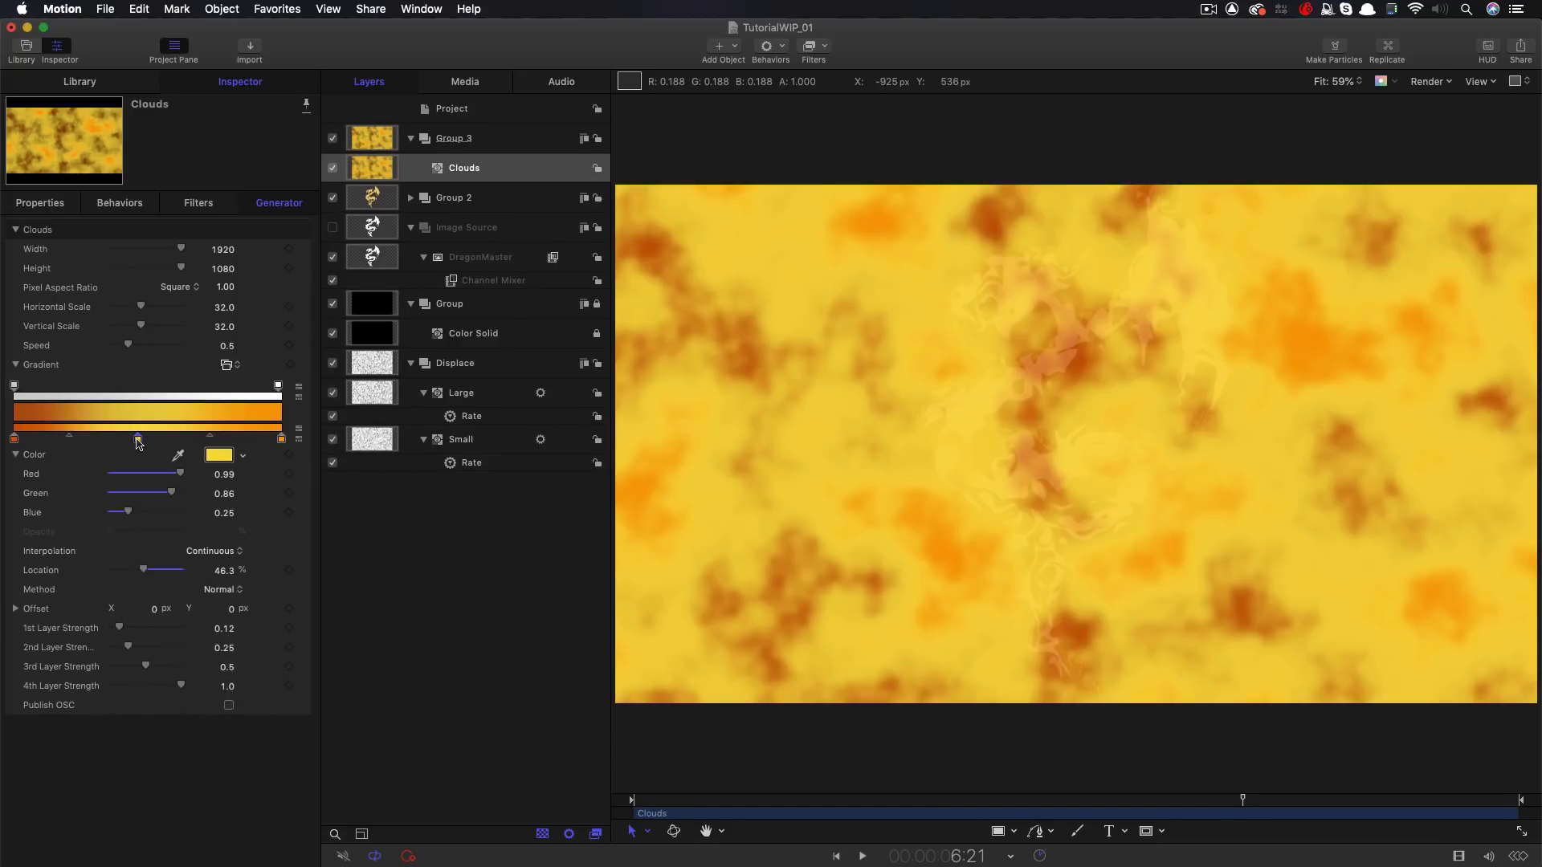
left_click(218, 455)
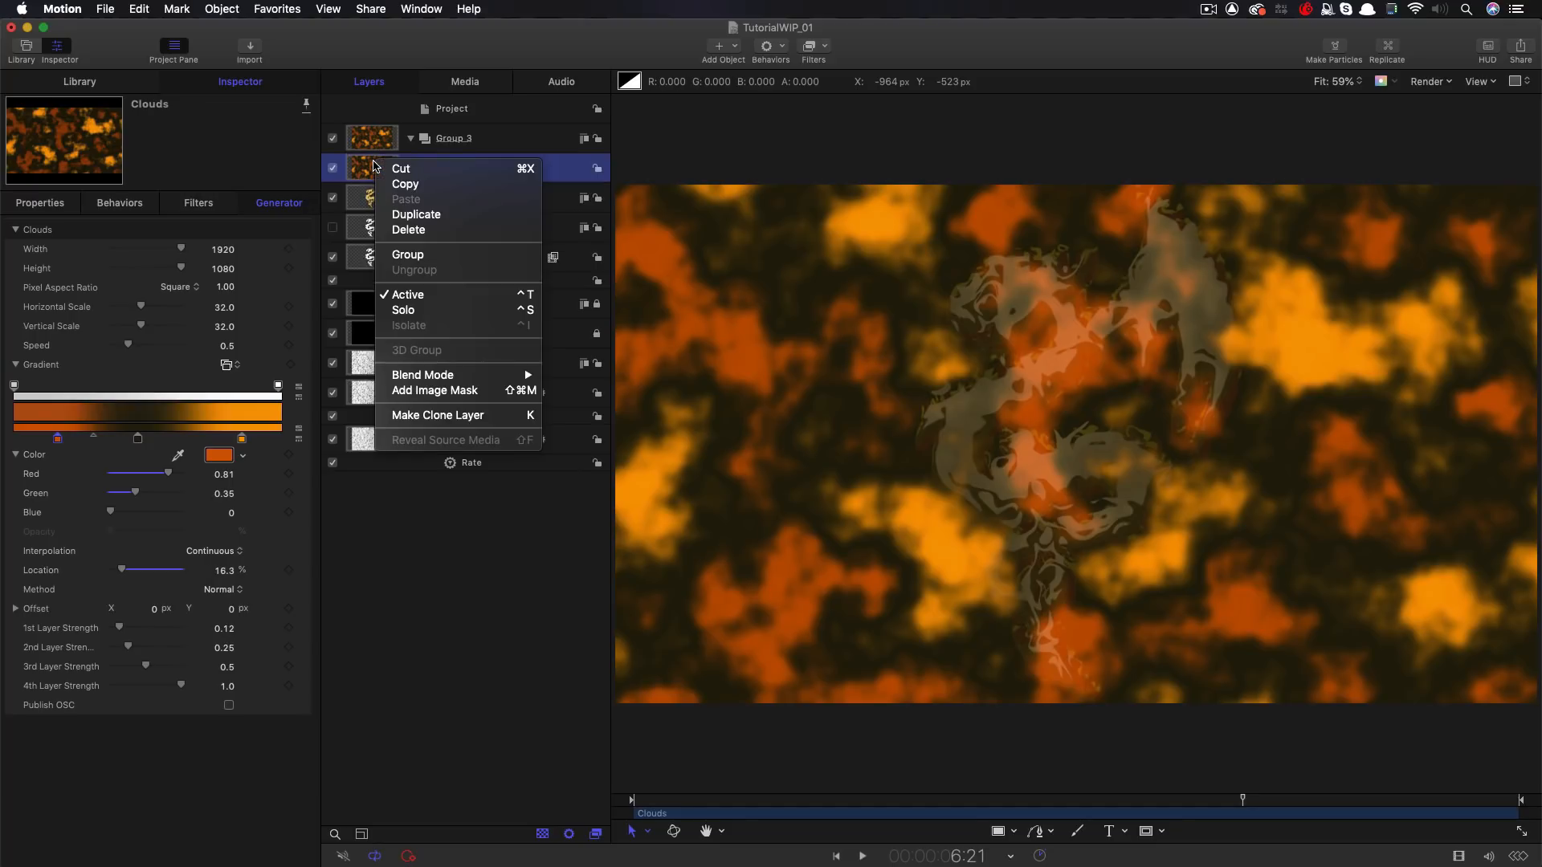
Mask the Clouds with the Image Source dragon and set its blend mode to Color Burn
left_click(432, 390)
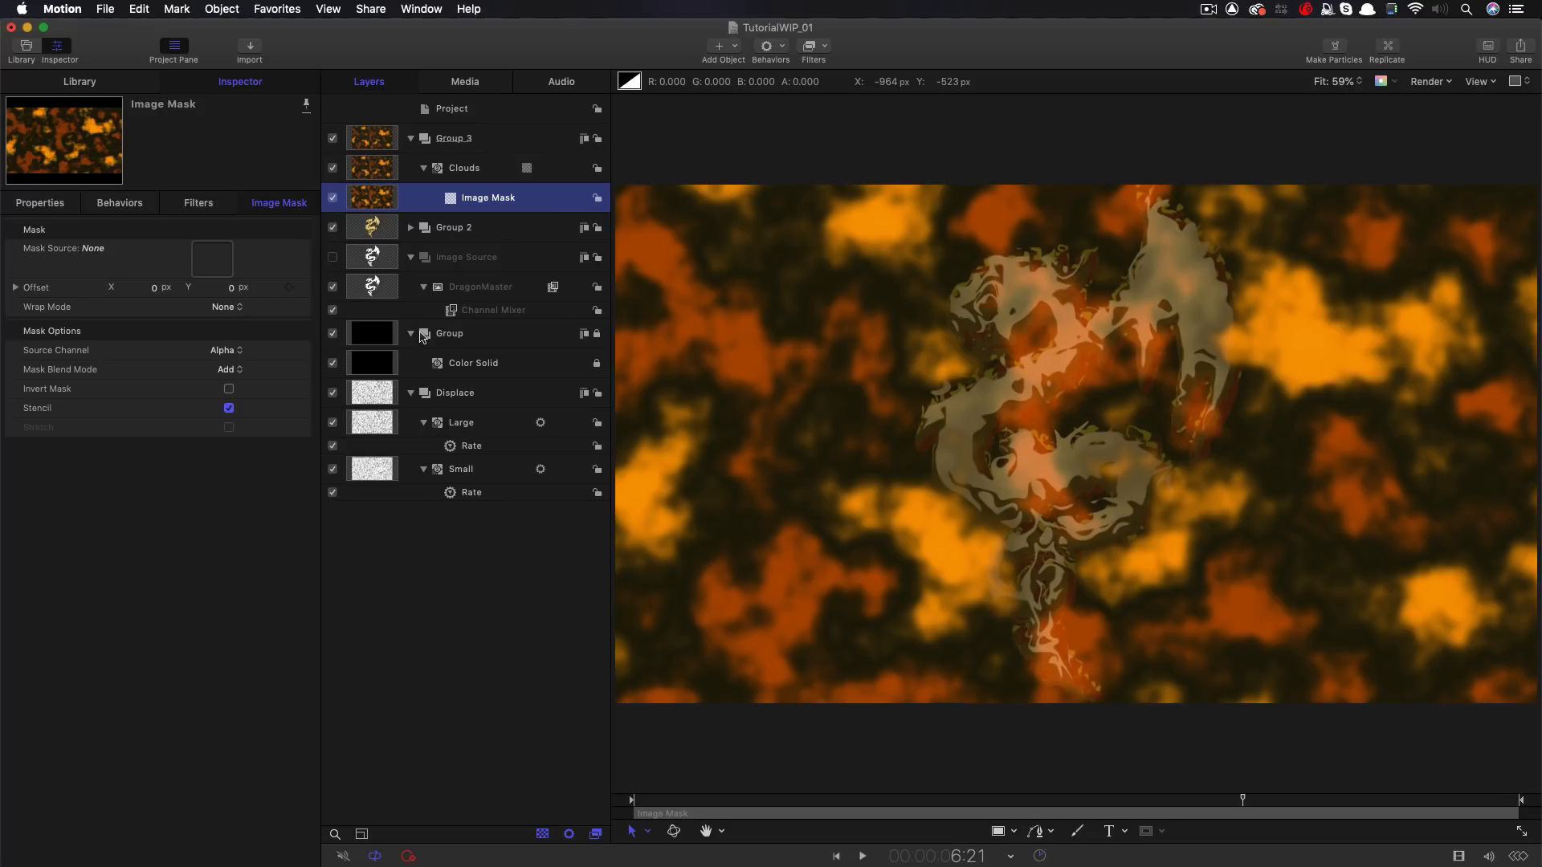
mouse_move(377, 258)
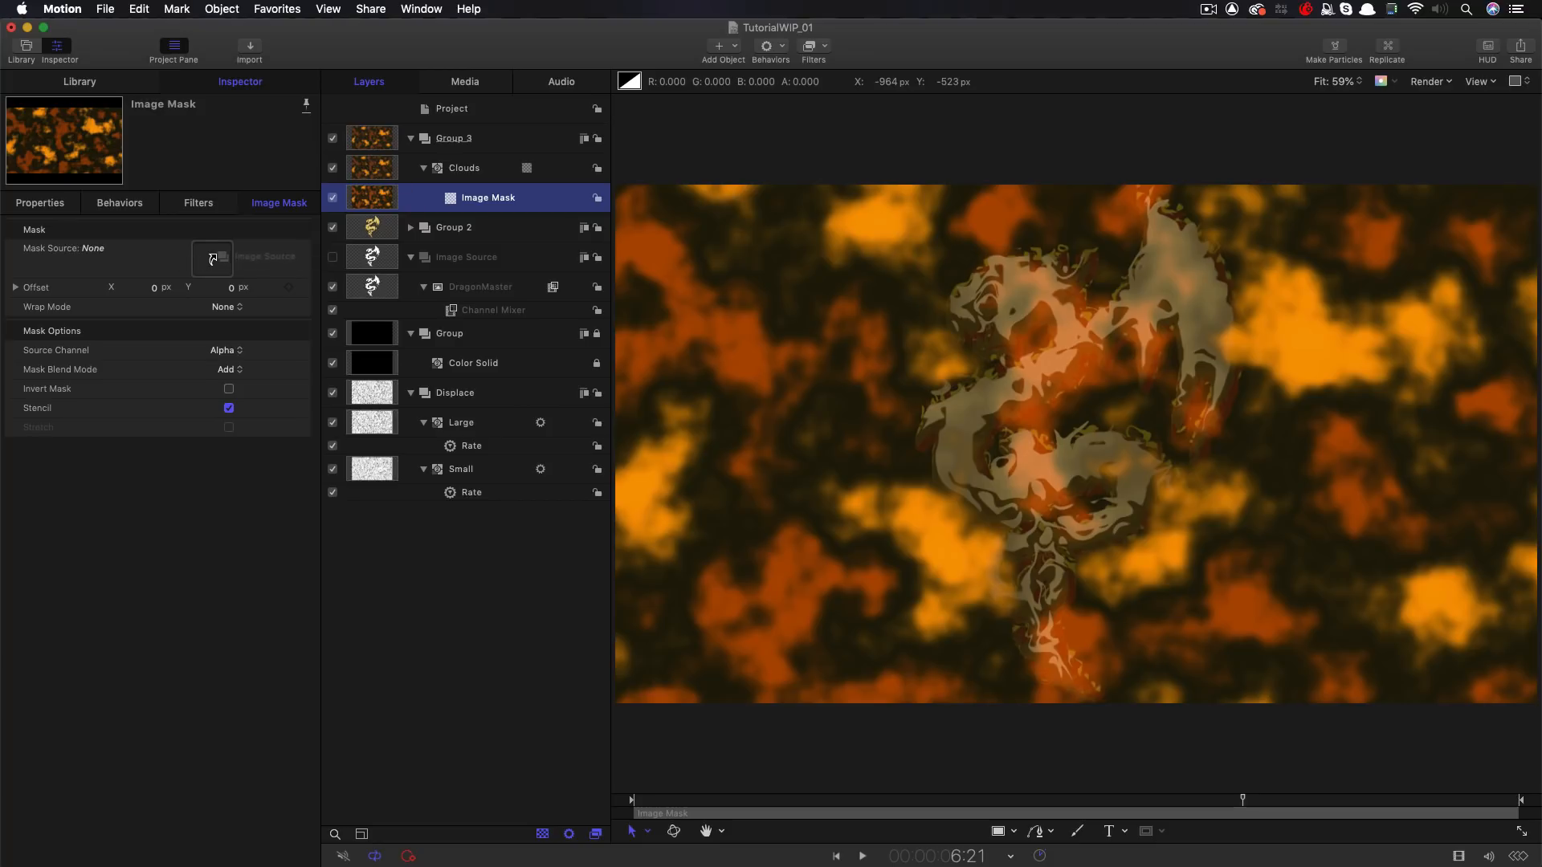
left_click(463, 167)
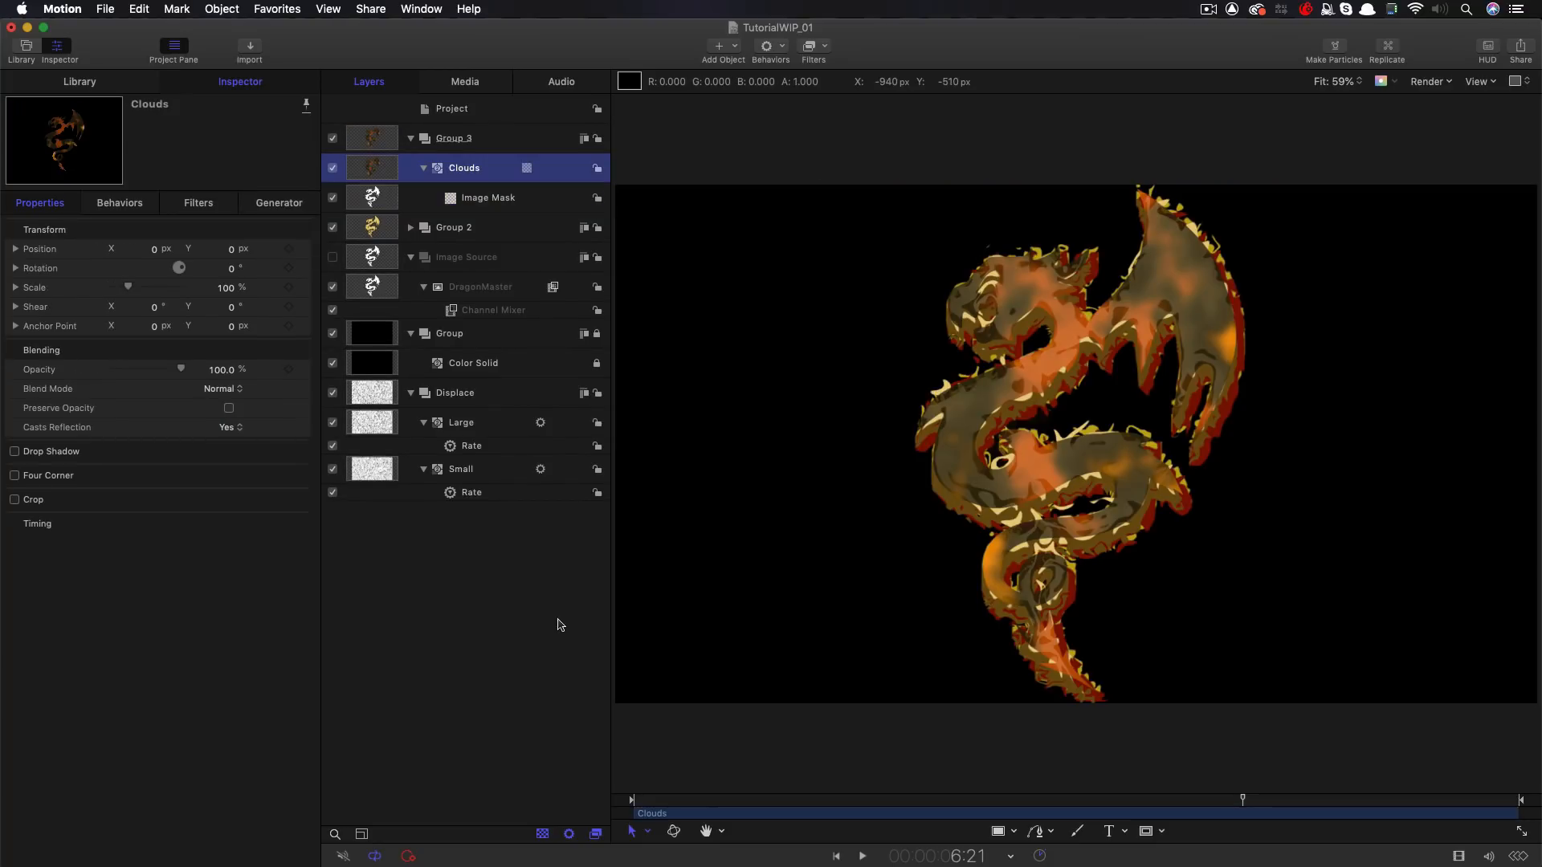
left_click(223, 388)
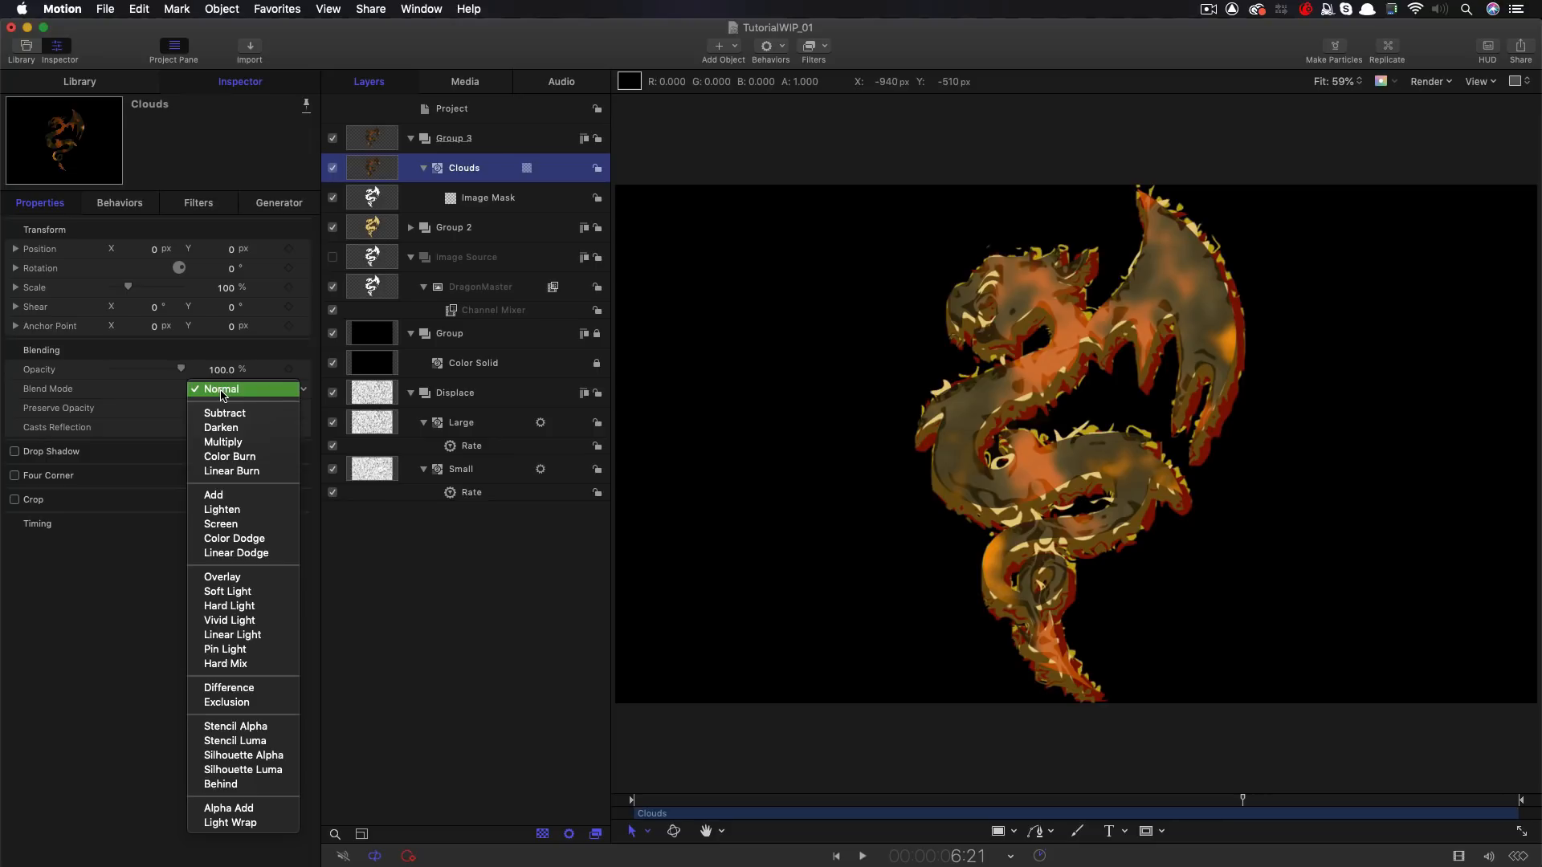
left_click(229, 456)
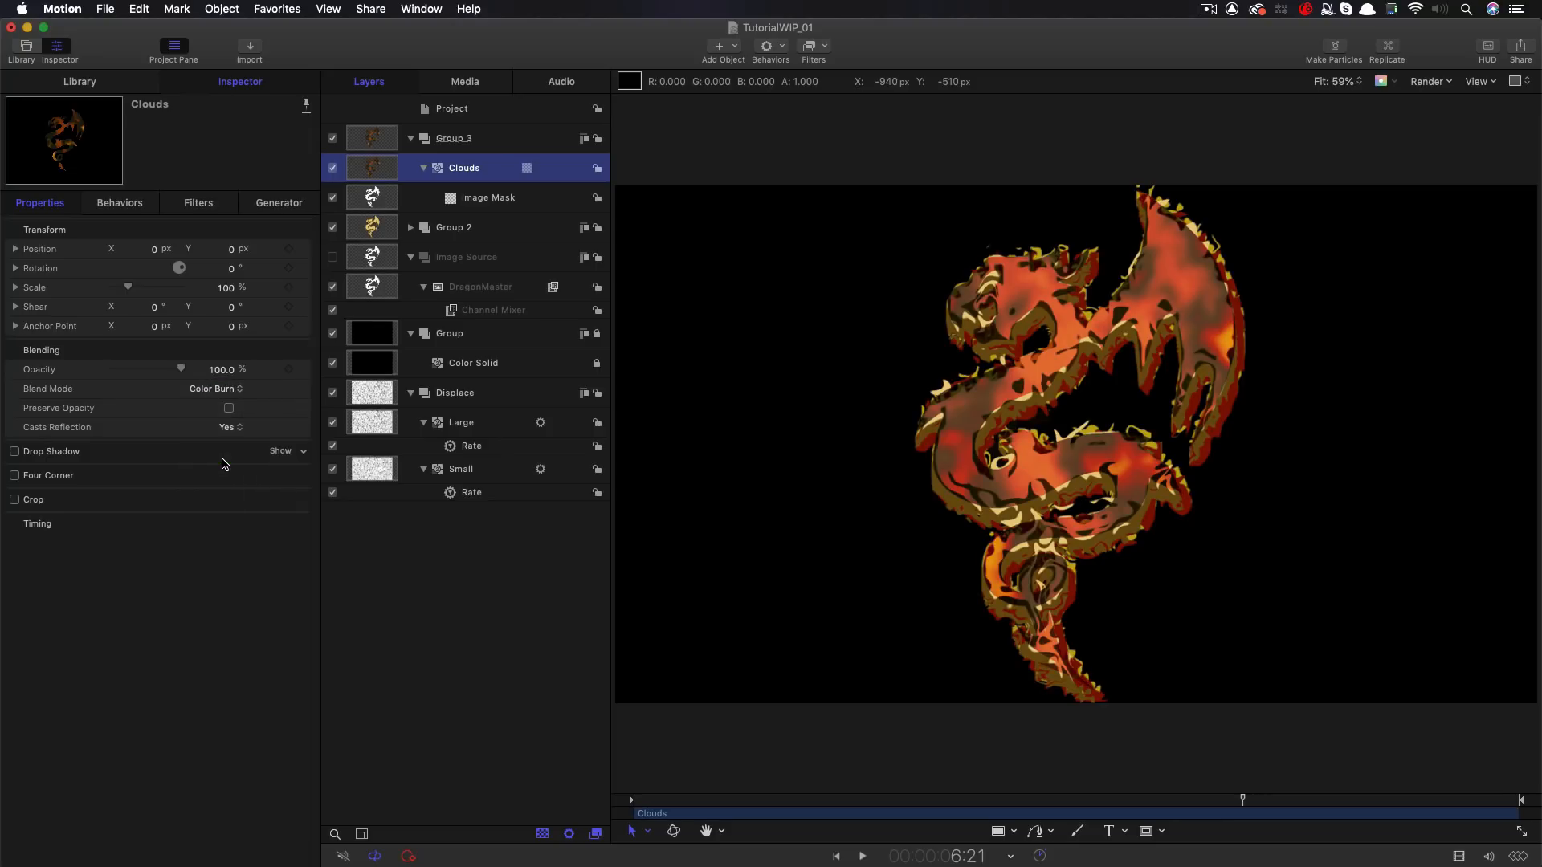
left_click(861, 855)
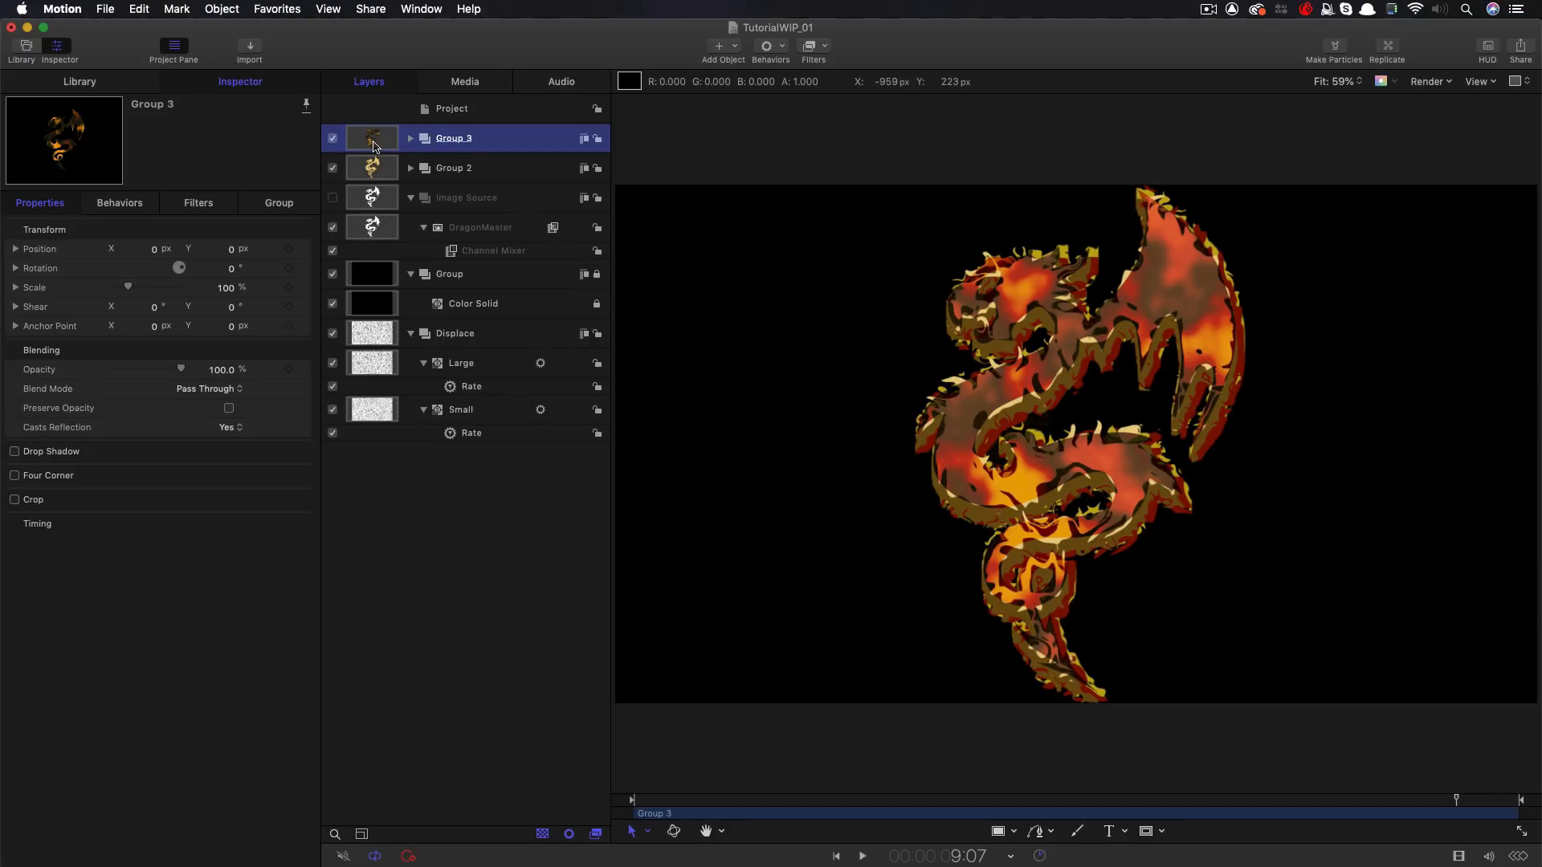
mouse_move(462, 110)
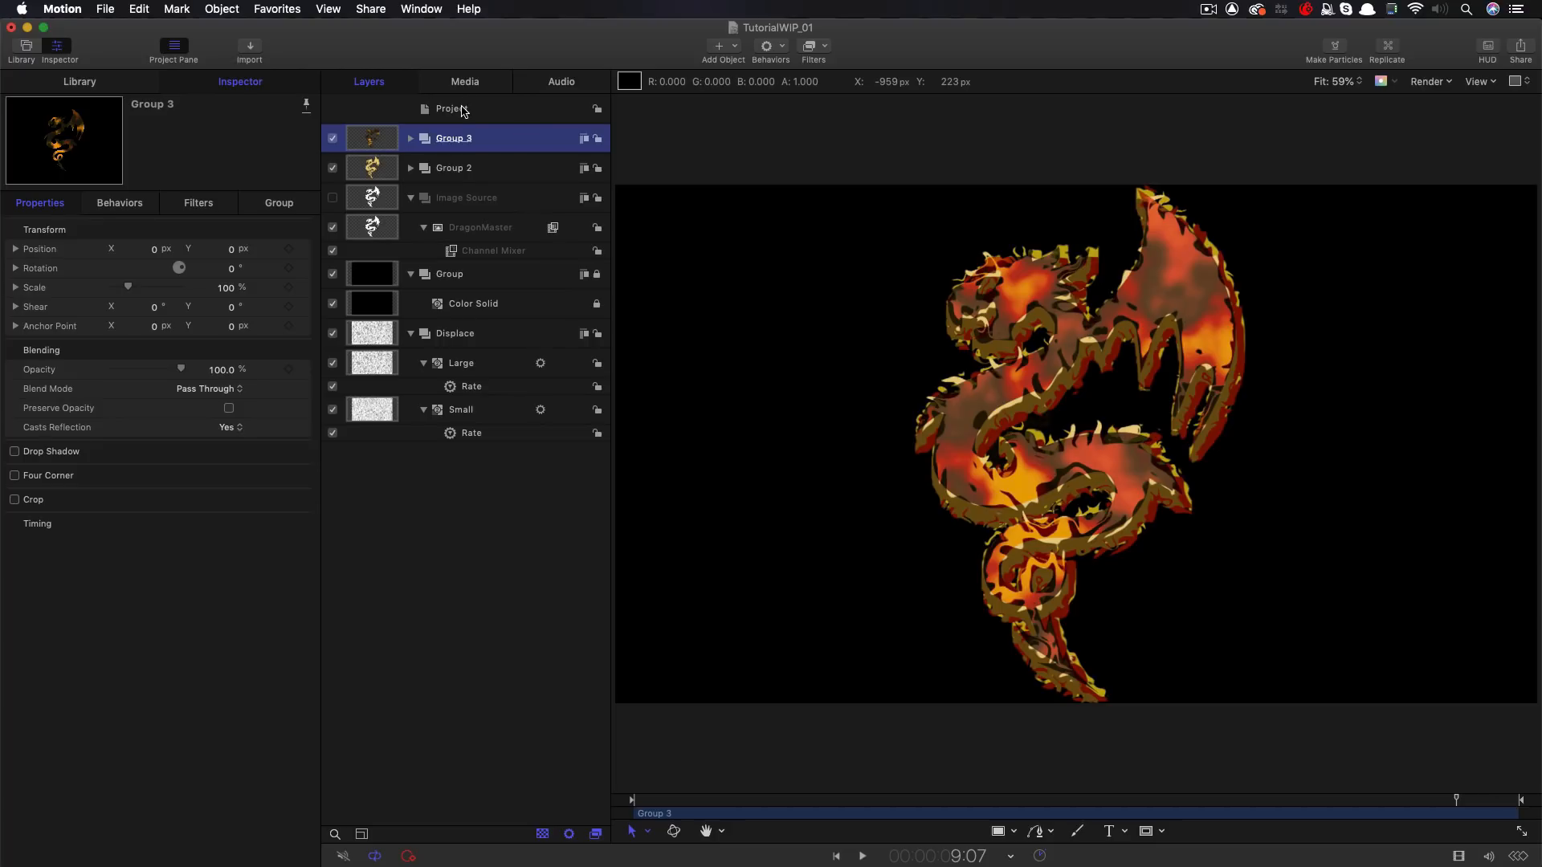
Group Groups 2 and 3 into Group 4 and make a Clone Layer of it
left_click(222, 9)
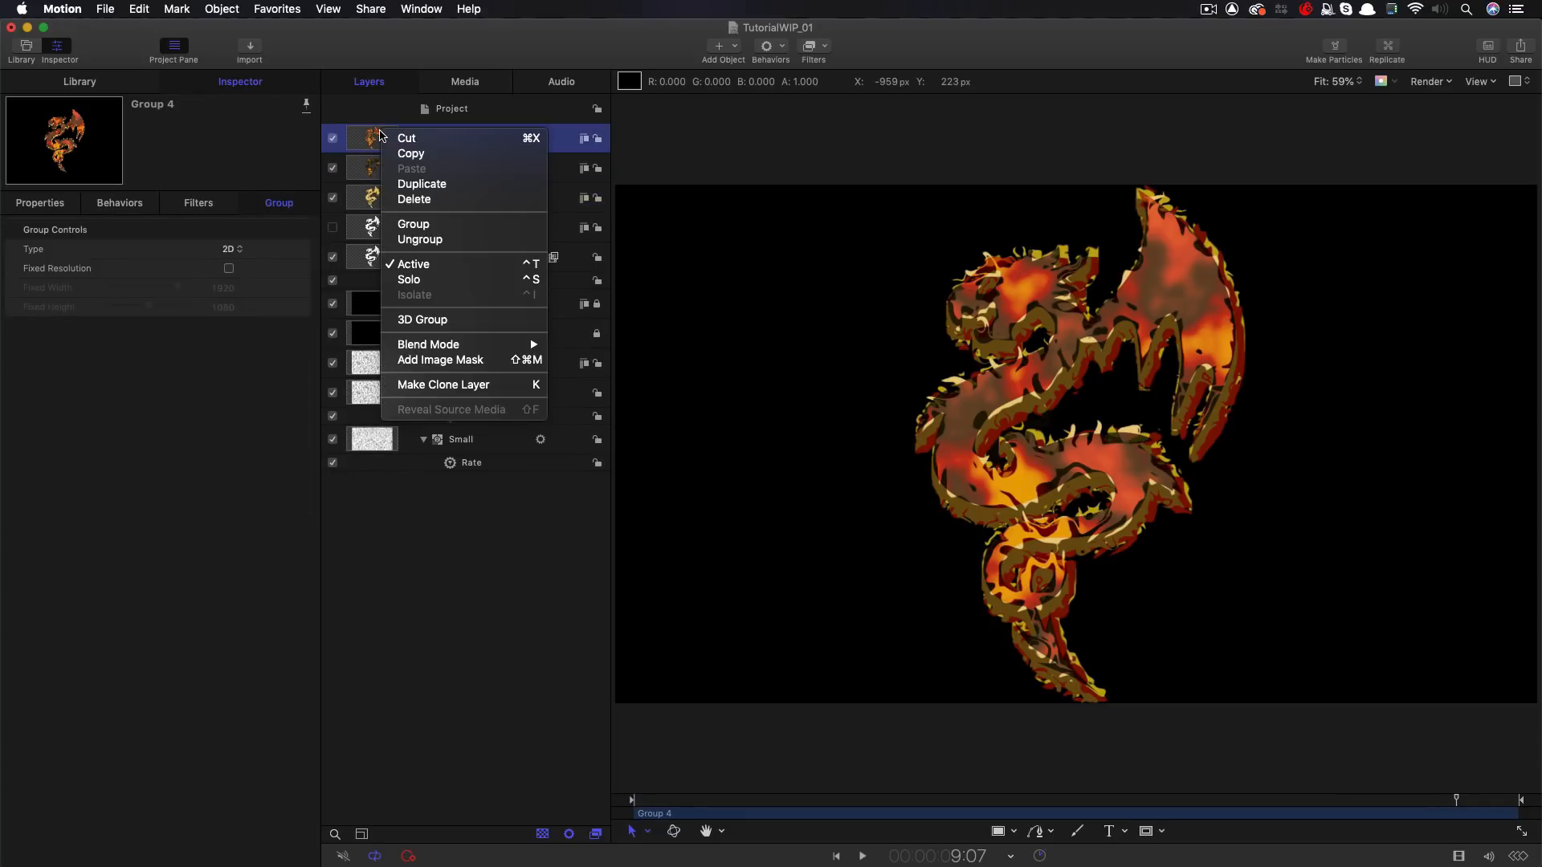
mouse_move(442, 303)
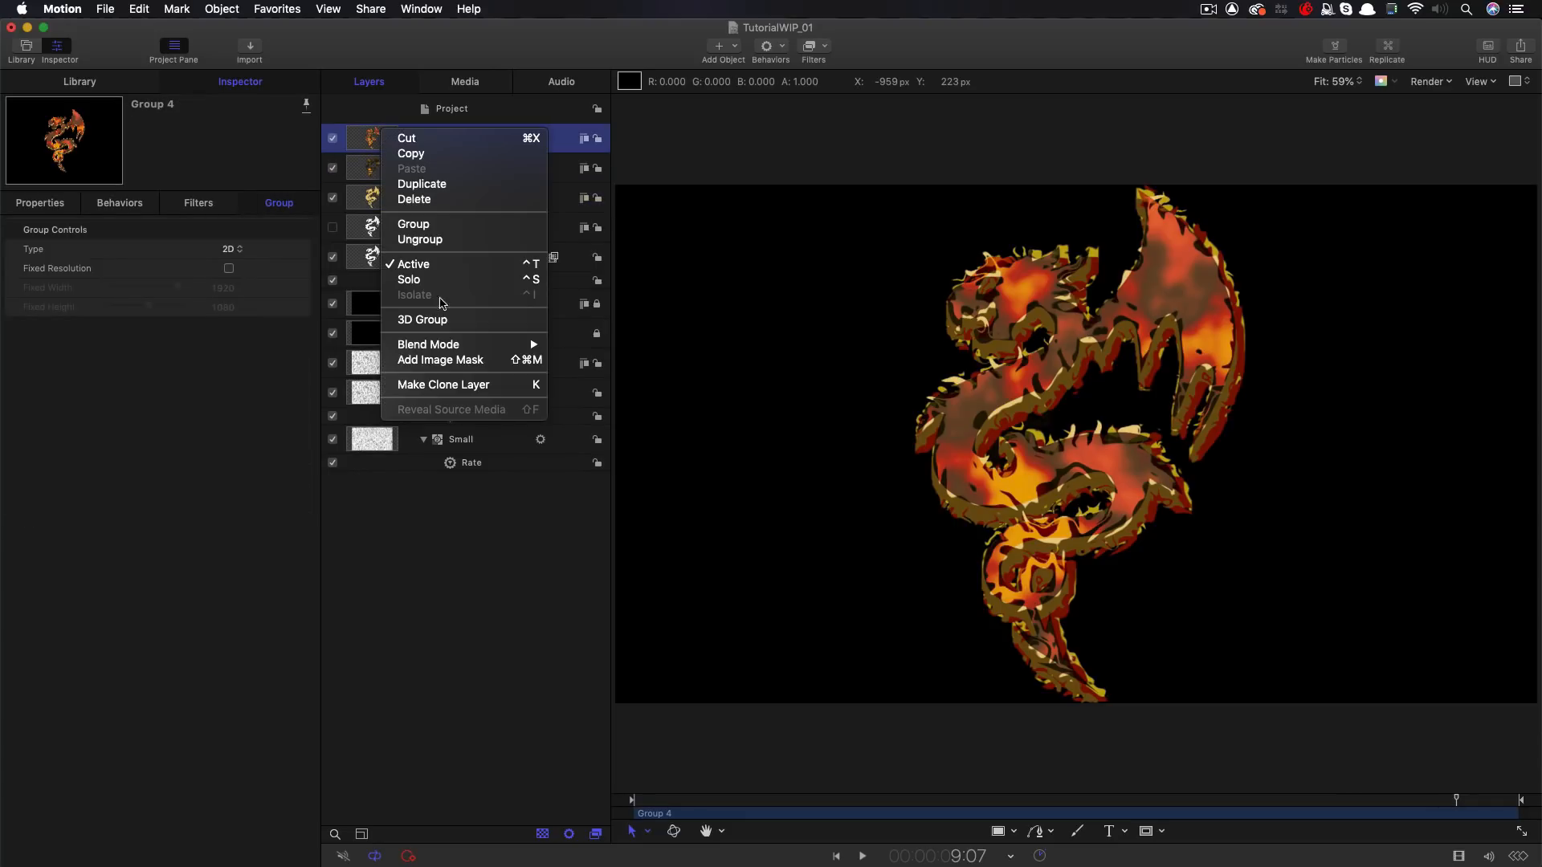
left_click(444, 384)
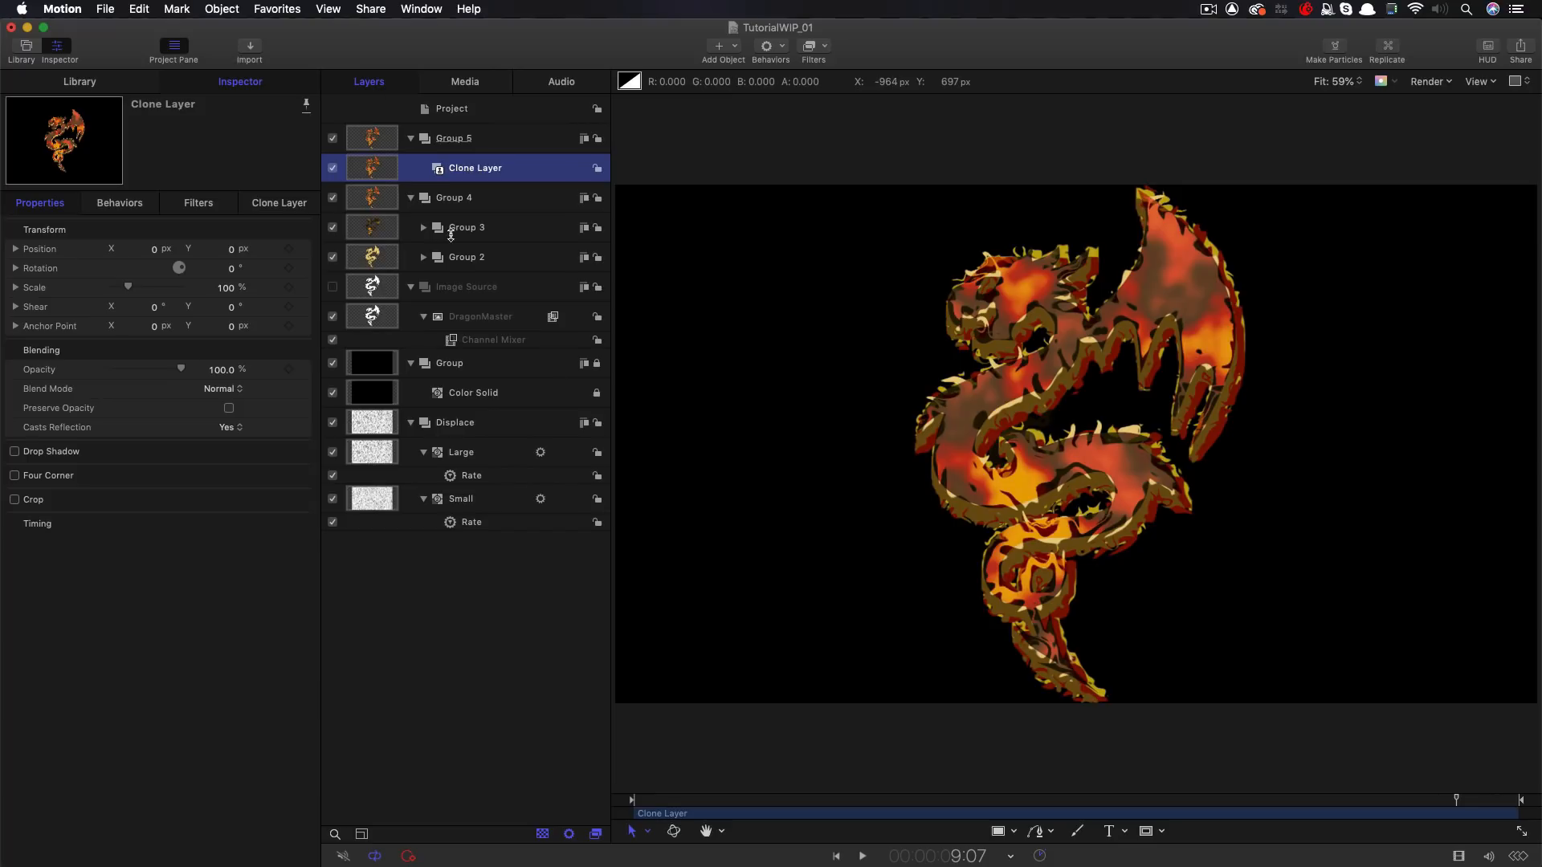
Stack three Gaussian Blurs (128, 264, 512) on the Clone Layer with reduced 30%/60% mix
left_click(809, 45)
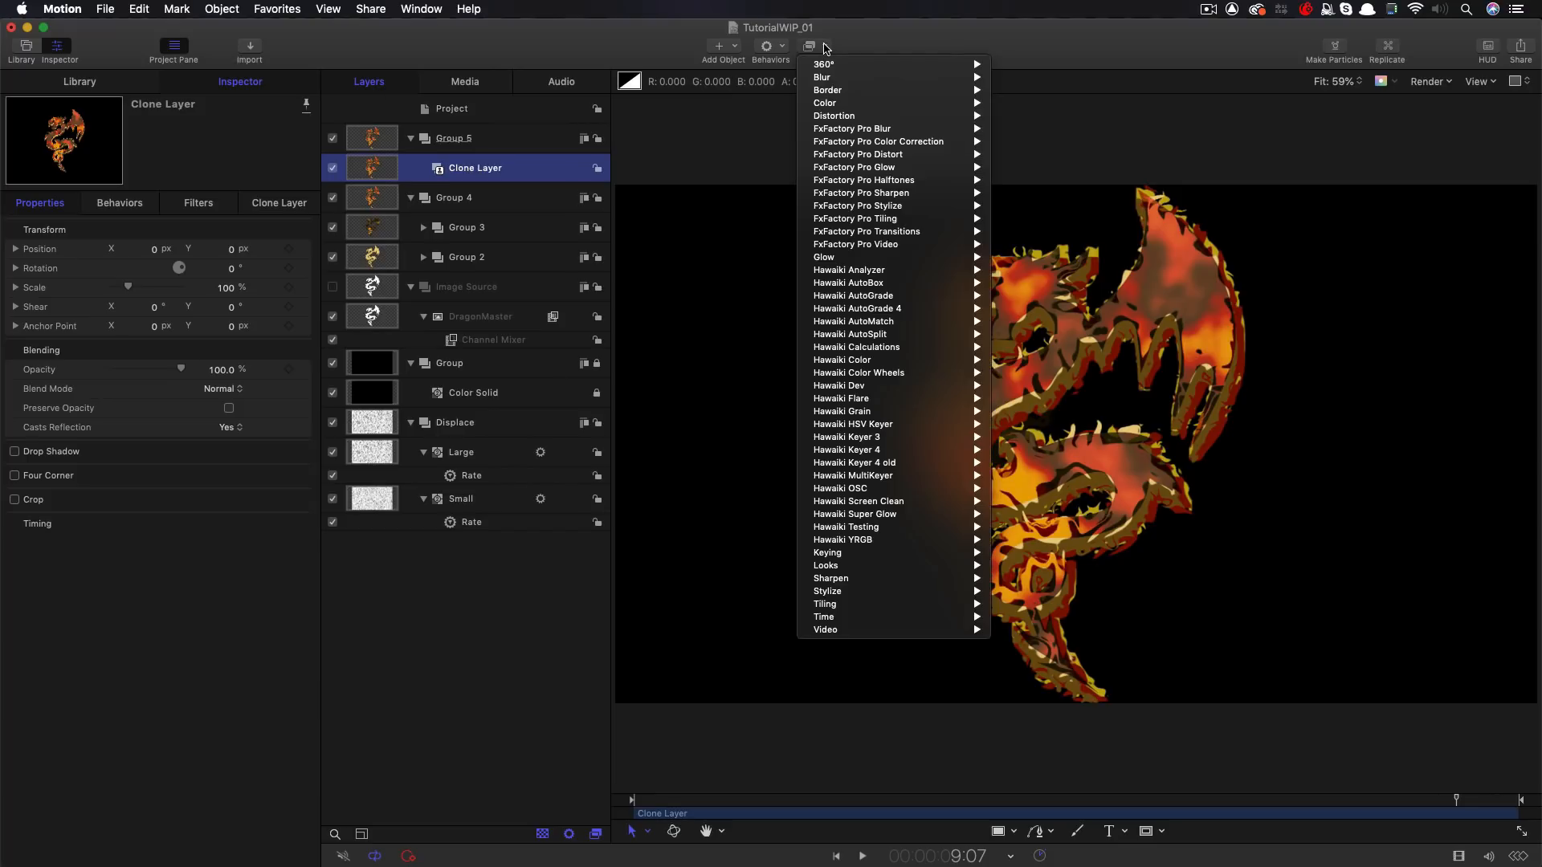
mouse_move(820, 77)
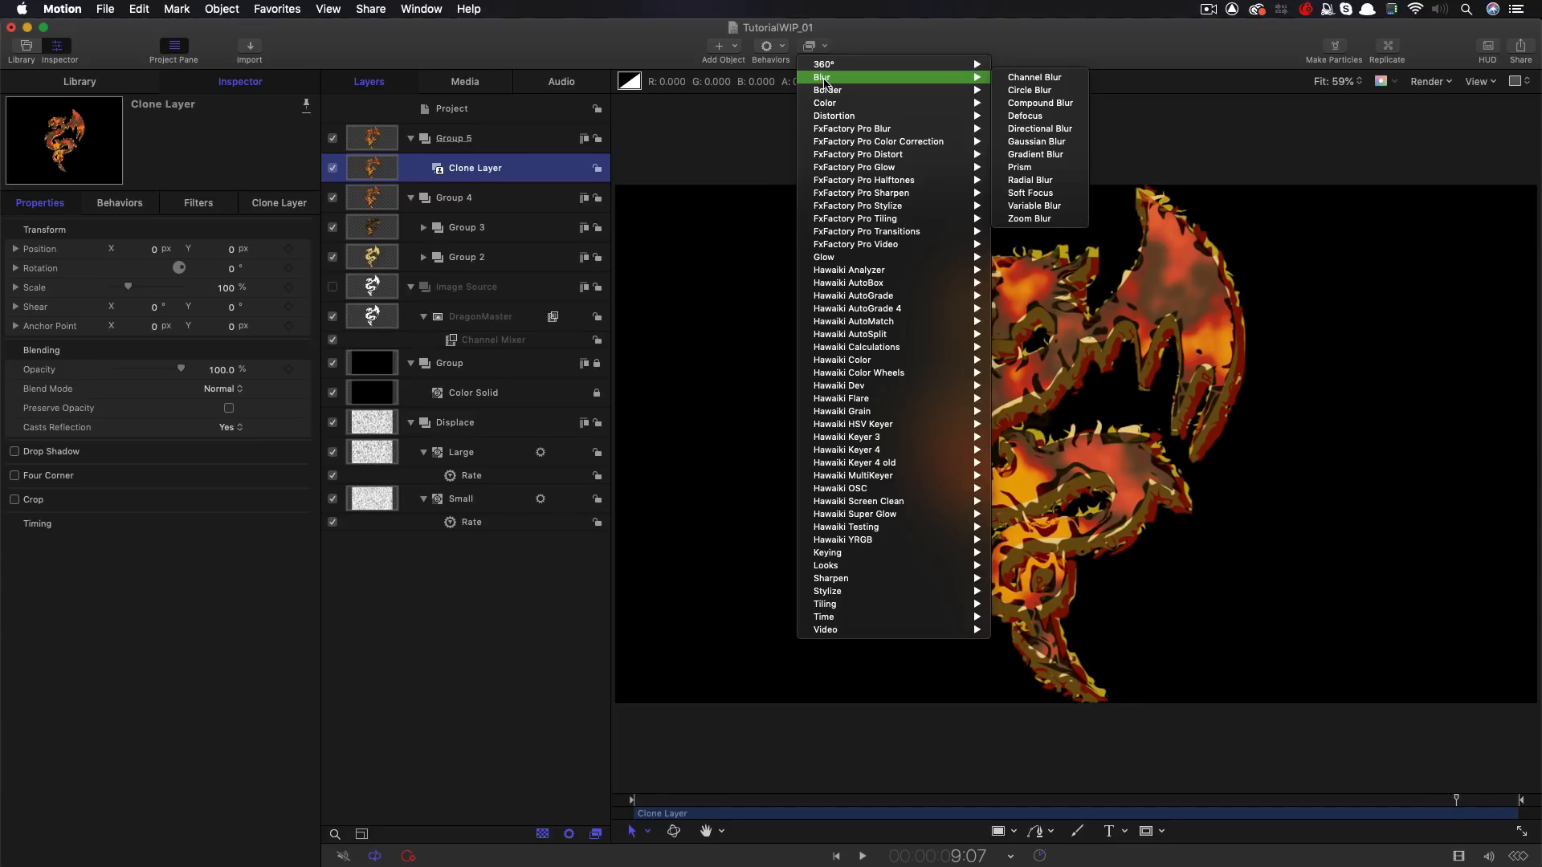
mouse_move(1037, 142)
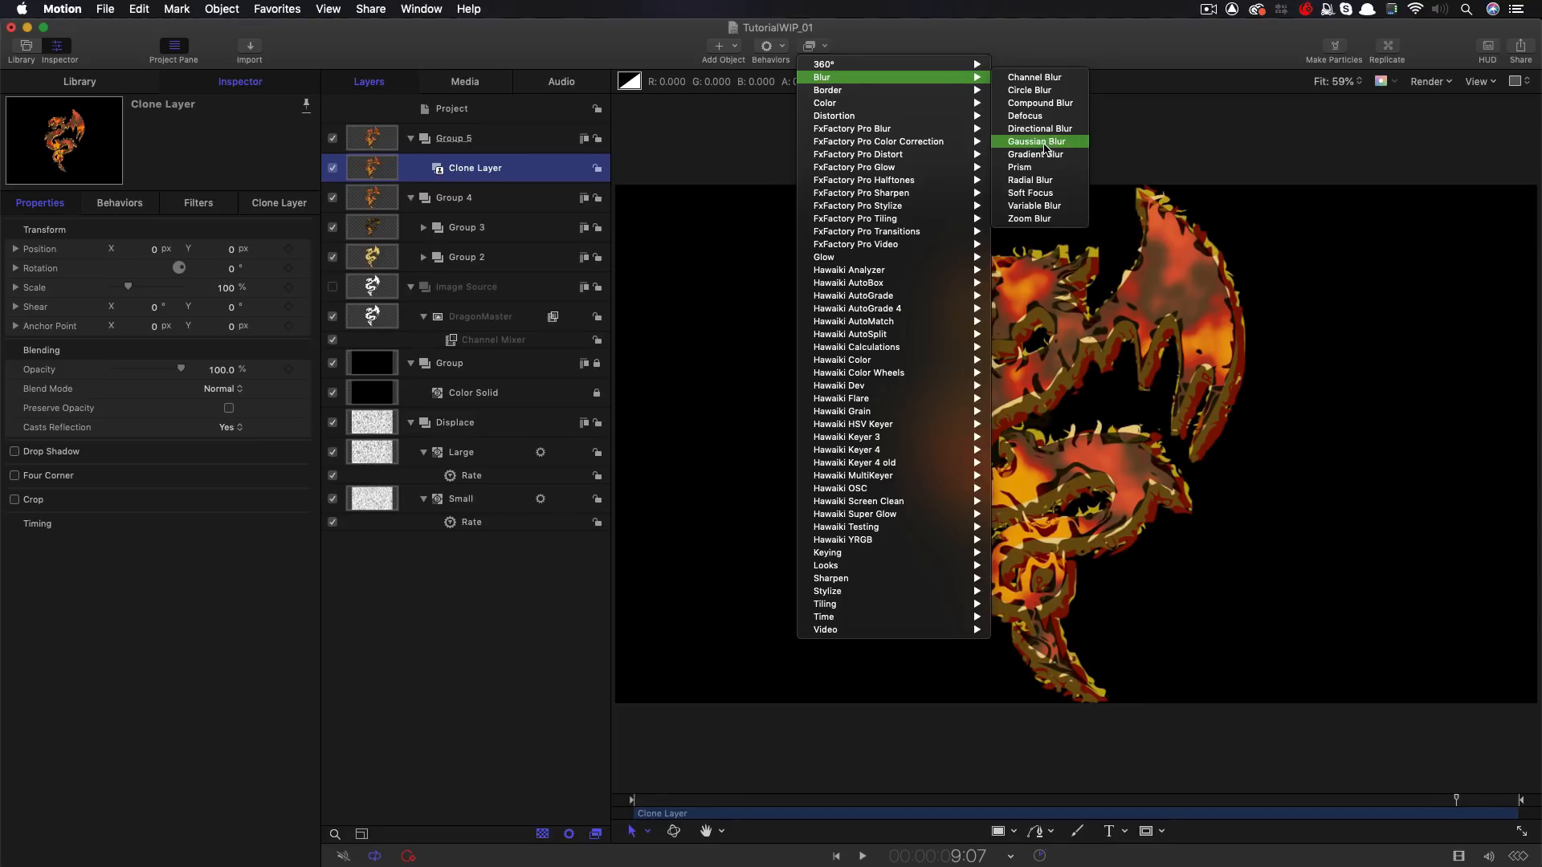
left_click(1033, 141)
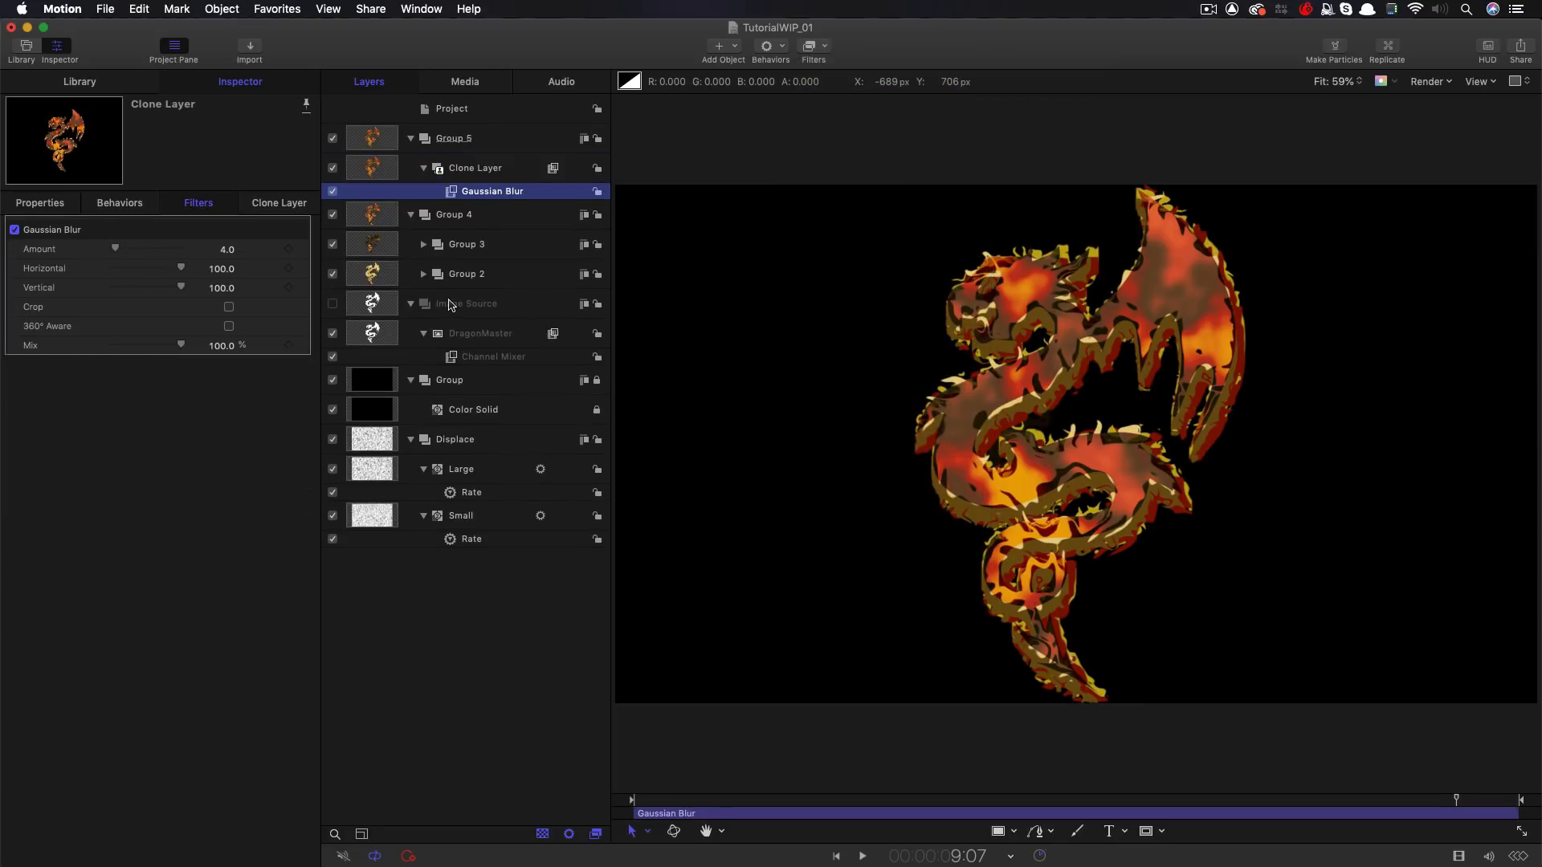
key("Cmd+D")
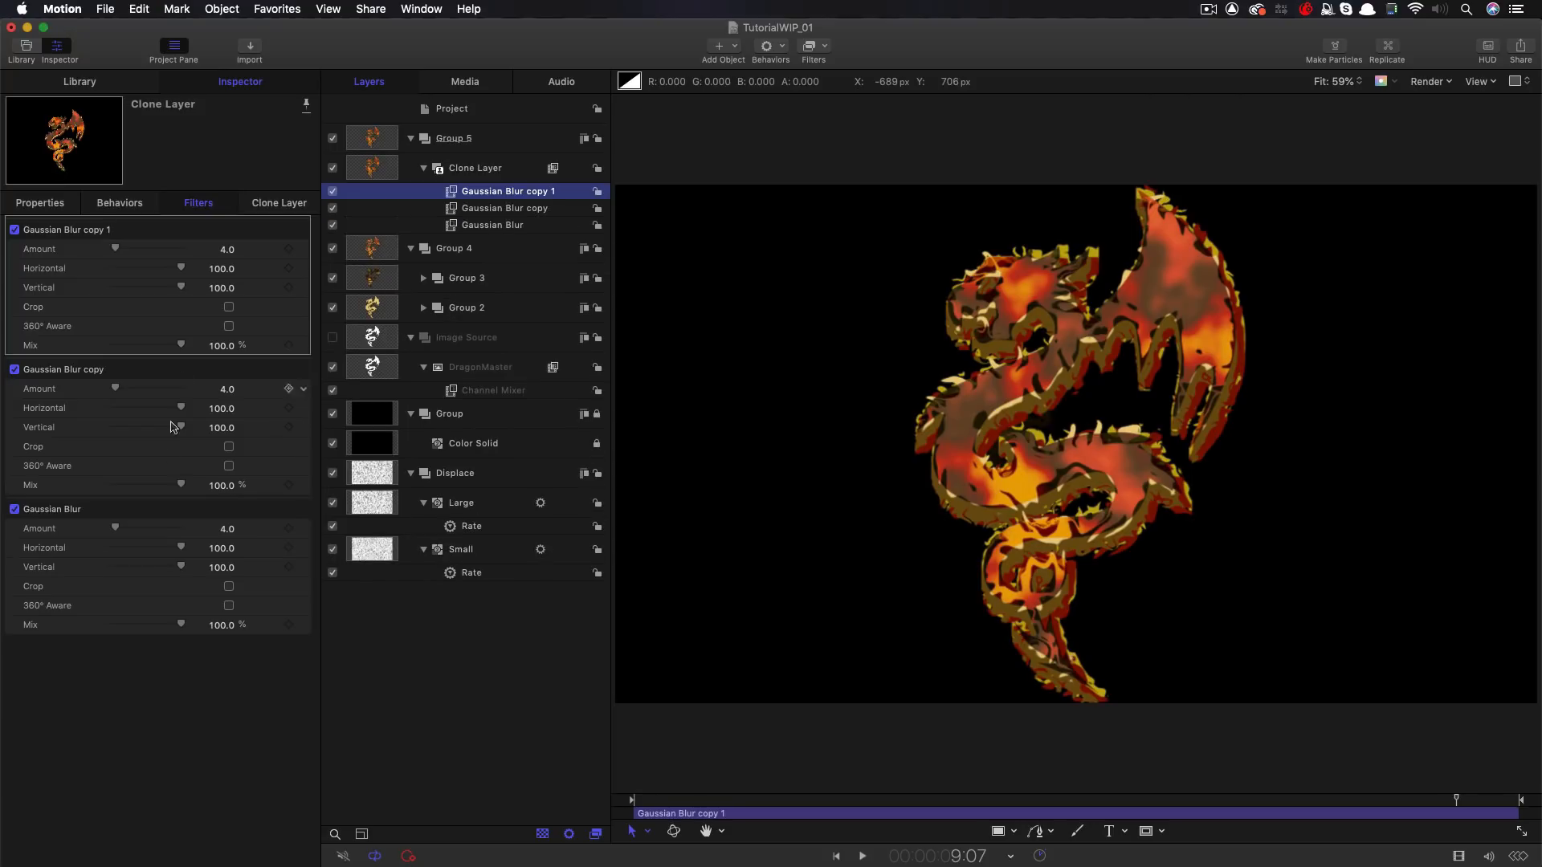
left_click(225, 528)
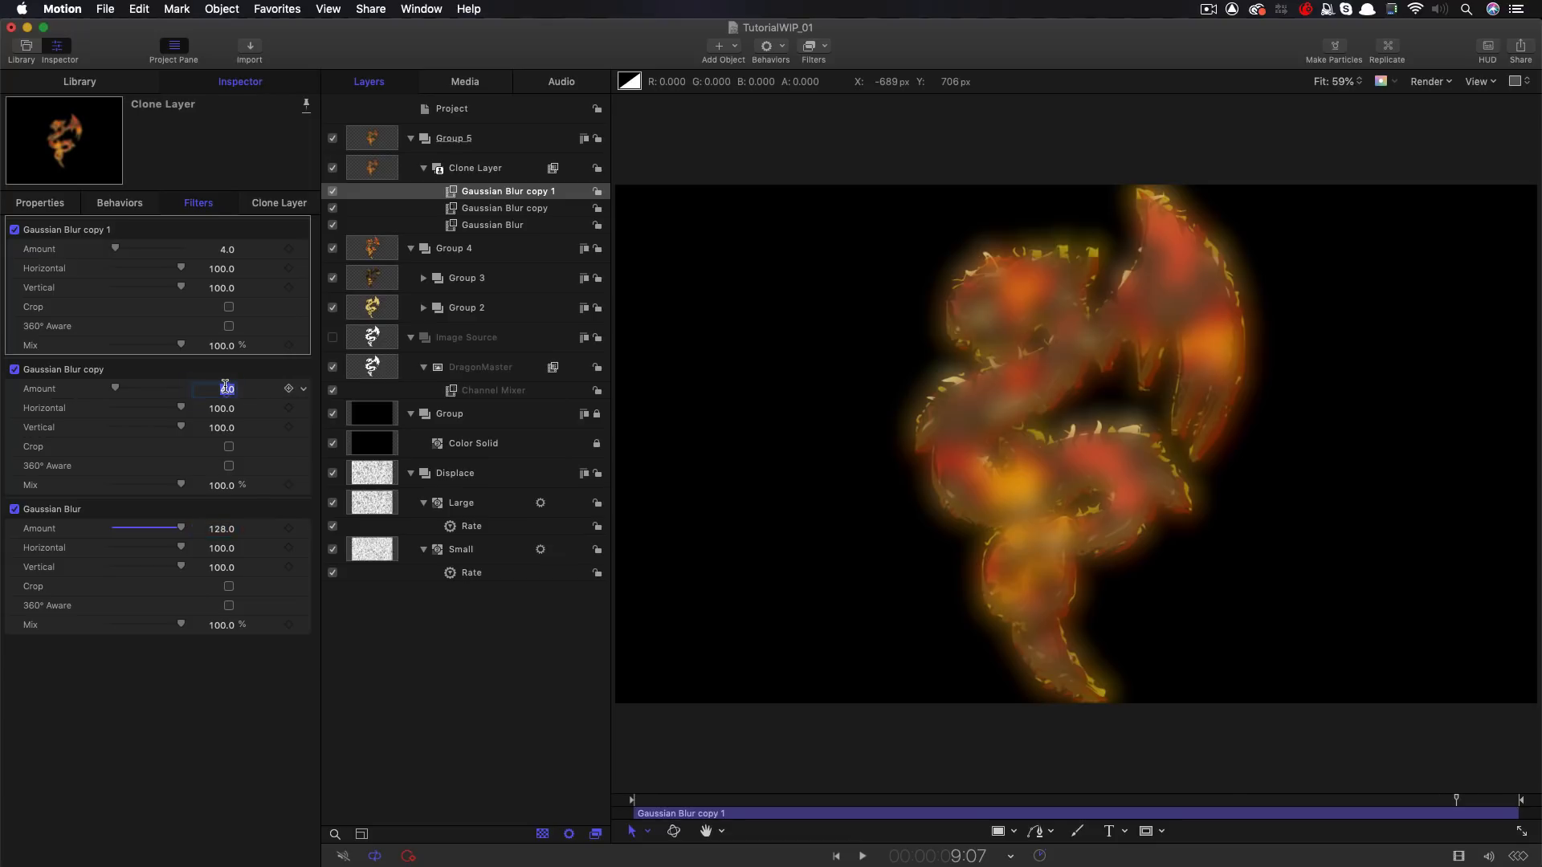
type("264")
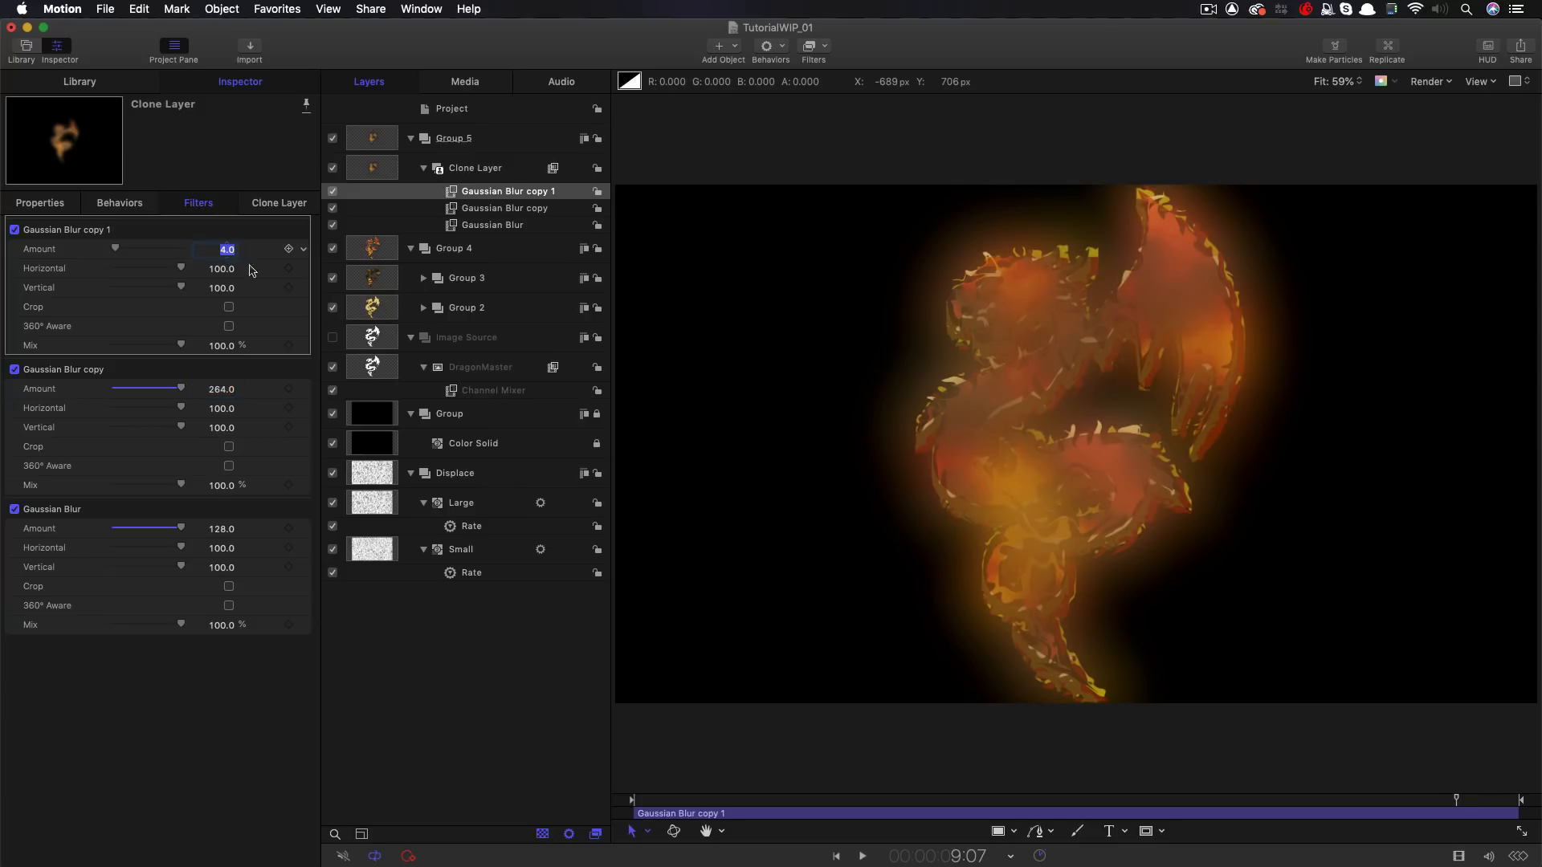
type("512")
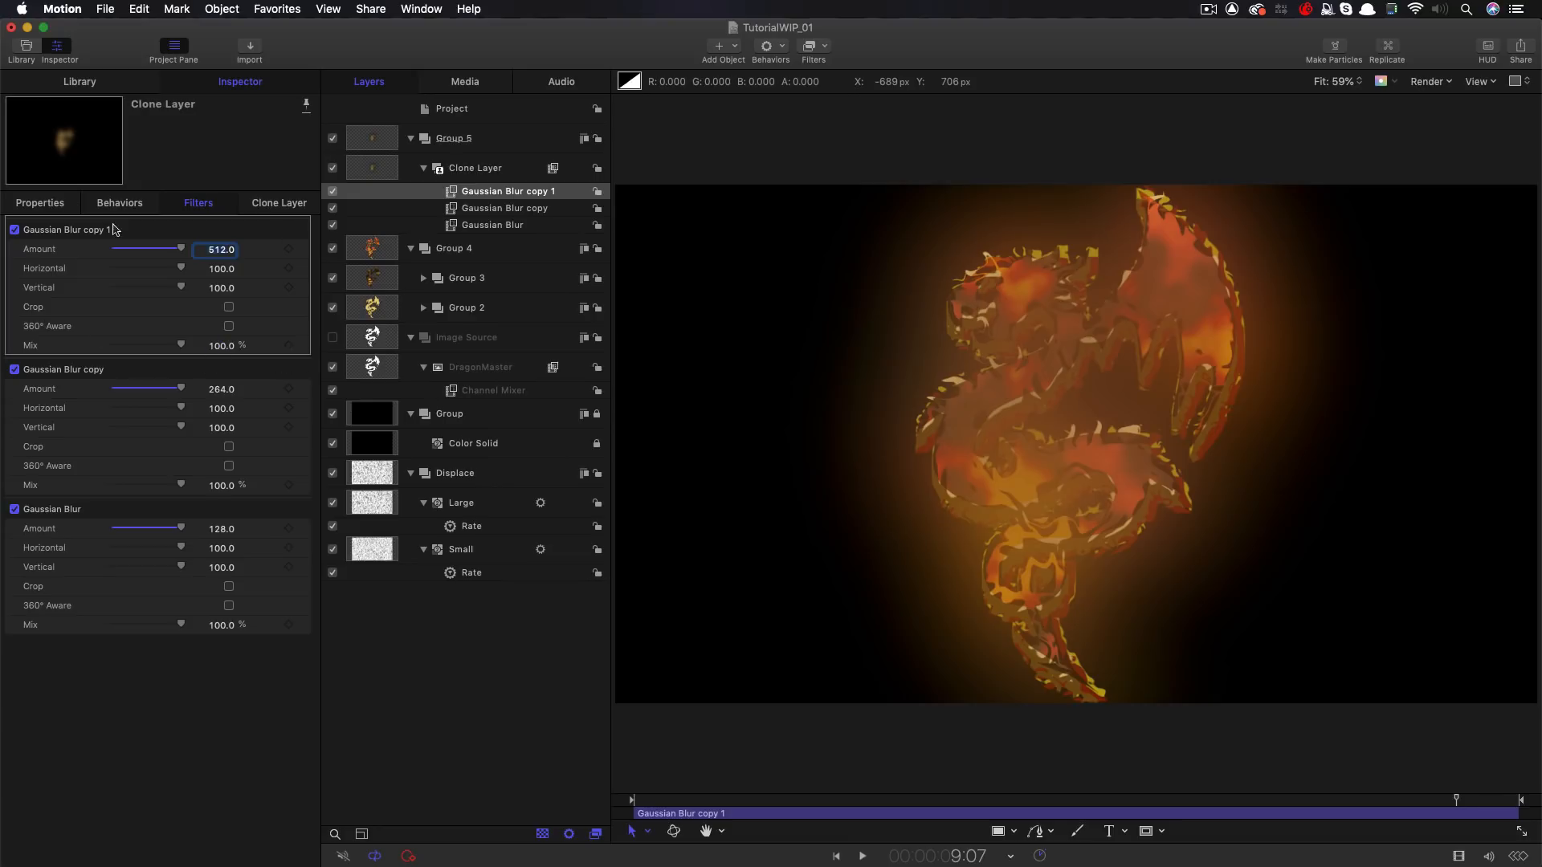
left_click(220, 345)
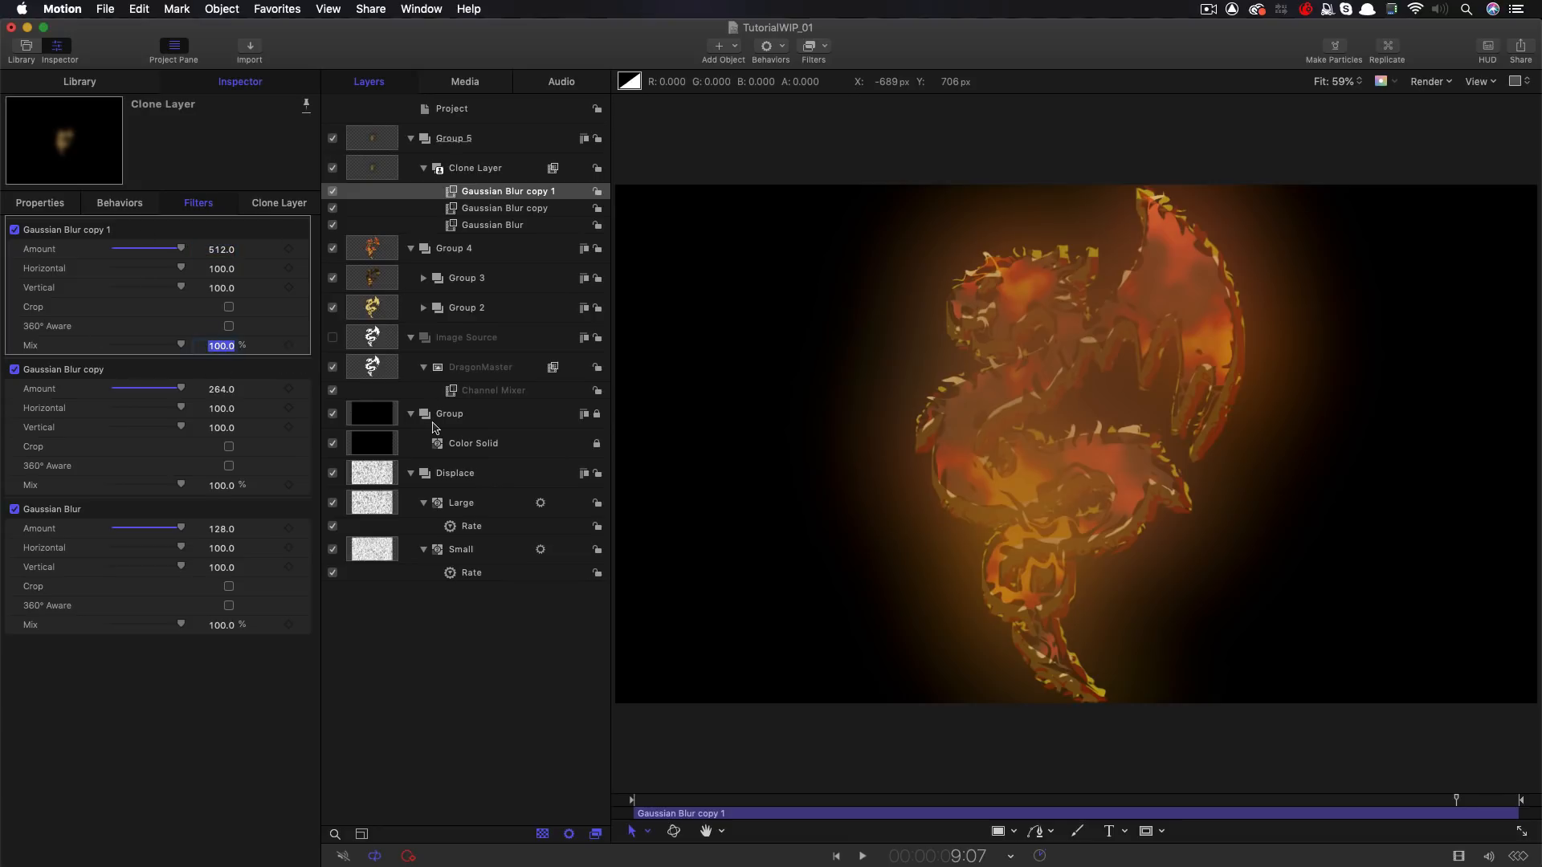
left_click_drag(182, 345, 130, 345)
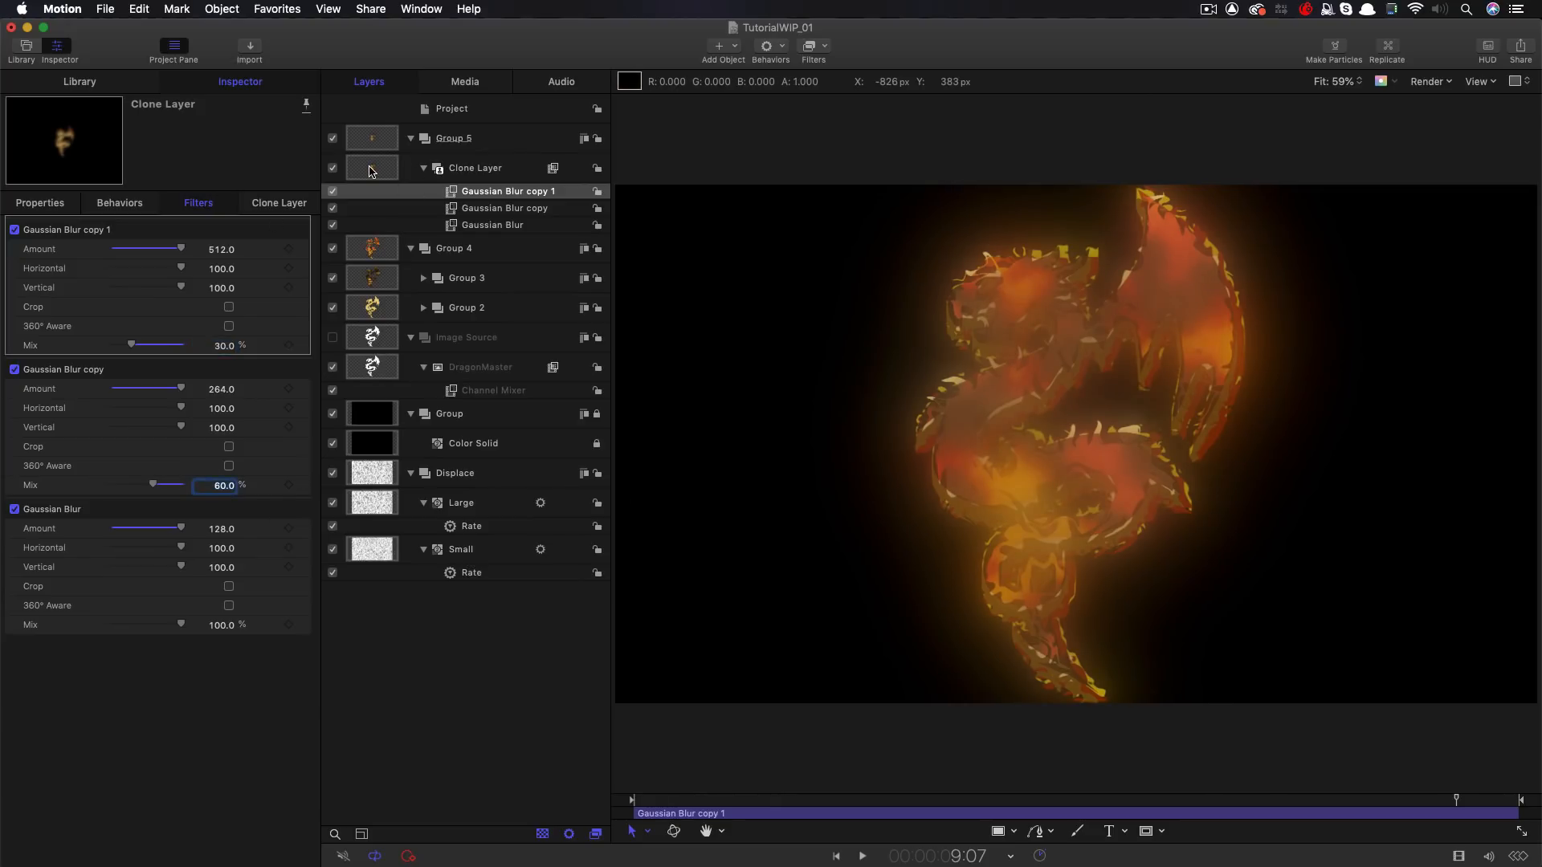
Set the Clone Layer's blend mode to Add
left_click(474, 167)
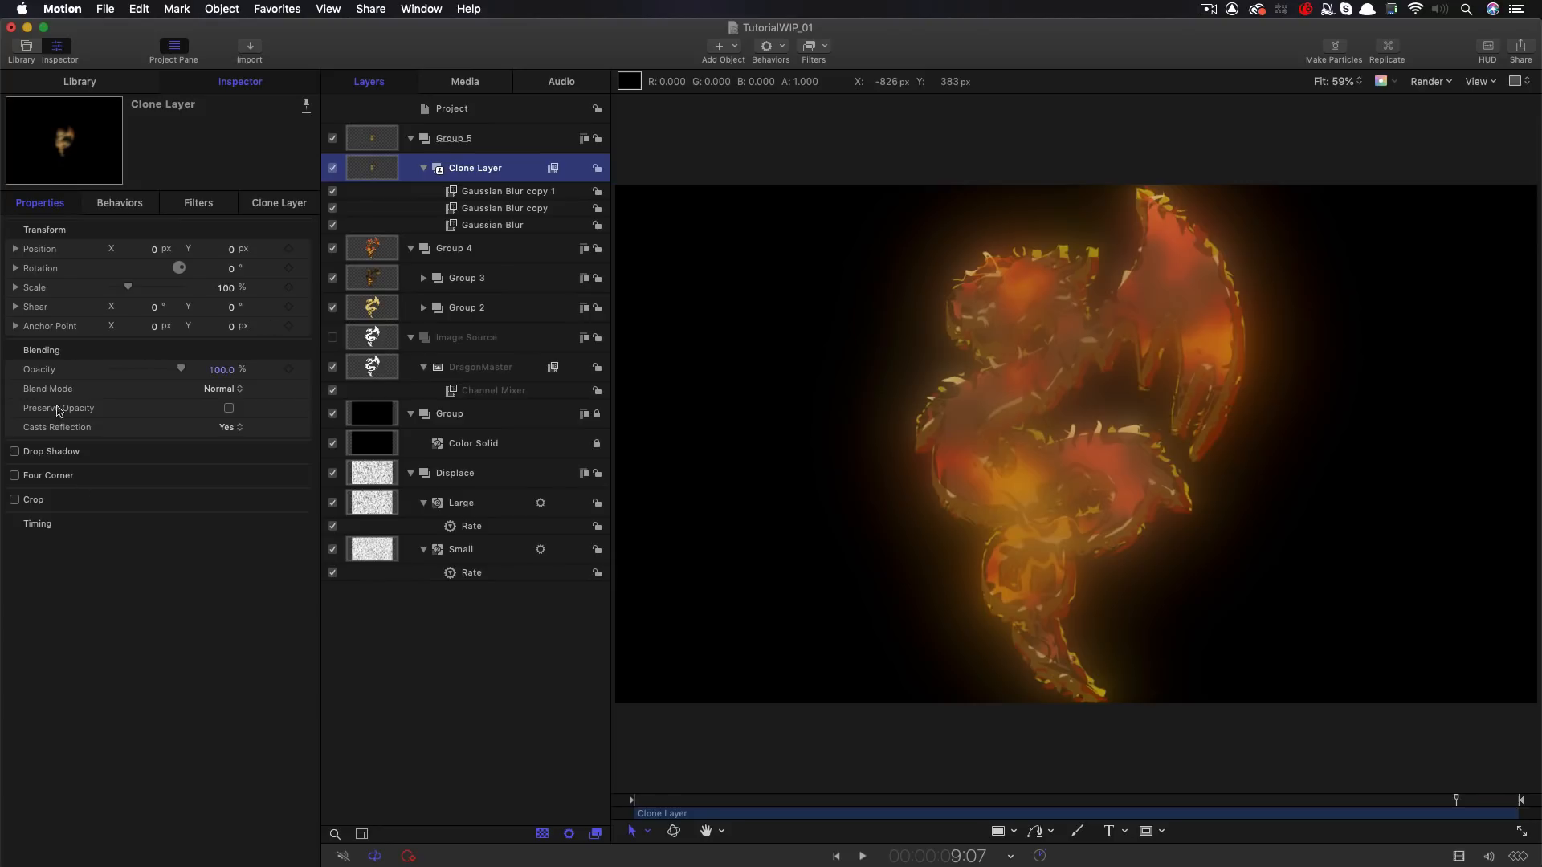
left_click(223, 388)
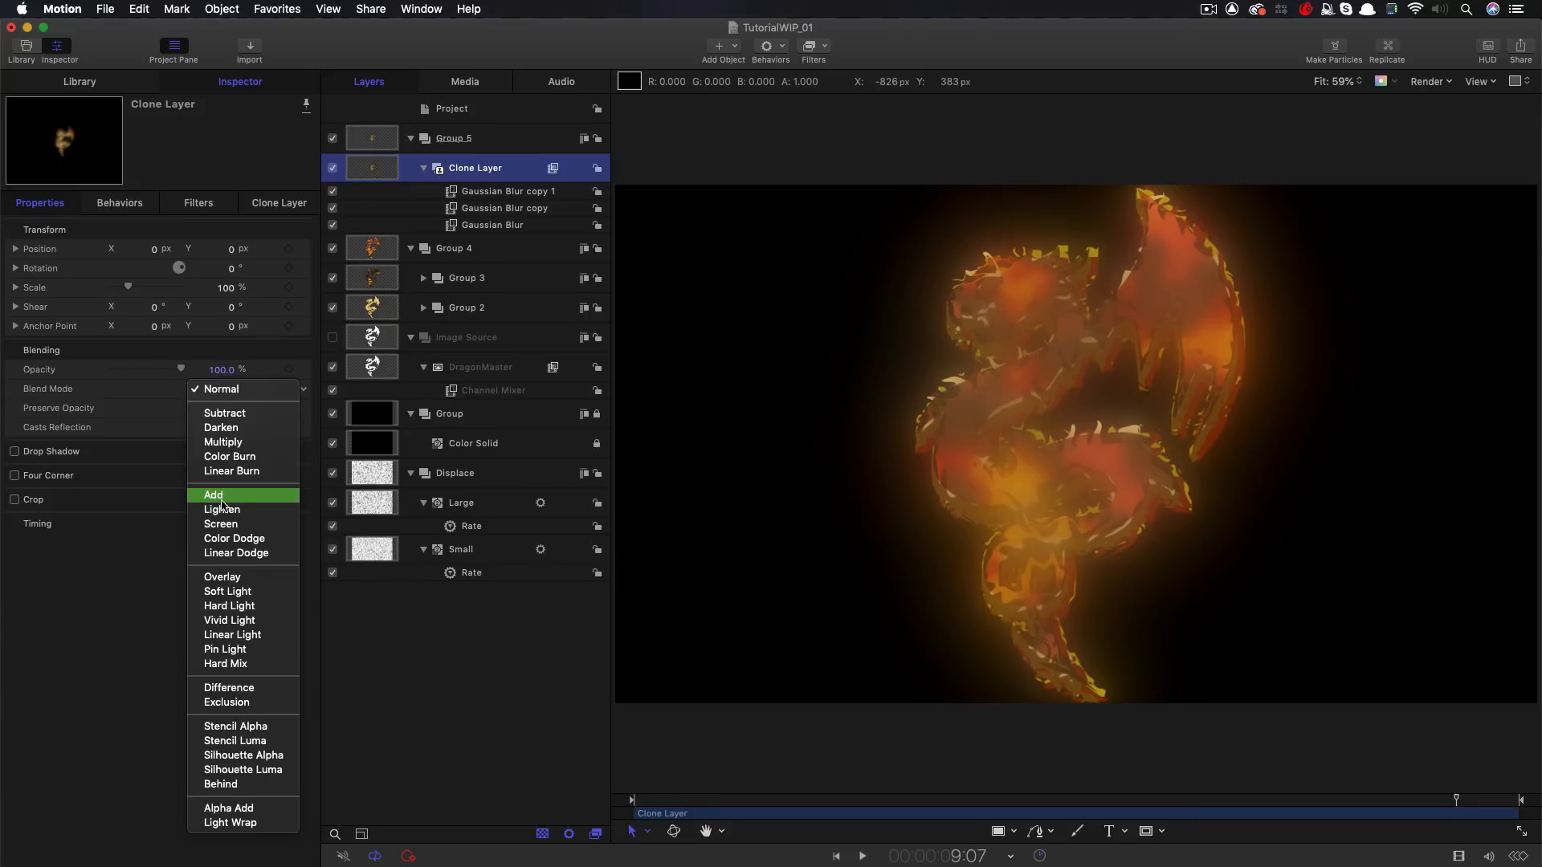
left_click(214, 495)
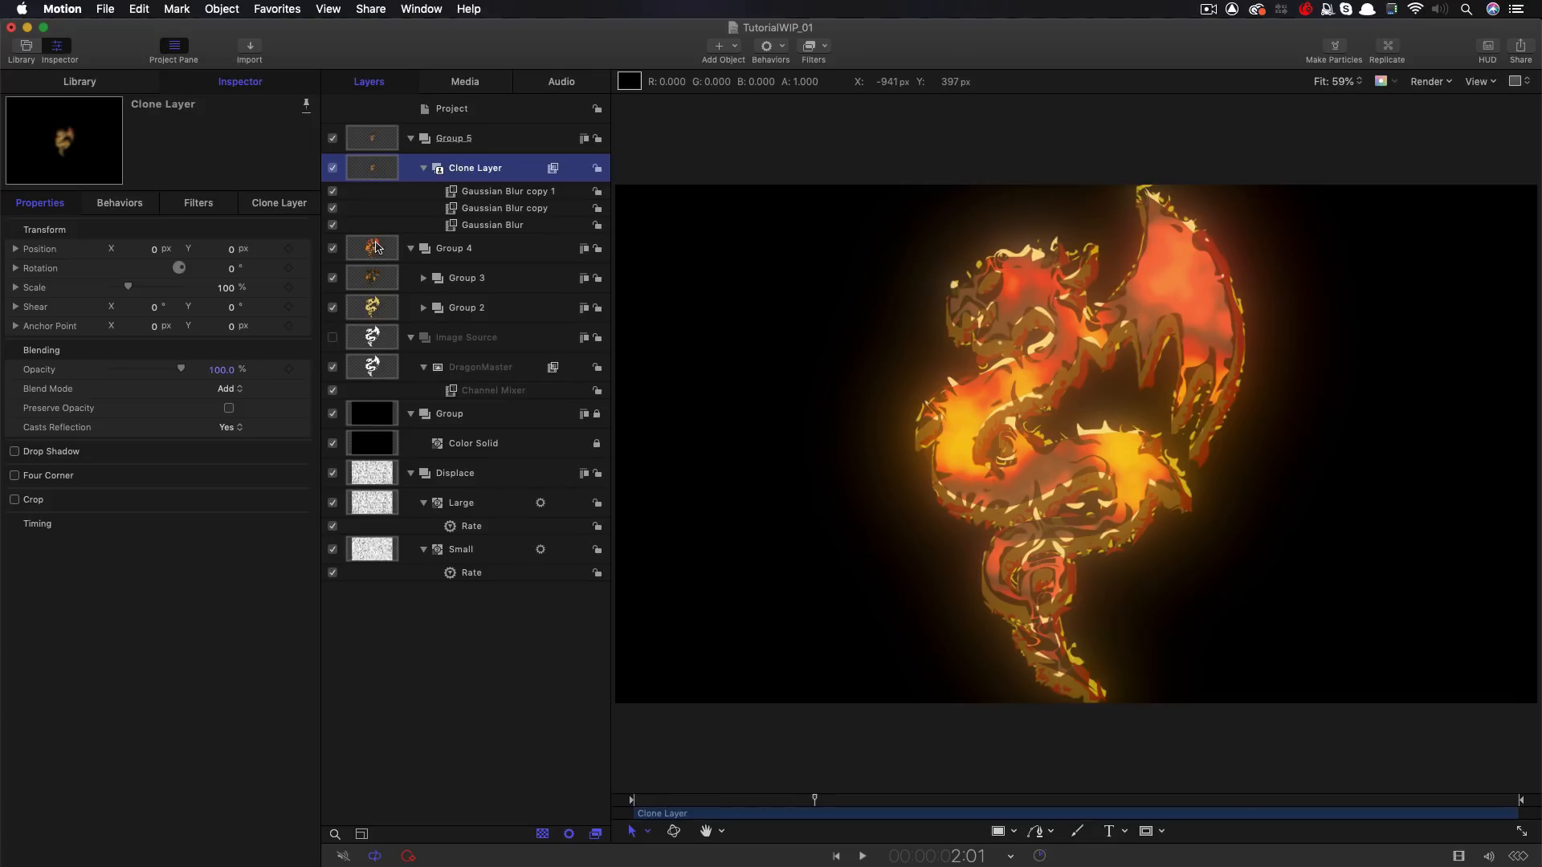
Select Group 4 and add a Gaussian Blur filter to it
left_click(467, 248)
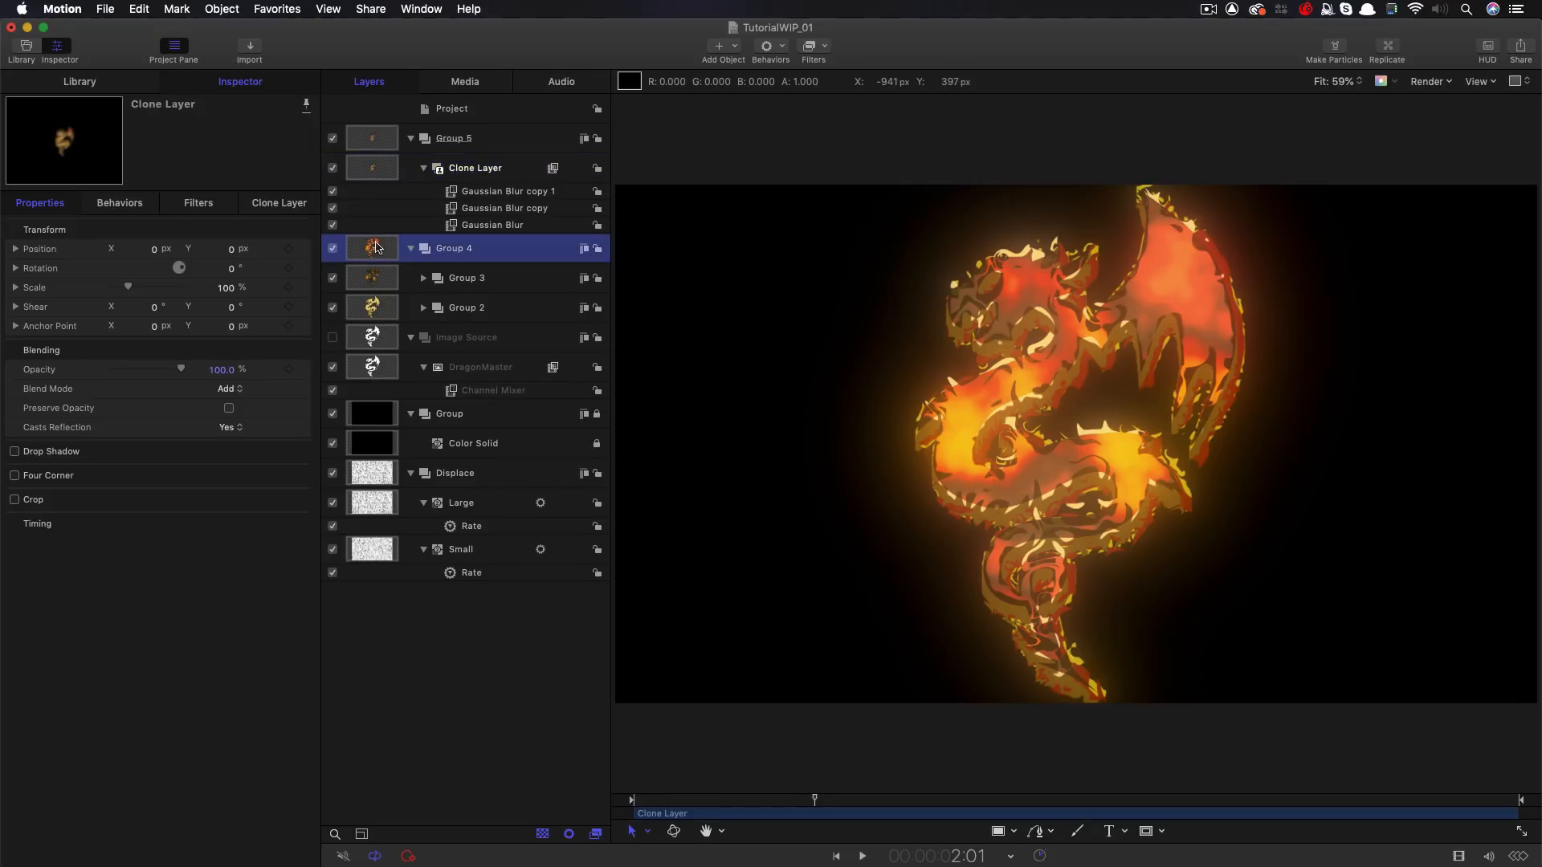
left_click(454, 249)
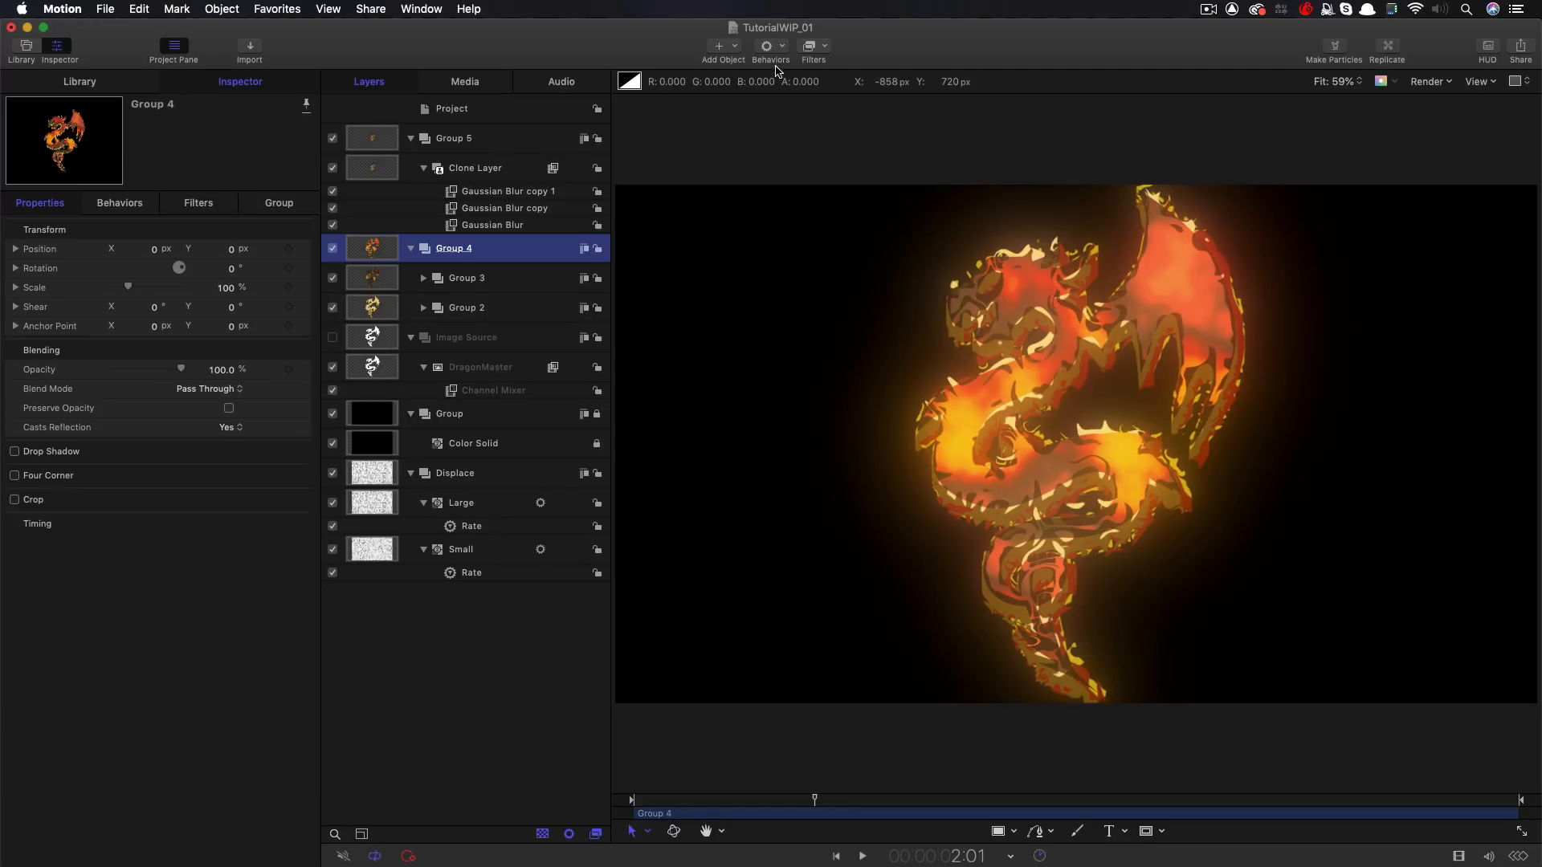
left_click(813, 47)
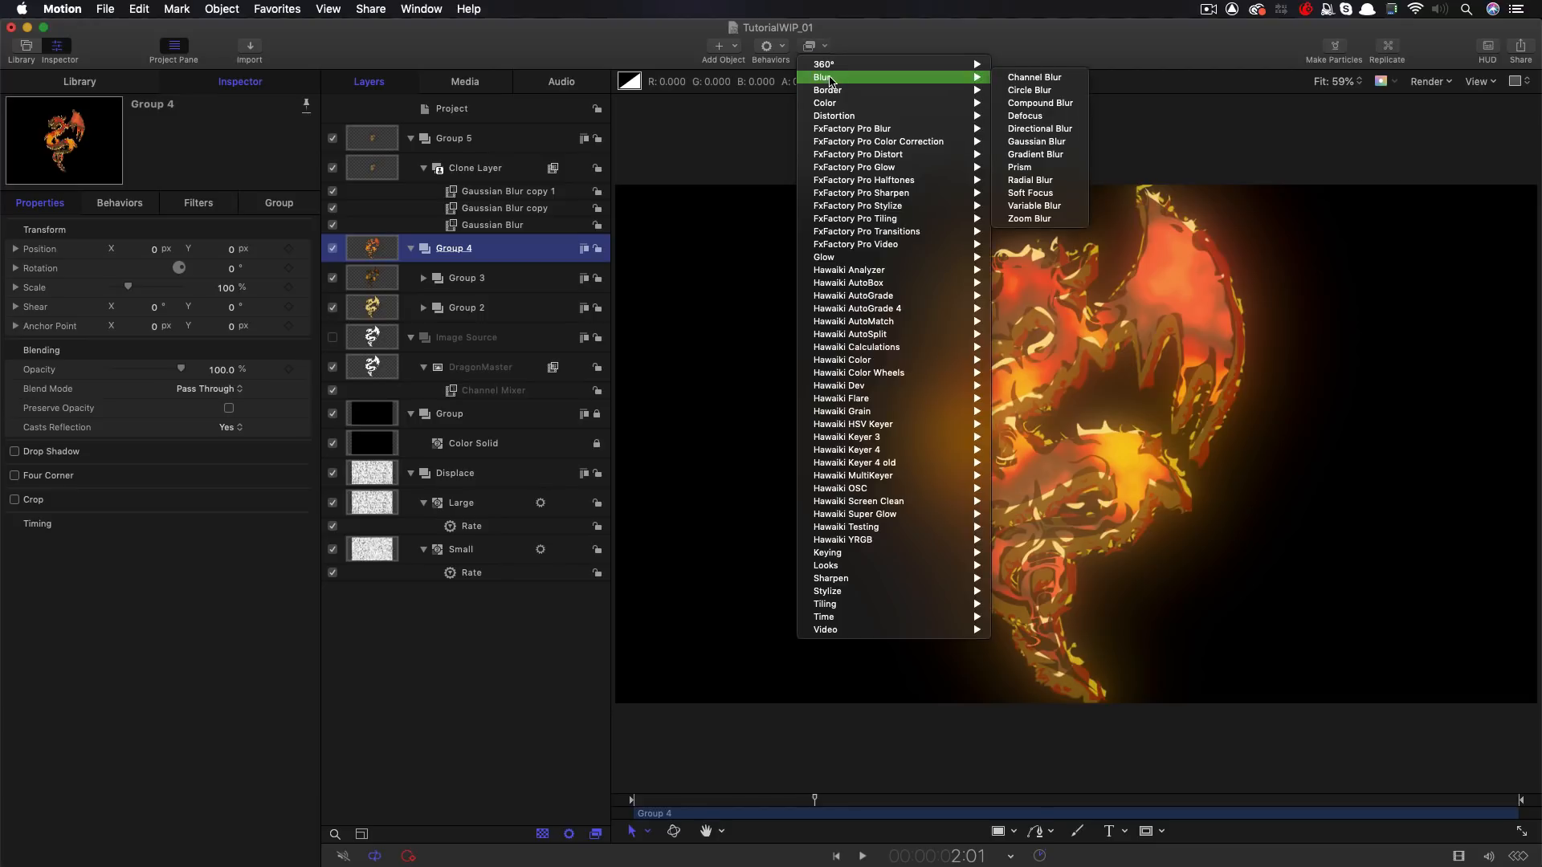
left_click(1035, 140)
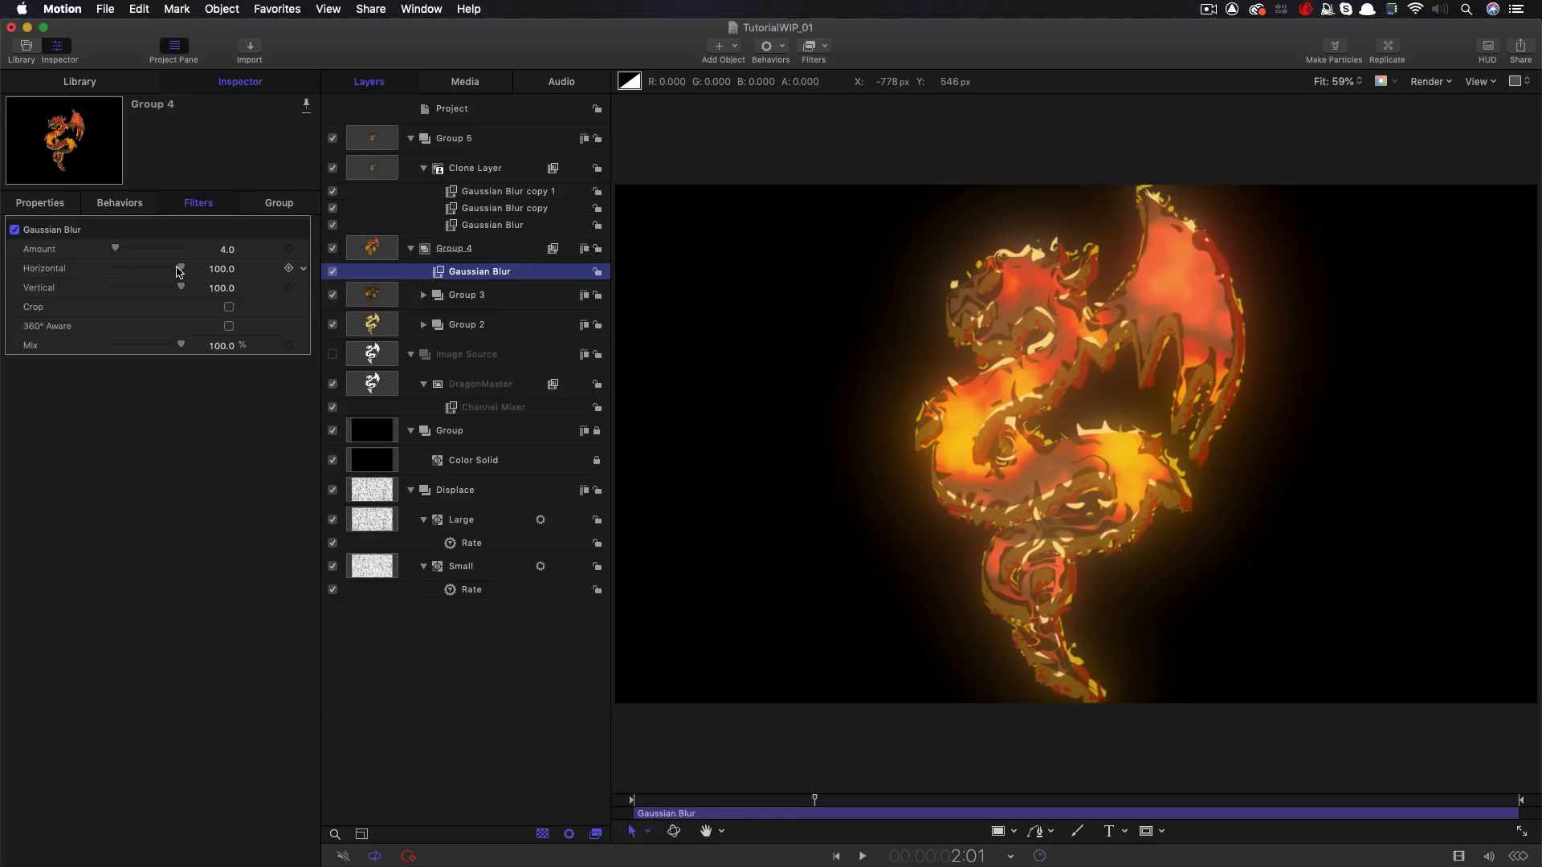
Set the blur's Horizontal to 0 and Amount to 21, then preview playback
left_click_drag(180, 268, 110, 268)
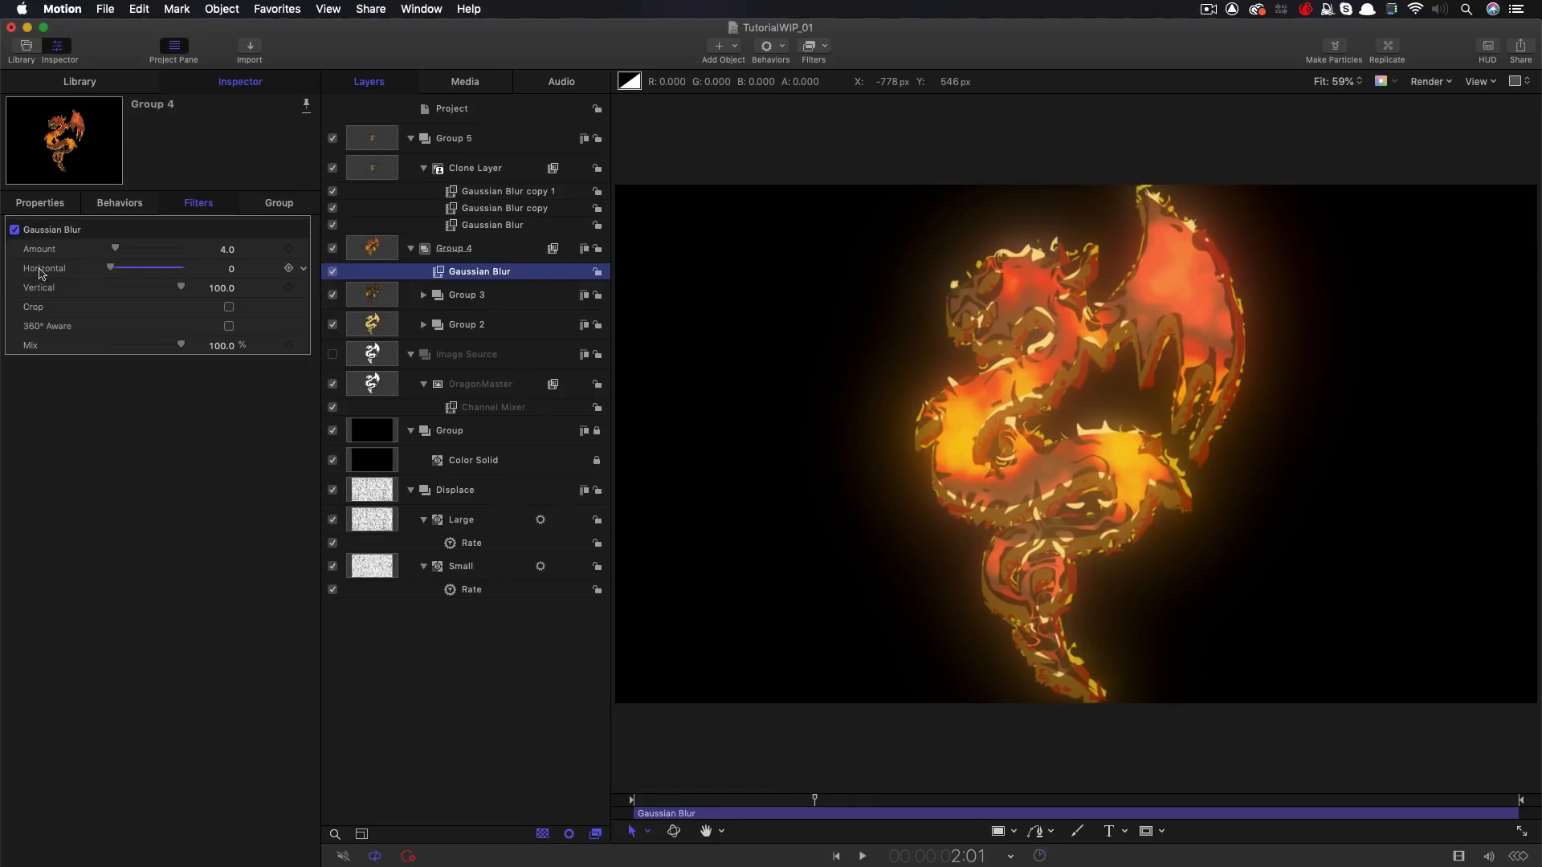
left_click_drag(114, 249, 133, 248)
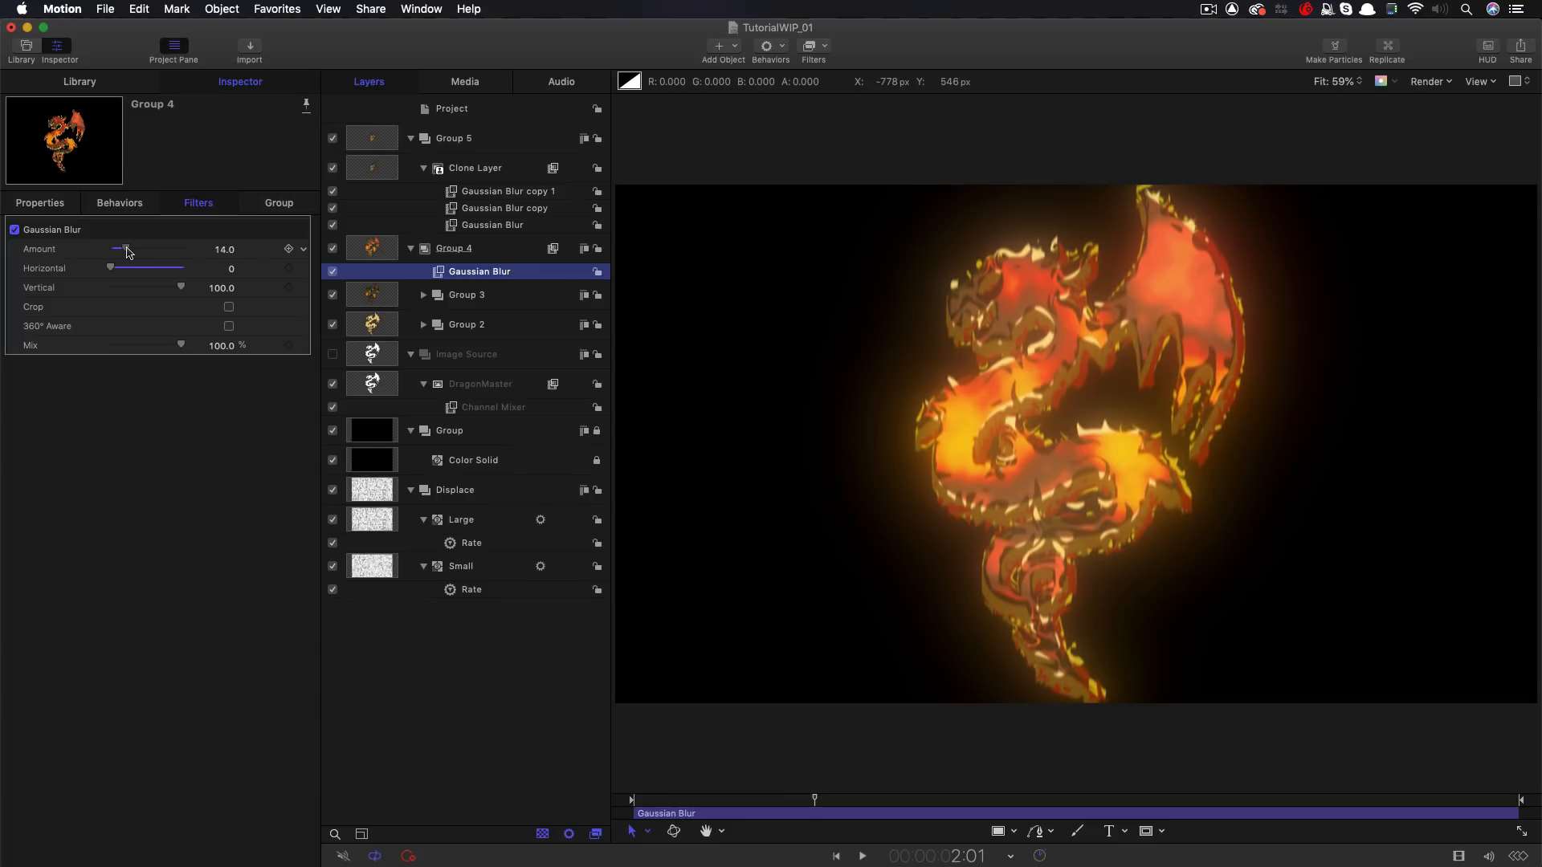
left_click_drag(125, 249, 135, 249)
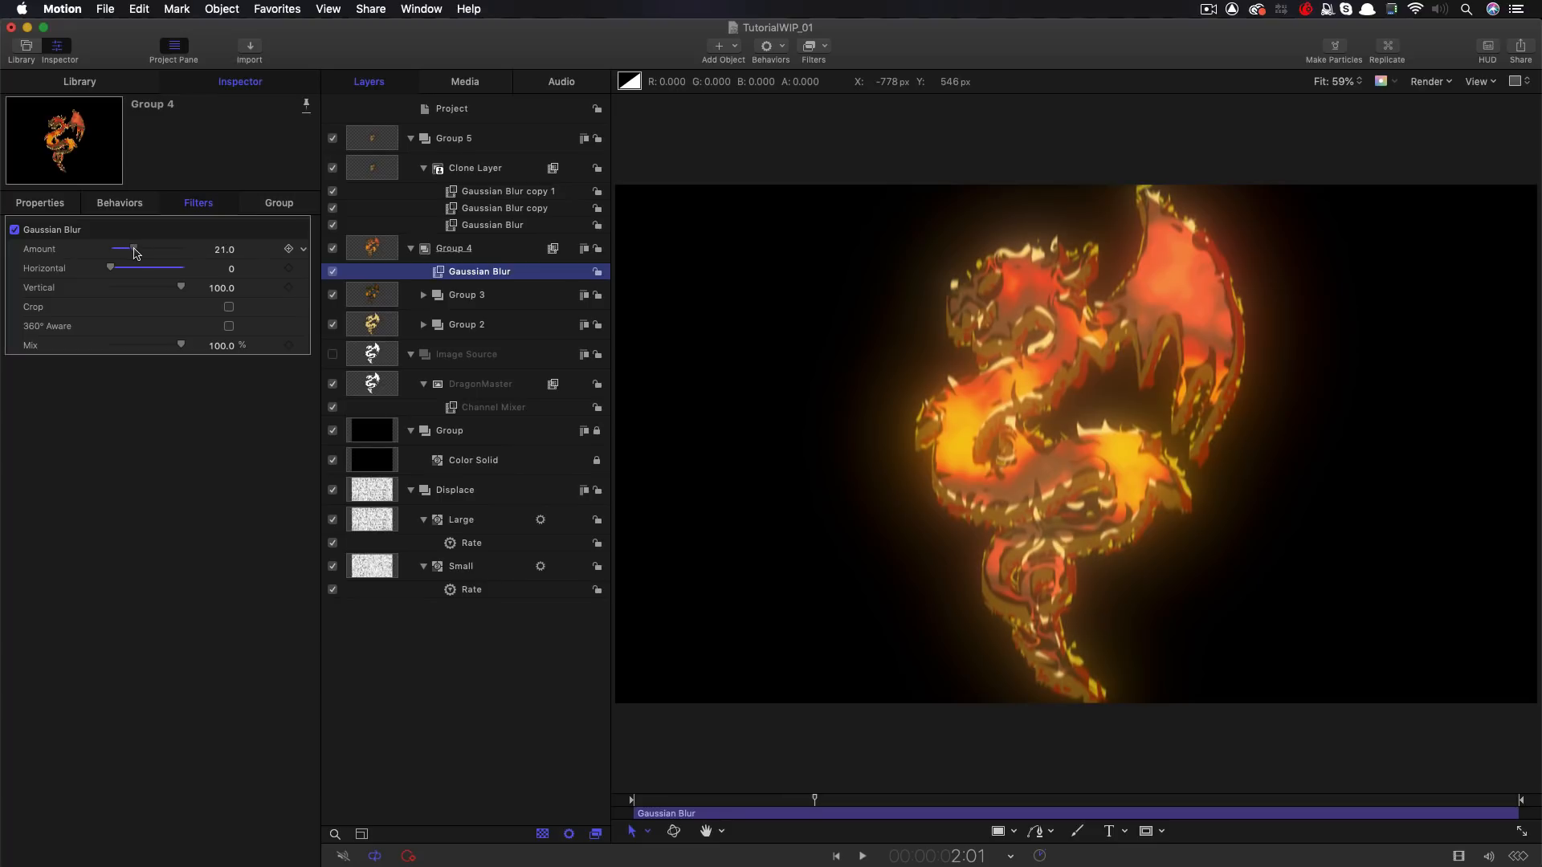
left_click(860, 855)
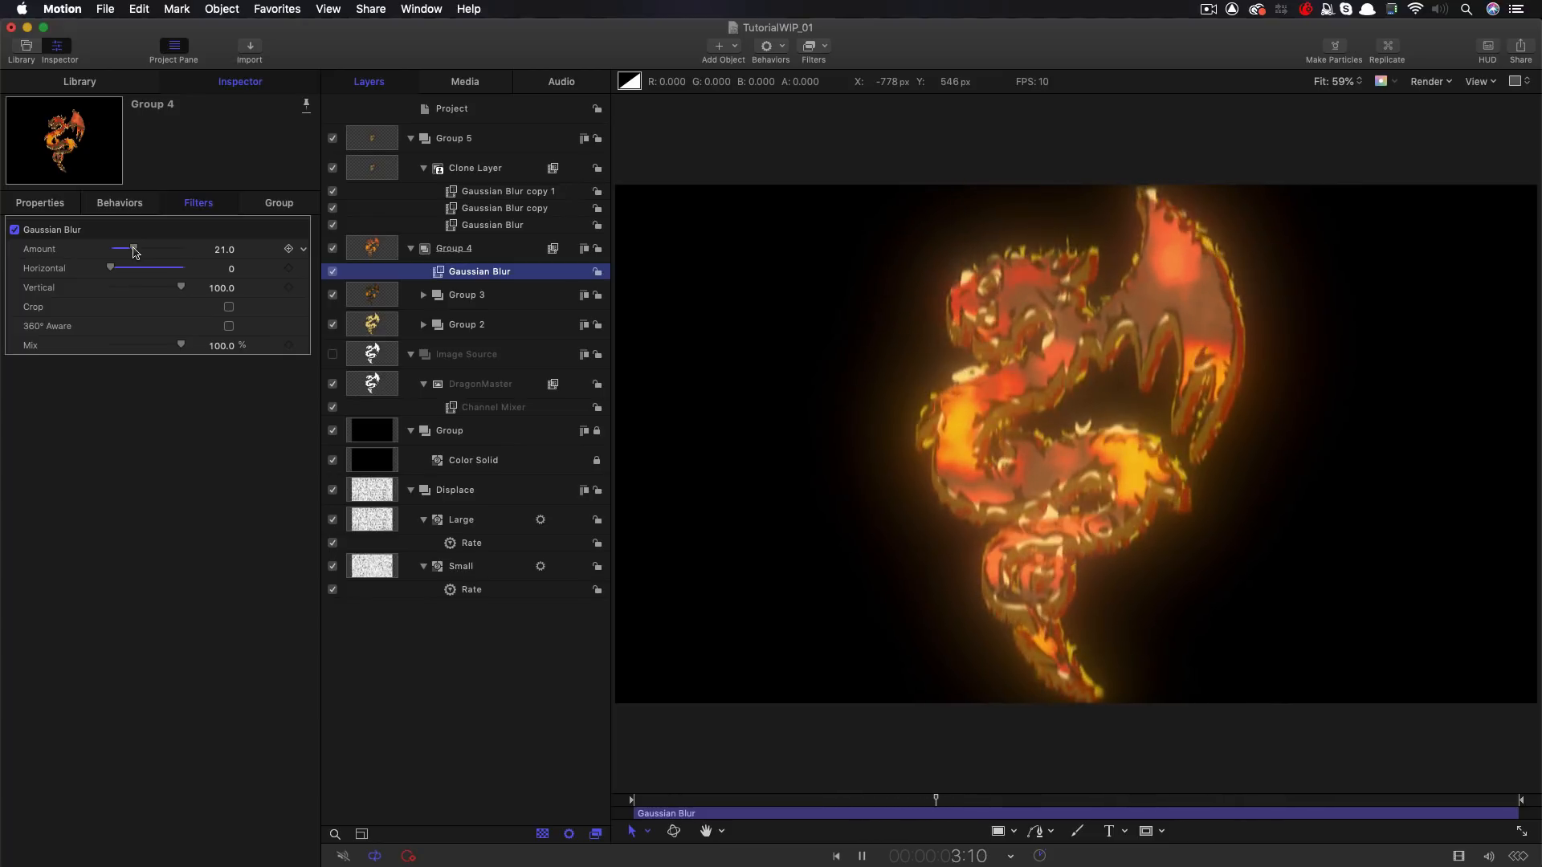
left_click(808, 45)
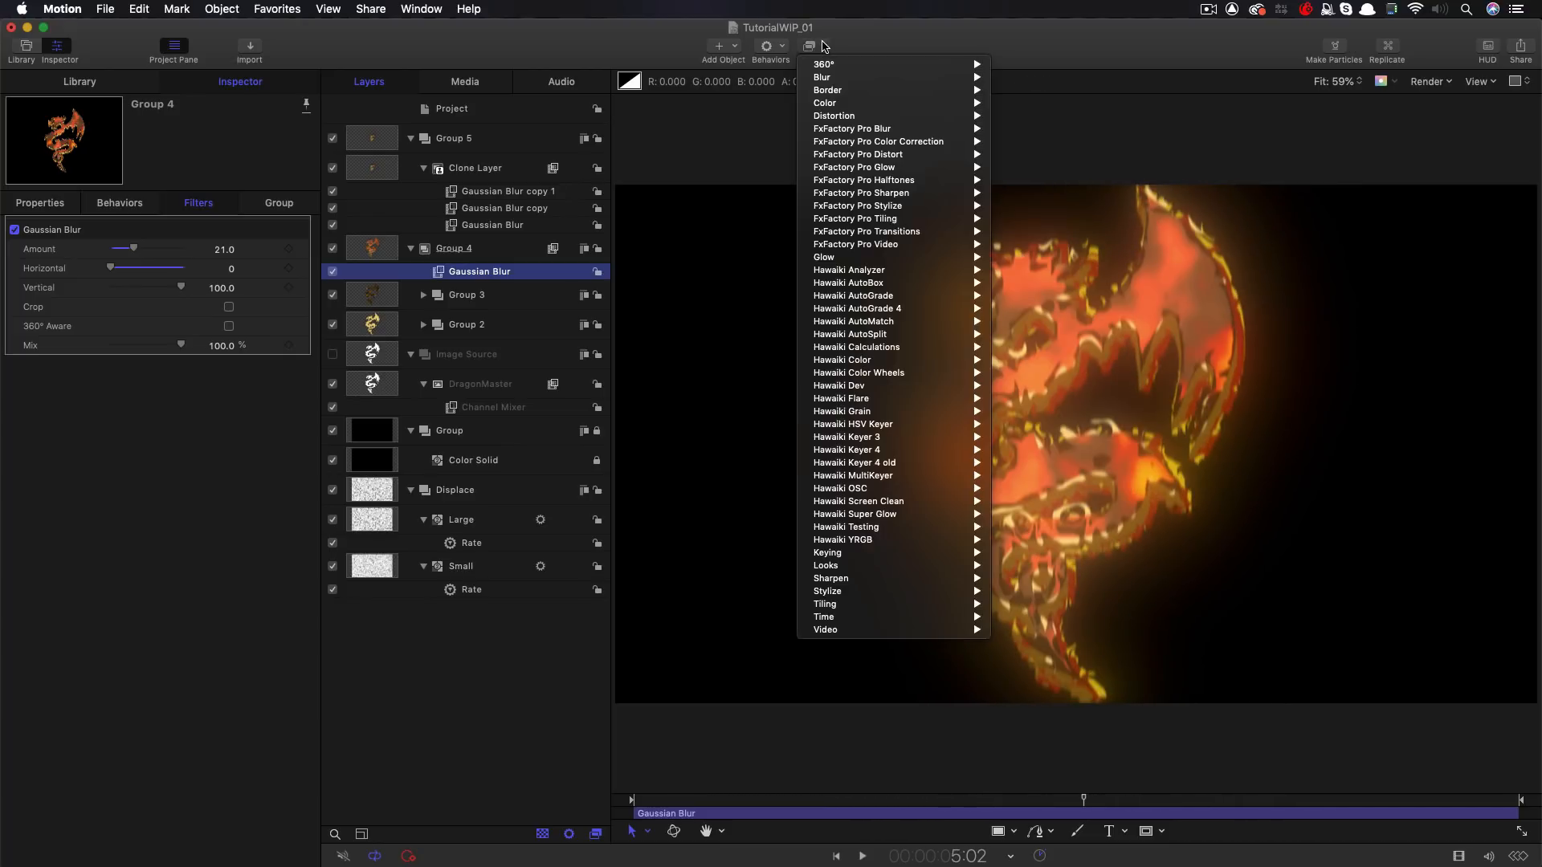
mouse_move(824, 102)
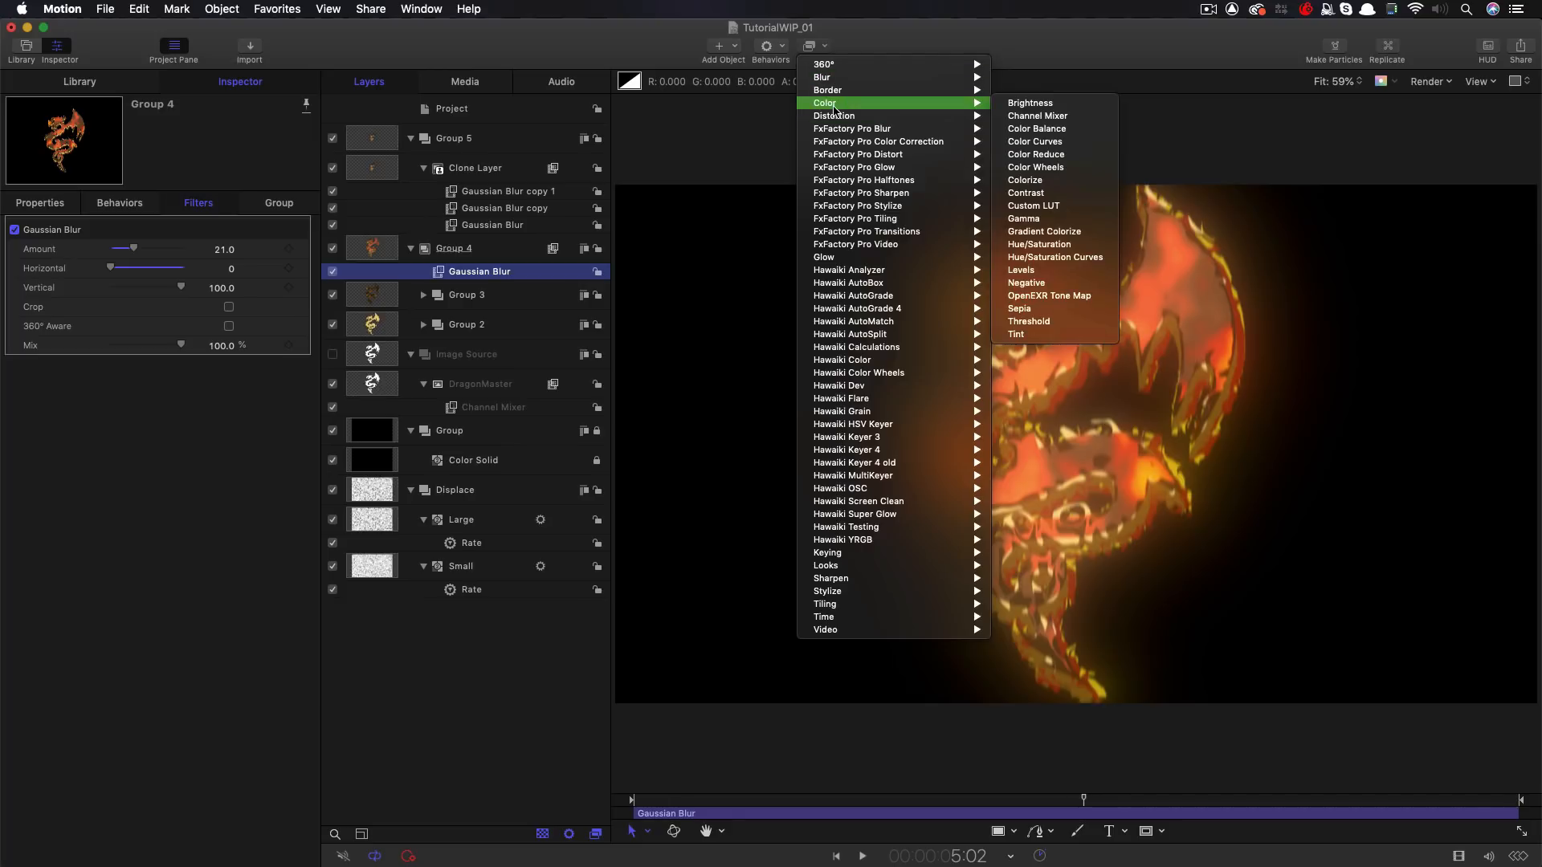
mouse_move(1037, 267)
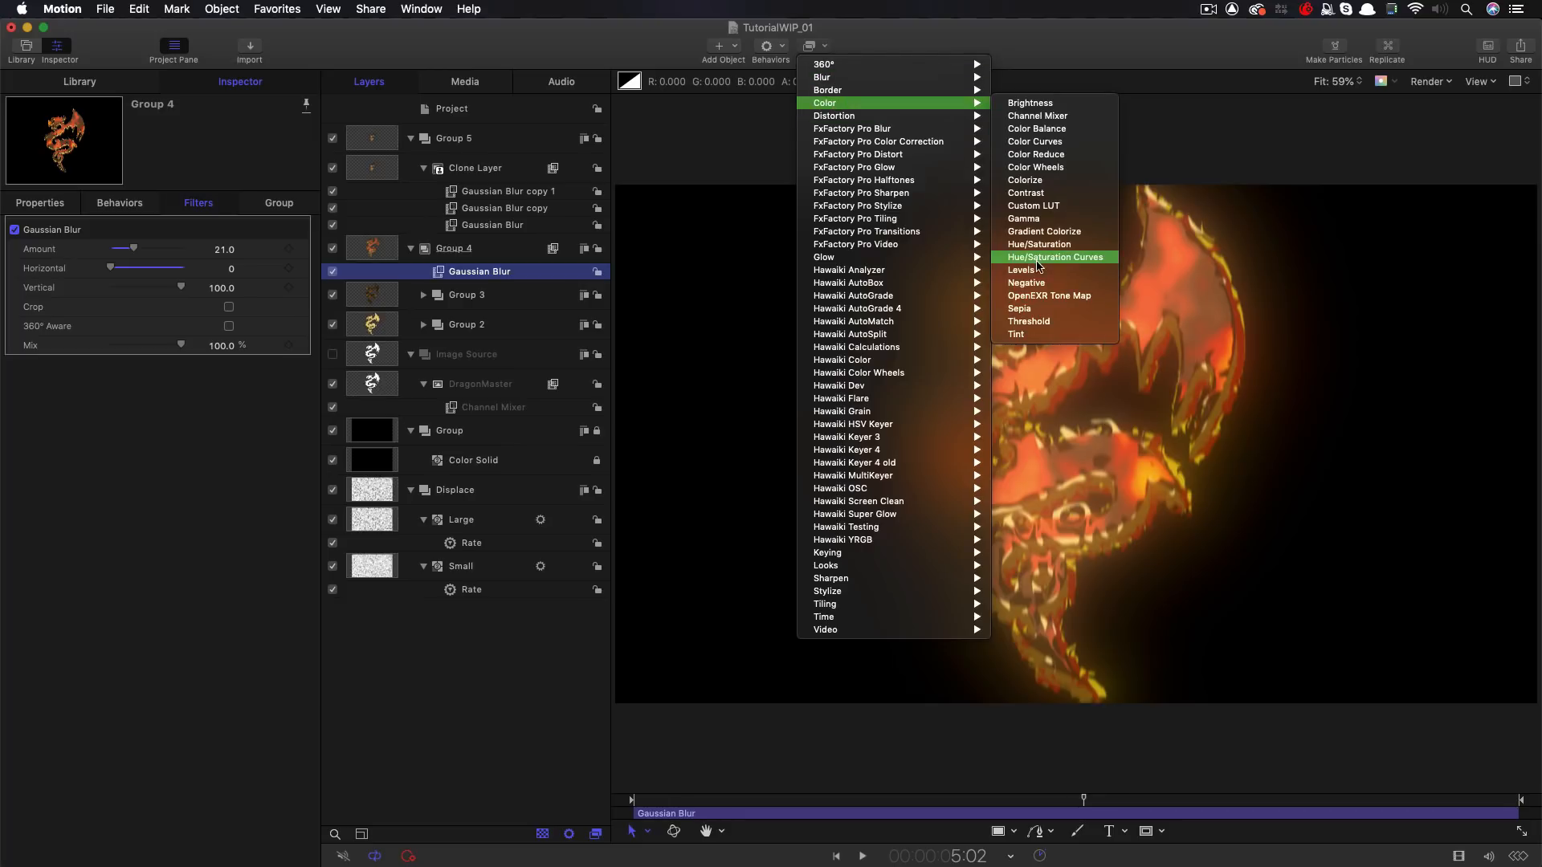
Add Levels to Group 4 with black input 0.14 and white input 0.67, and preview
left_click(1018, 270)
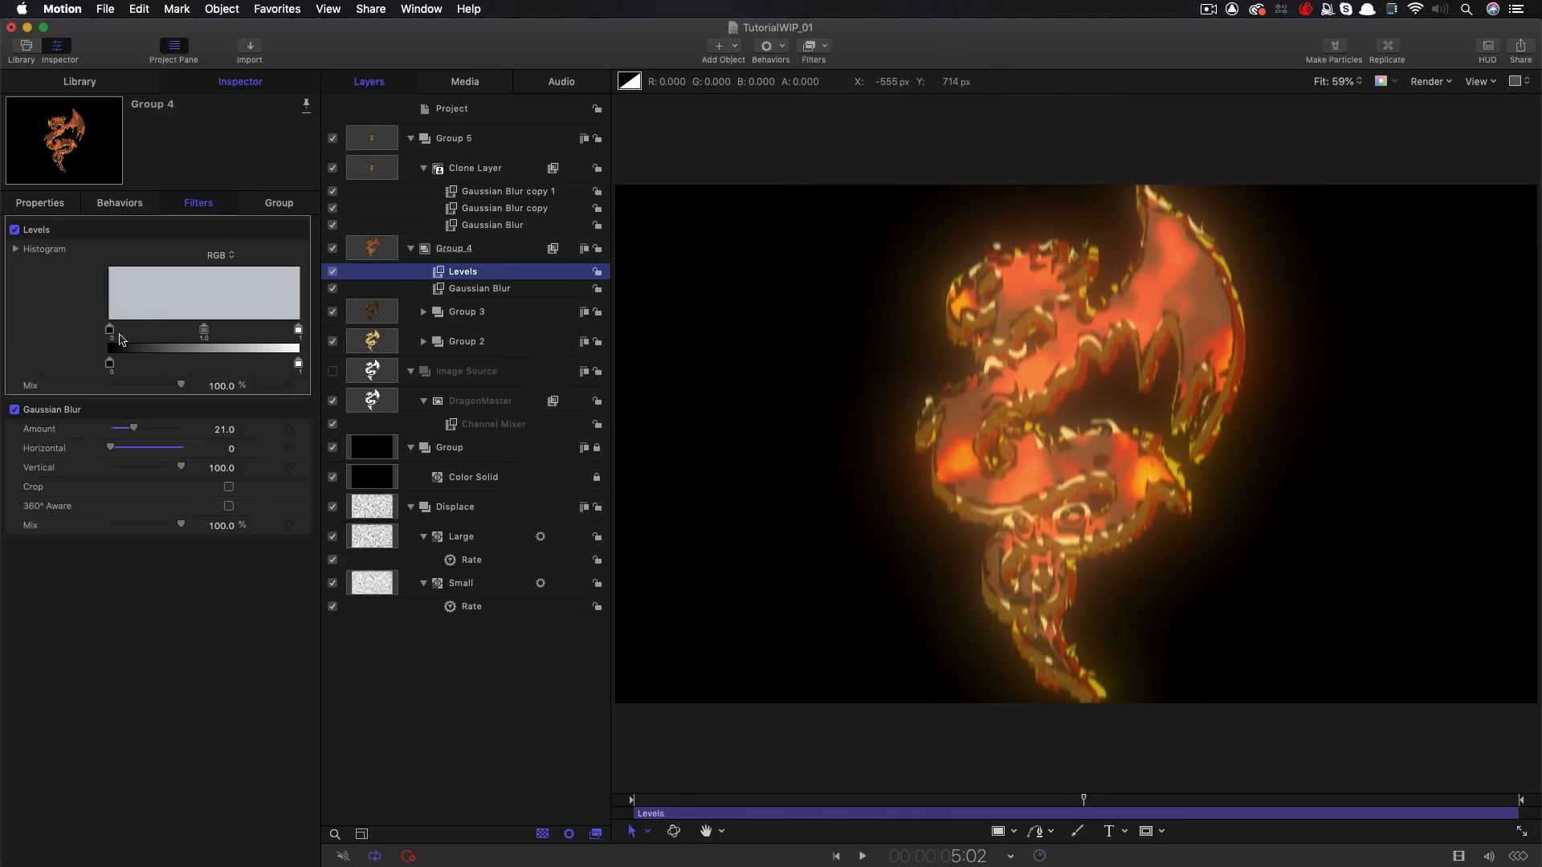
left_click_drag(110, 329, 138, 329)
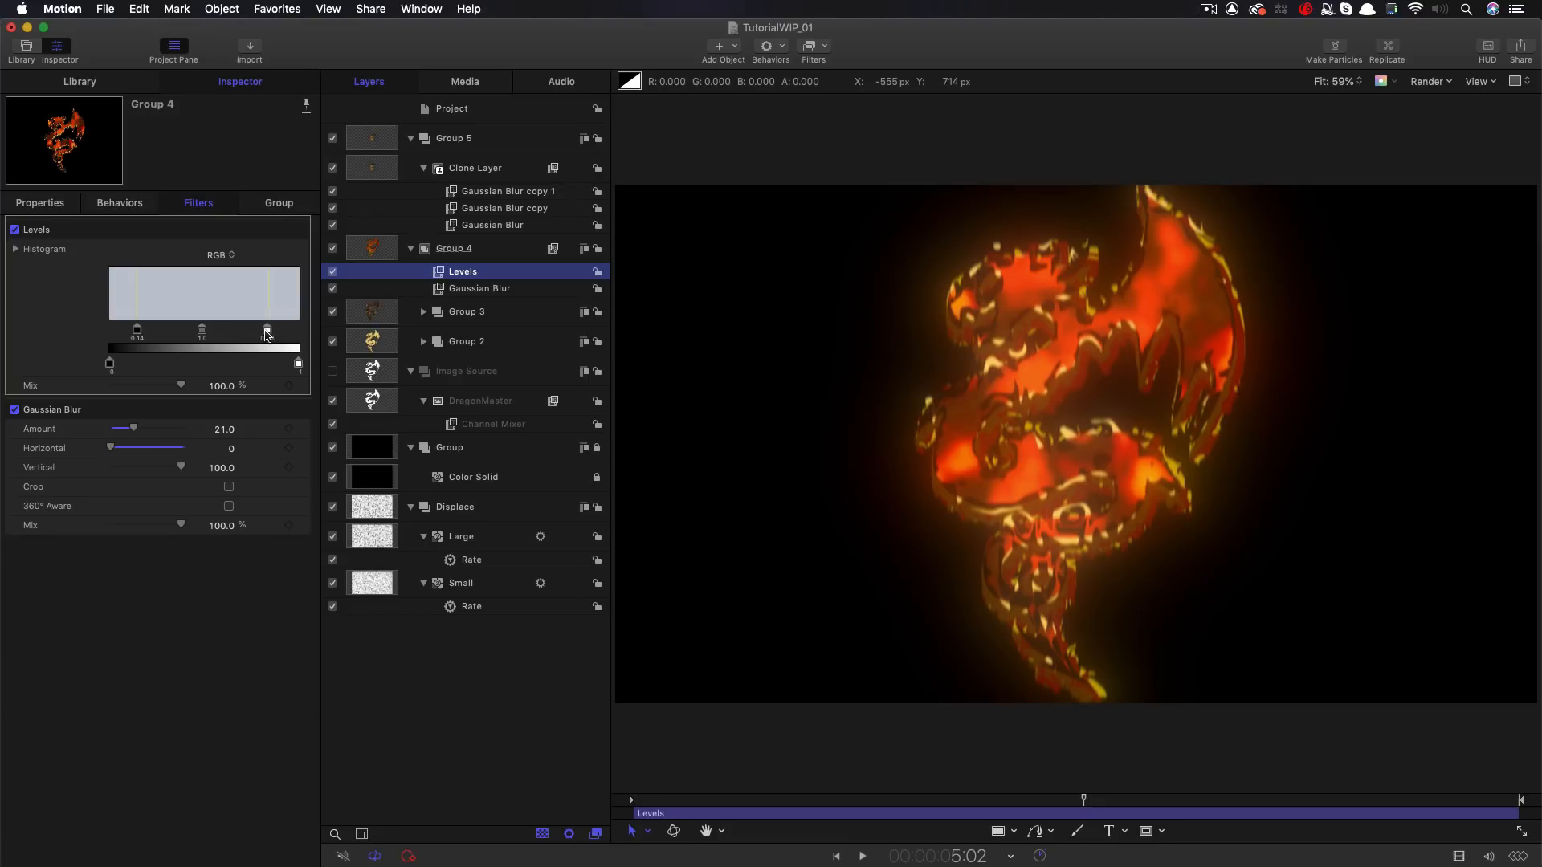
left_click_drag(266, 330, 239, 330)
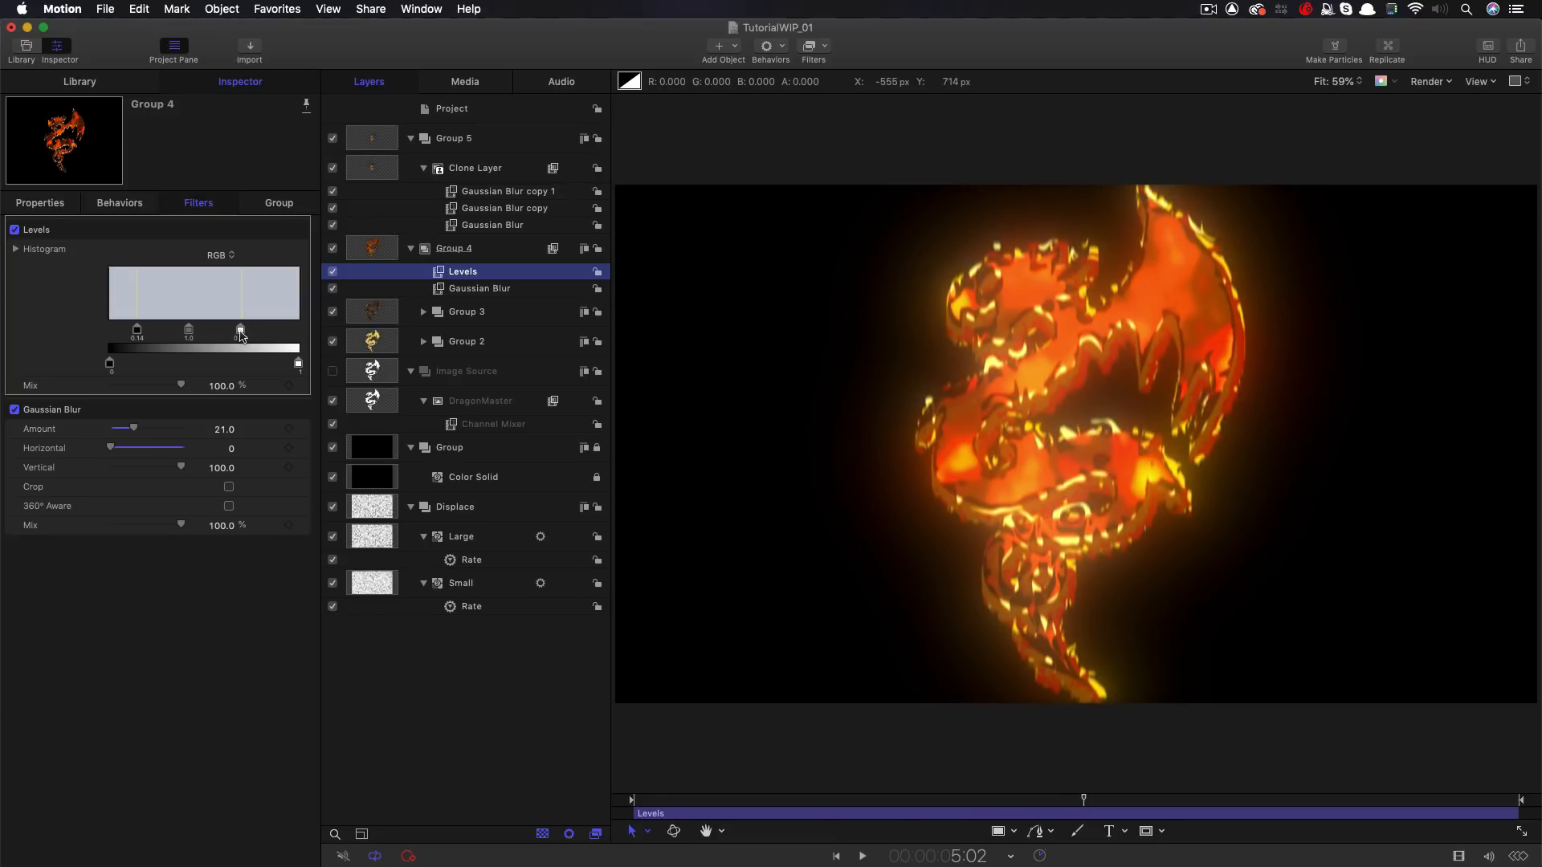
left_click(860, 855)
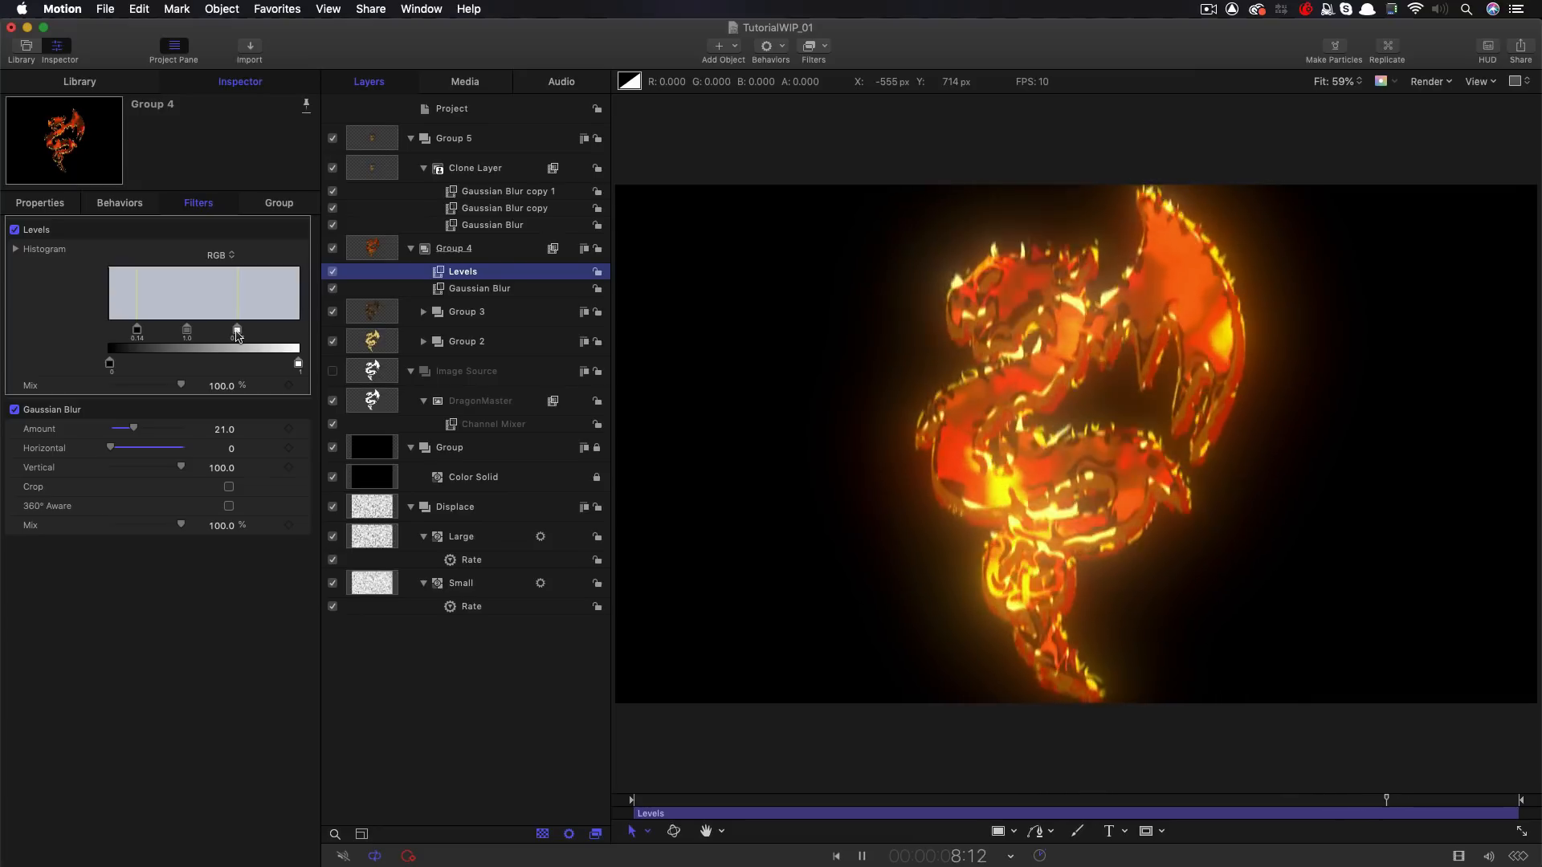
left_click(860, 855)
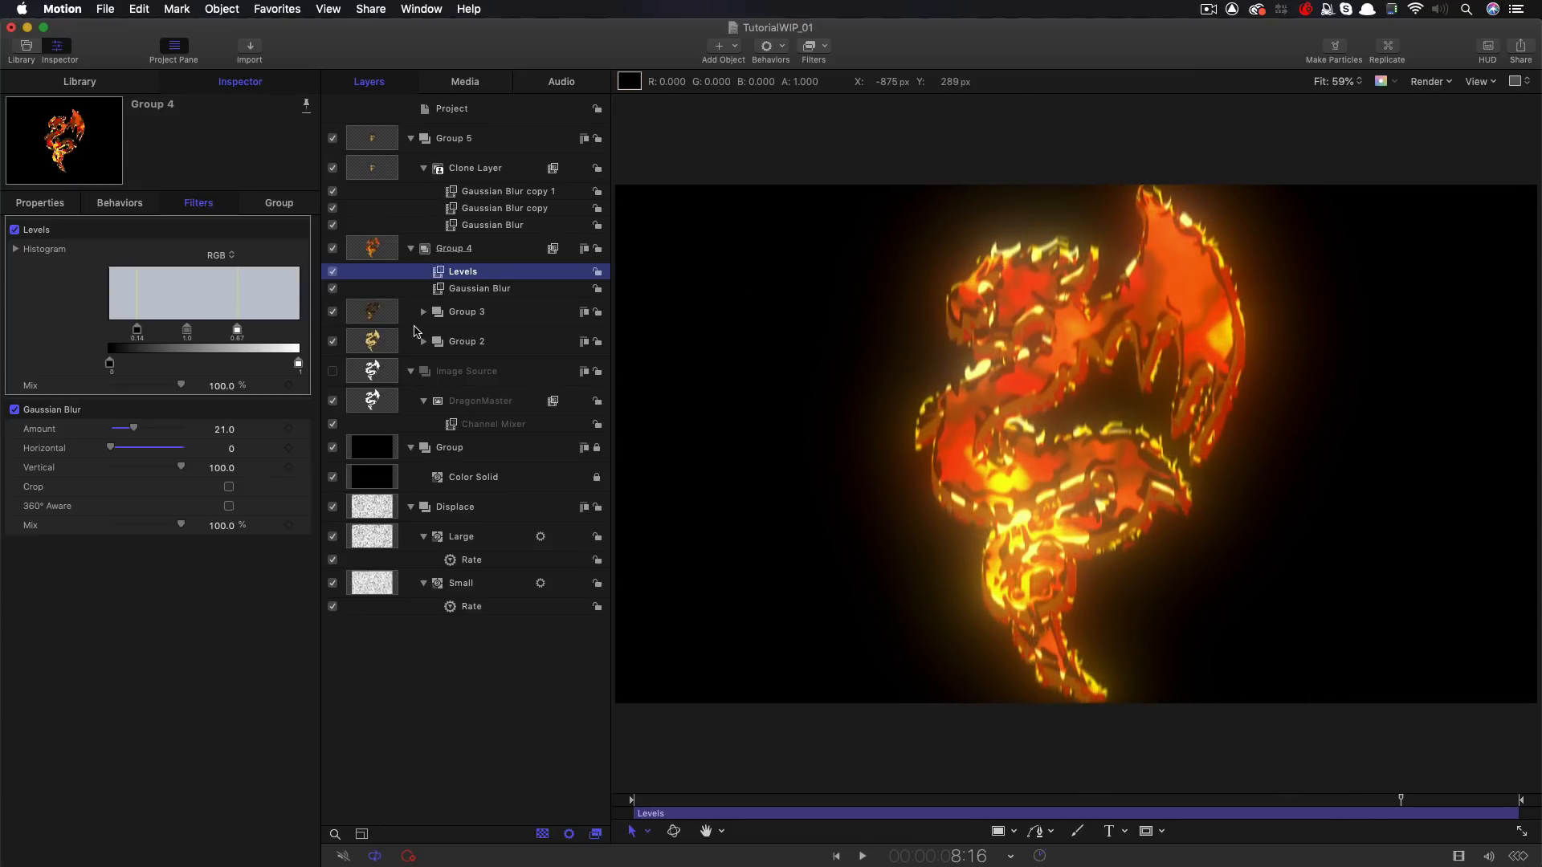
Expand Group 3, Clouds and the first Color Solid, and select its Image Mask
left_click(411, 311)
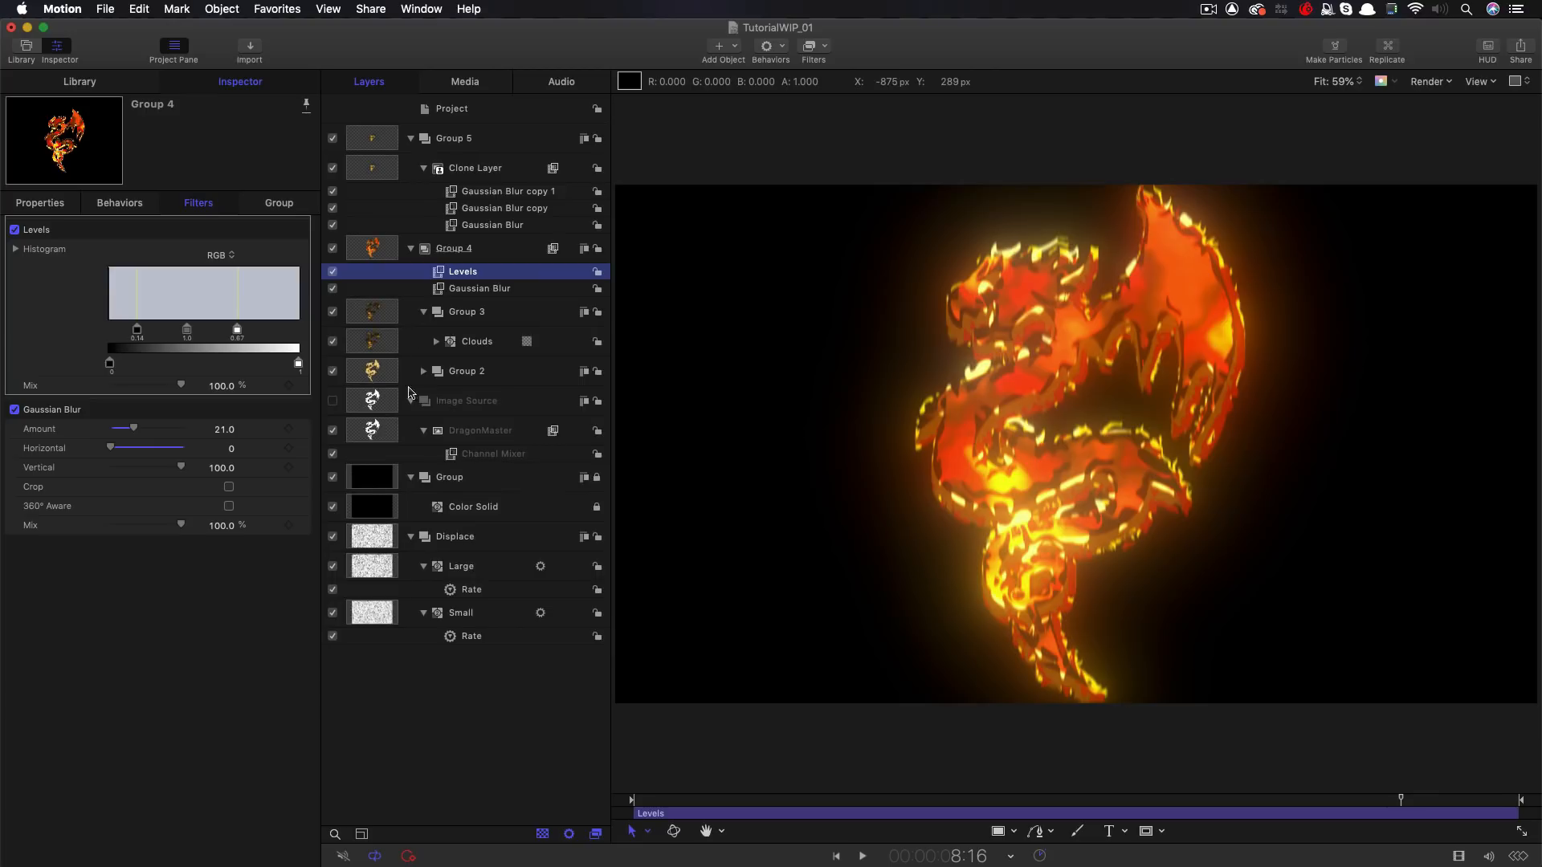
left_click(424, 371)
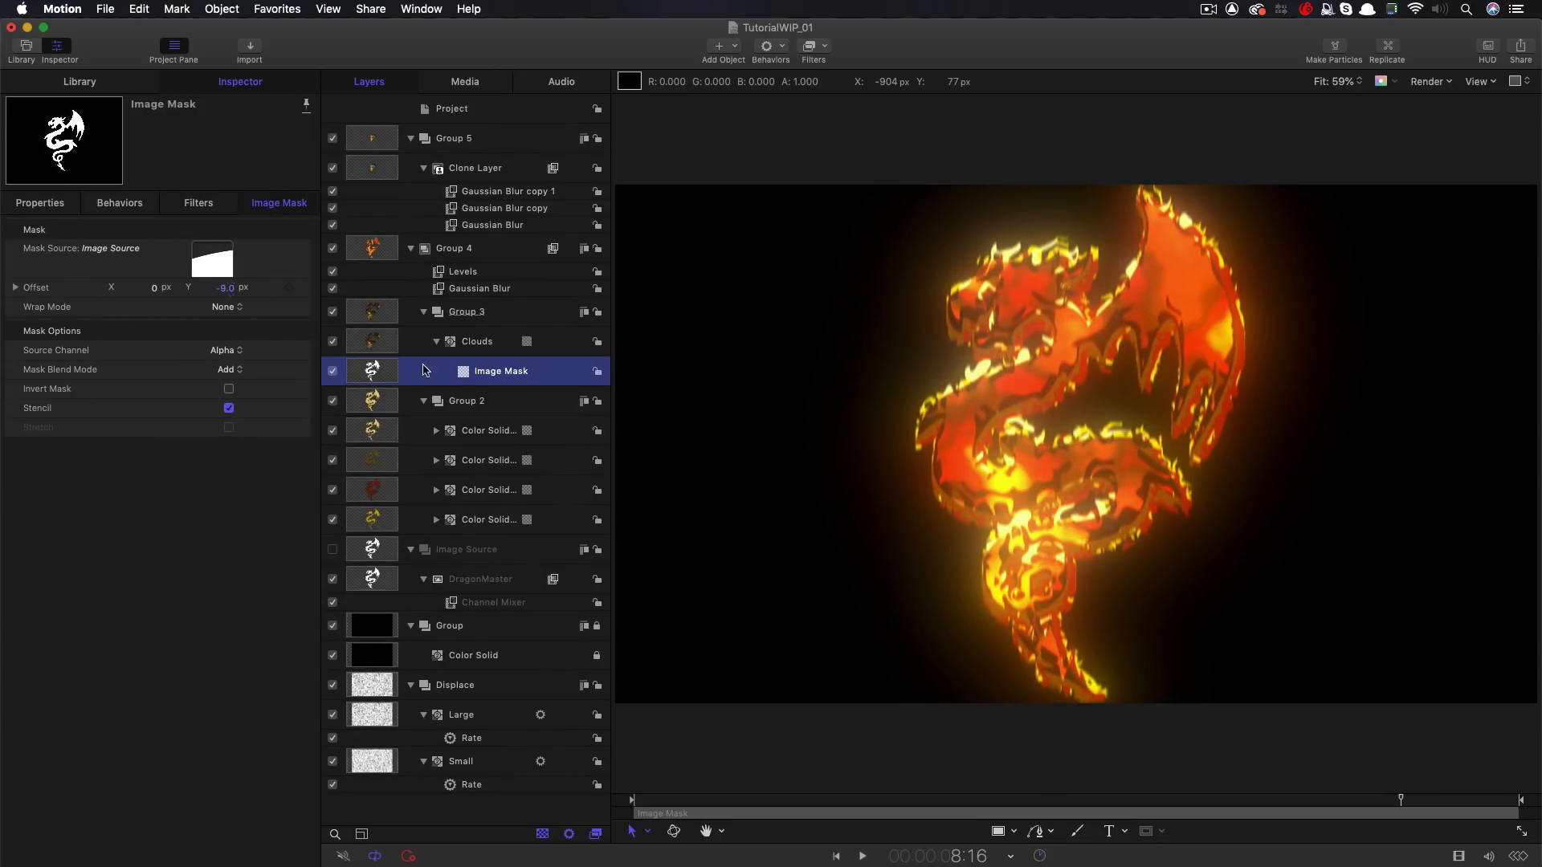
left_click(437, 430)
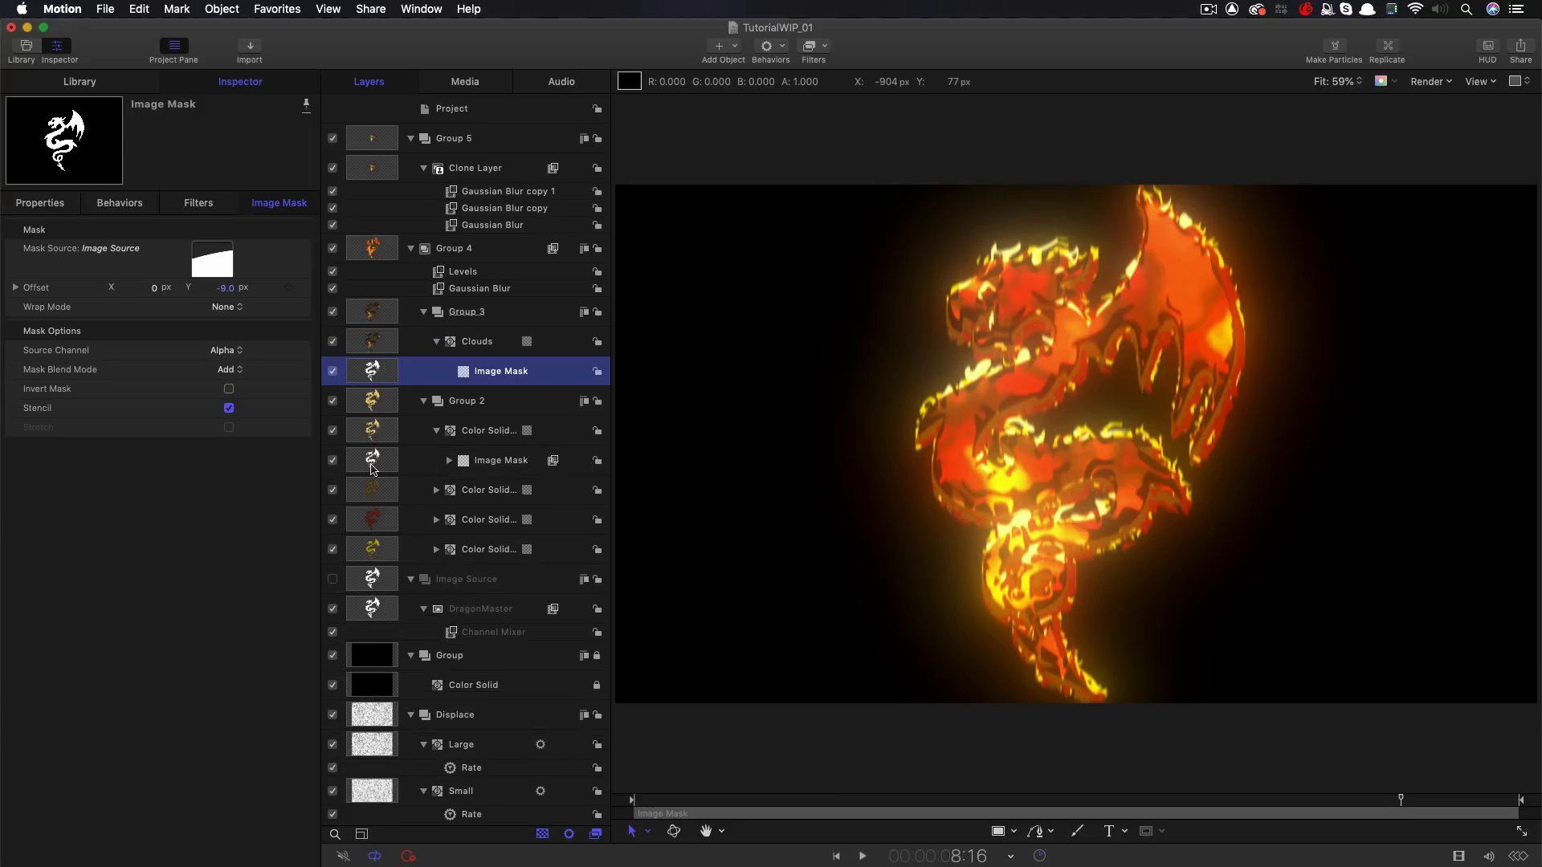
left_click(500, 459)
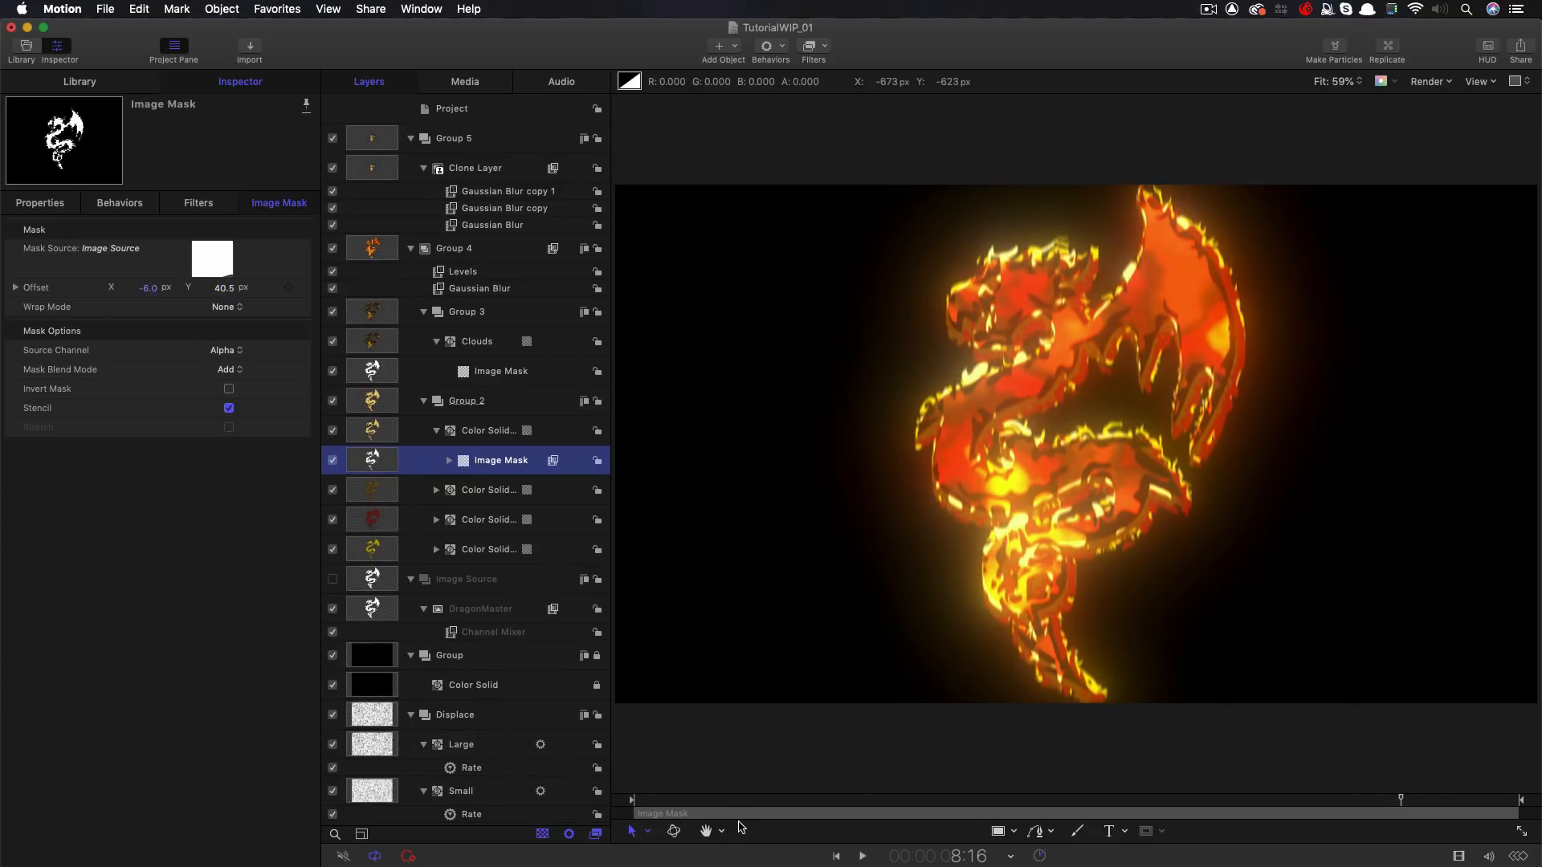
left_click(859, 855)
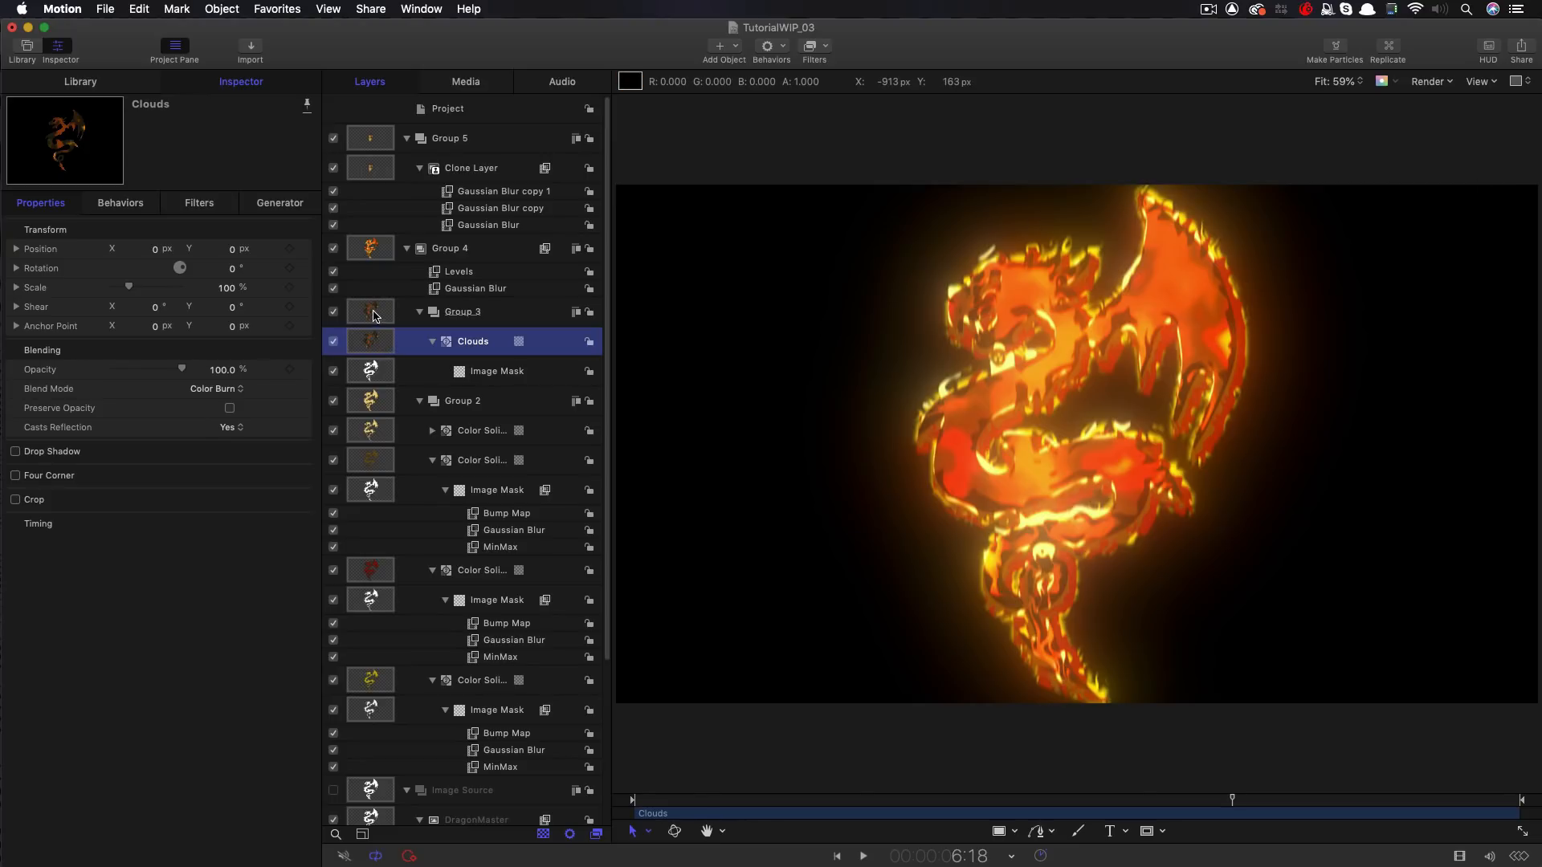
mouse_move(393, 345)
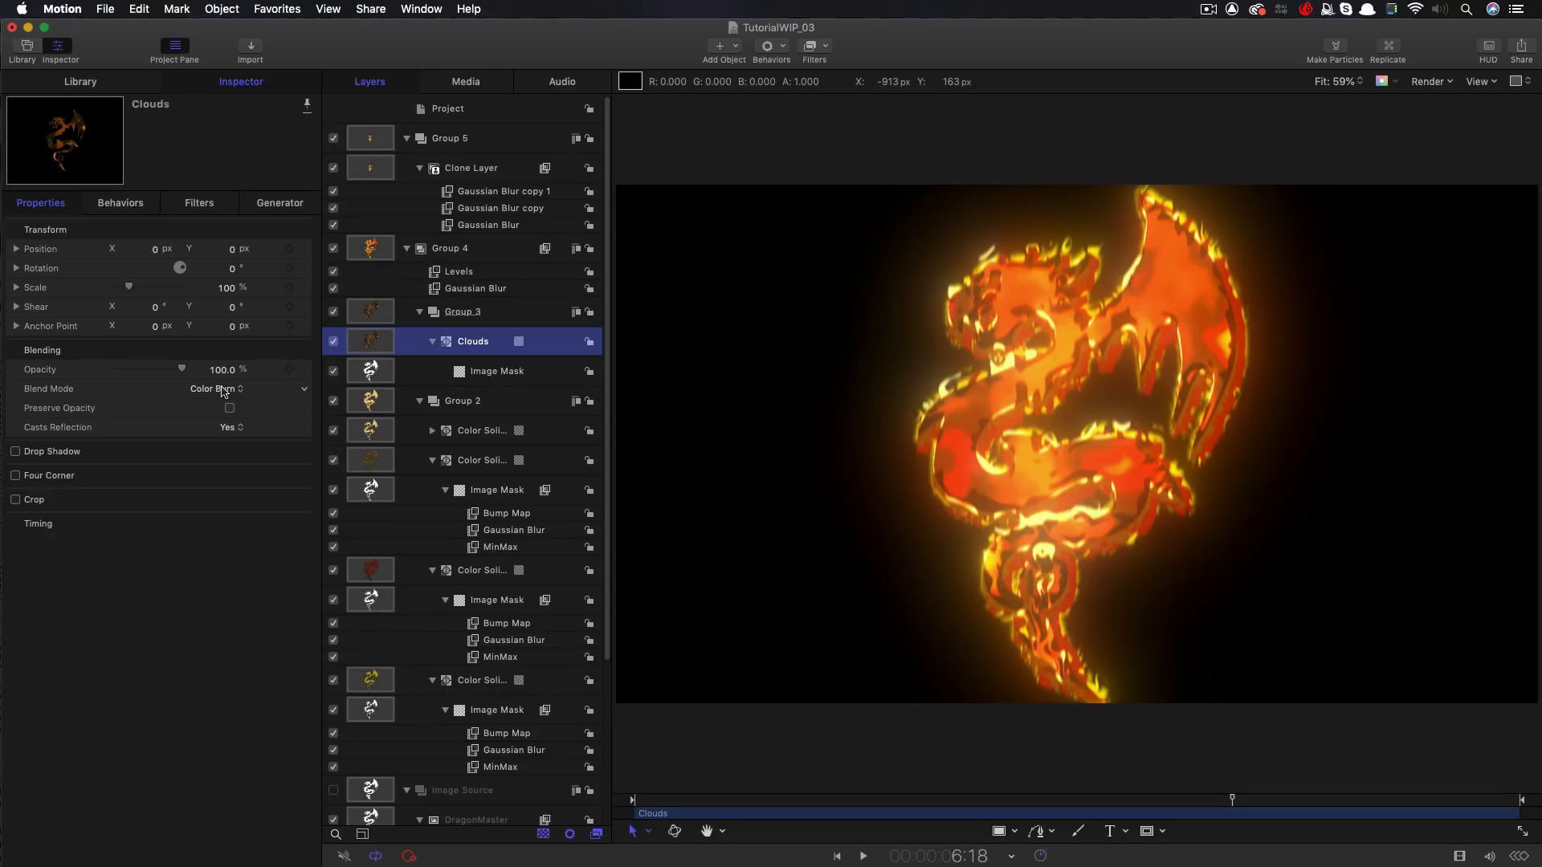
left_click(214, 388)
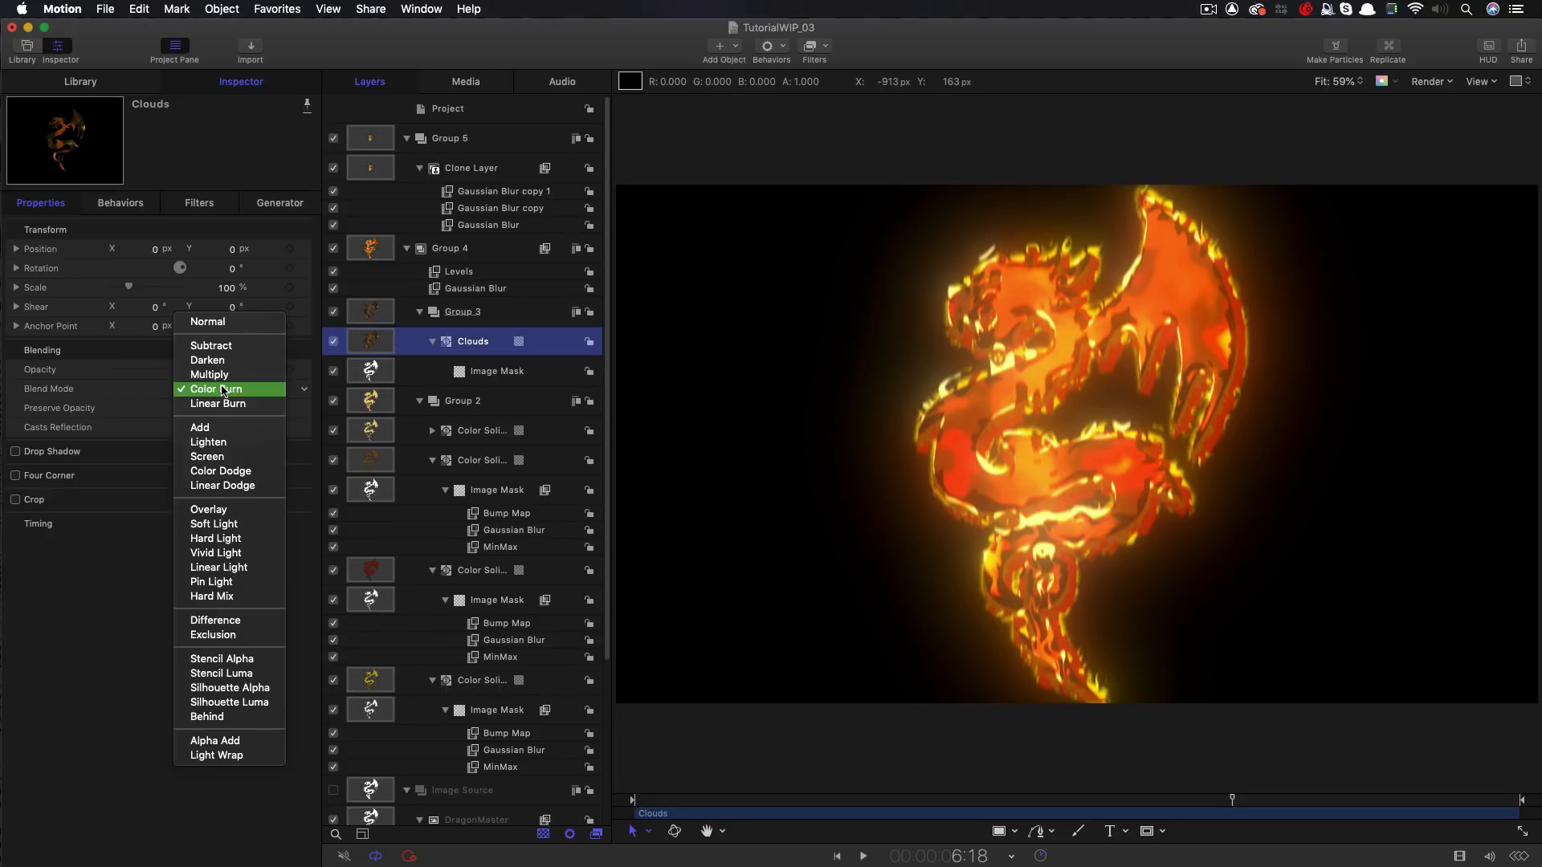
mouse_move(228, 485)
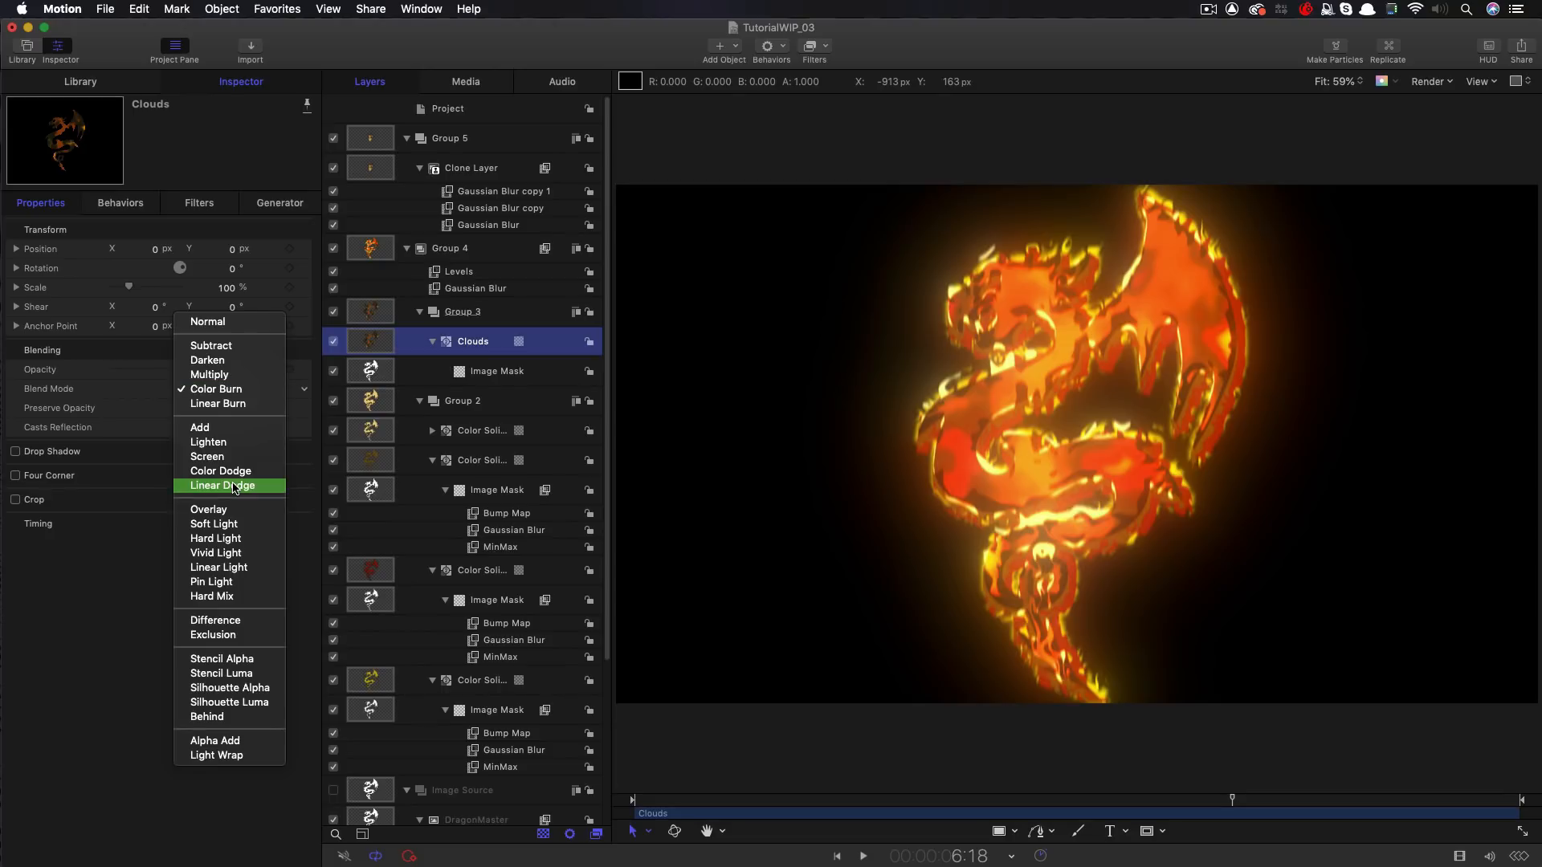
left_click(223, 485)
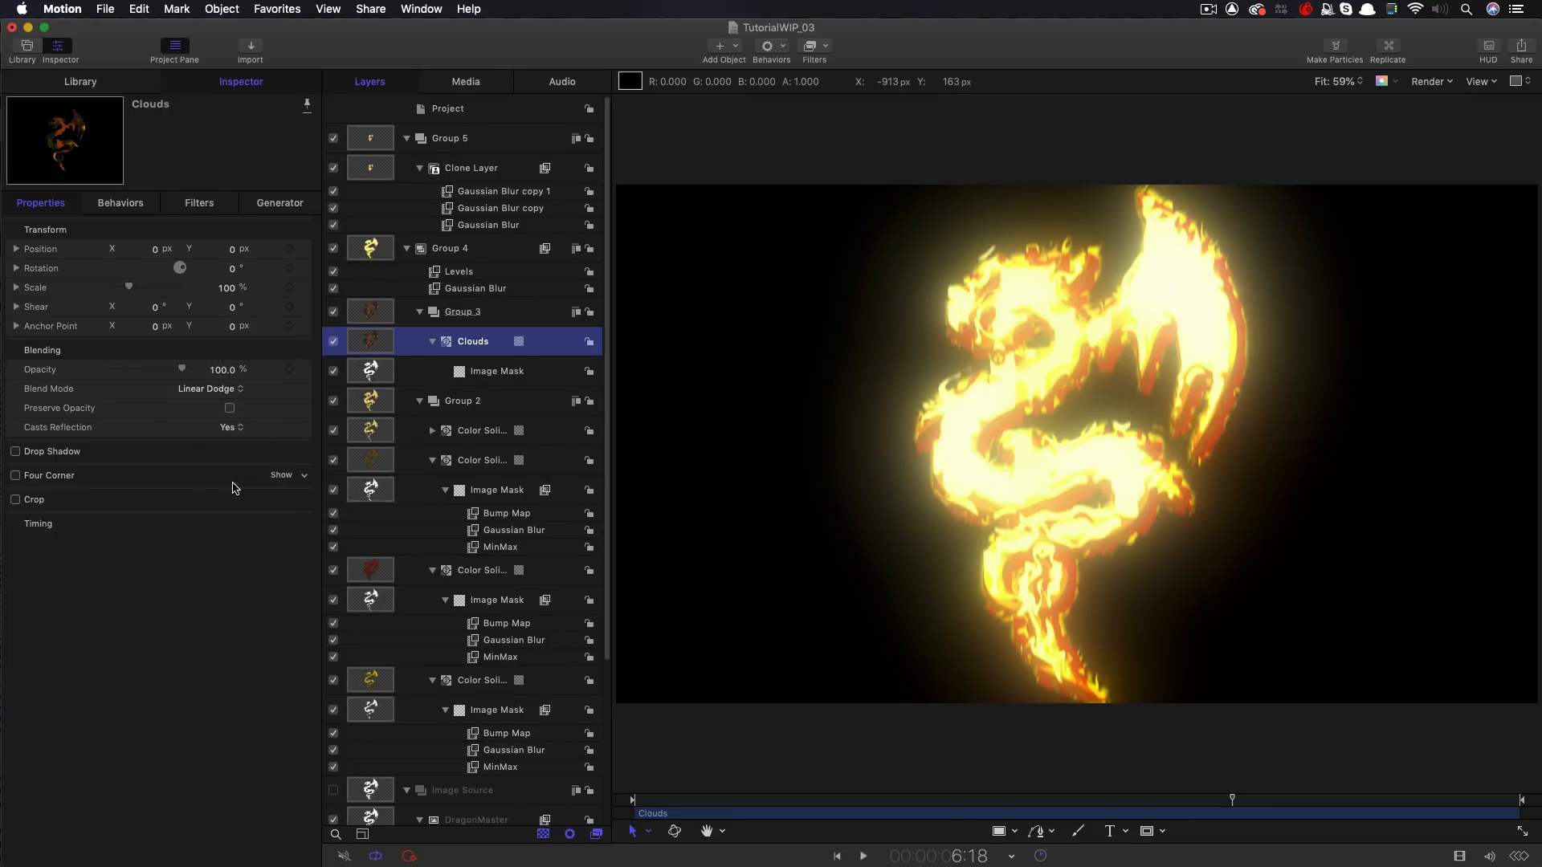
mouse_move(911, 804)
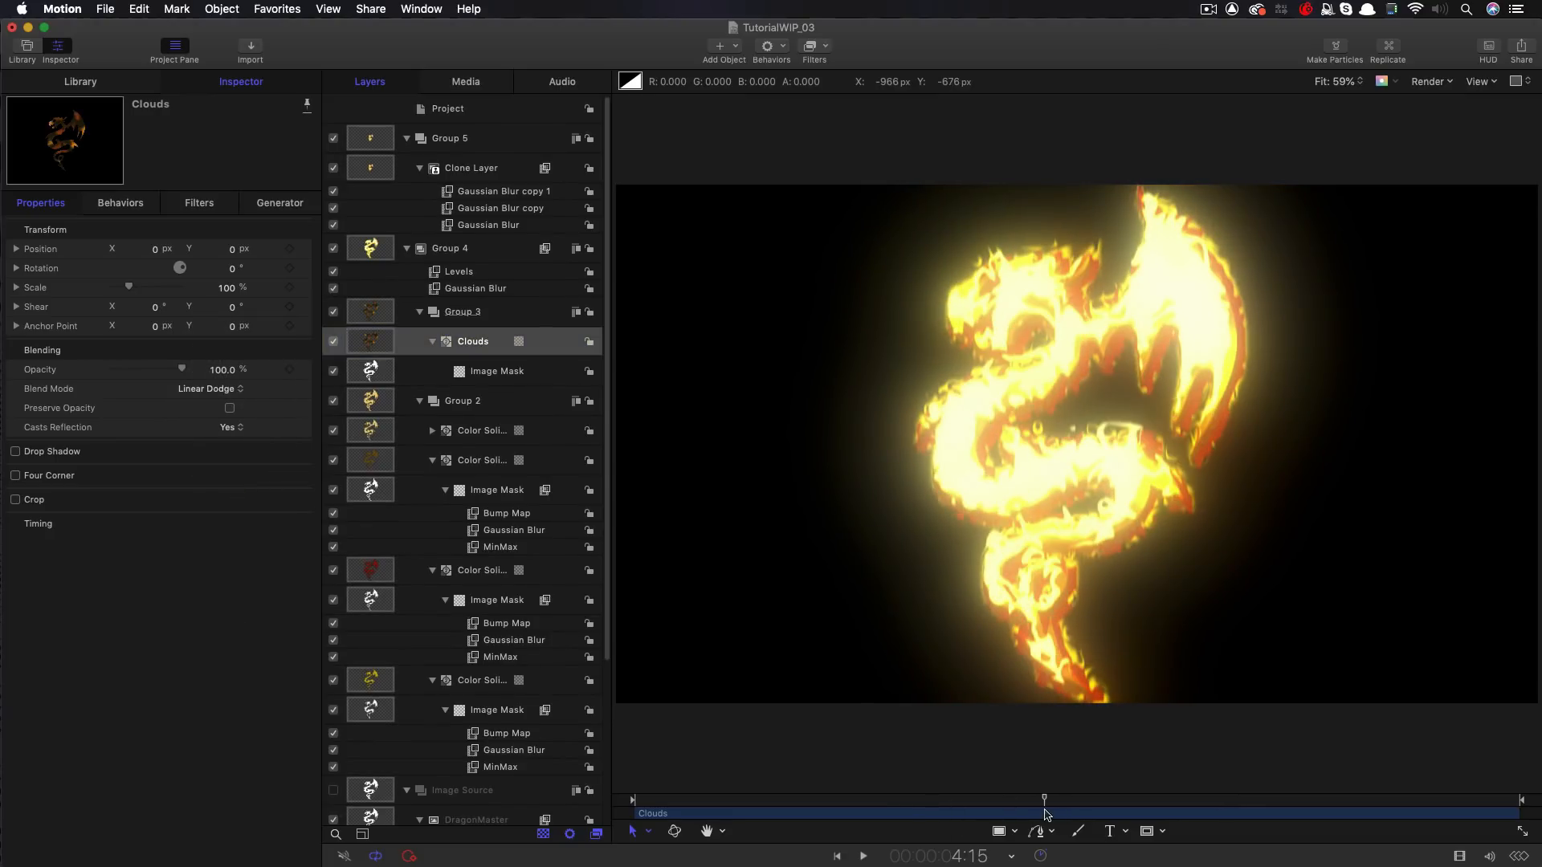
mouse_move(345, 408)
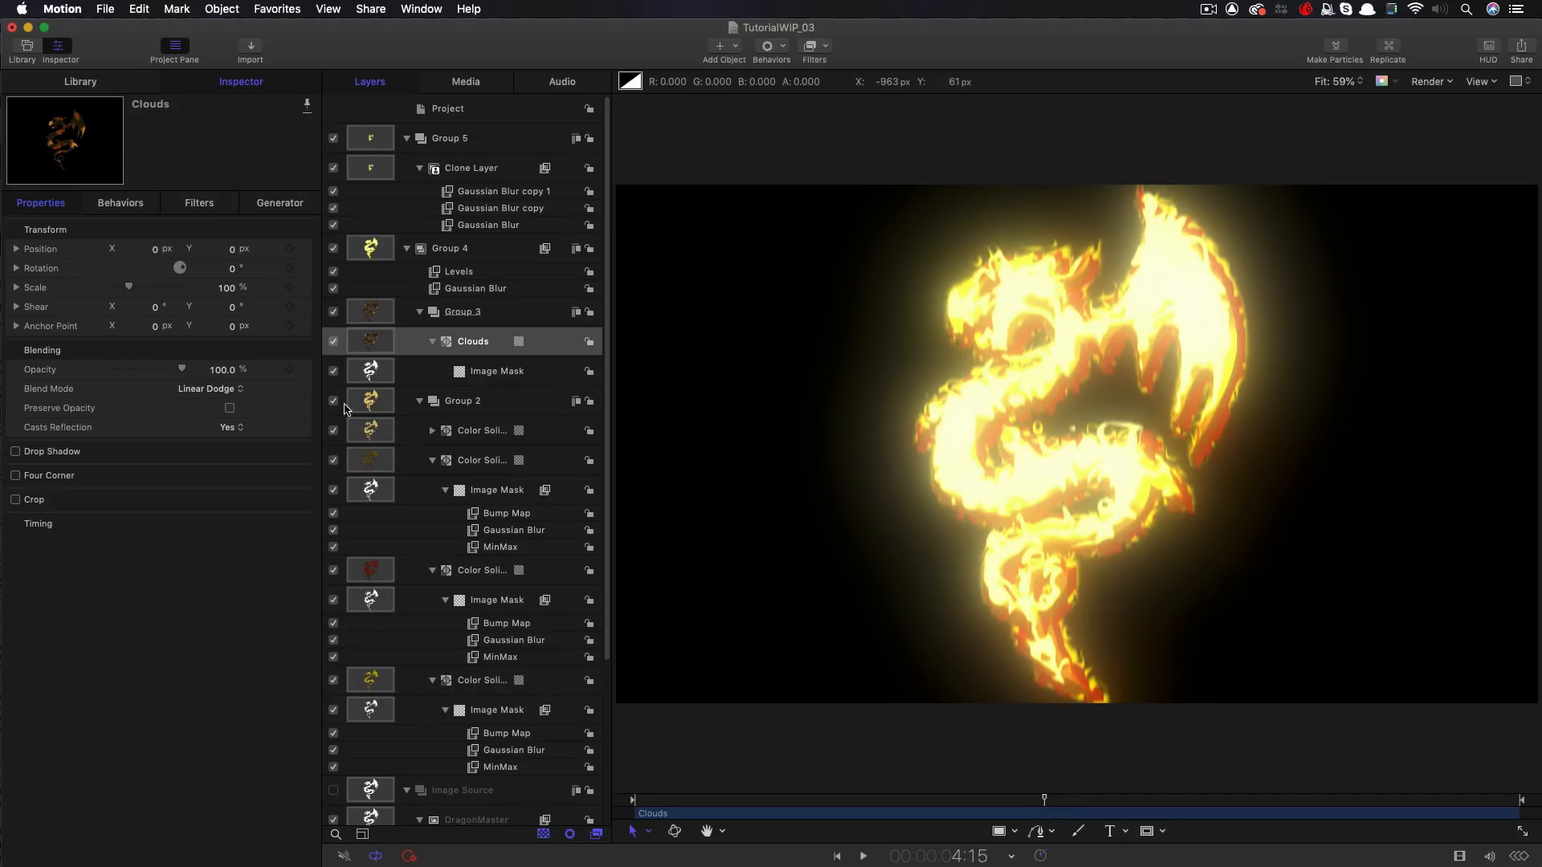
left_click(209, 388)
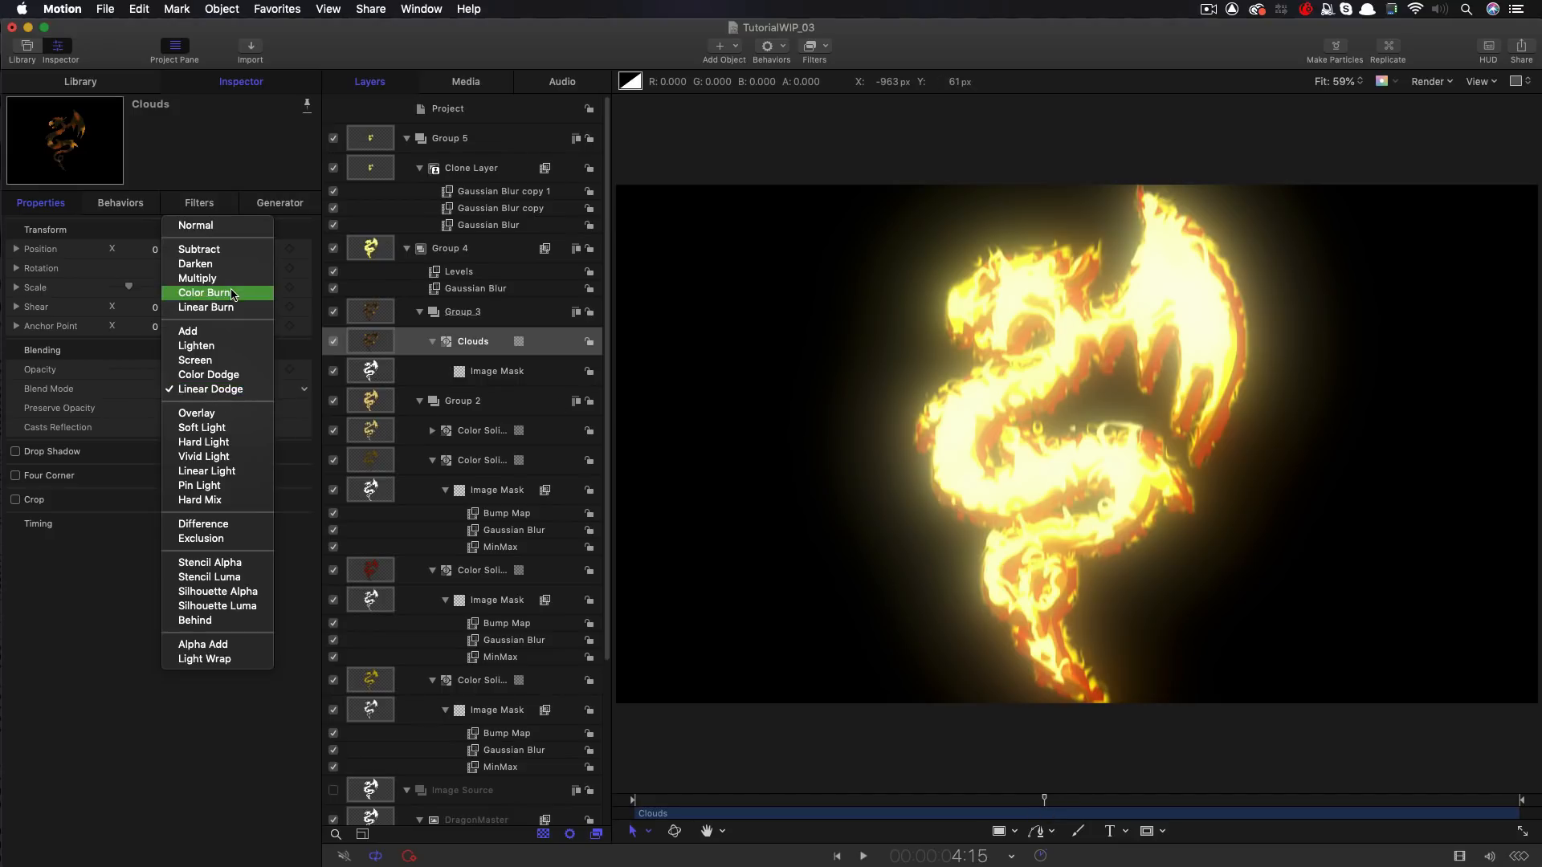
left_click(206, 293)
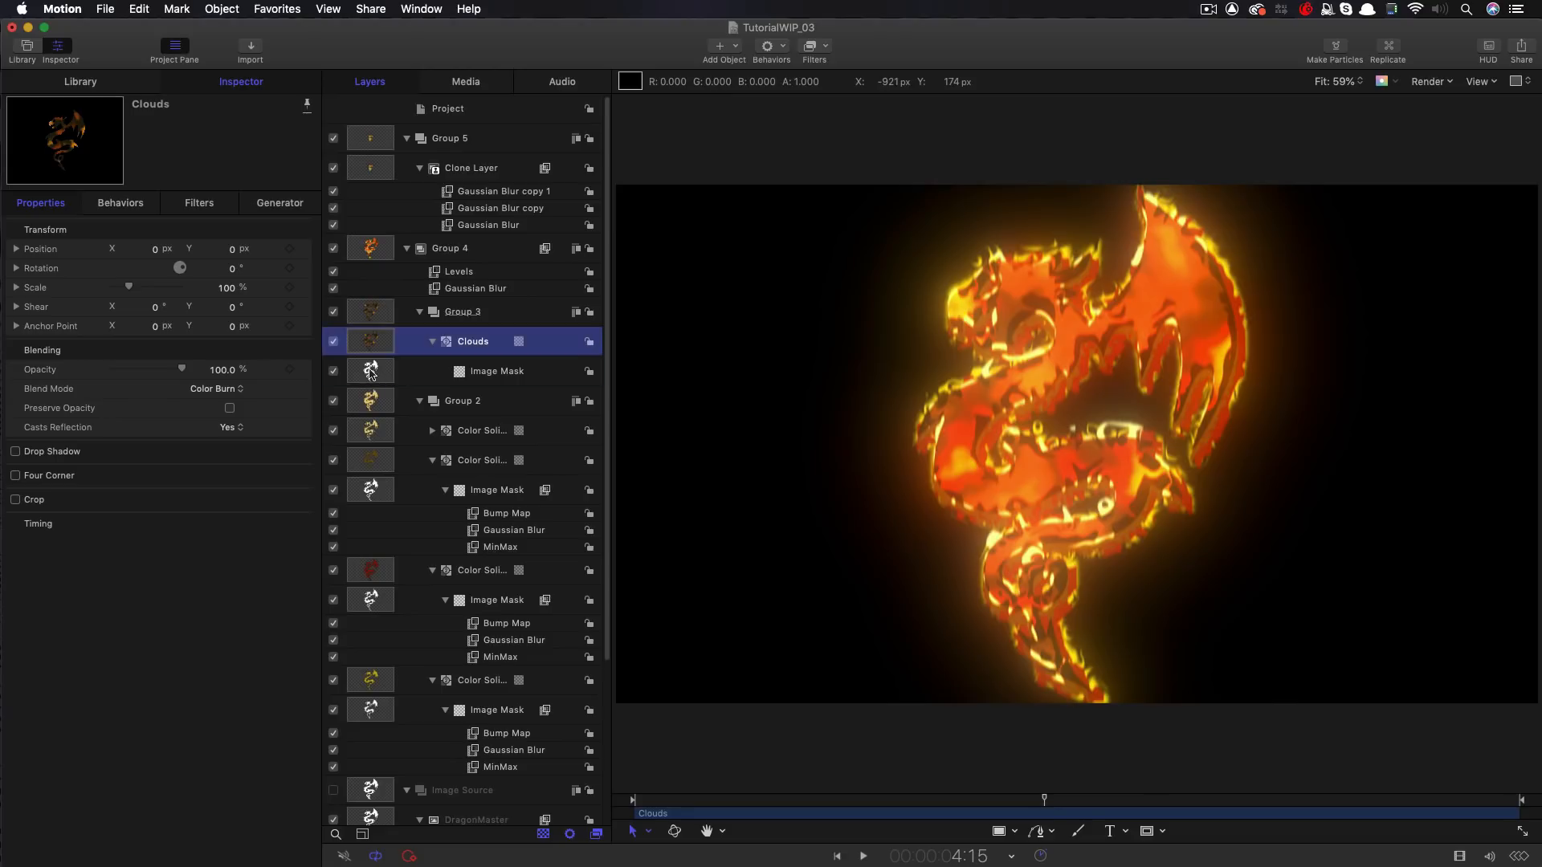
left_click(496, 371)
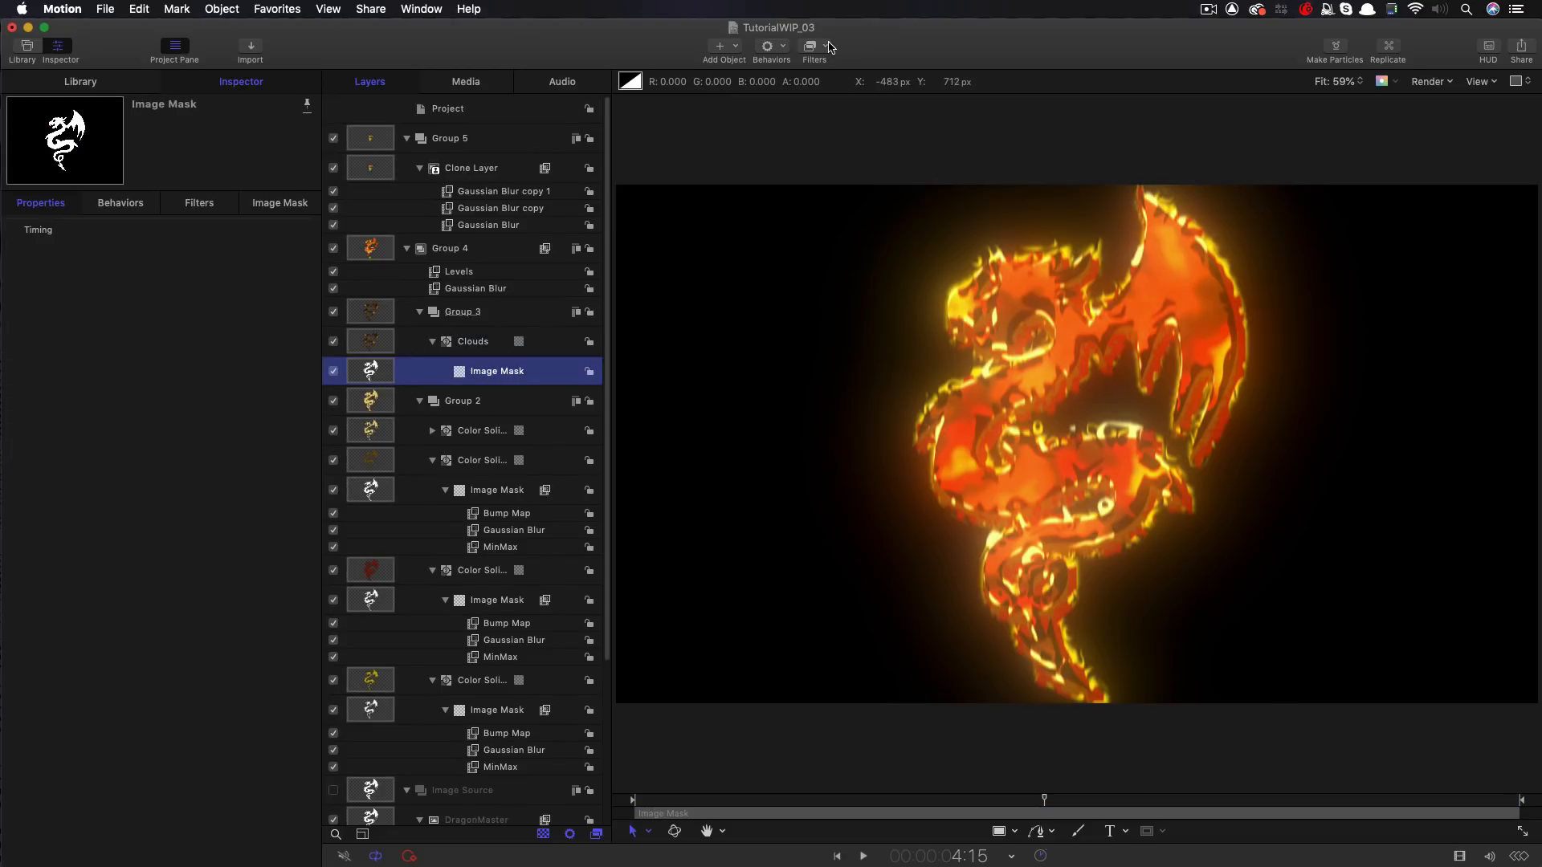
Add a Gaussian Blur to the Clouds mask, settle Amount at 38, and inspect the flame mask
left_click(810, 45)
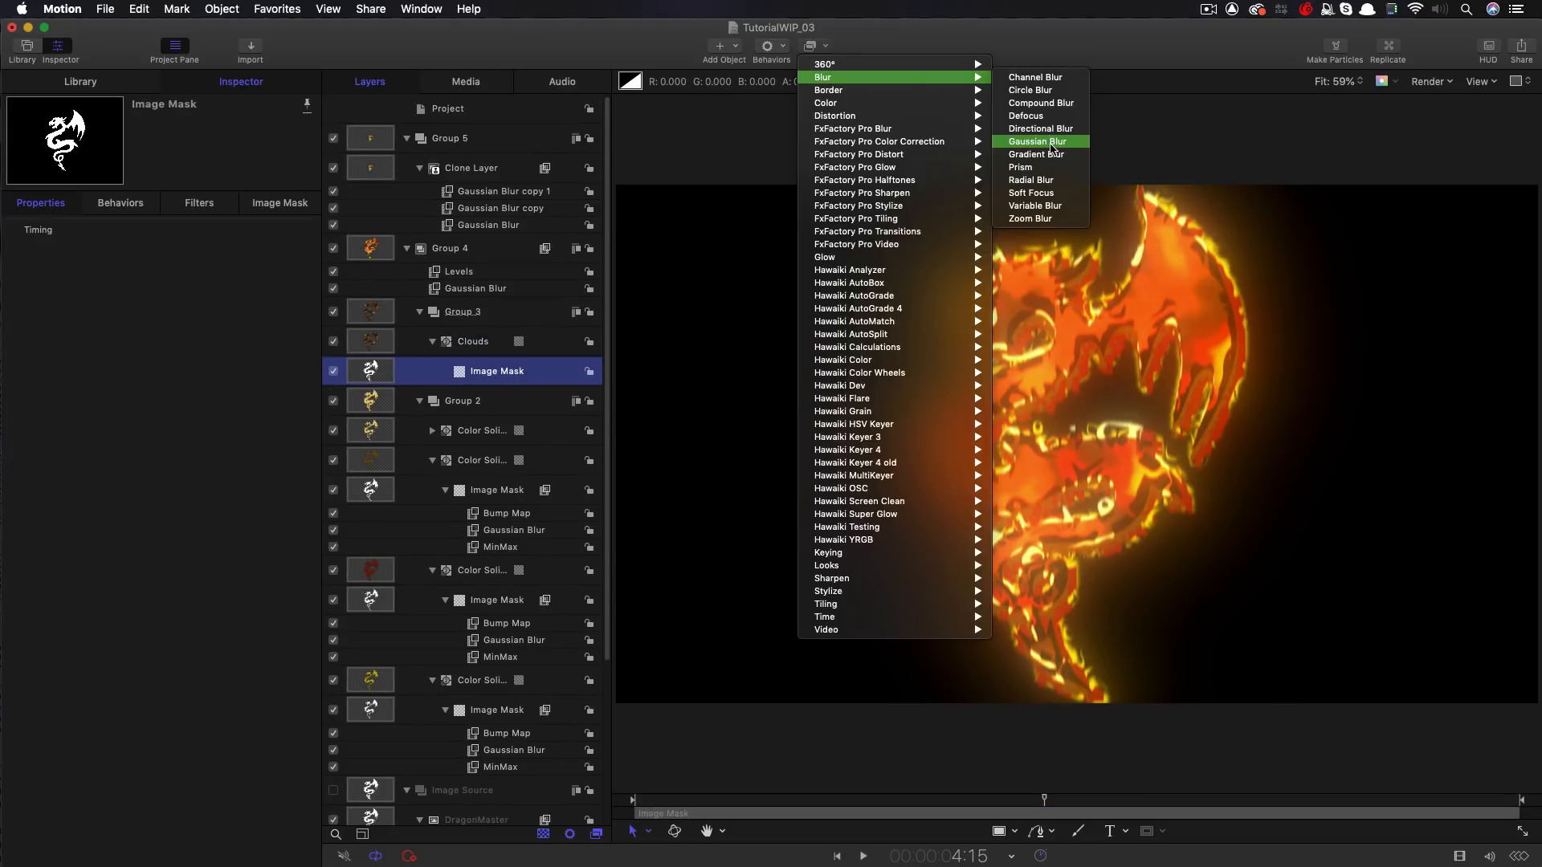
left_click(1036, 141)
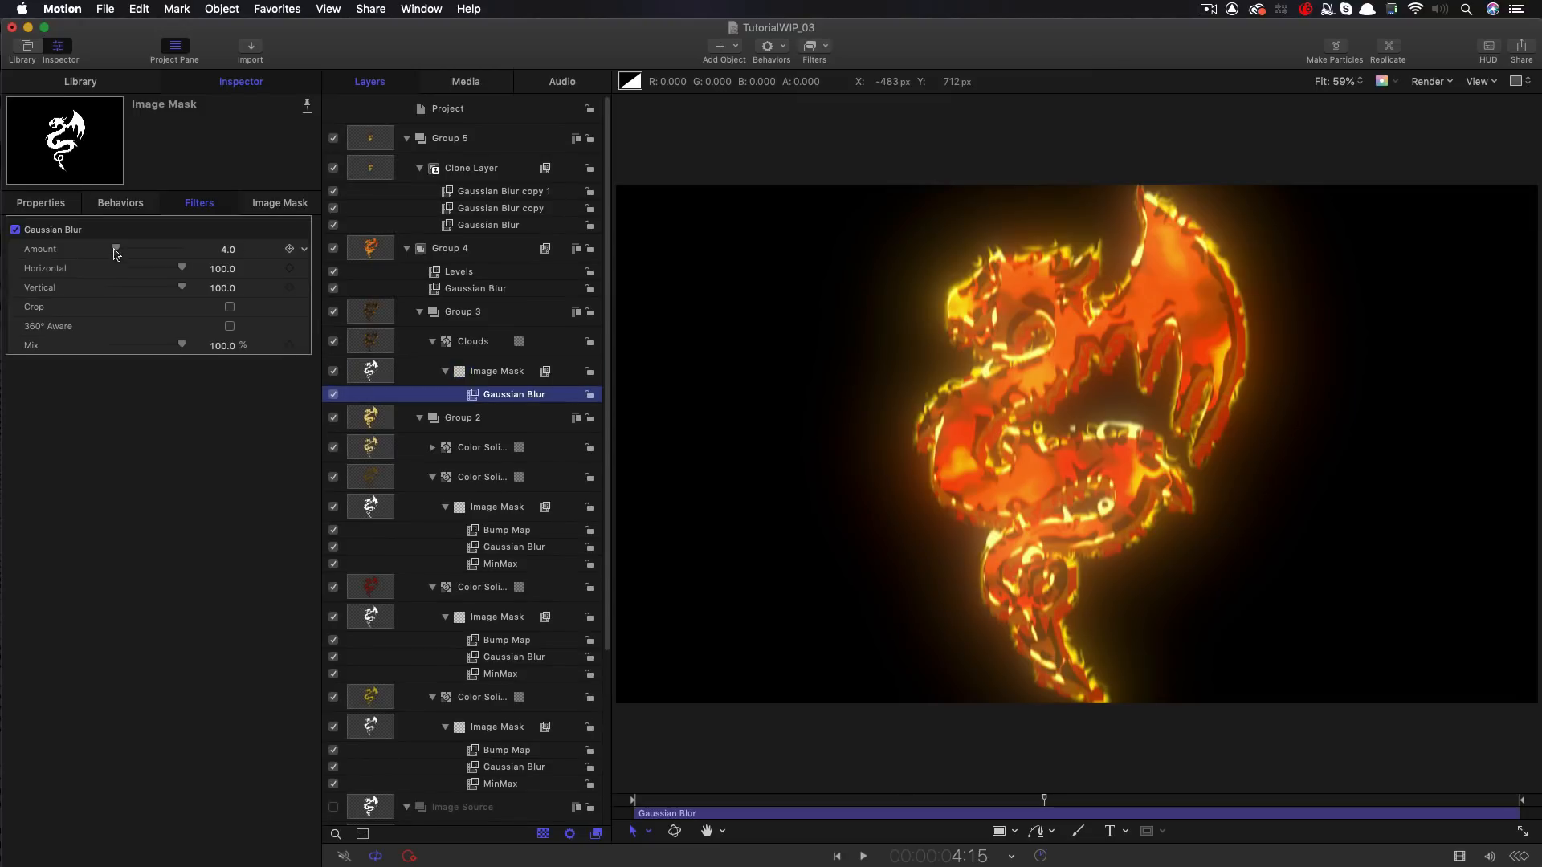
left_click_drag(115, 249, 135, 248)
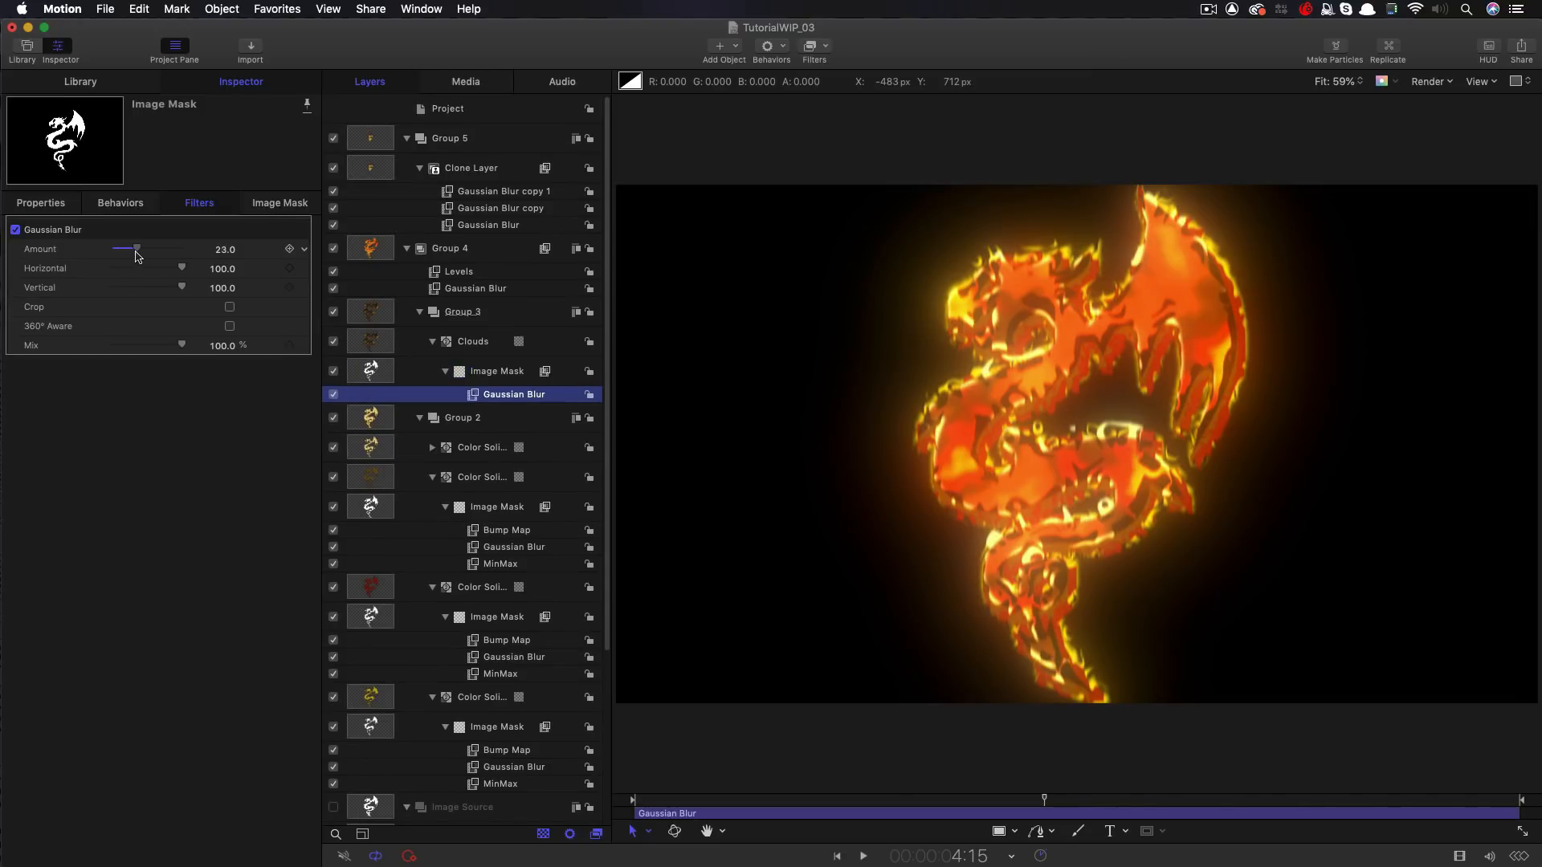
left_click_drag(126, 248, 175, 248)
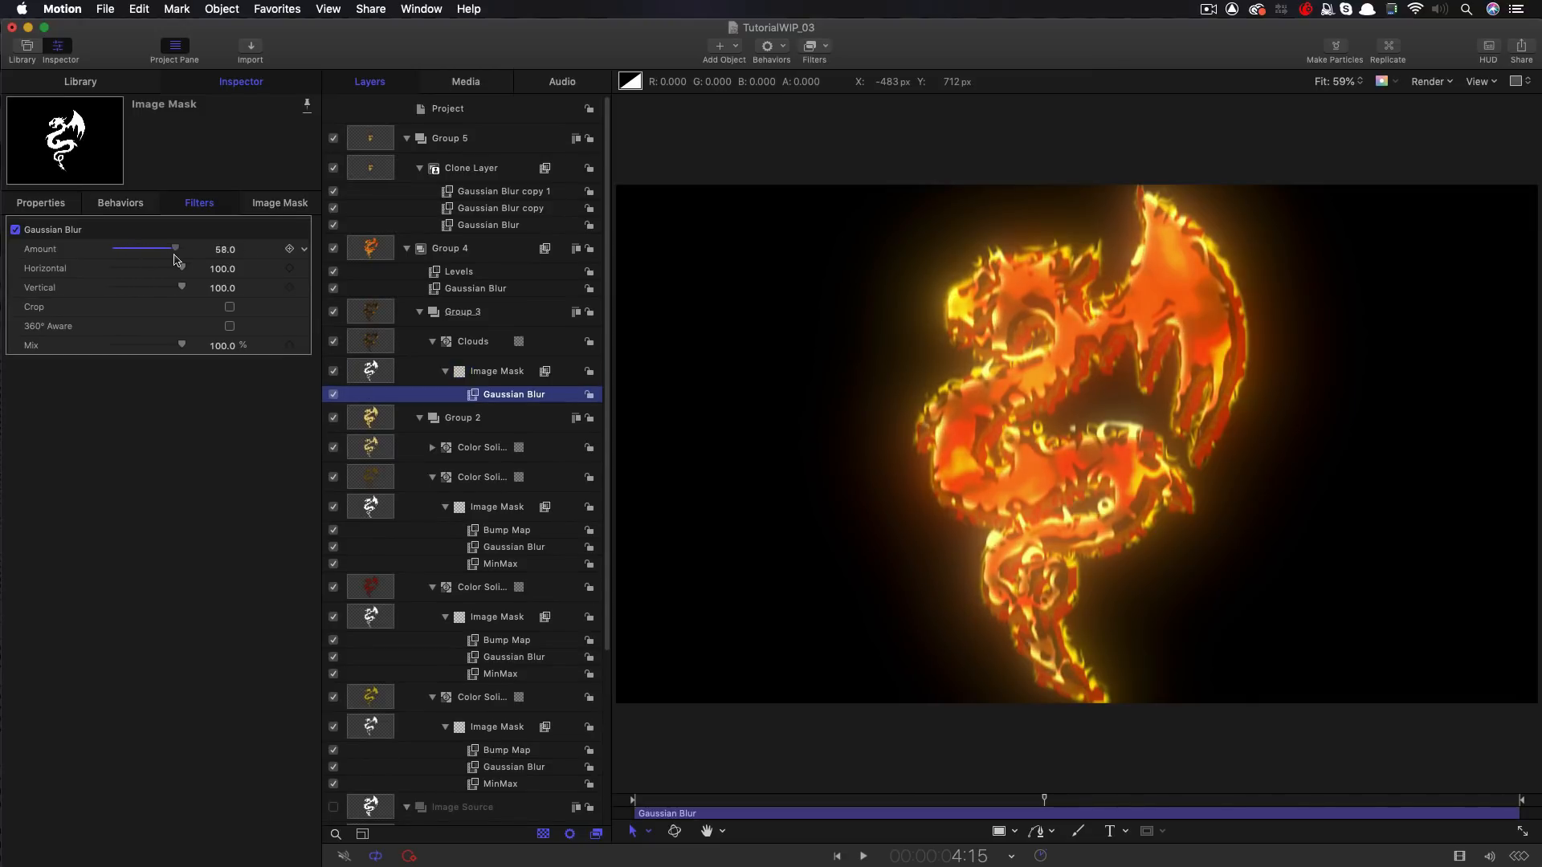
left_click_drag(175, 248, 165, 248)
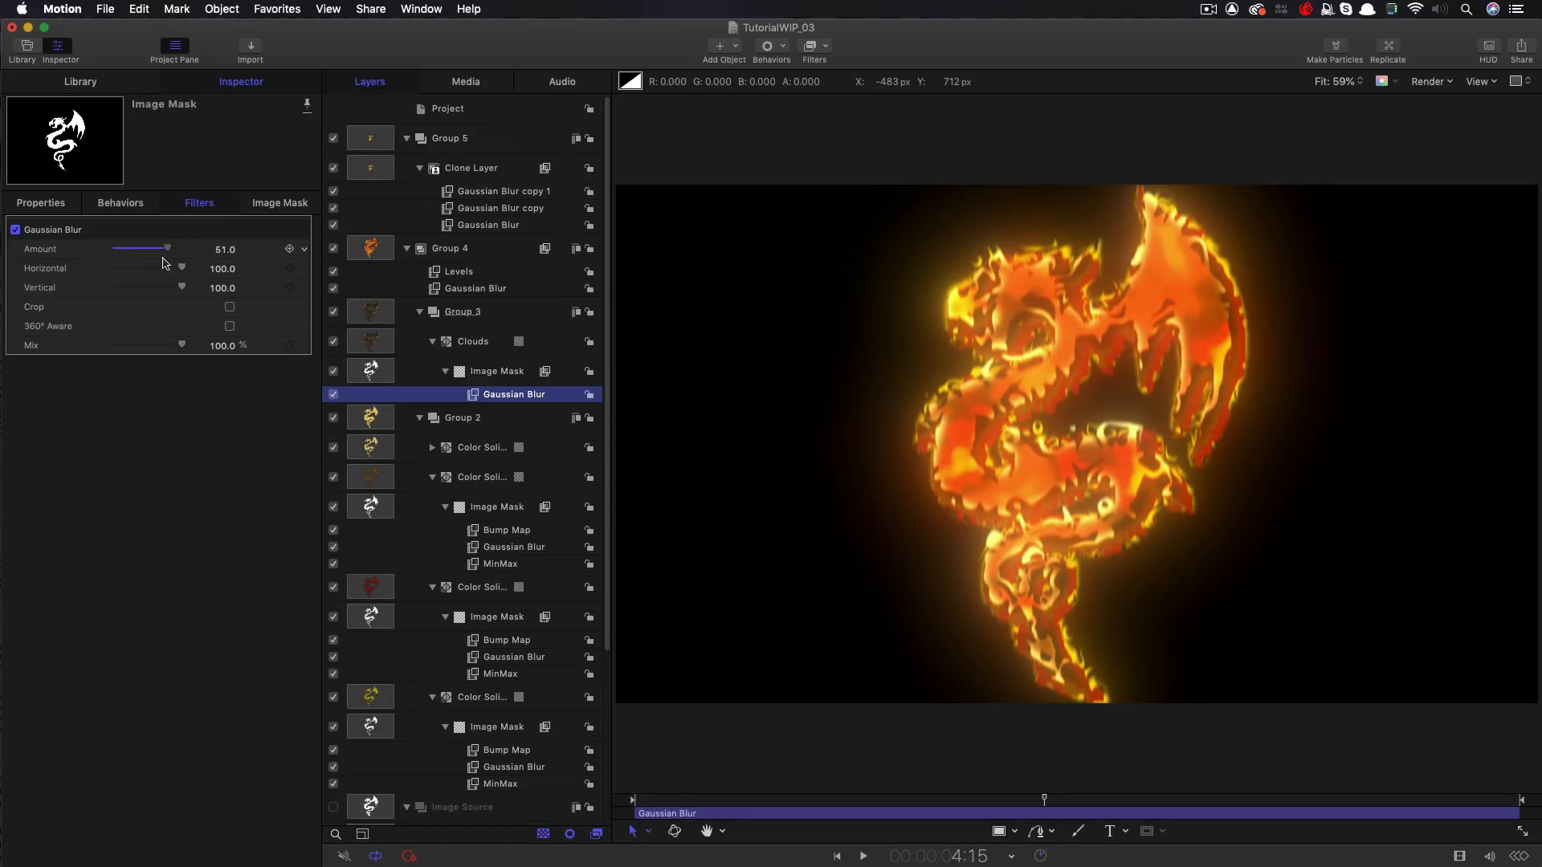
left_click_drag(165, 248, 118, 248)
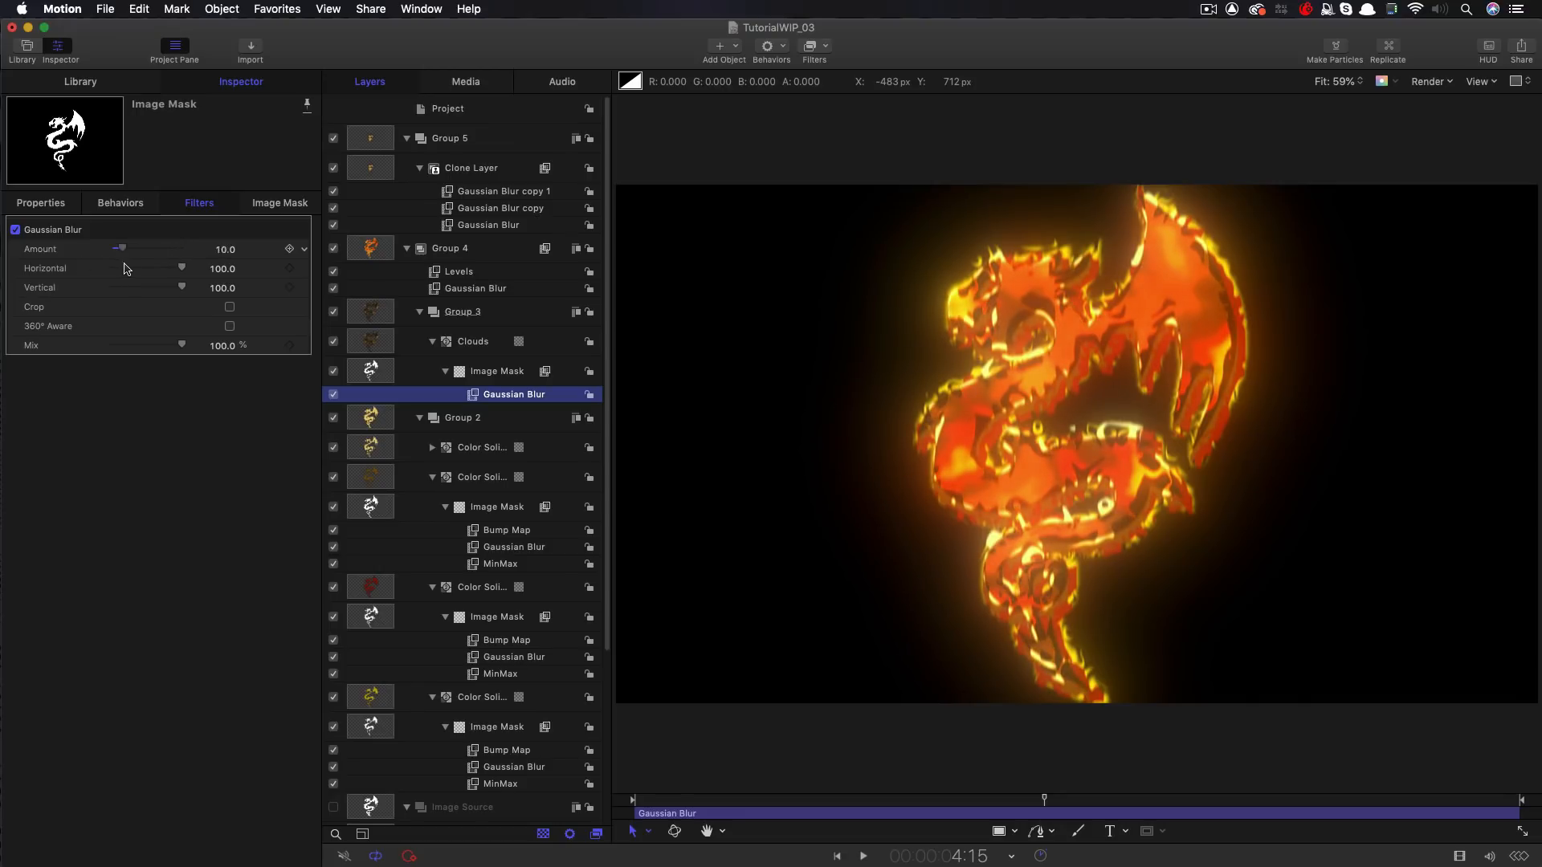
left_click_drag(119, 248, 152, 249)
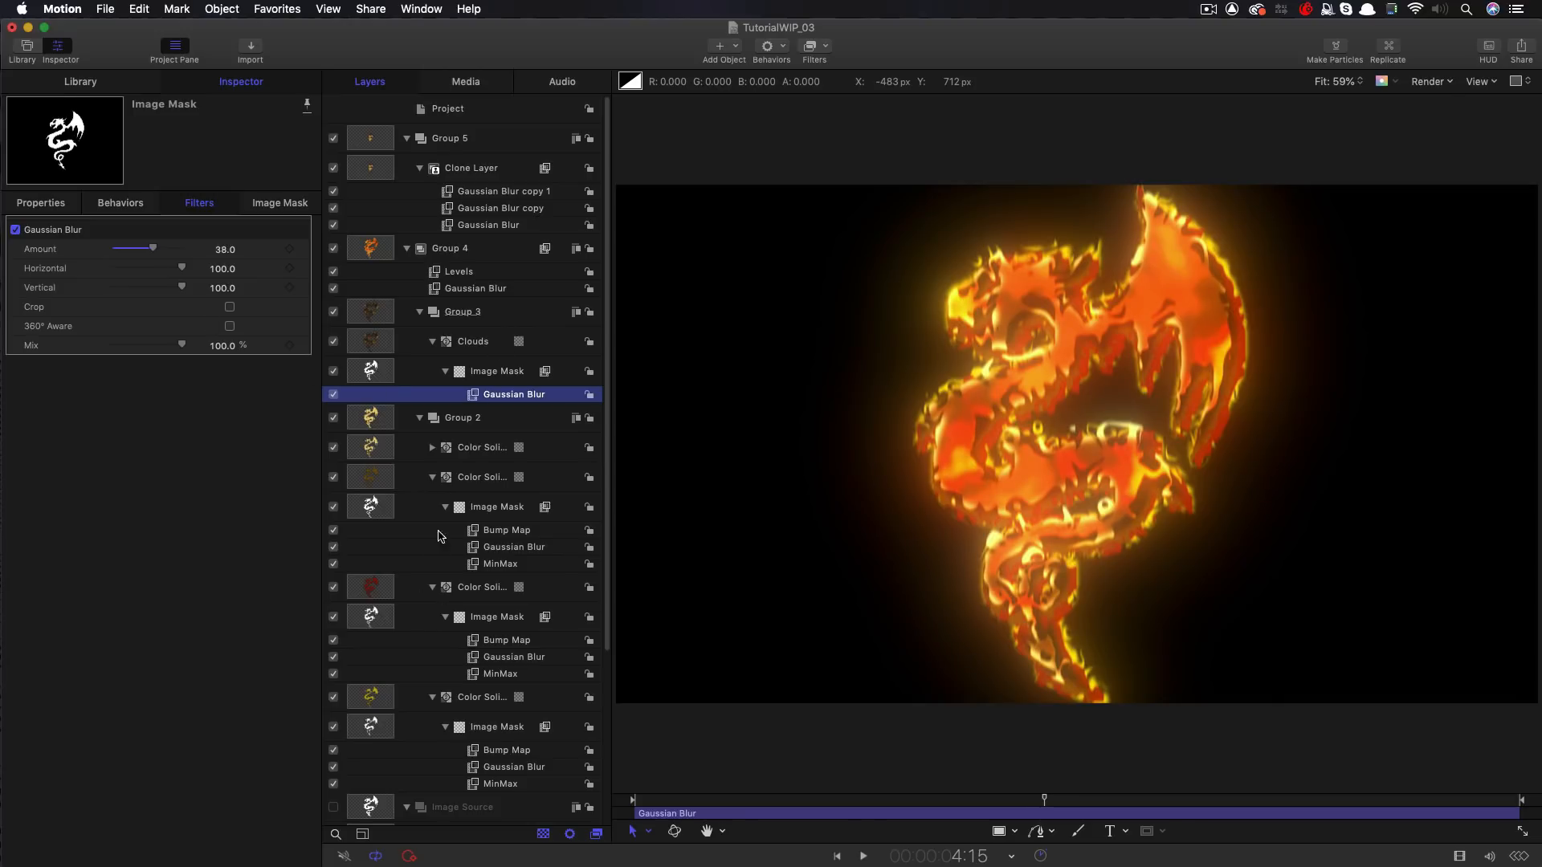
left_click(432, 447)
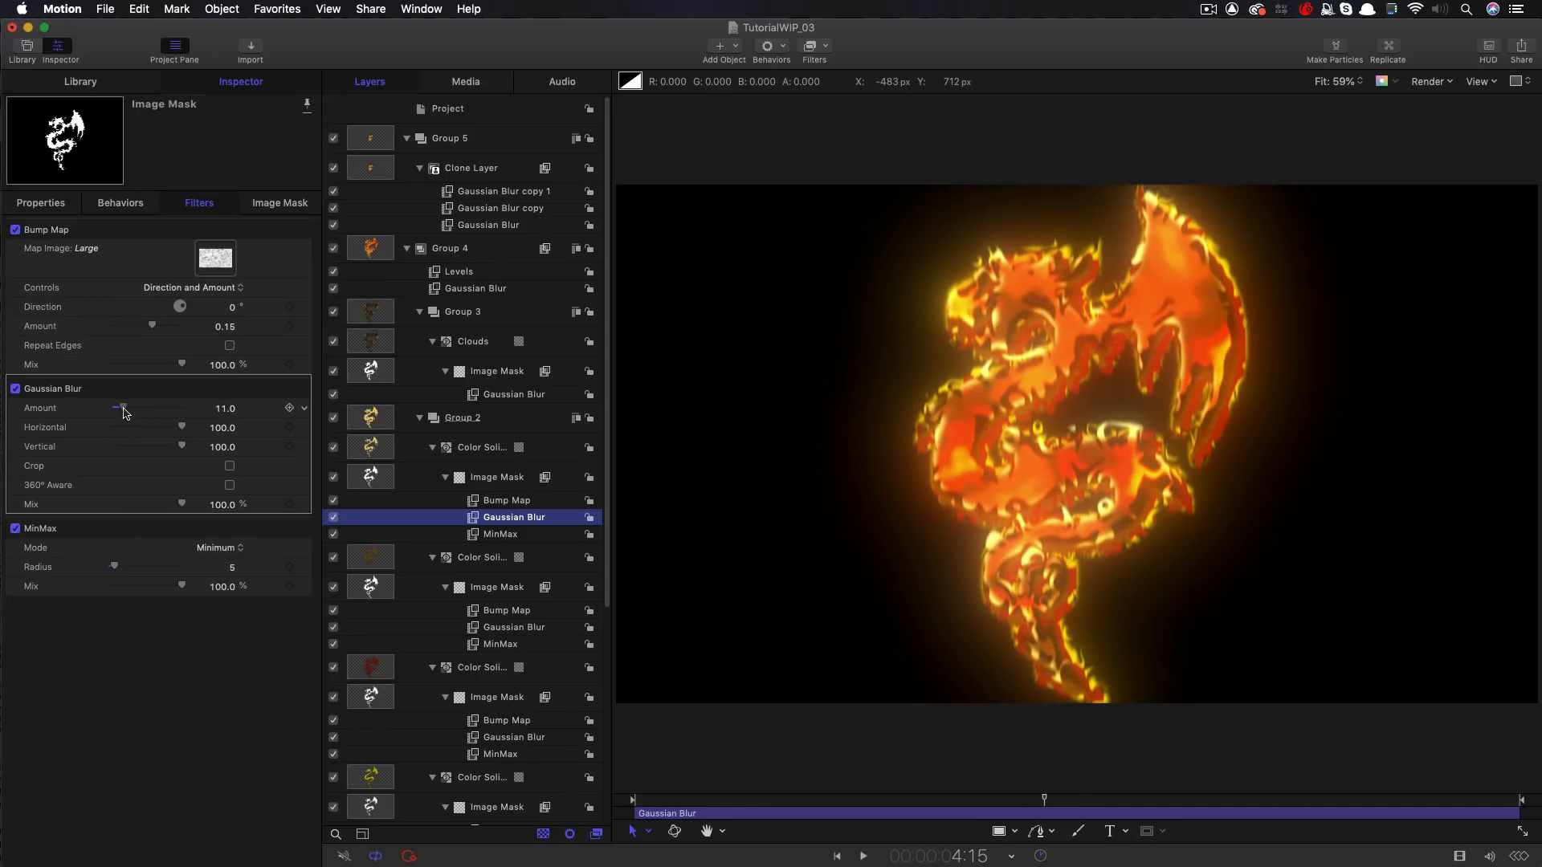
left_click(513, 626)
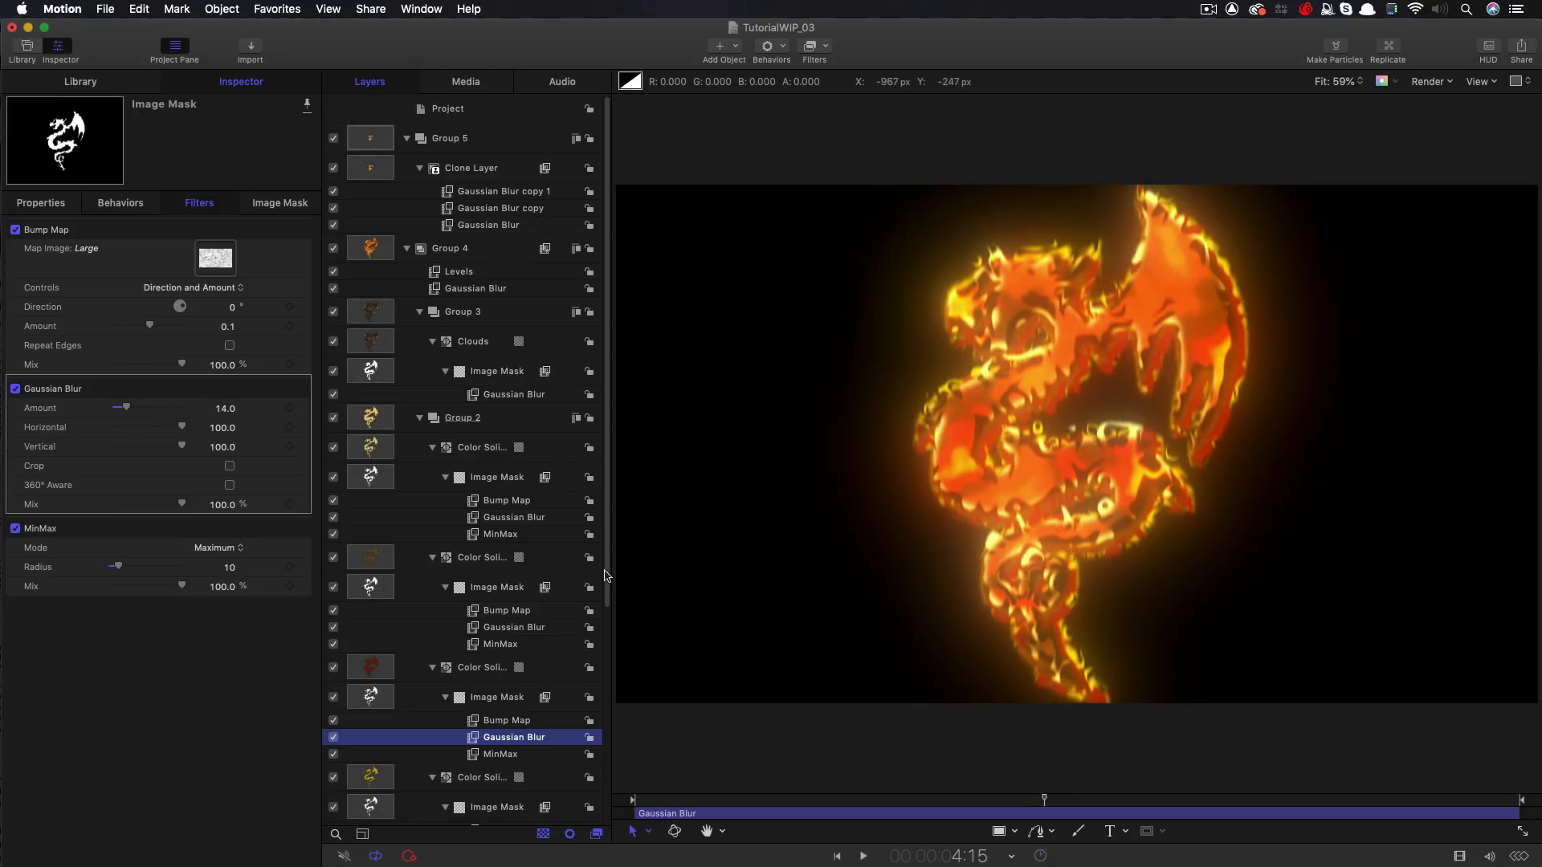
scroll("down", 3)
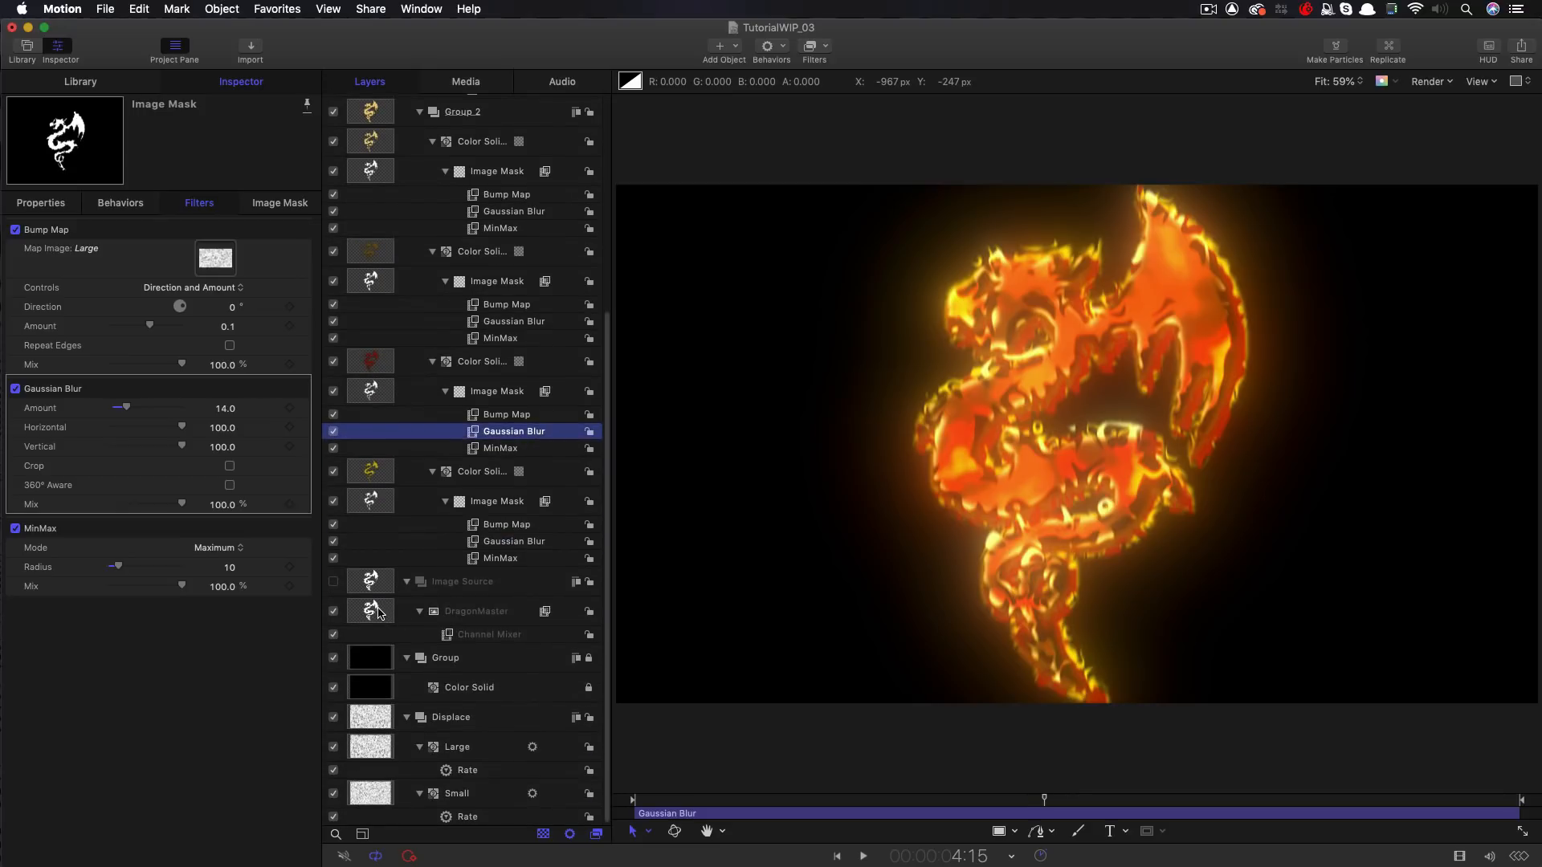
Add an Underwater distortion with speed 0.25 to DragonMaster and play the result
left_click(476, 610)
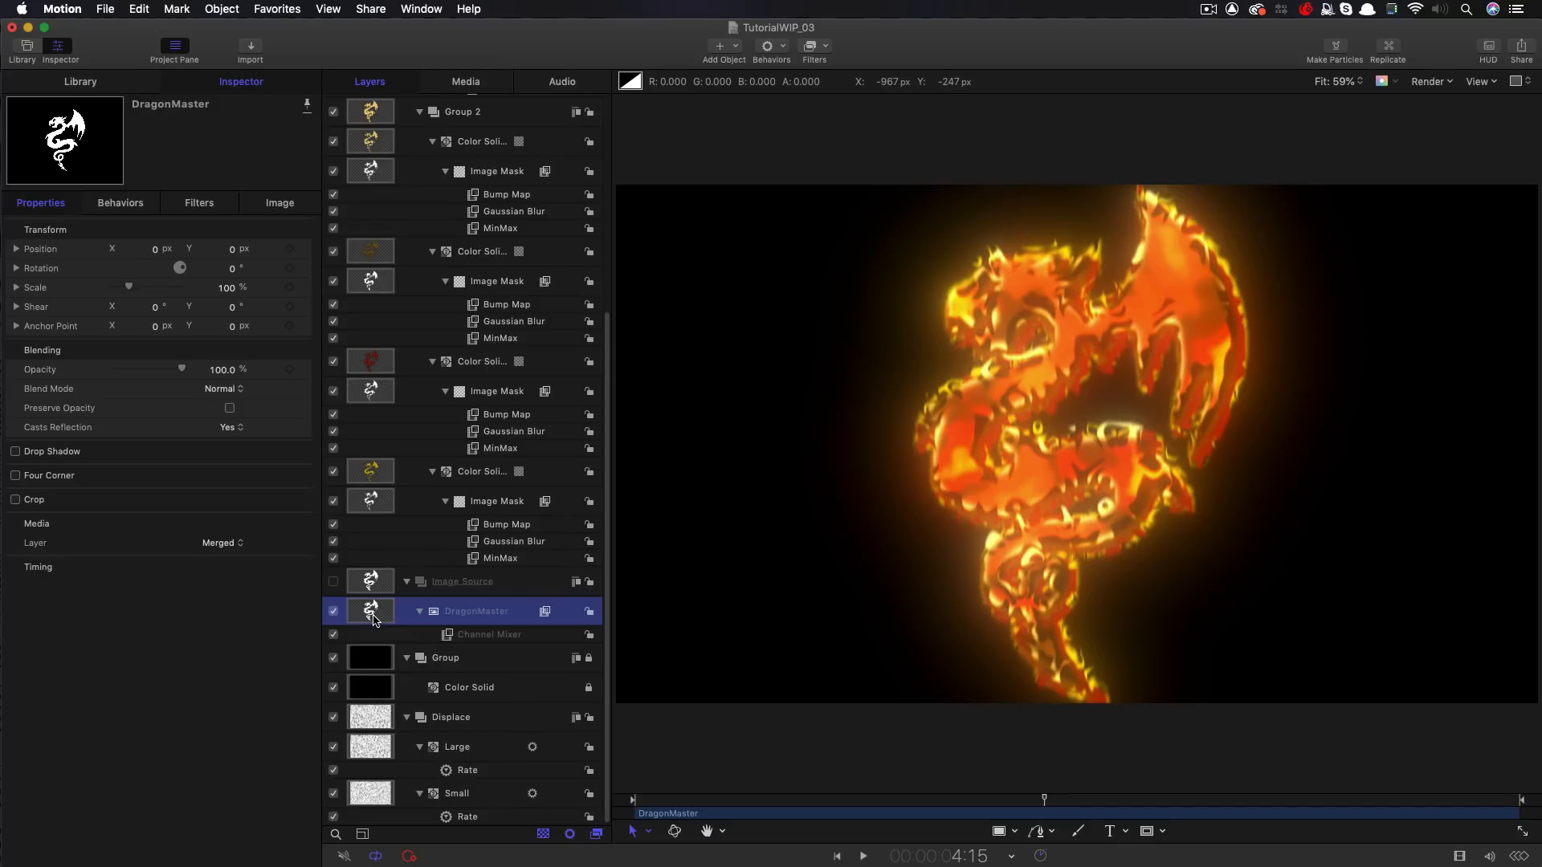
left_click(814, 45)
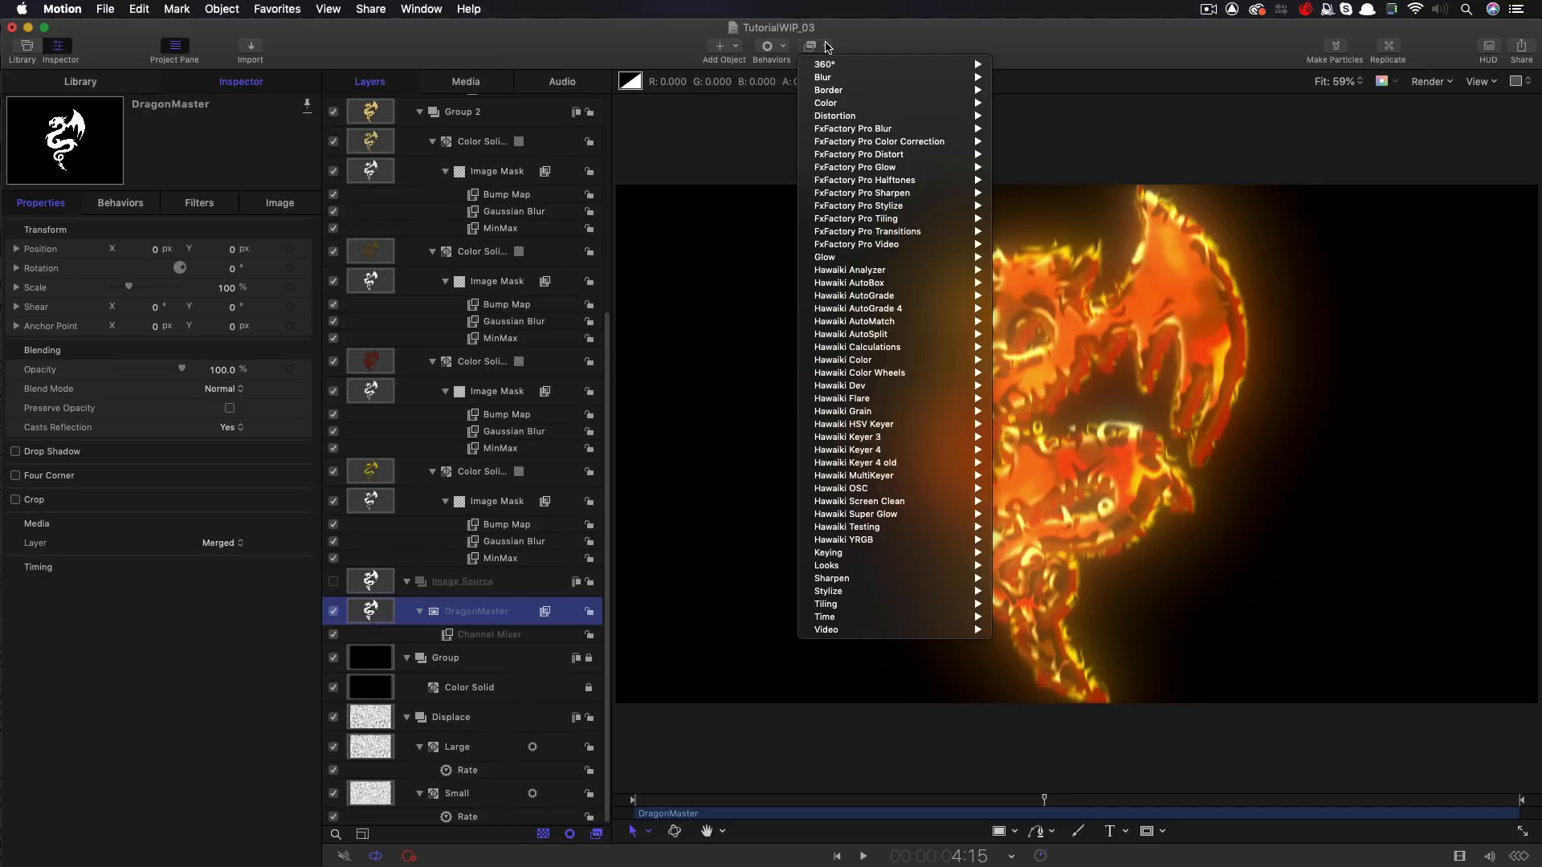
mouse_move(834, 115)
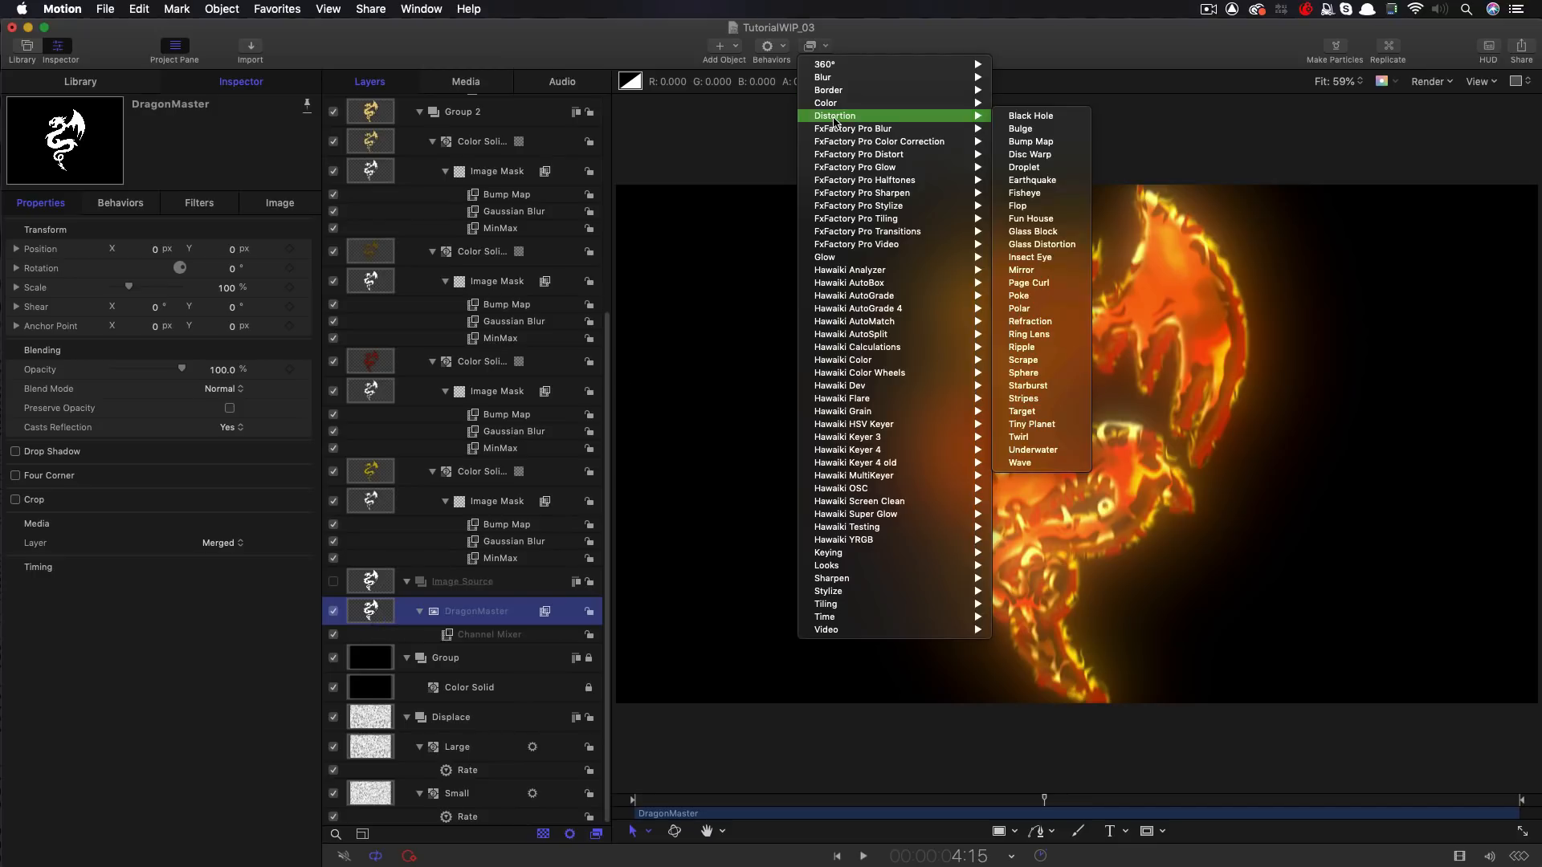
mouse_move(1019, 462)
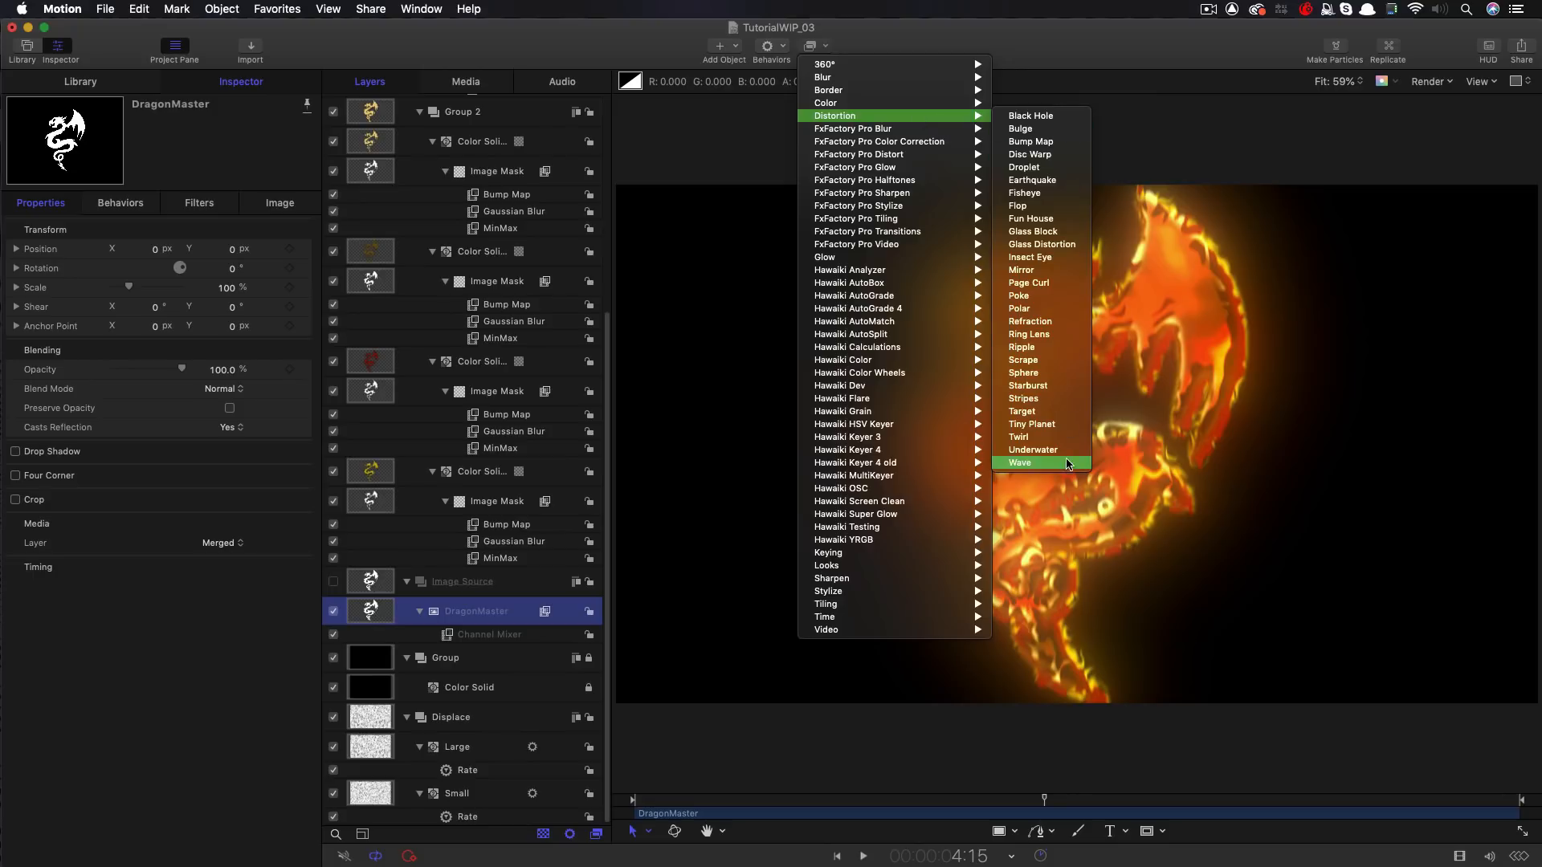
left_click(1033, 450)
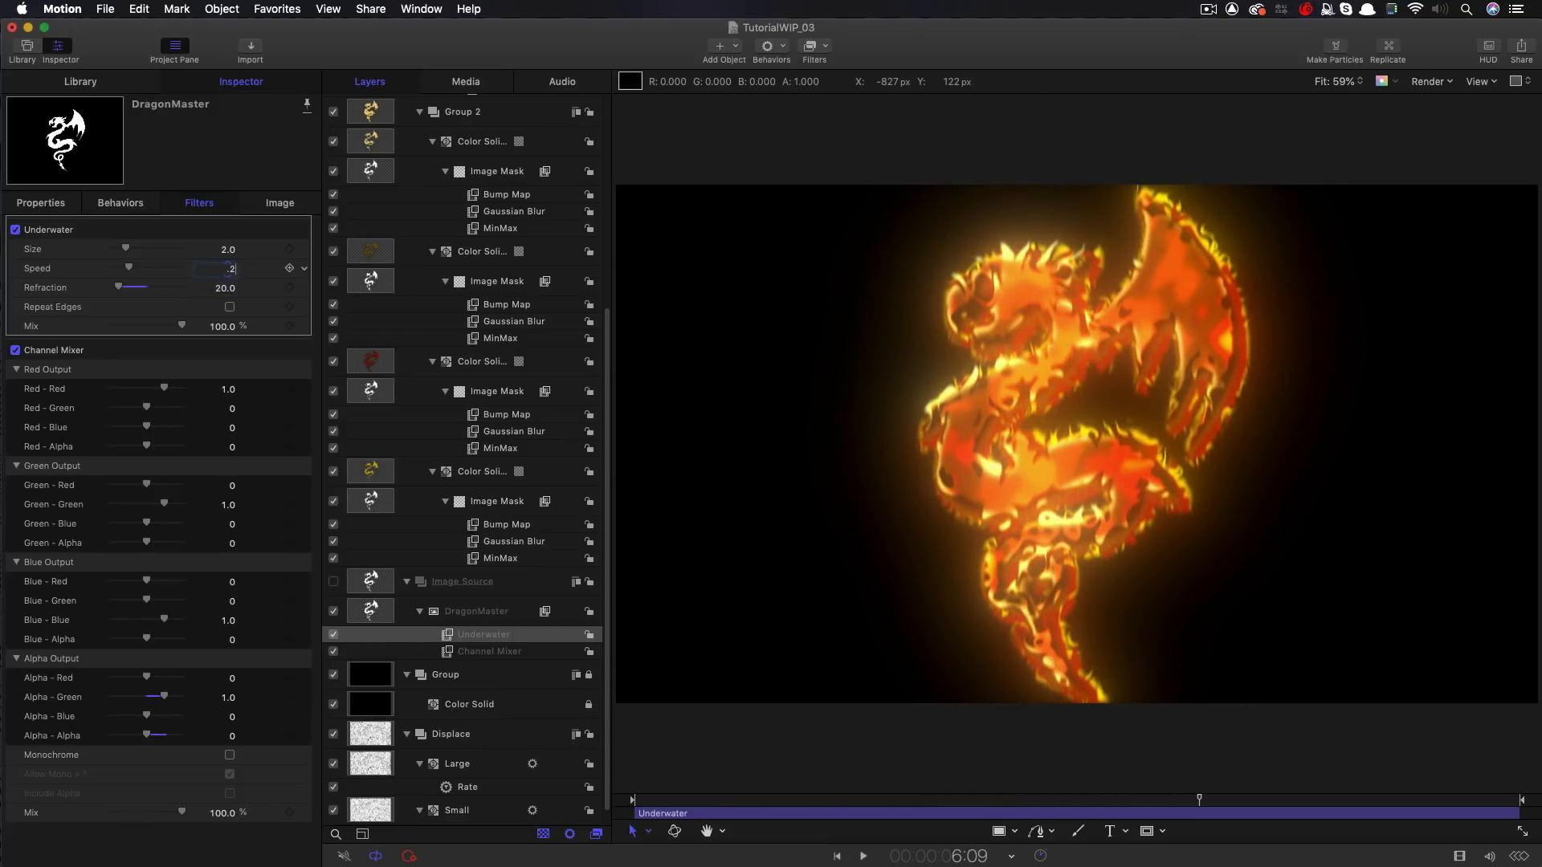
type("0.25")
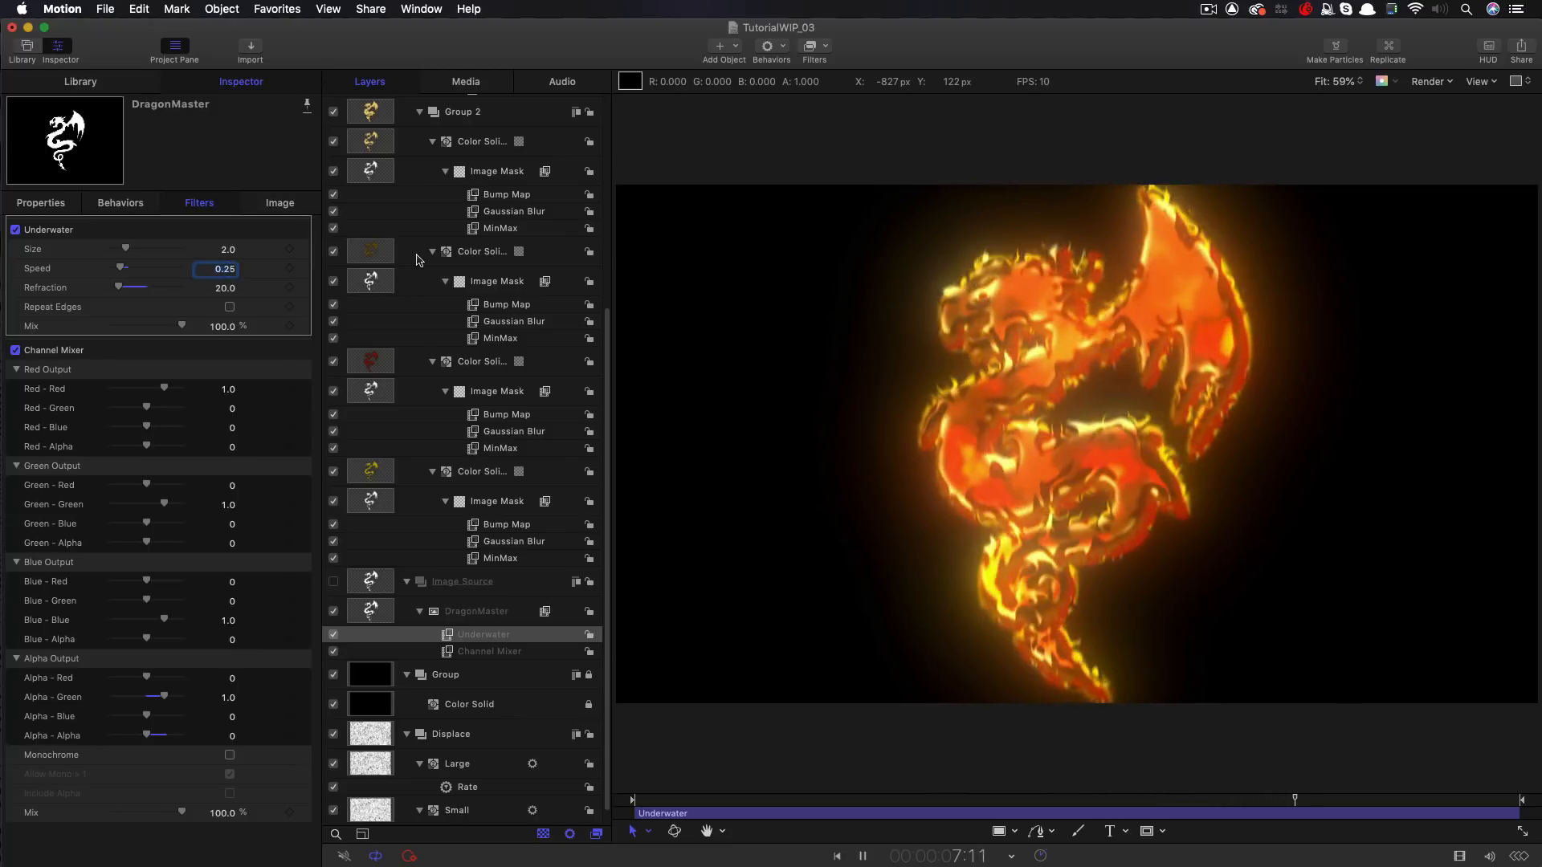
left_click(861, 855)
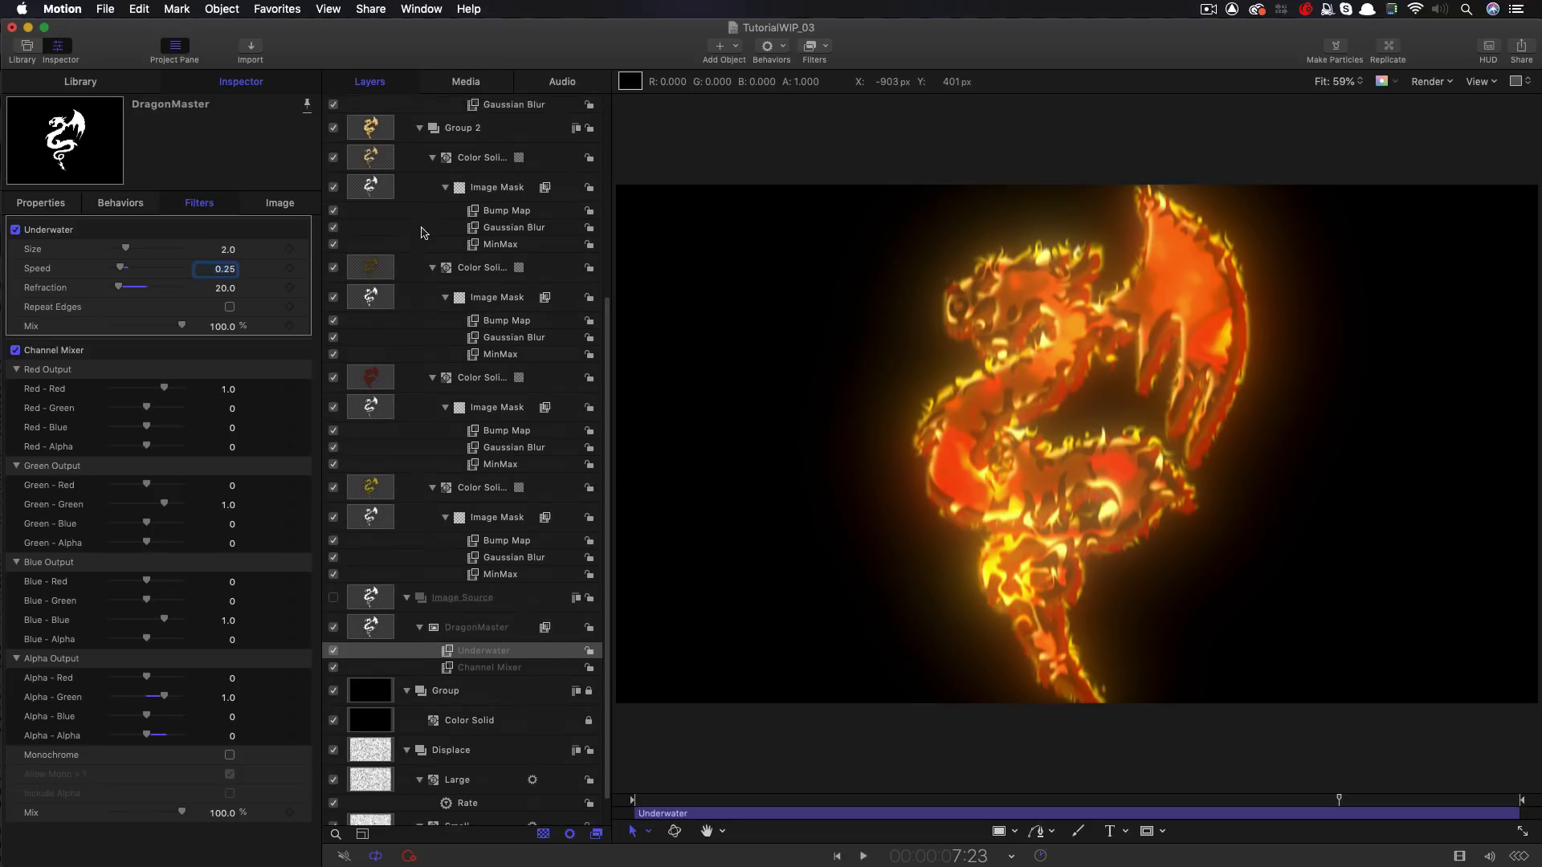
left_click(859, 855)
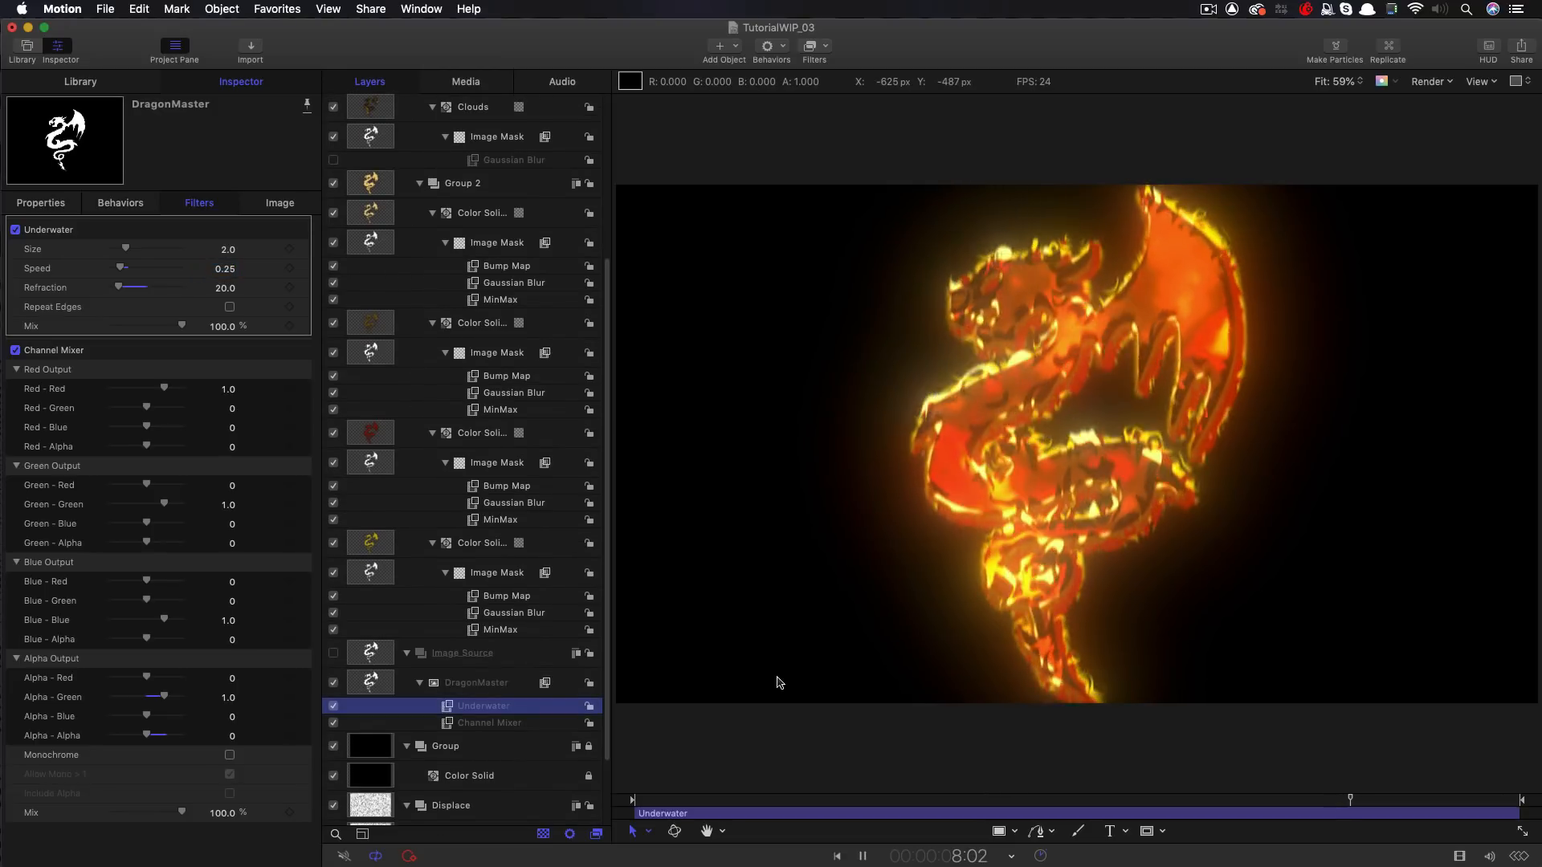